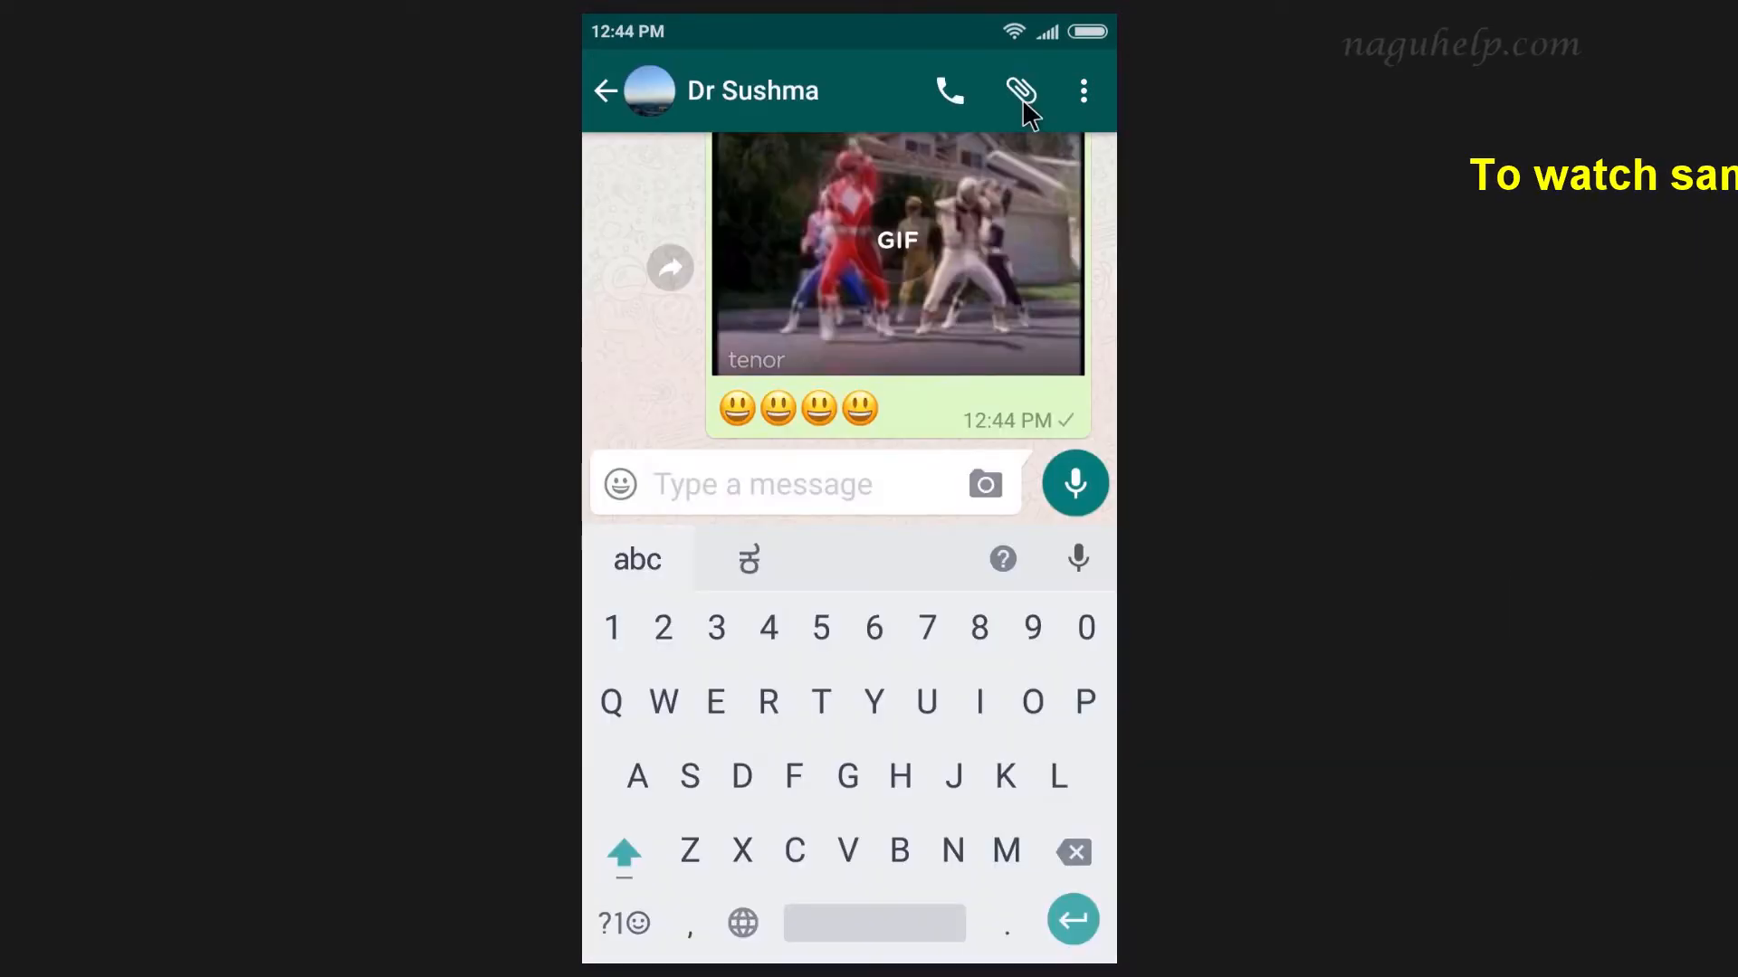
# In the WhatsApp chat, open the attachment gallery and pick a WhatsApp Images photo.
pyautogui.click(1021, 88)
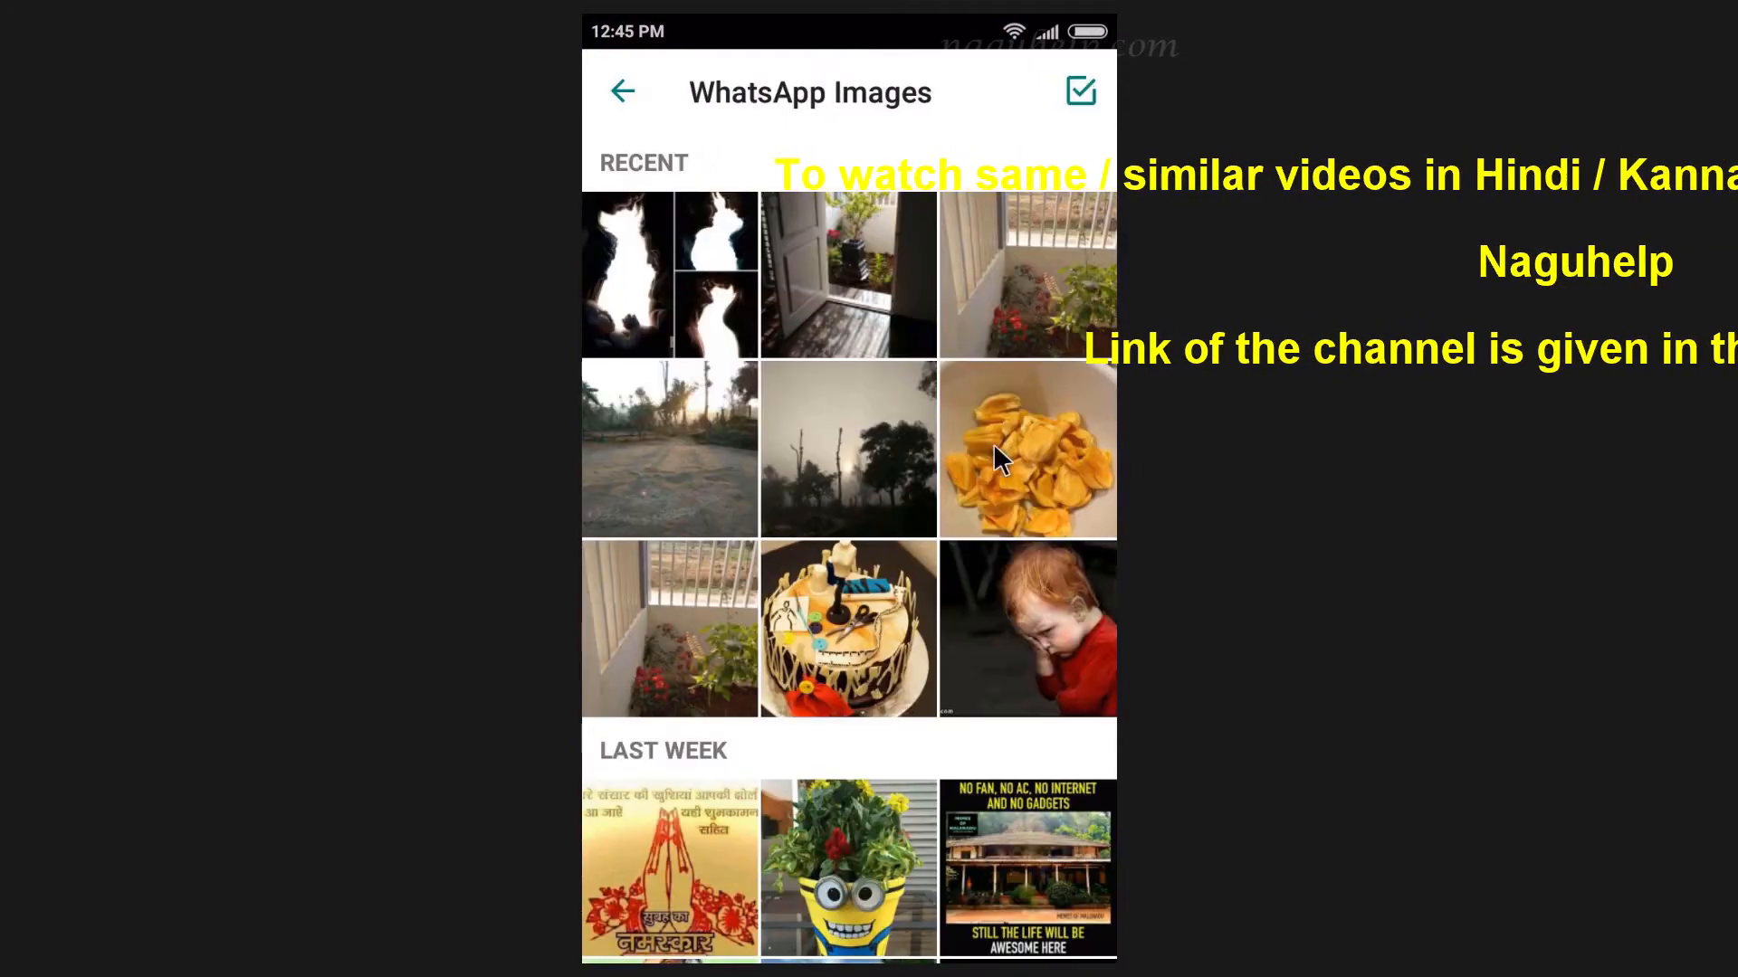
pyautogui.click(1029, 462)
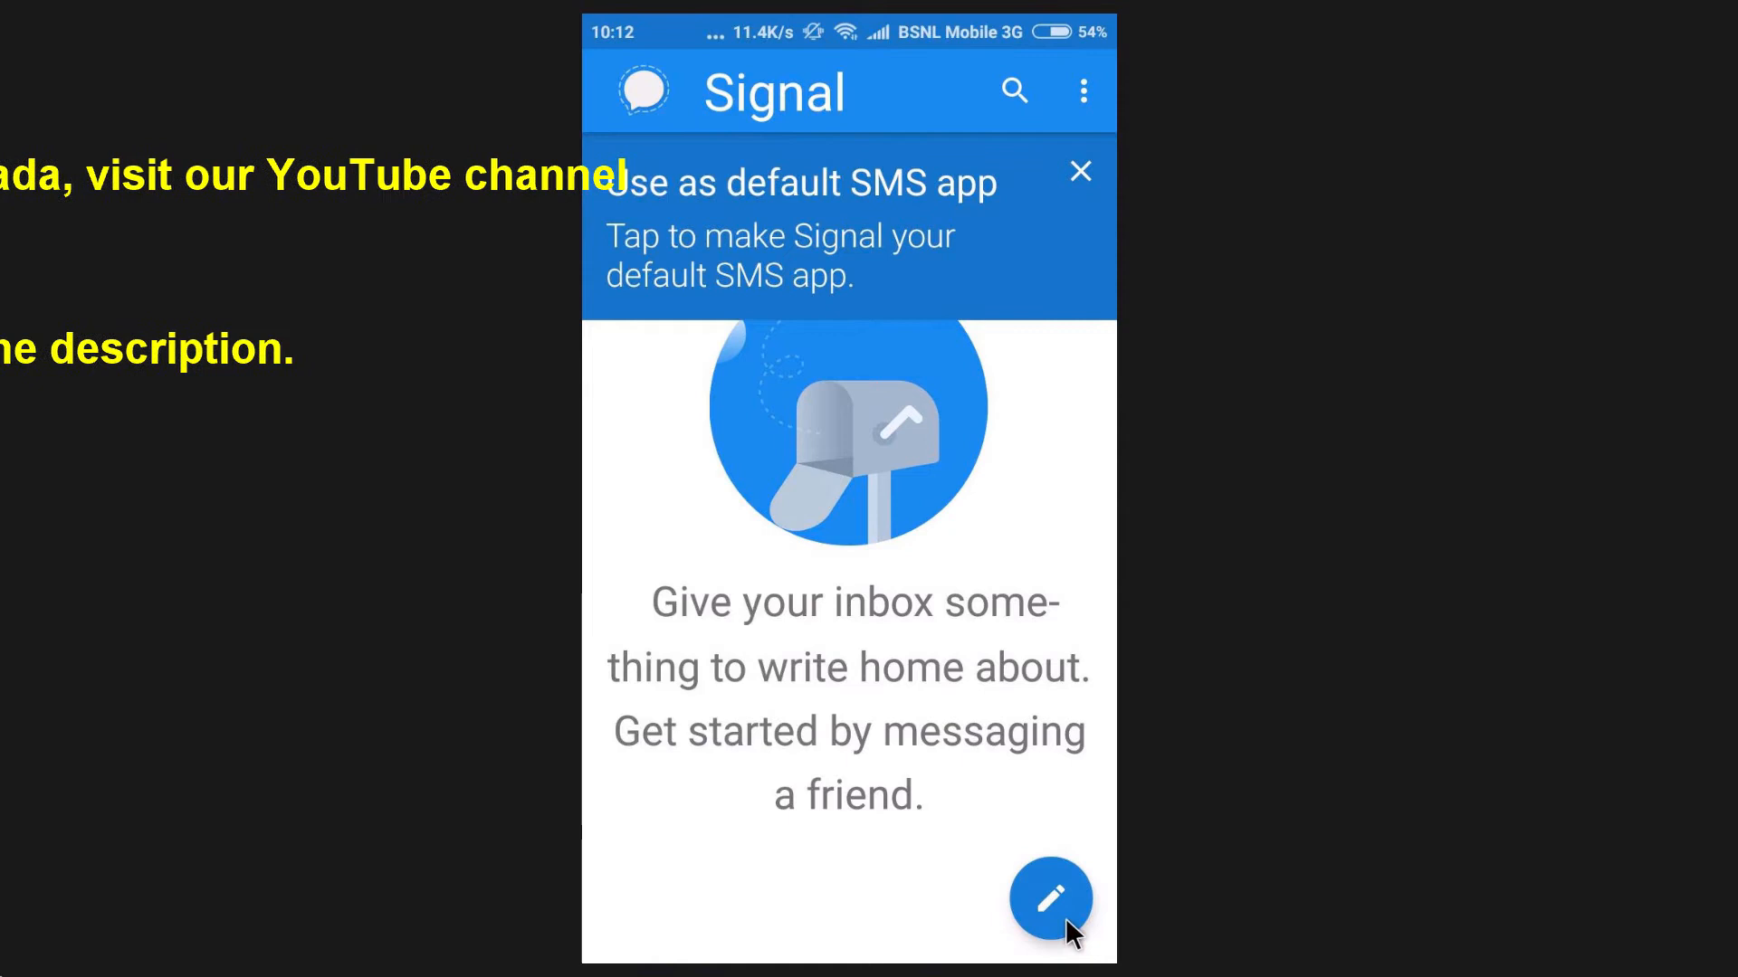
# Start a conversation, type 'Hi', and pick a conversation colour in its settings.
pyautogui.click(1049, 898)
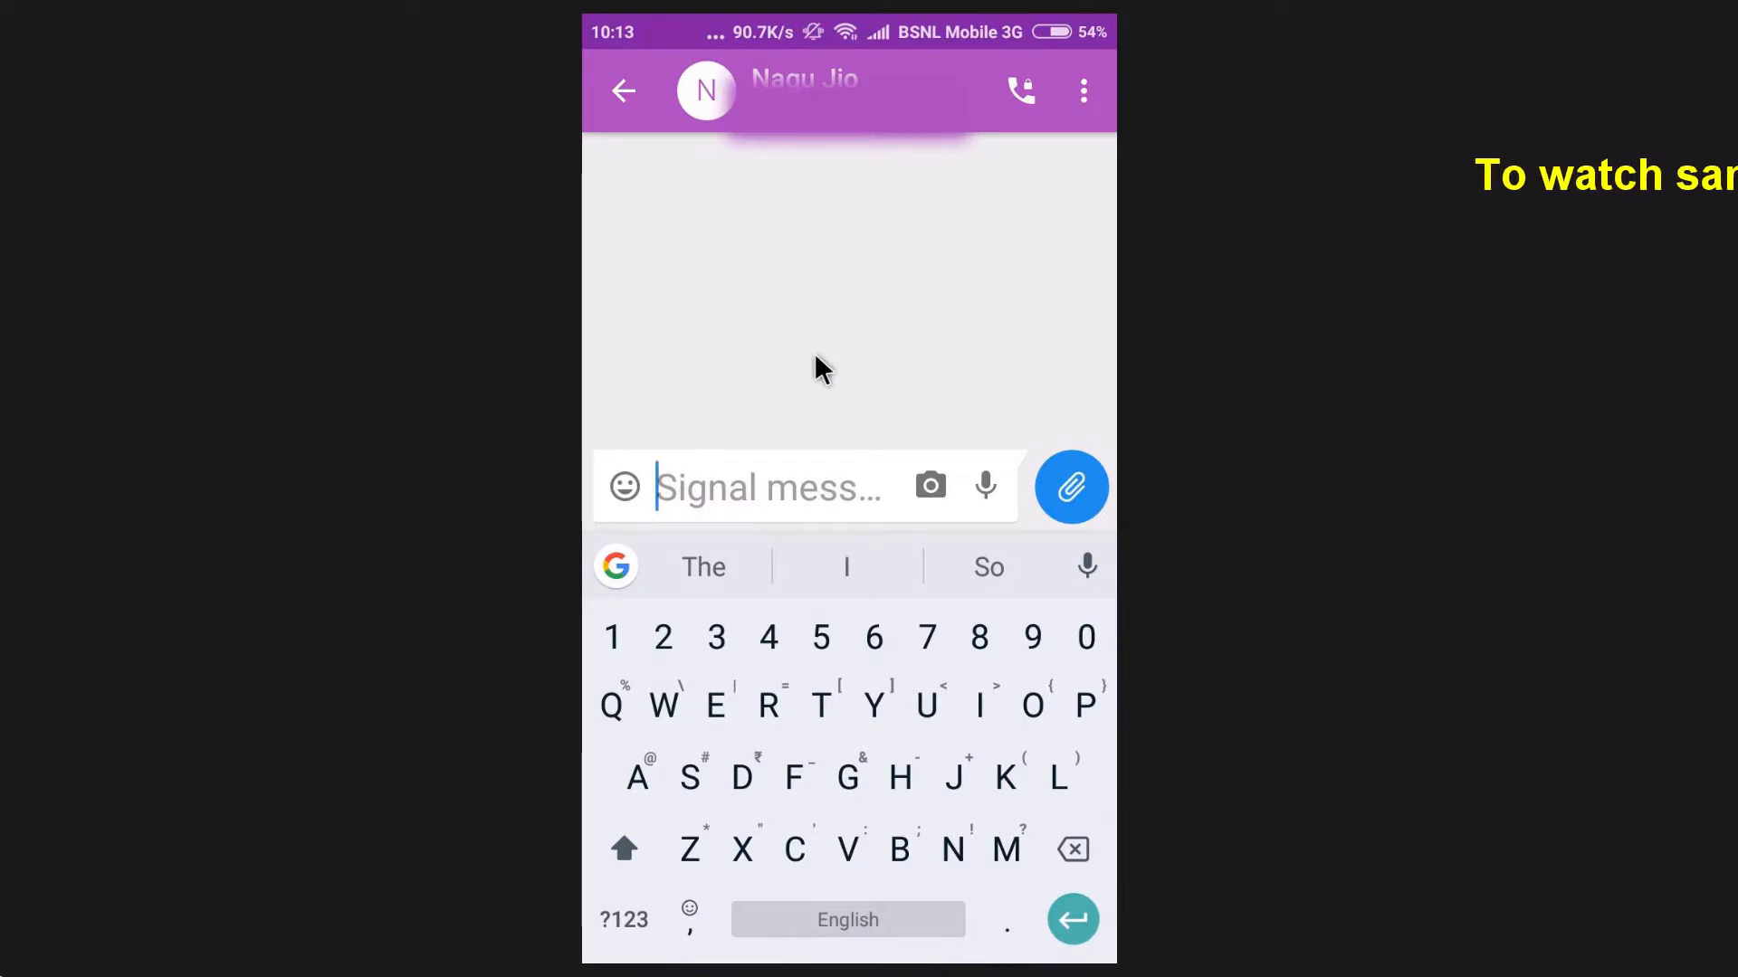
pyautogui.write('Hi')
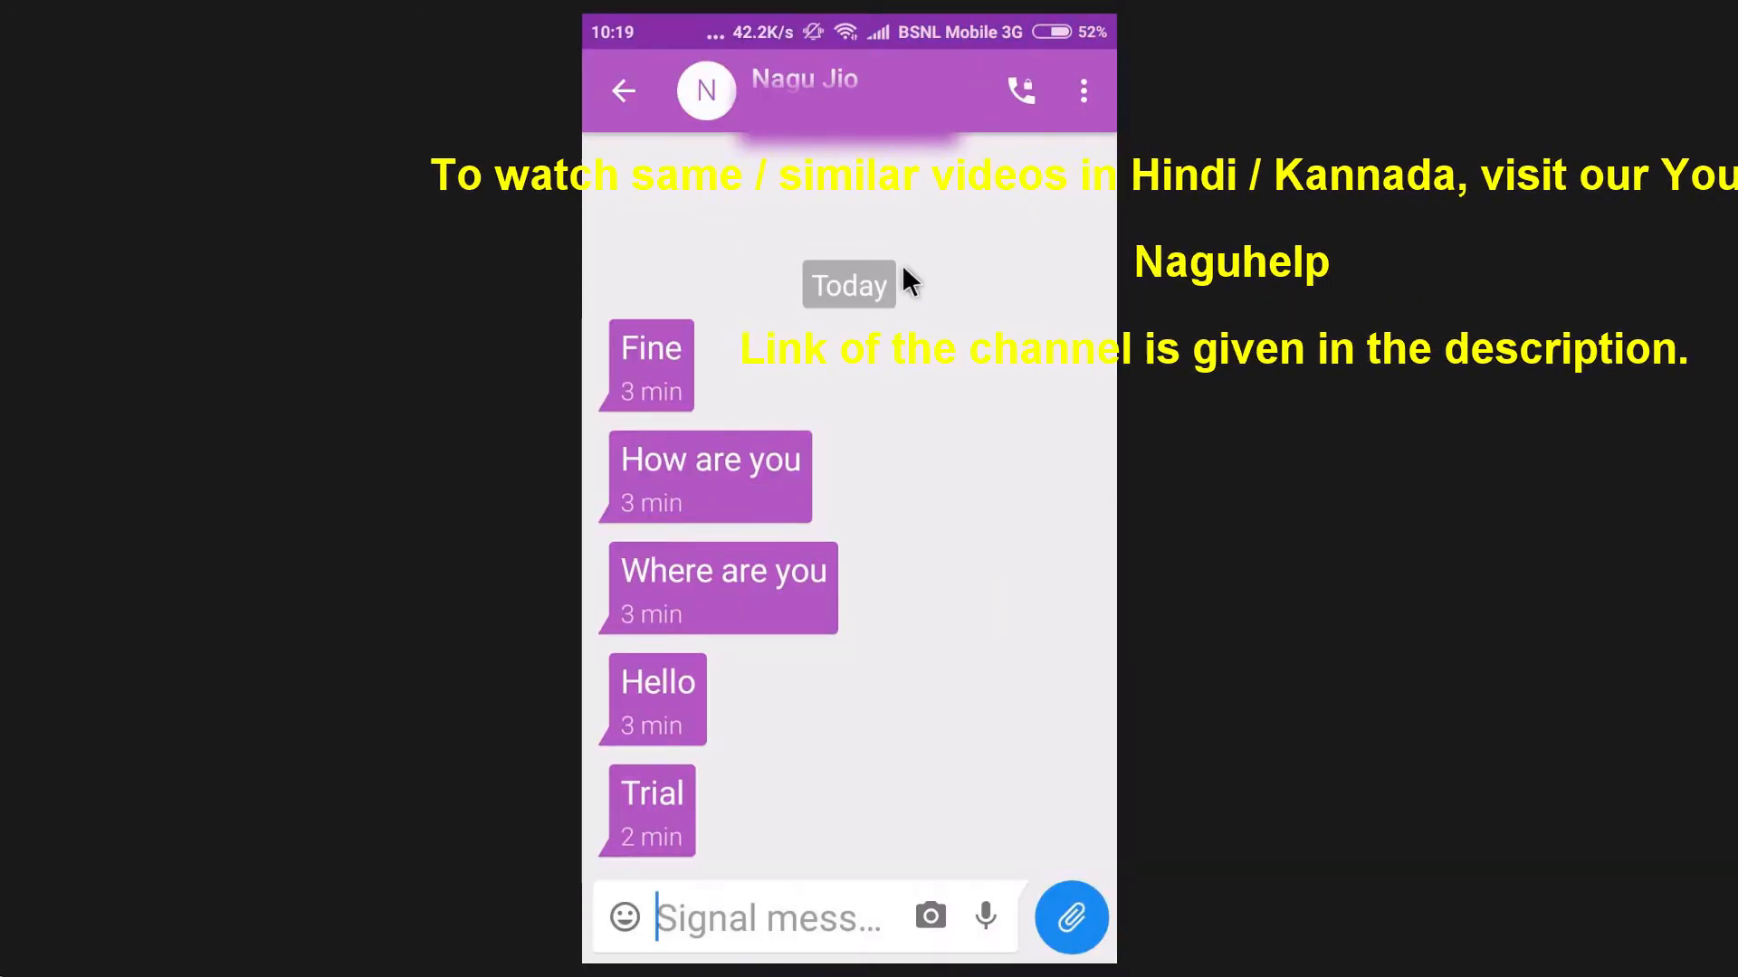
pyautogui.click(1083, 88)
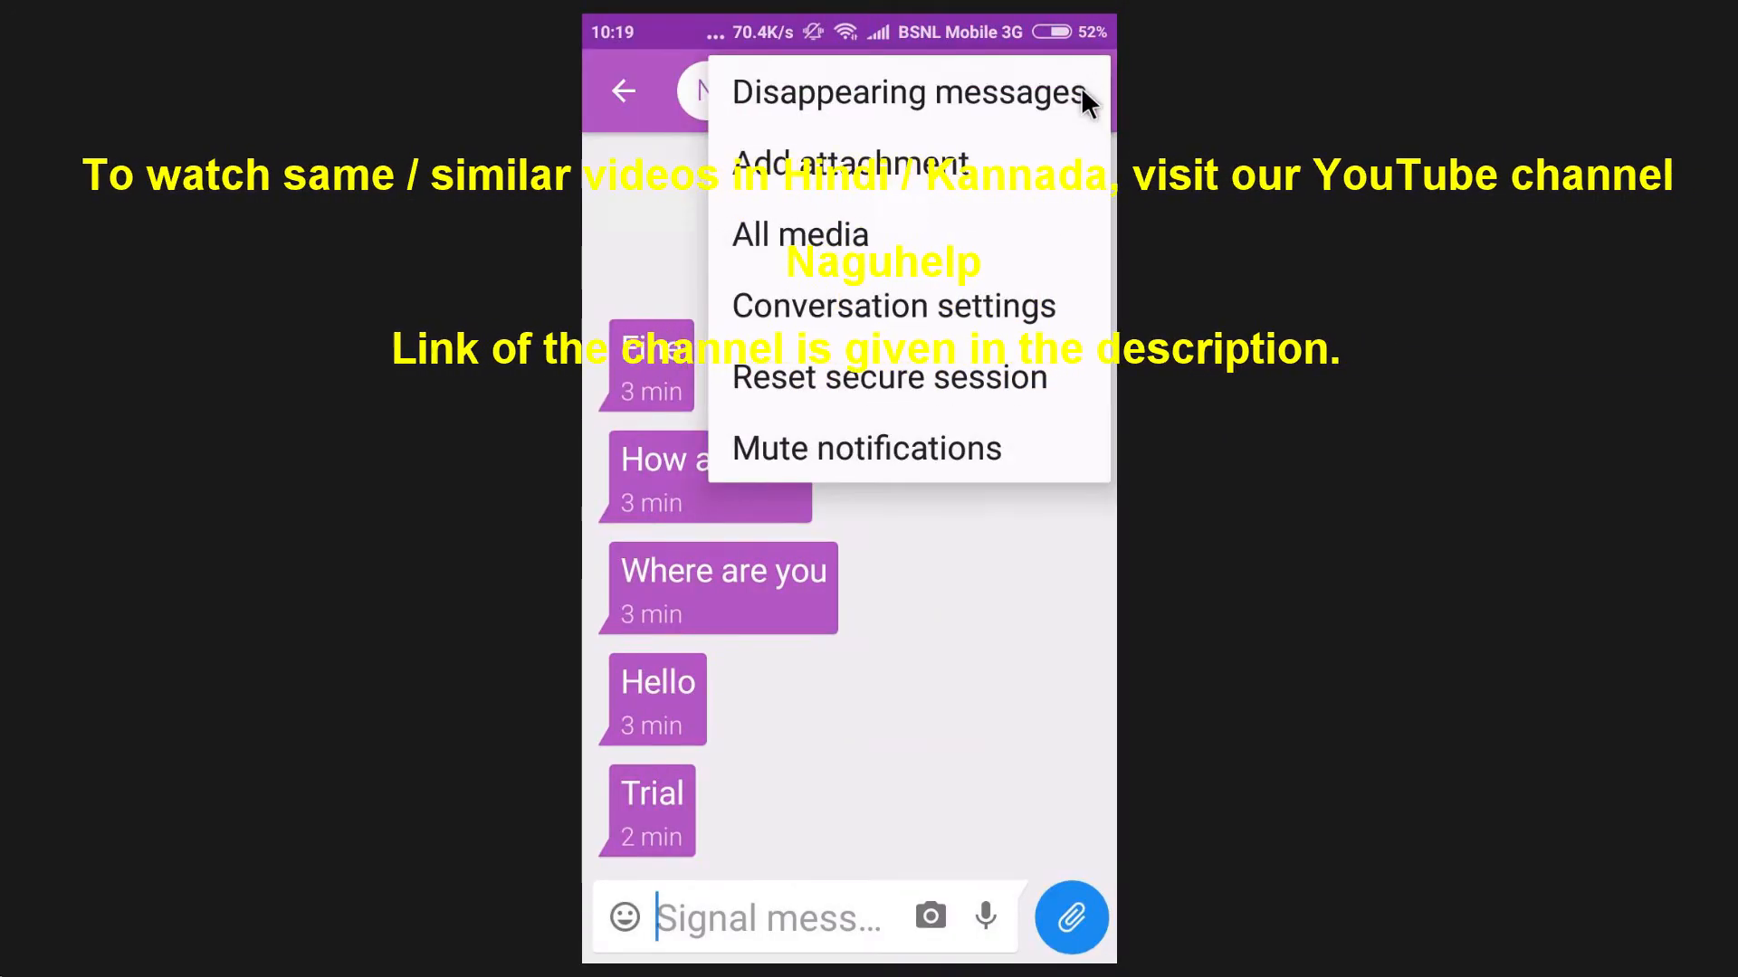
pyautogui.click(905, 93)
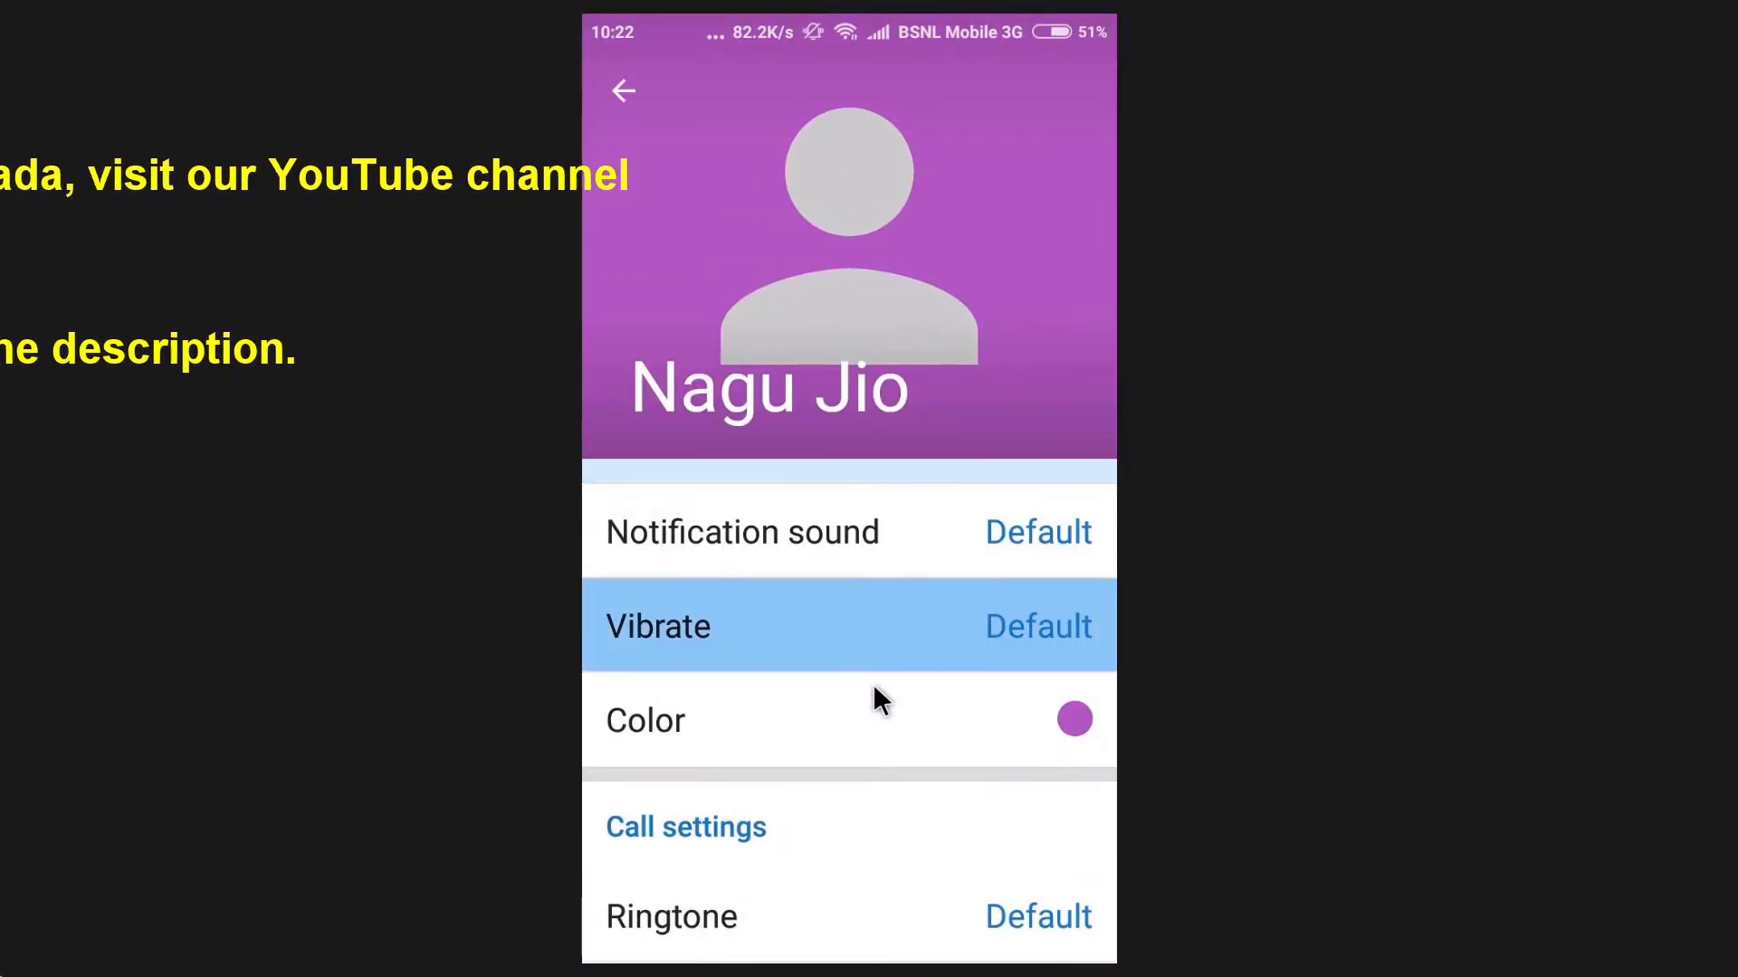
pyautogui.click(1074, 719)
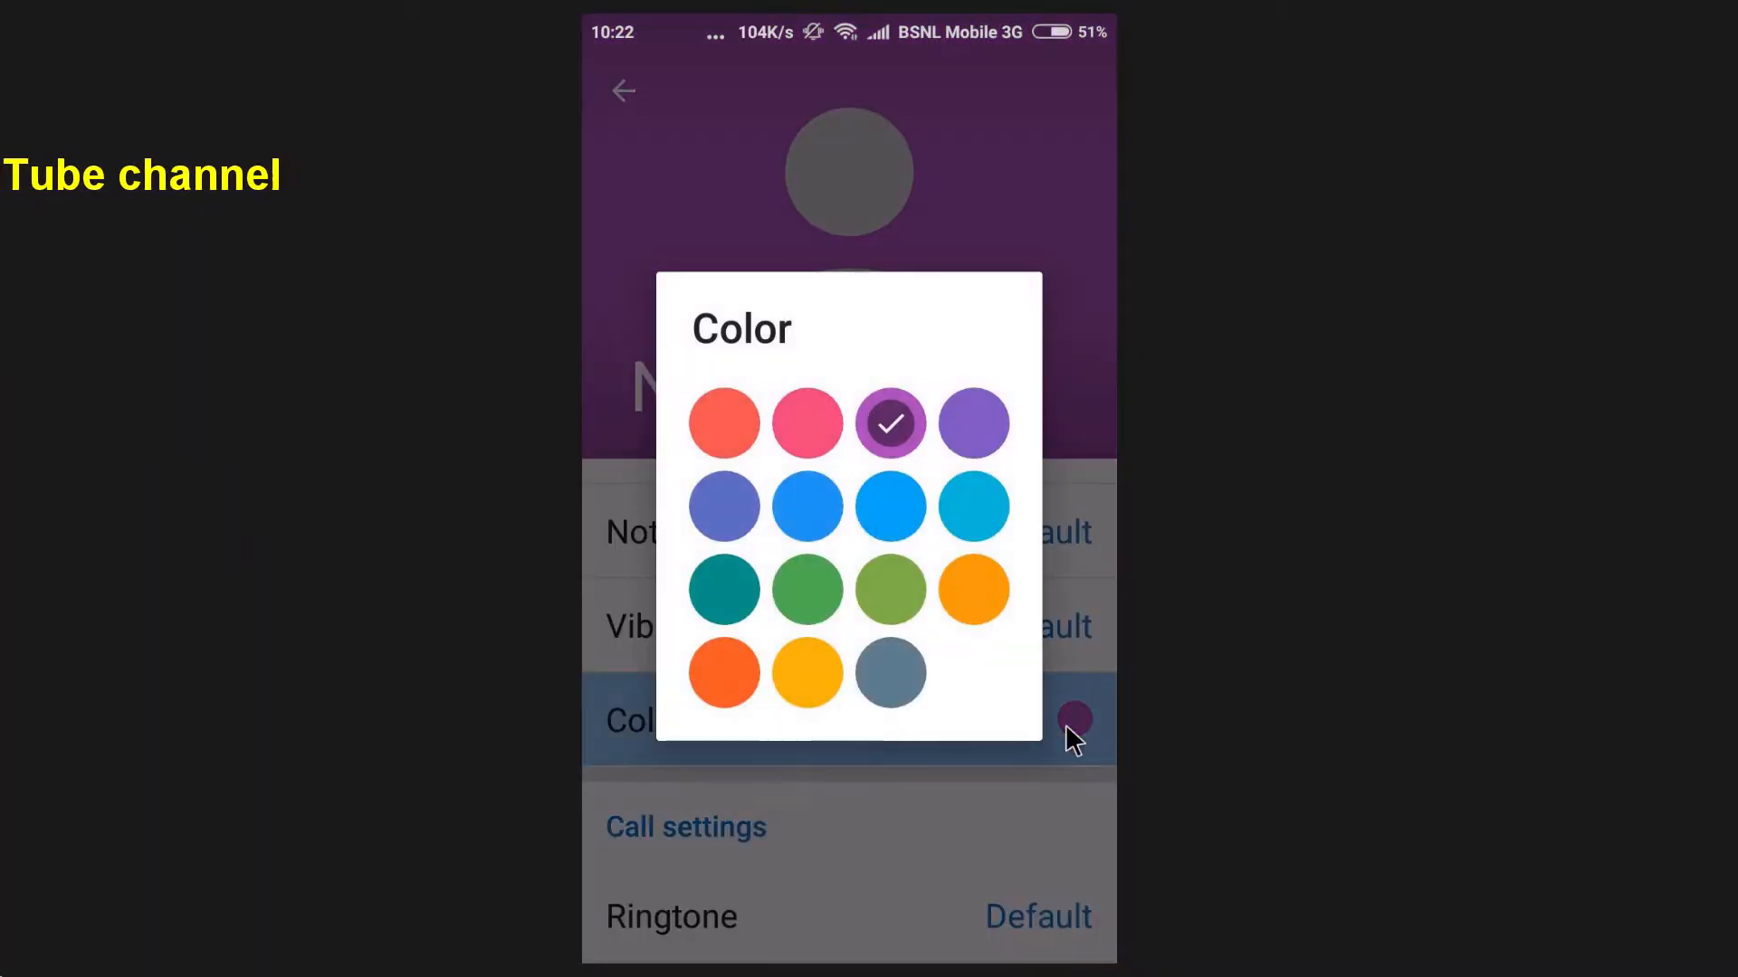
pyautogui.click(723, 671)
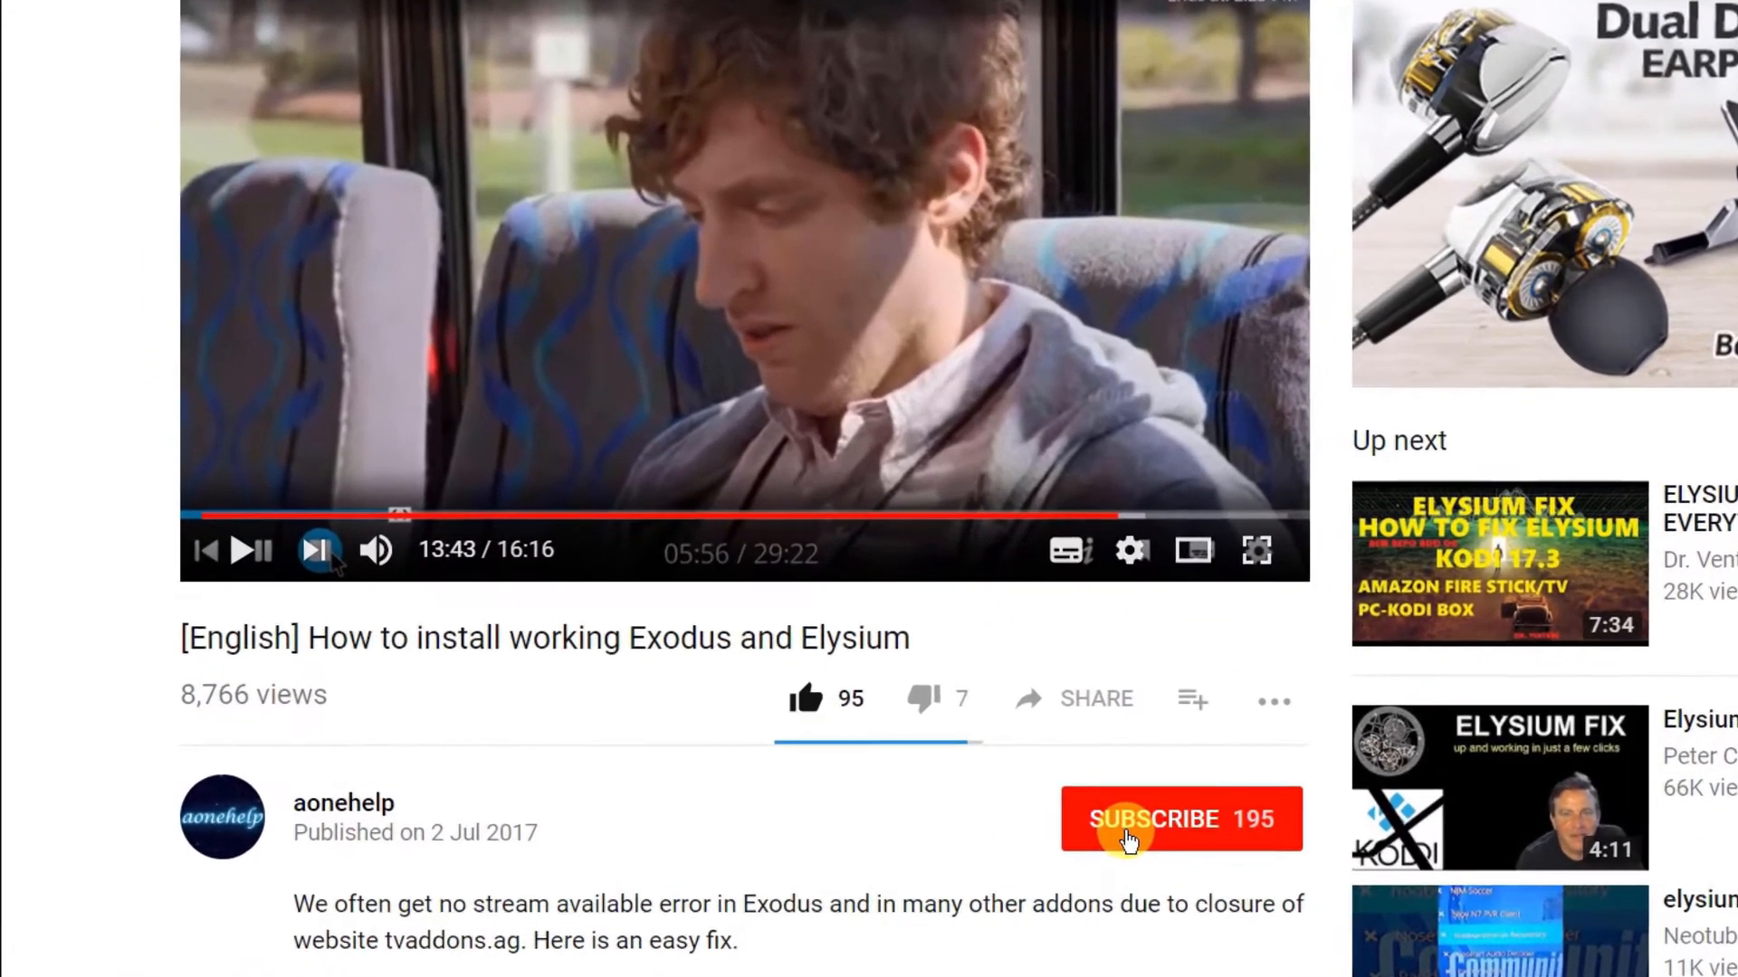
# Subscribe to the channel with notifications on, and scroll its uploaded videos.
pyautogui.click(1154, 819)
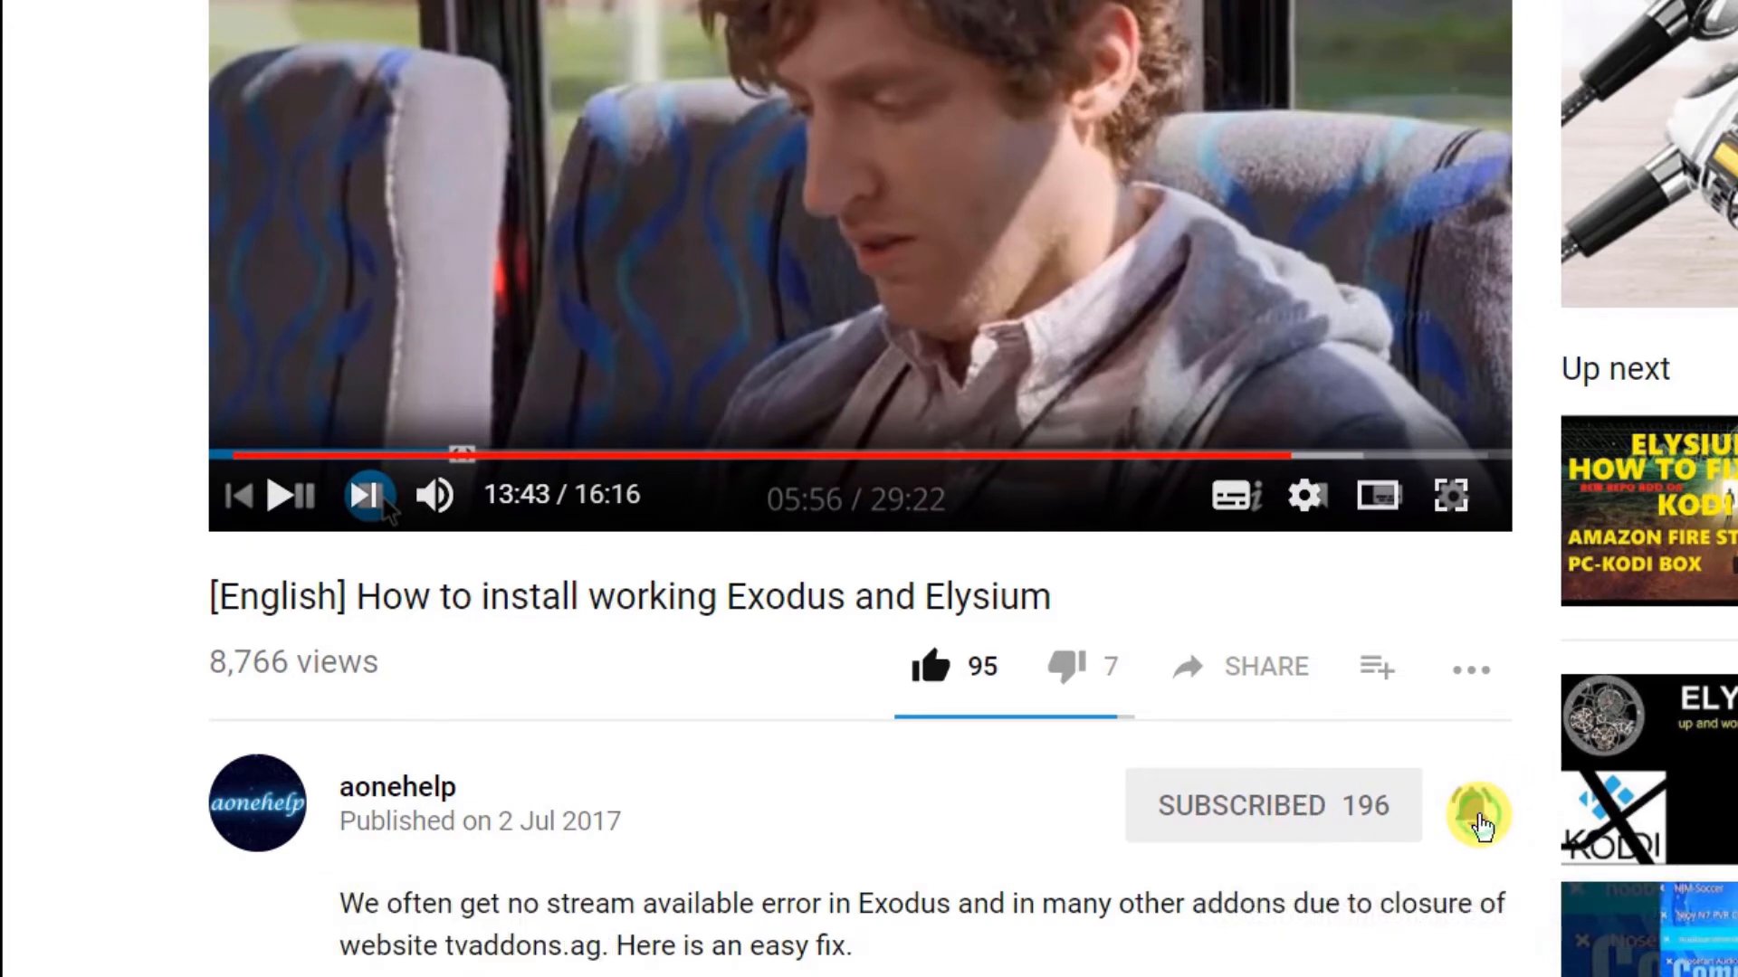
pyautogui.click(1477, 816)
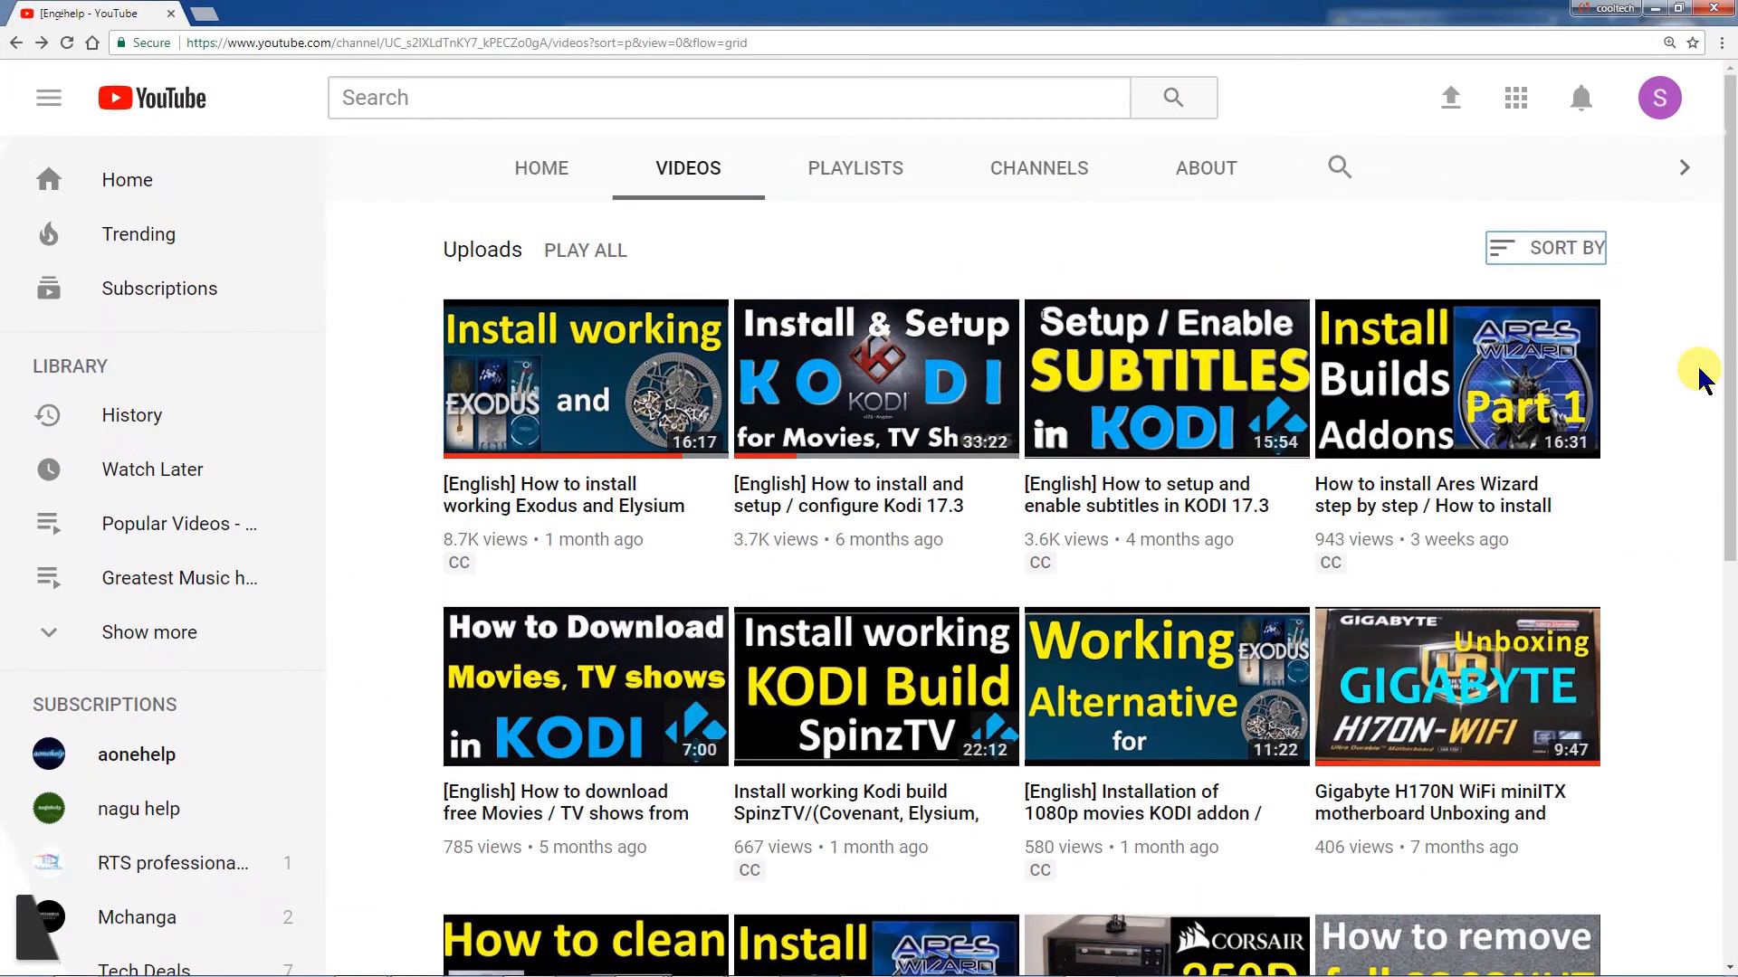
pyautogui.scroll(-3)
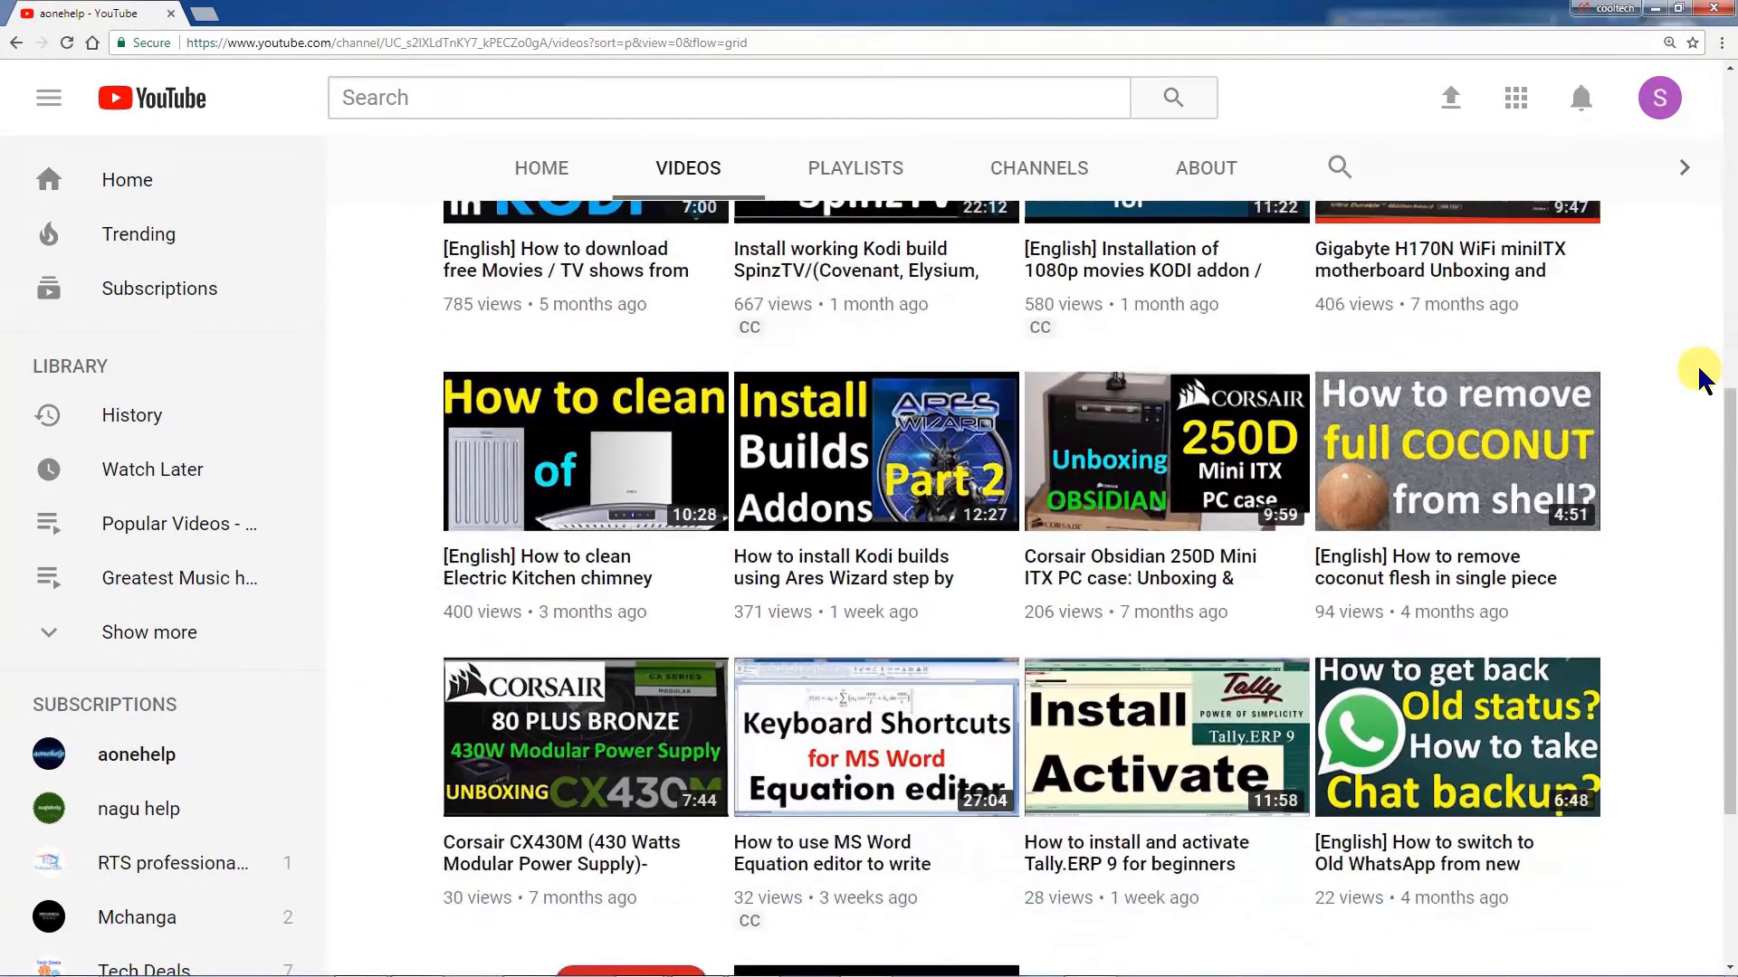
pyautogui.moveTo(1670, 10)
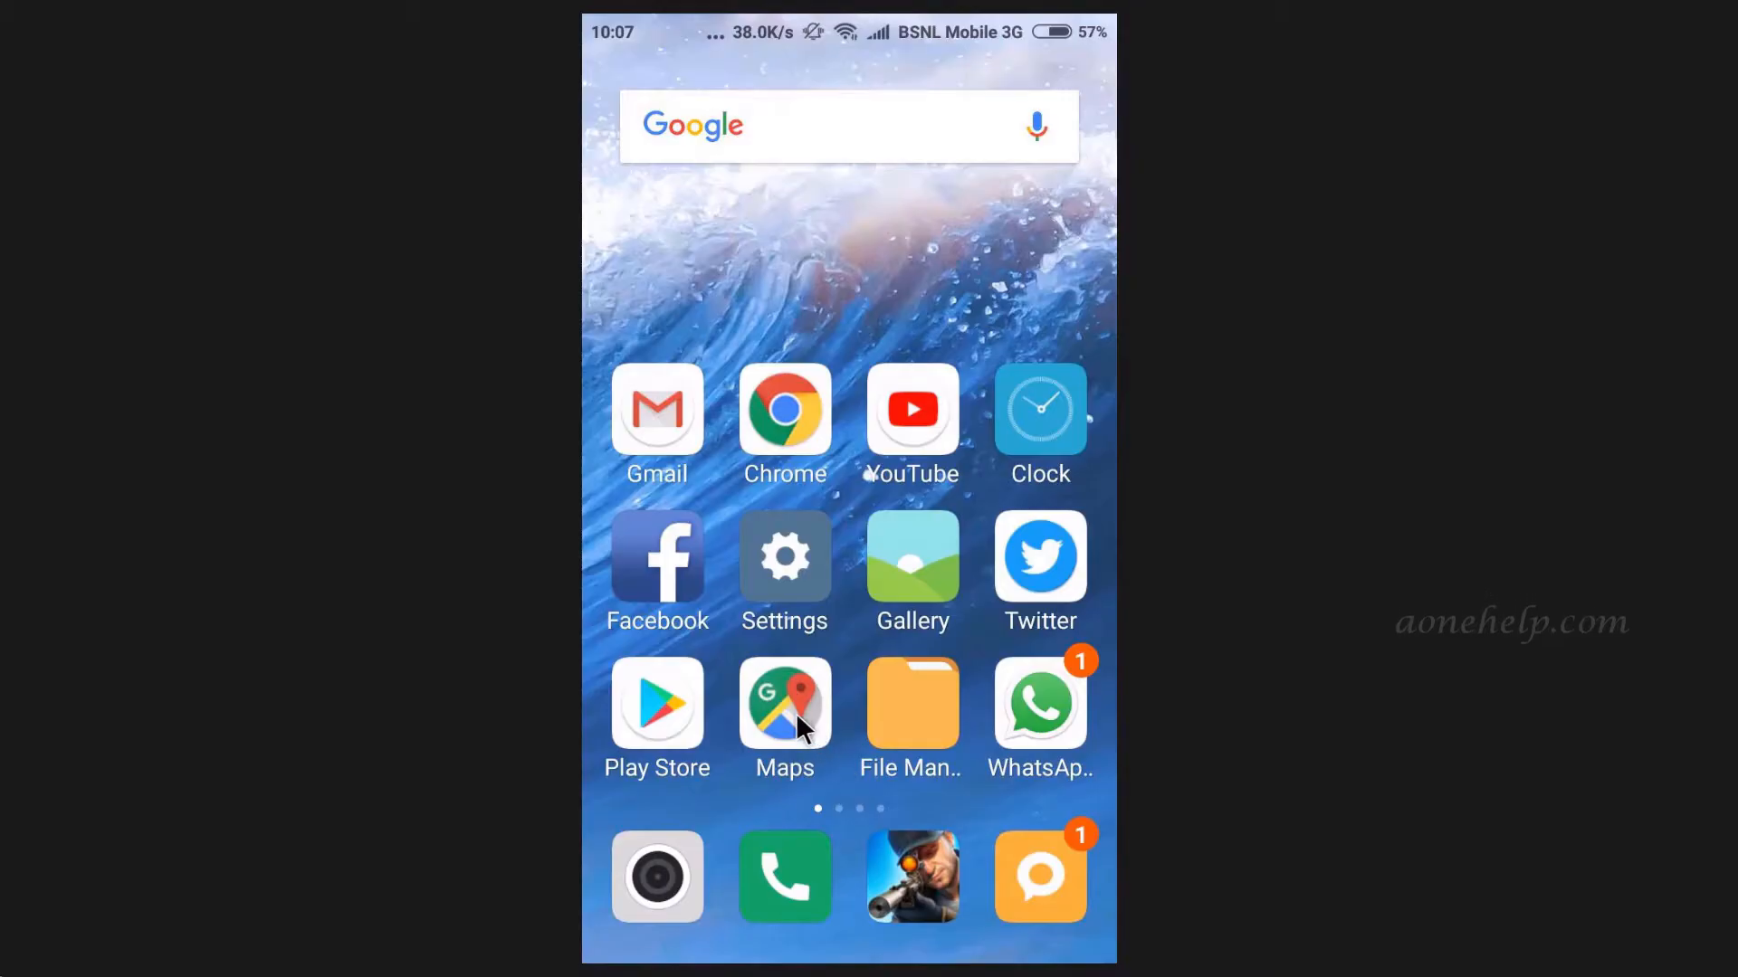
# Search the Play Store for 'sign' and install Signal Private Messenger.
pyautogui.click(657, 706)
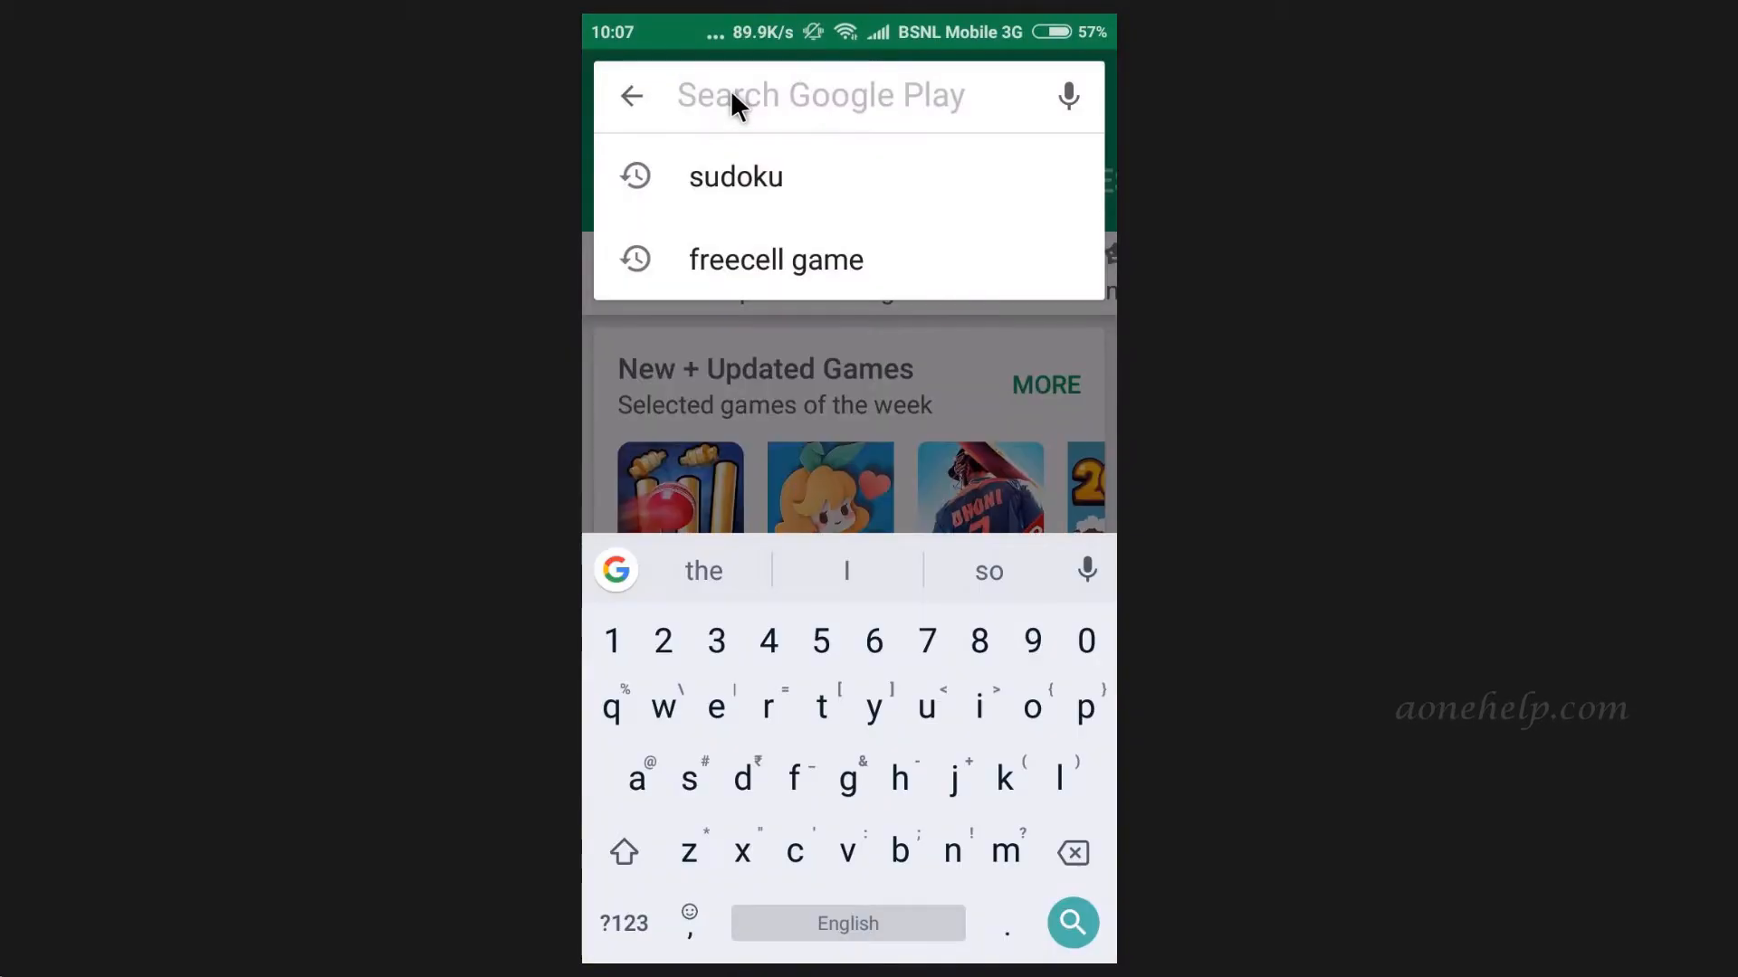
pyautogui.write('signal')
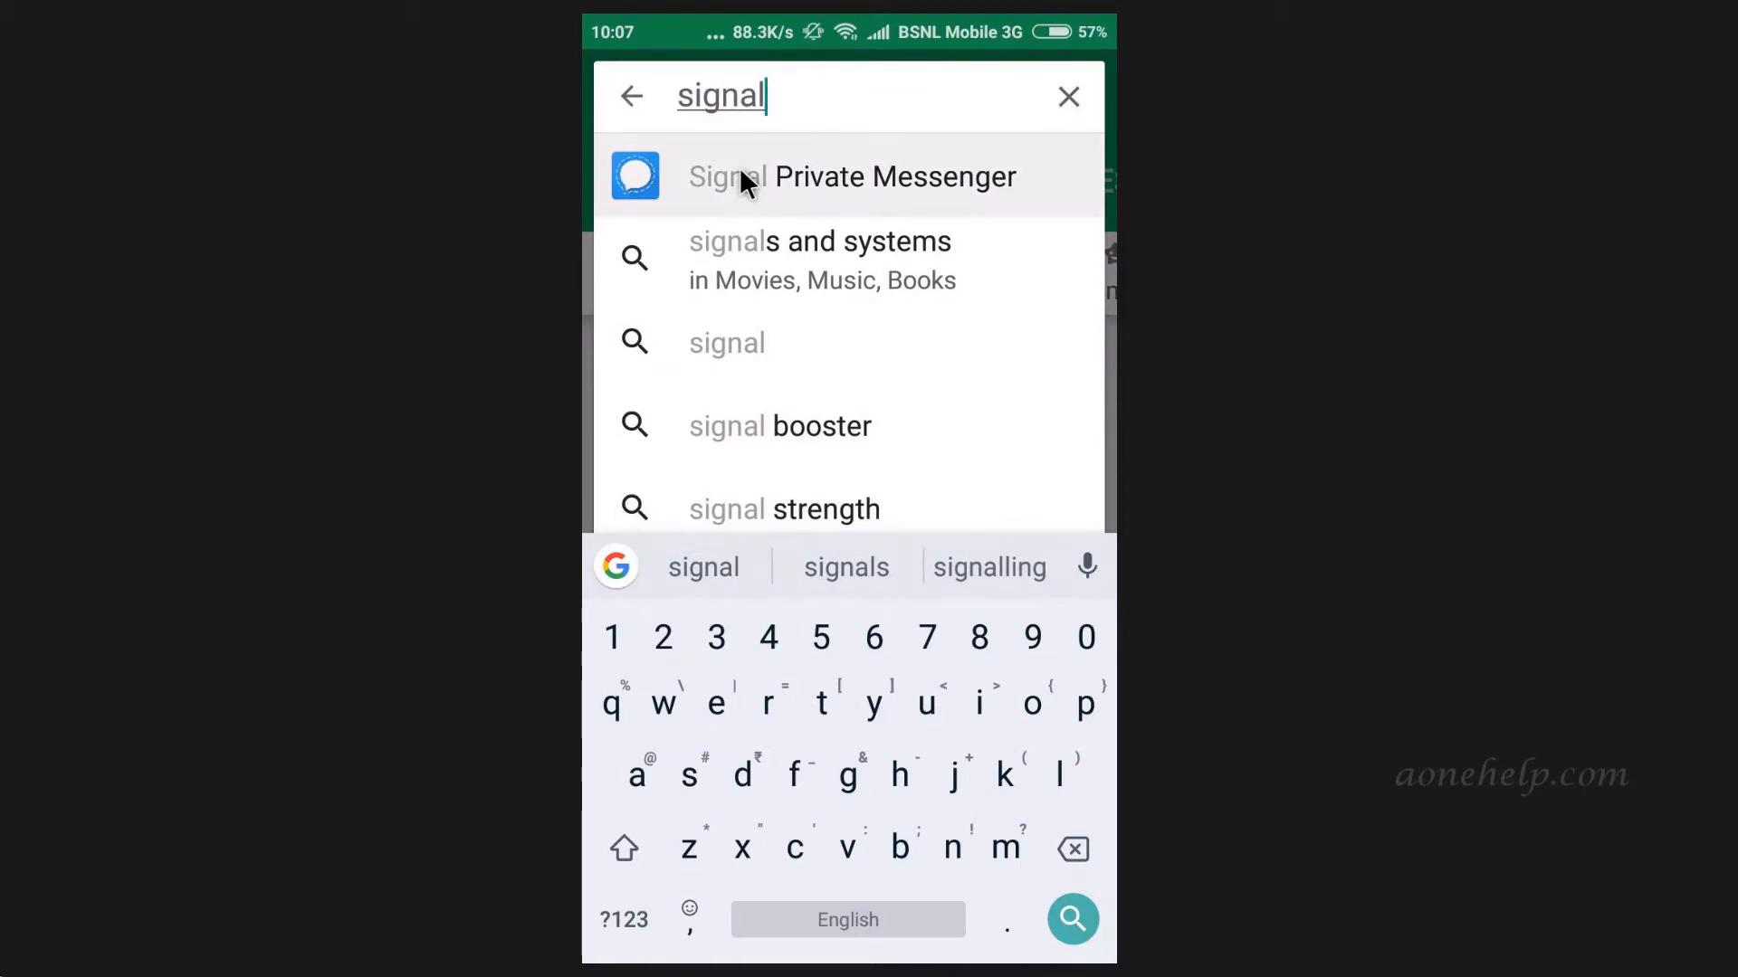
pyautogui.click(851, 177)
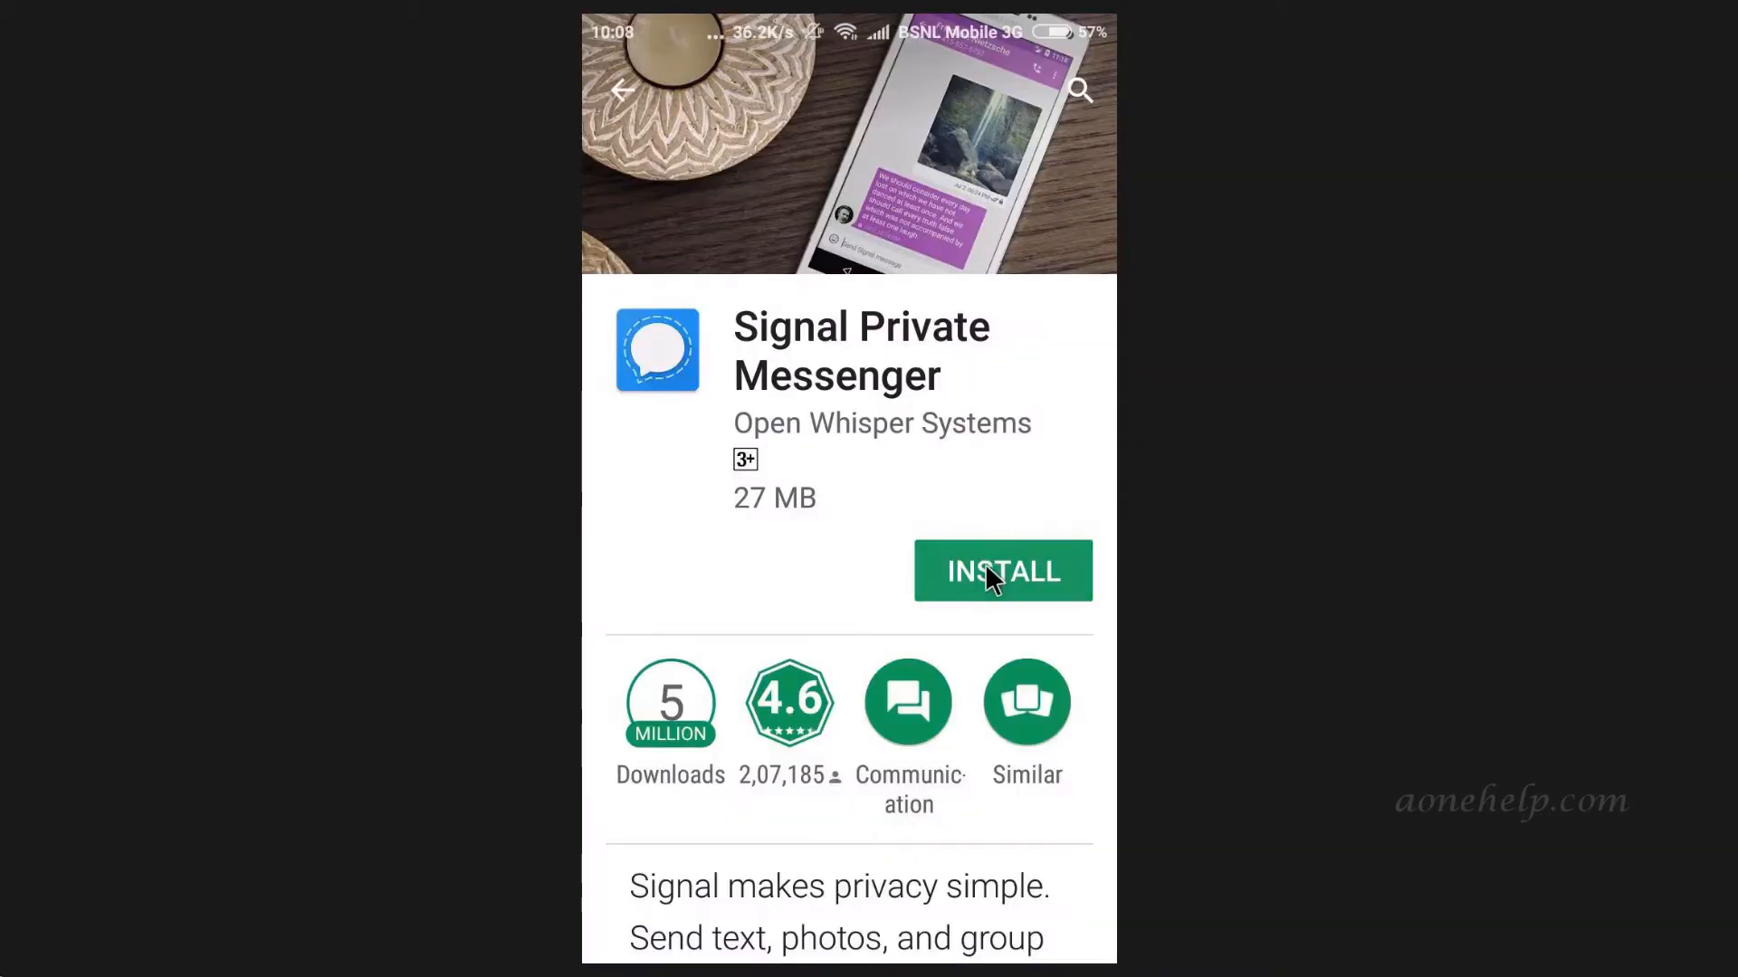
pyautogui.click(1003, 570)
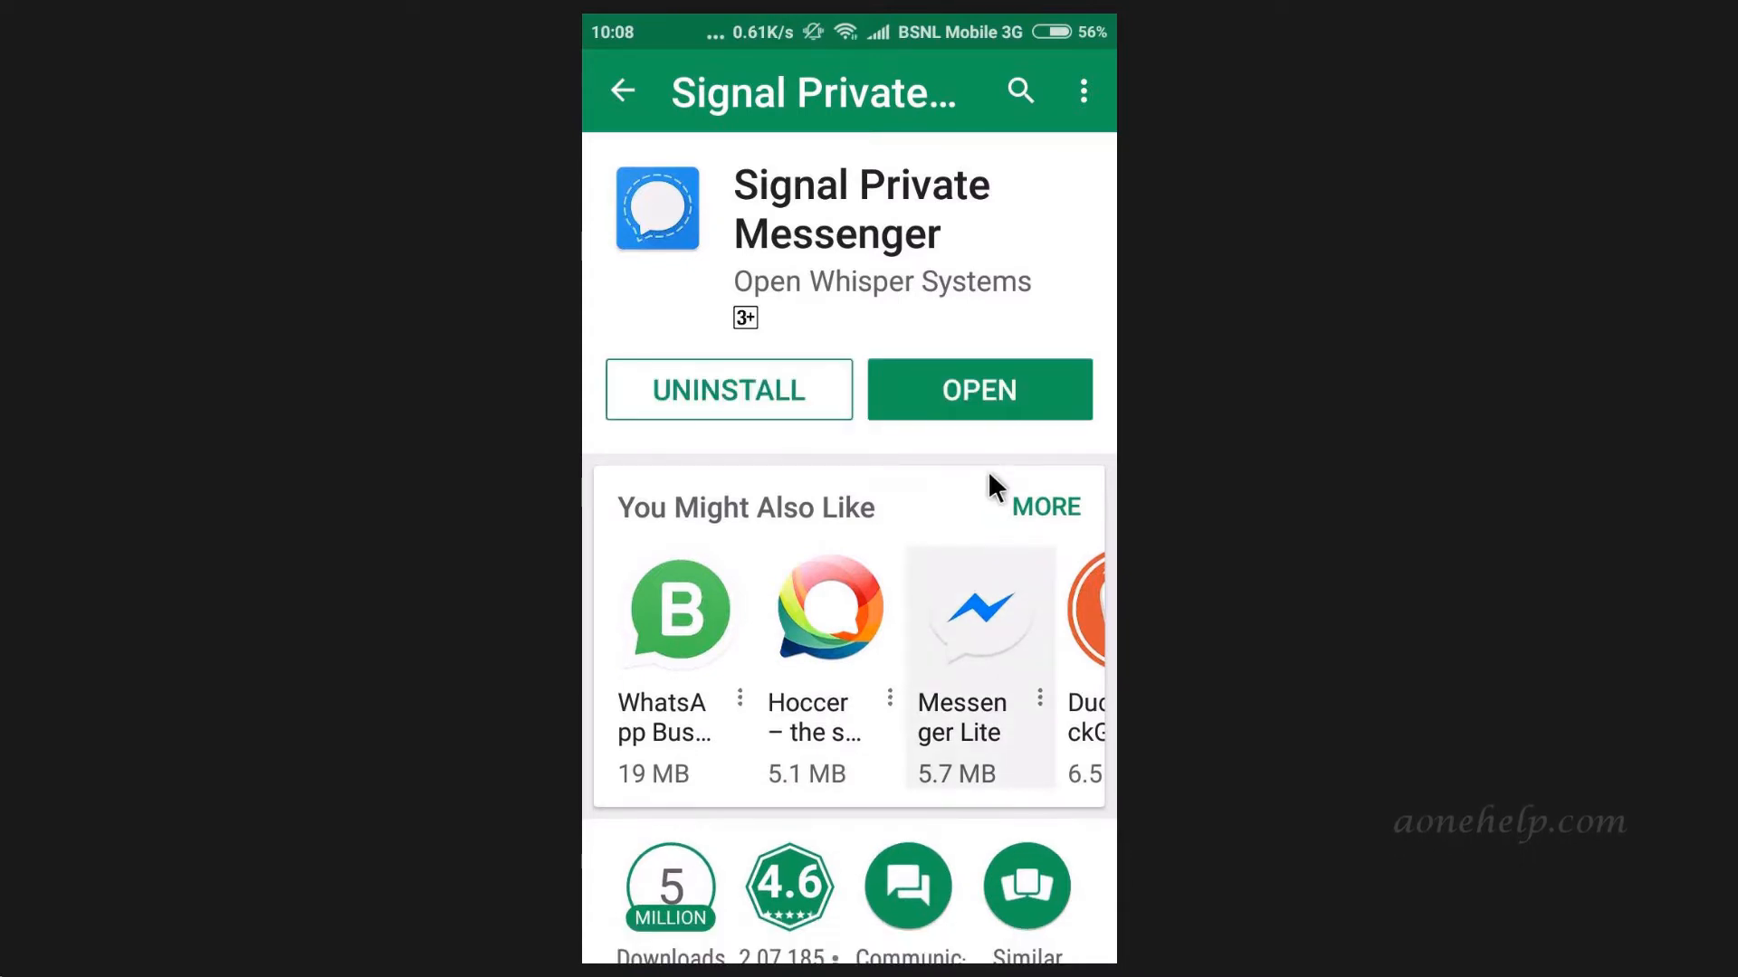
# Launch Signal and allow its contacts and photos/files permissions.
pyautogui.click(979, 389)
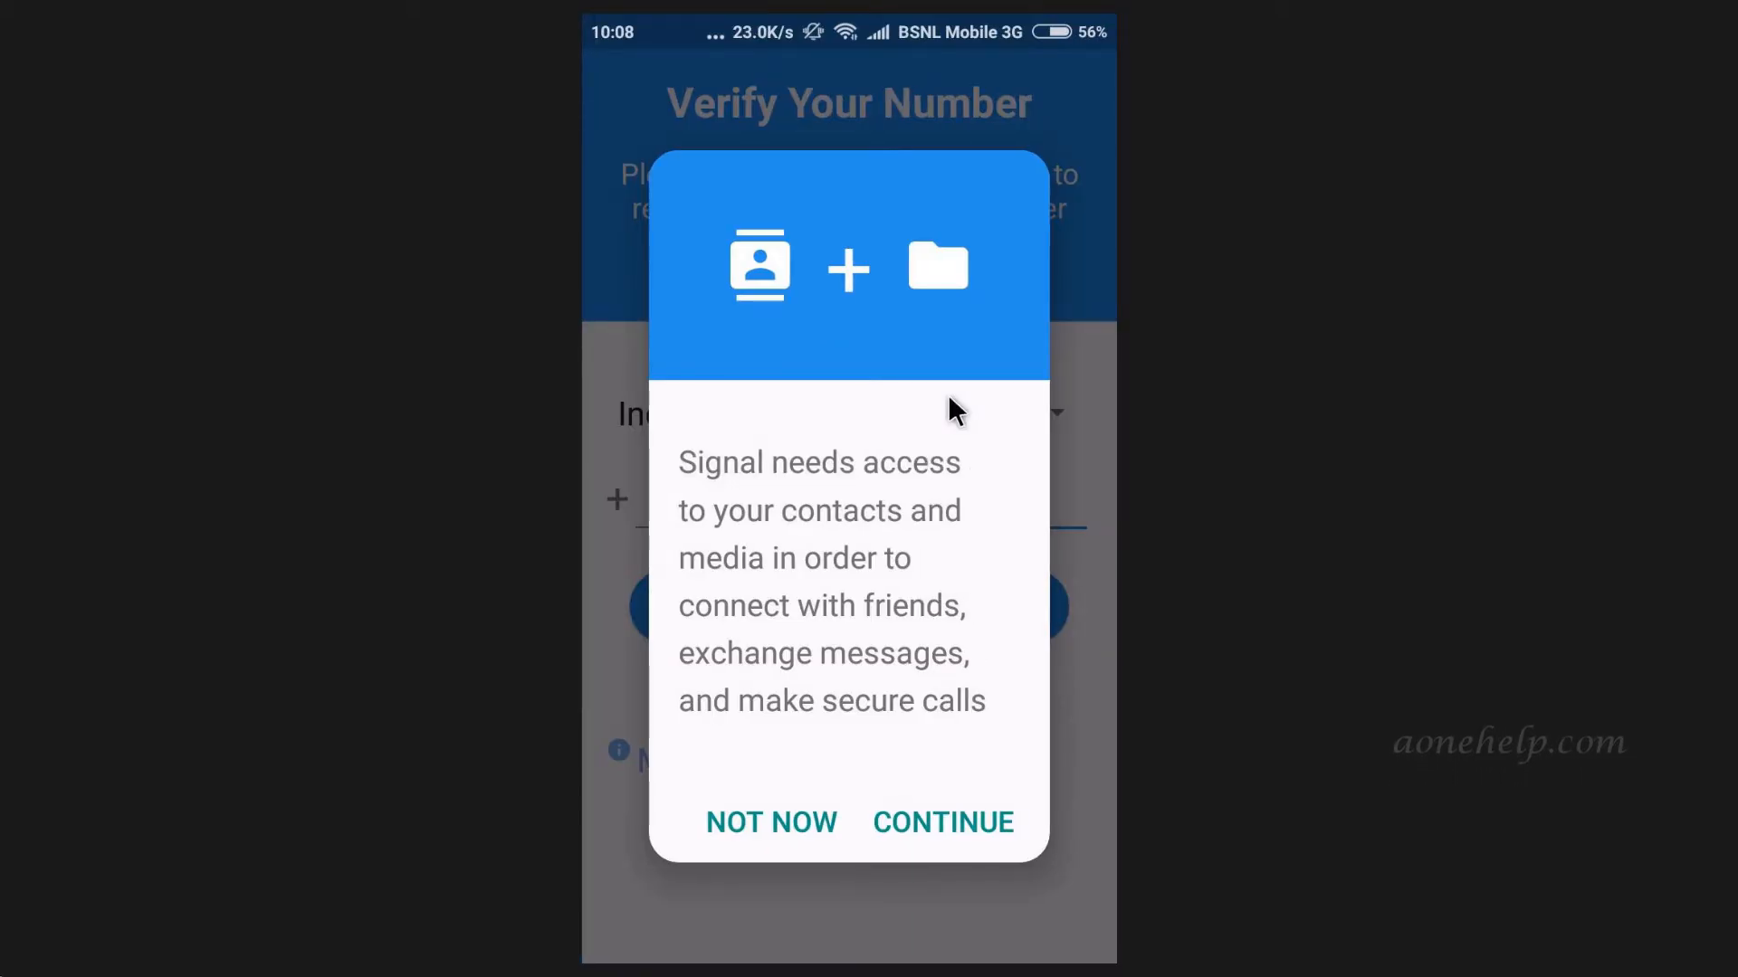
pyautogui.moveTo(945, 533)
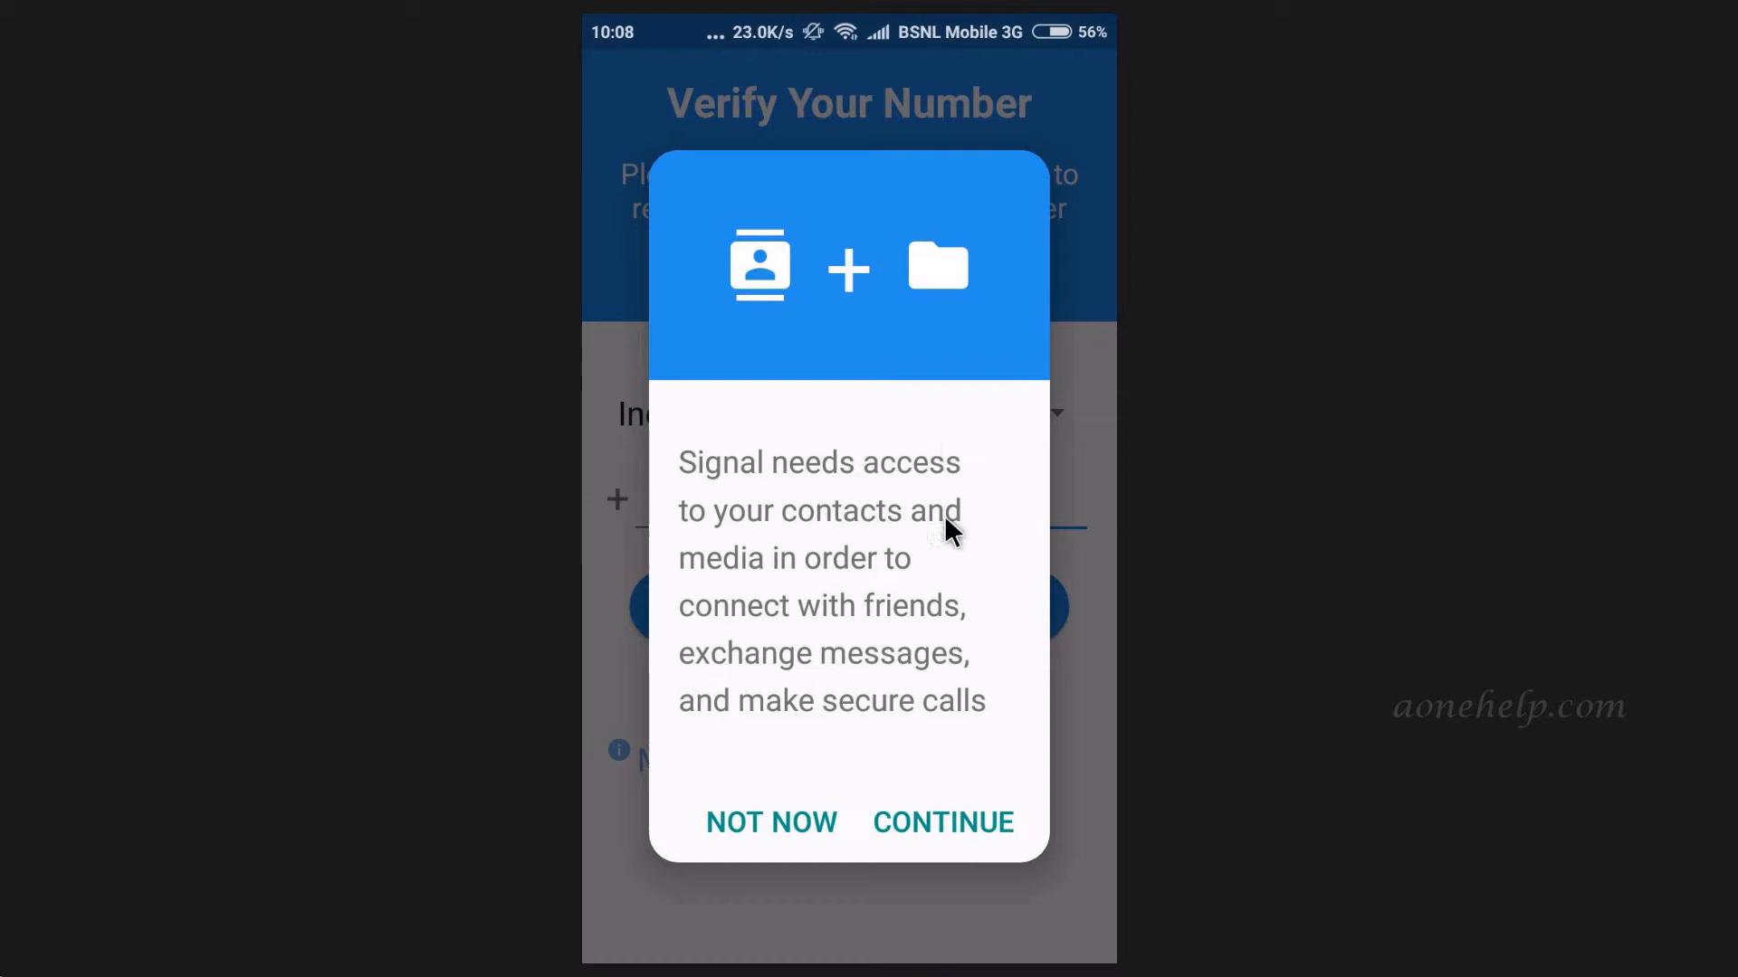
pyautogui.click(943, 823)
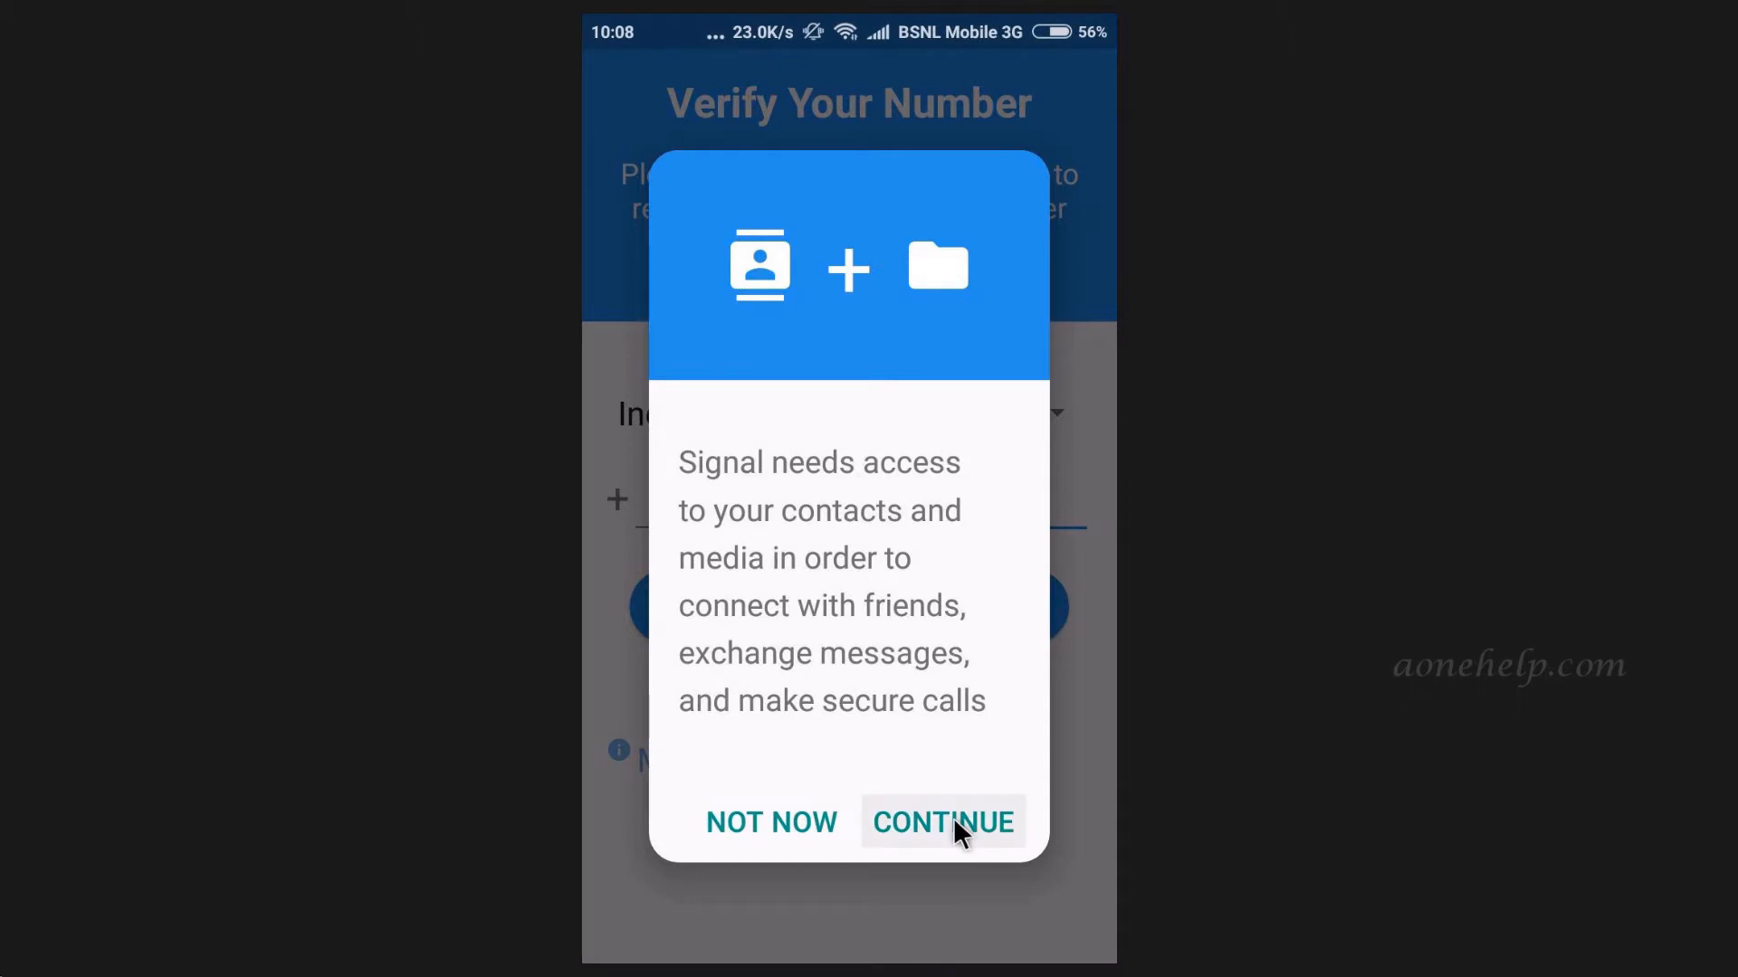
pyautogui.click(943, 822)
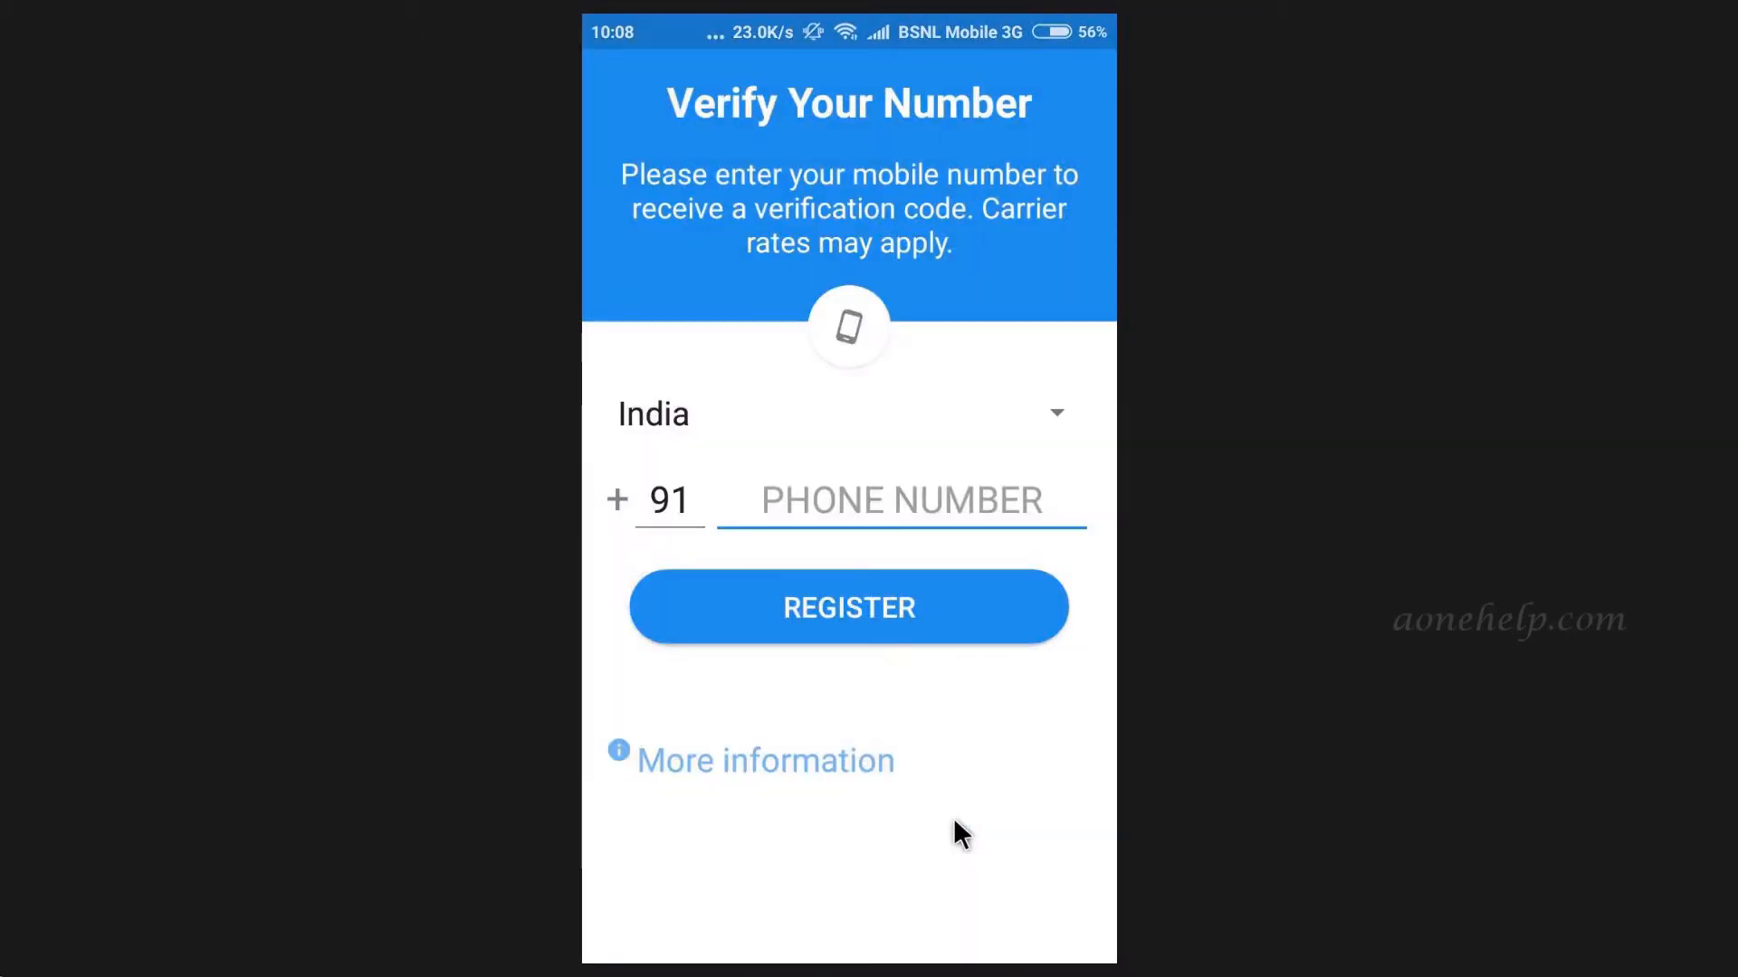
pyautogui.click(849, 608)
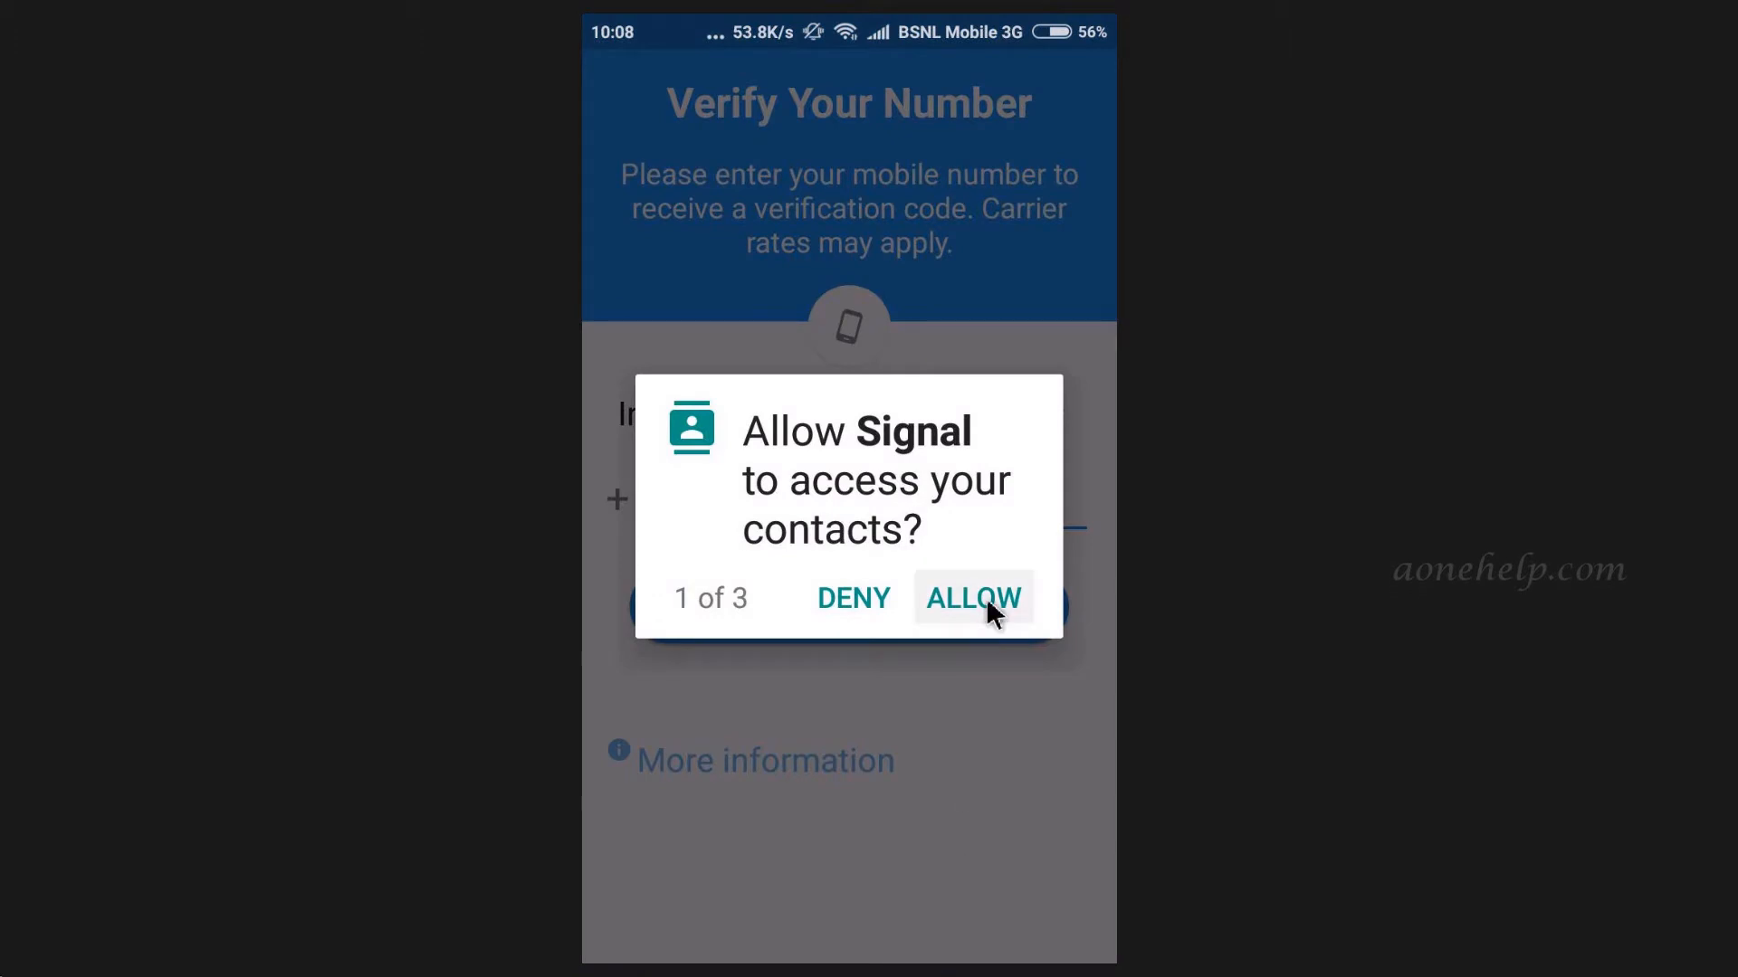
pyautogui.click(974, 598)
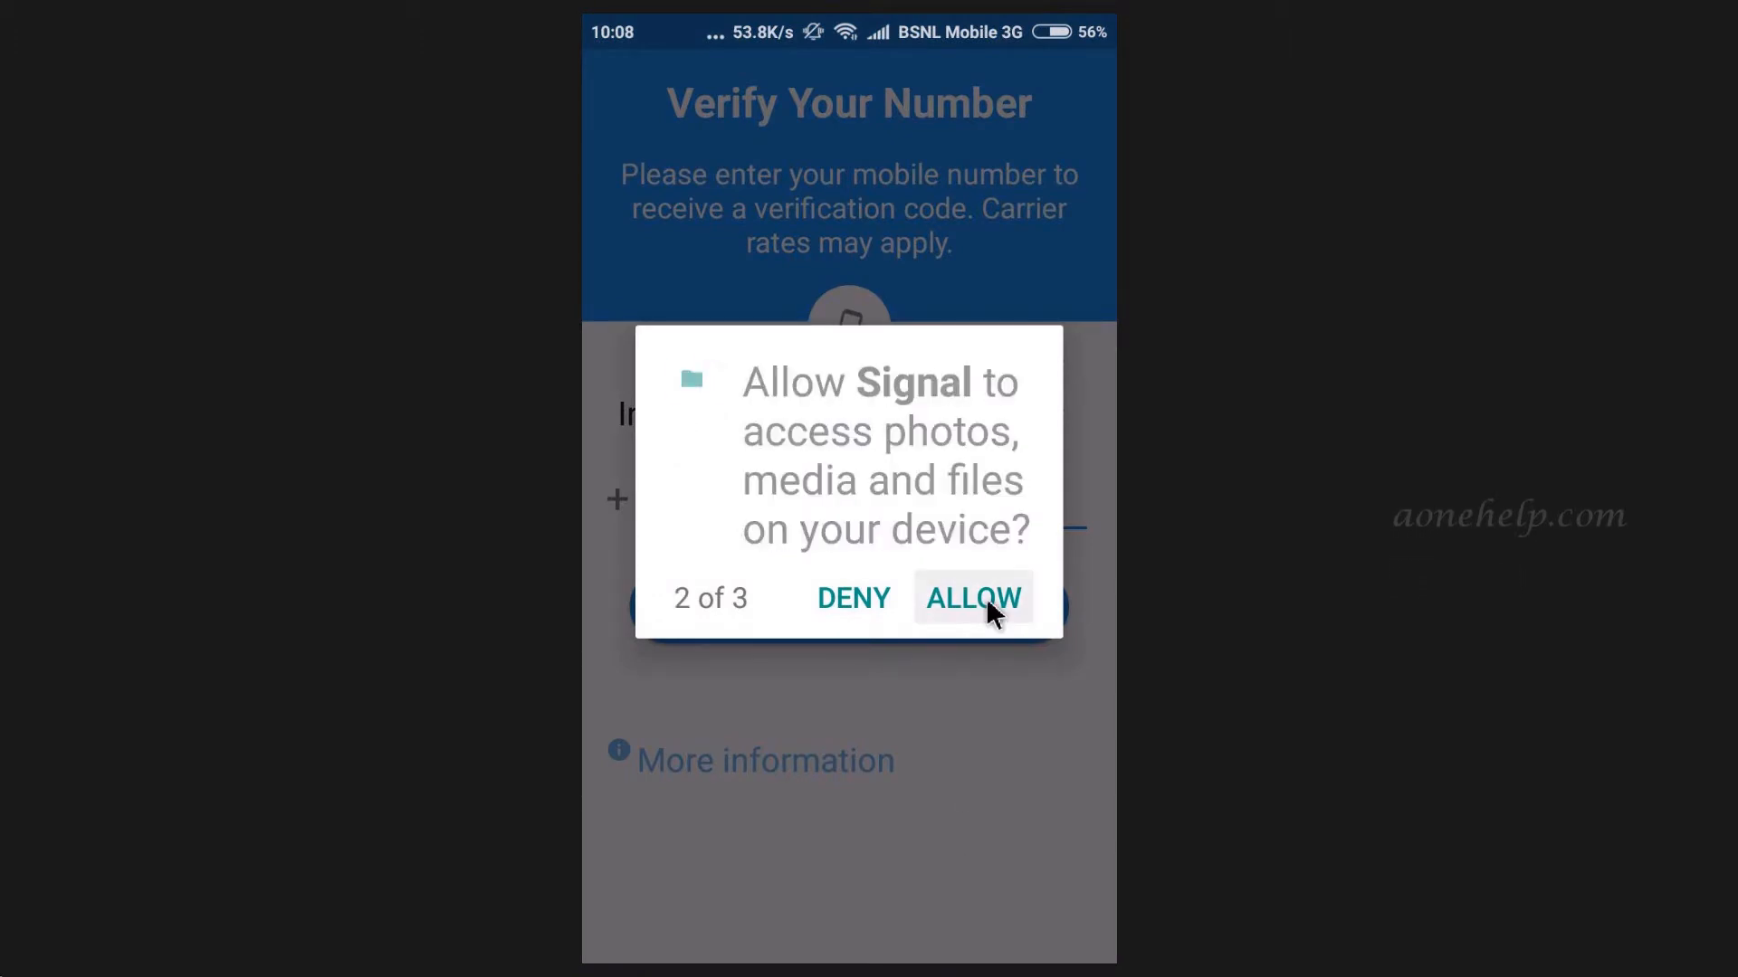
pyautogui.click(974, 598)
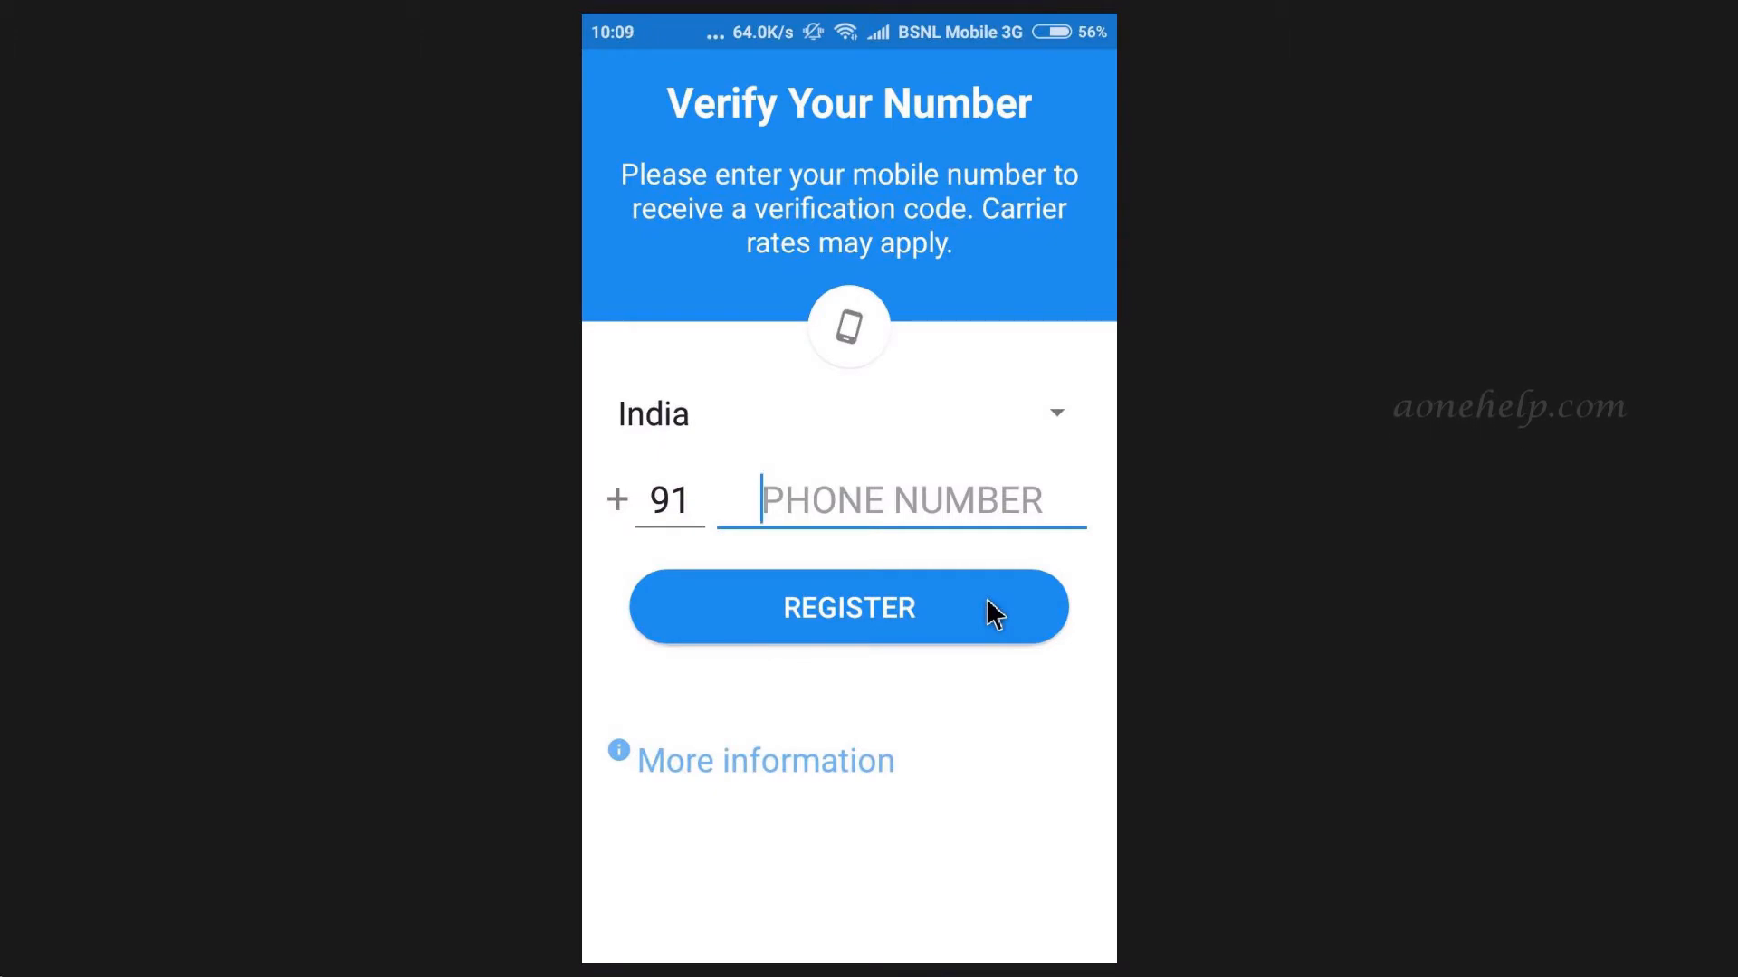
# Register the phone number and let Signal read SMS for automatic verification.
pyautogui.click(902, 501)
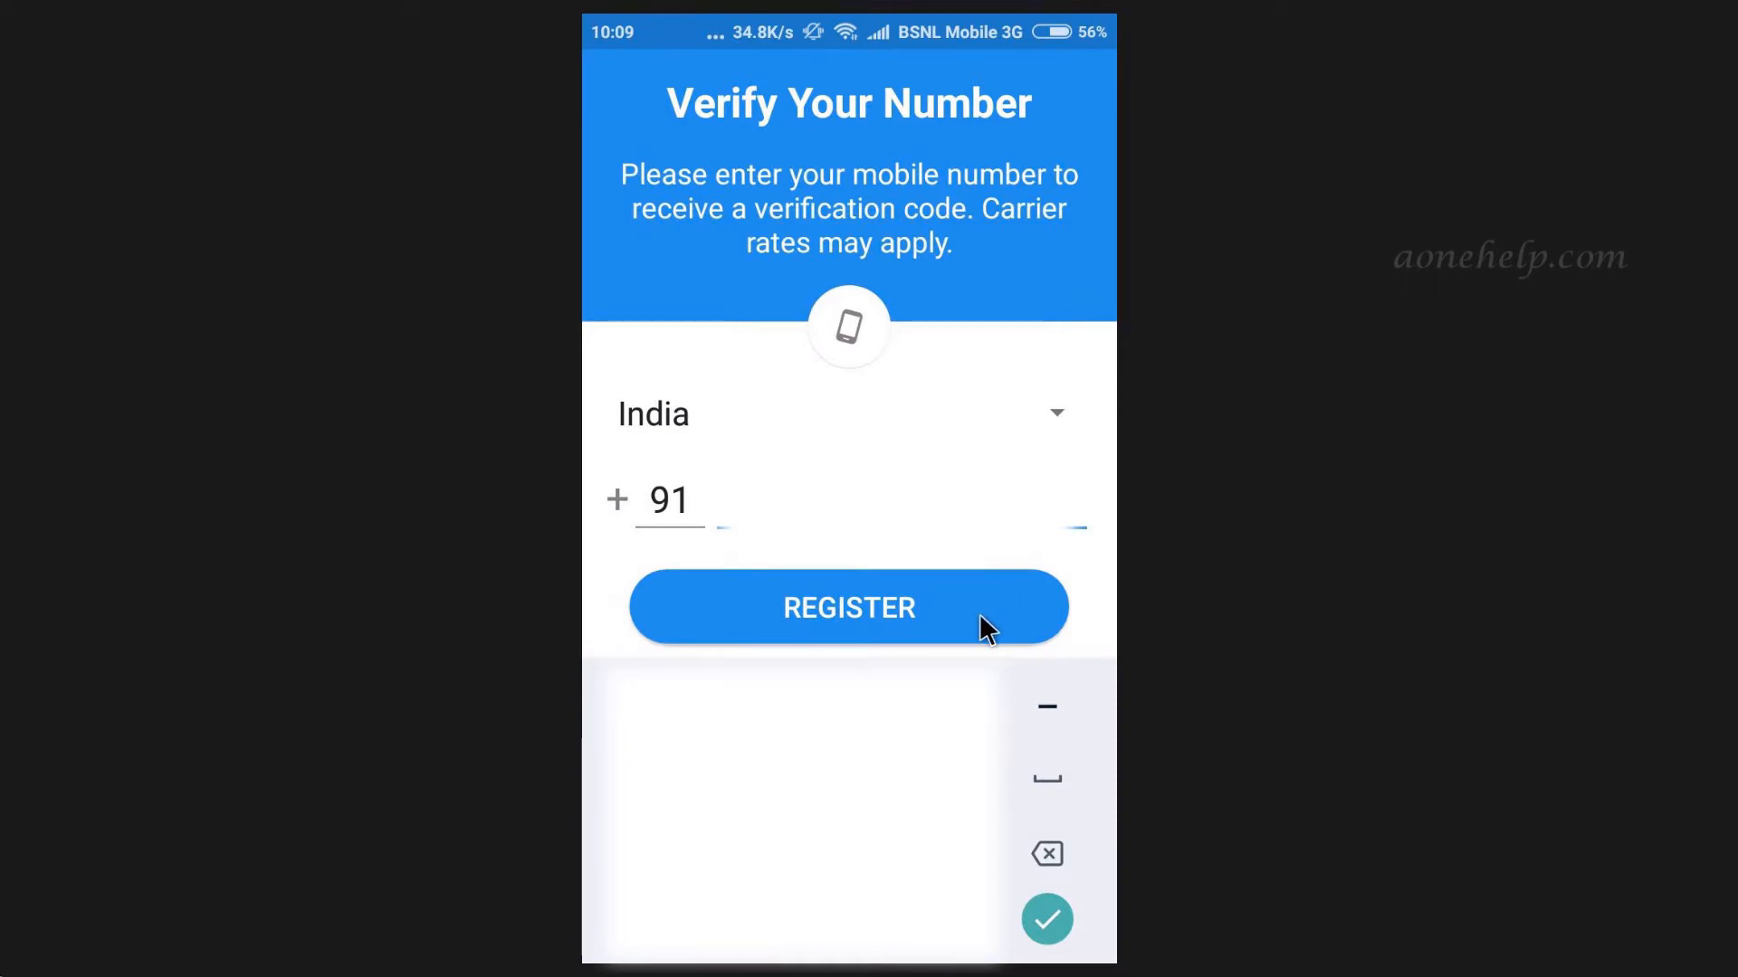
pyautogui.click(849, 608)
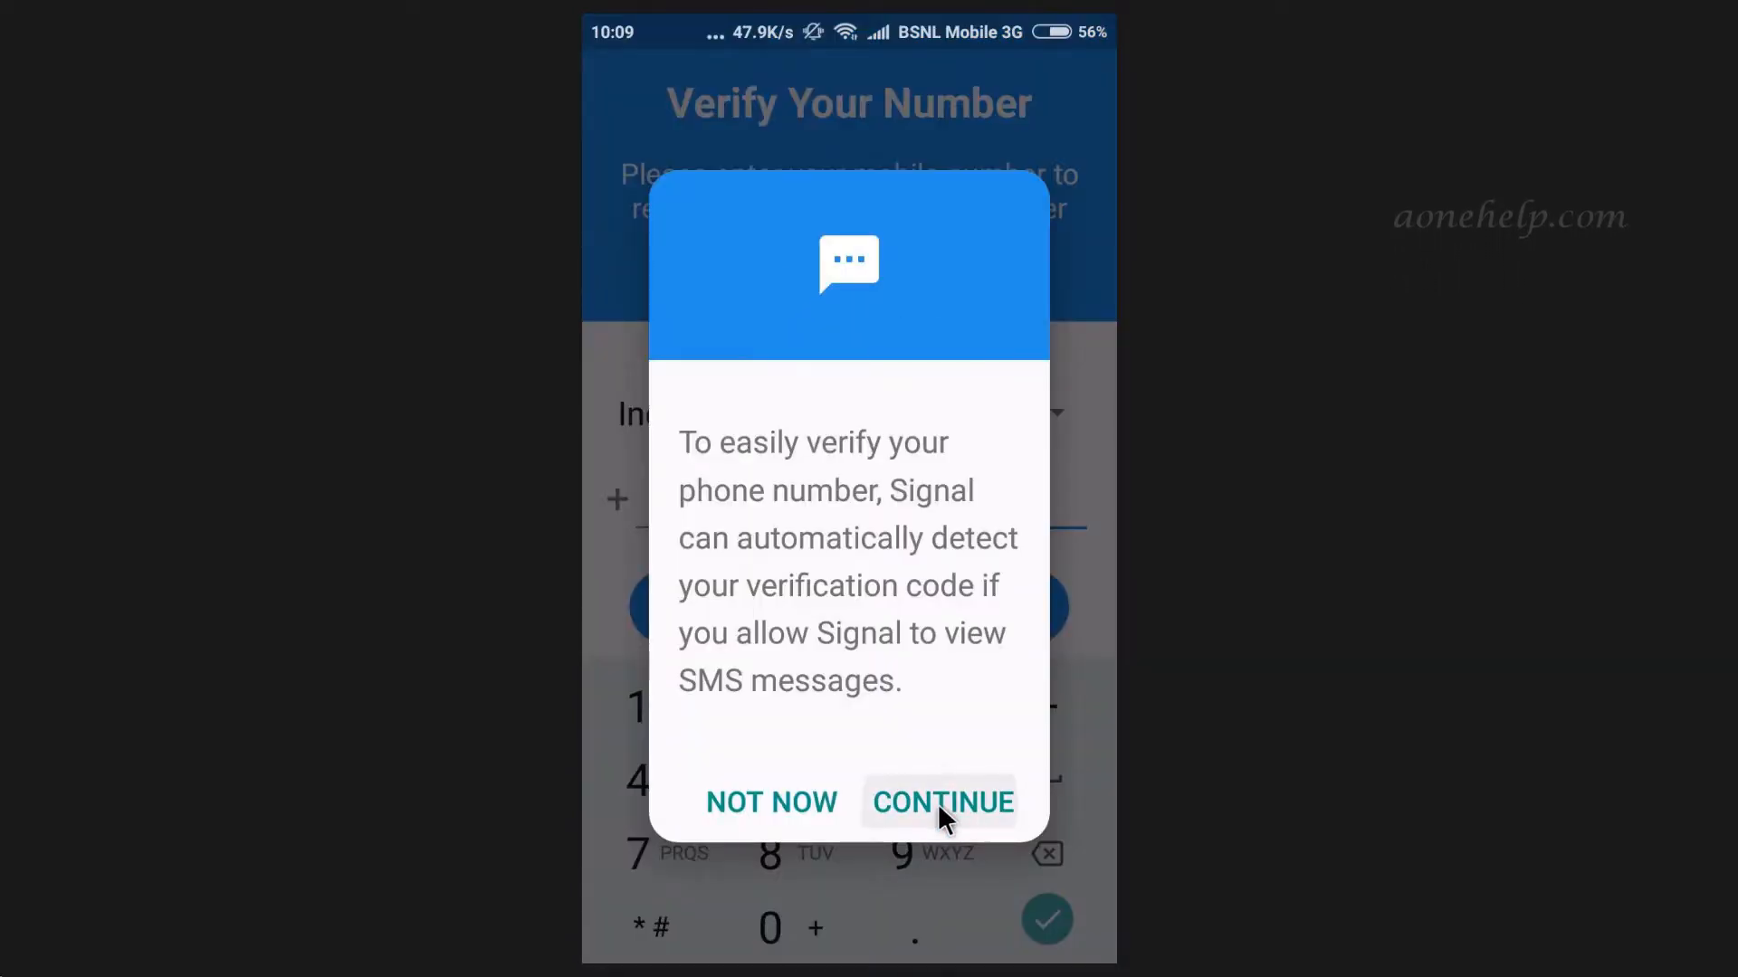
pyautogui.click(943, 803)
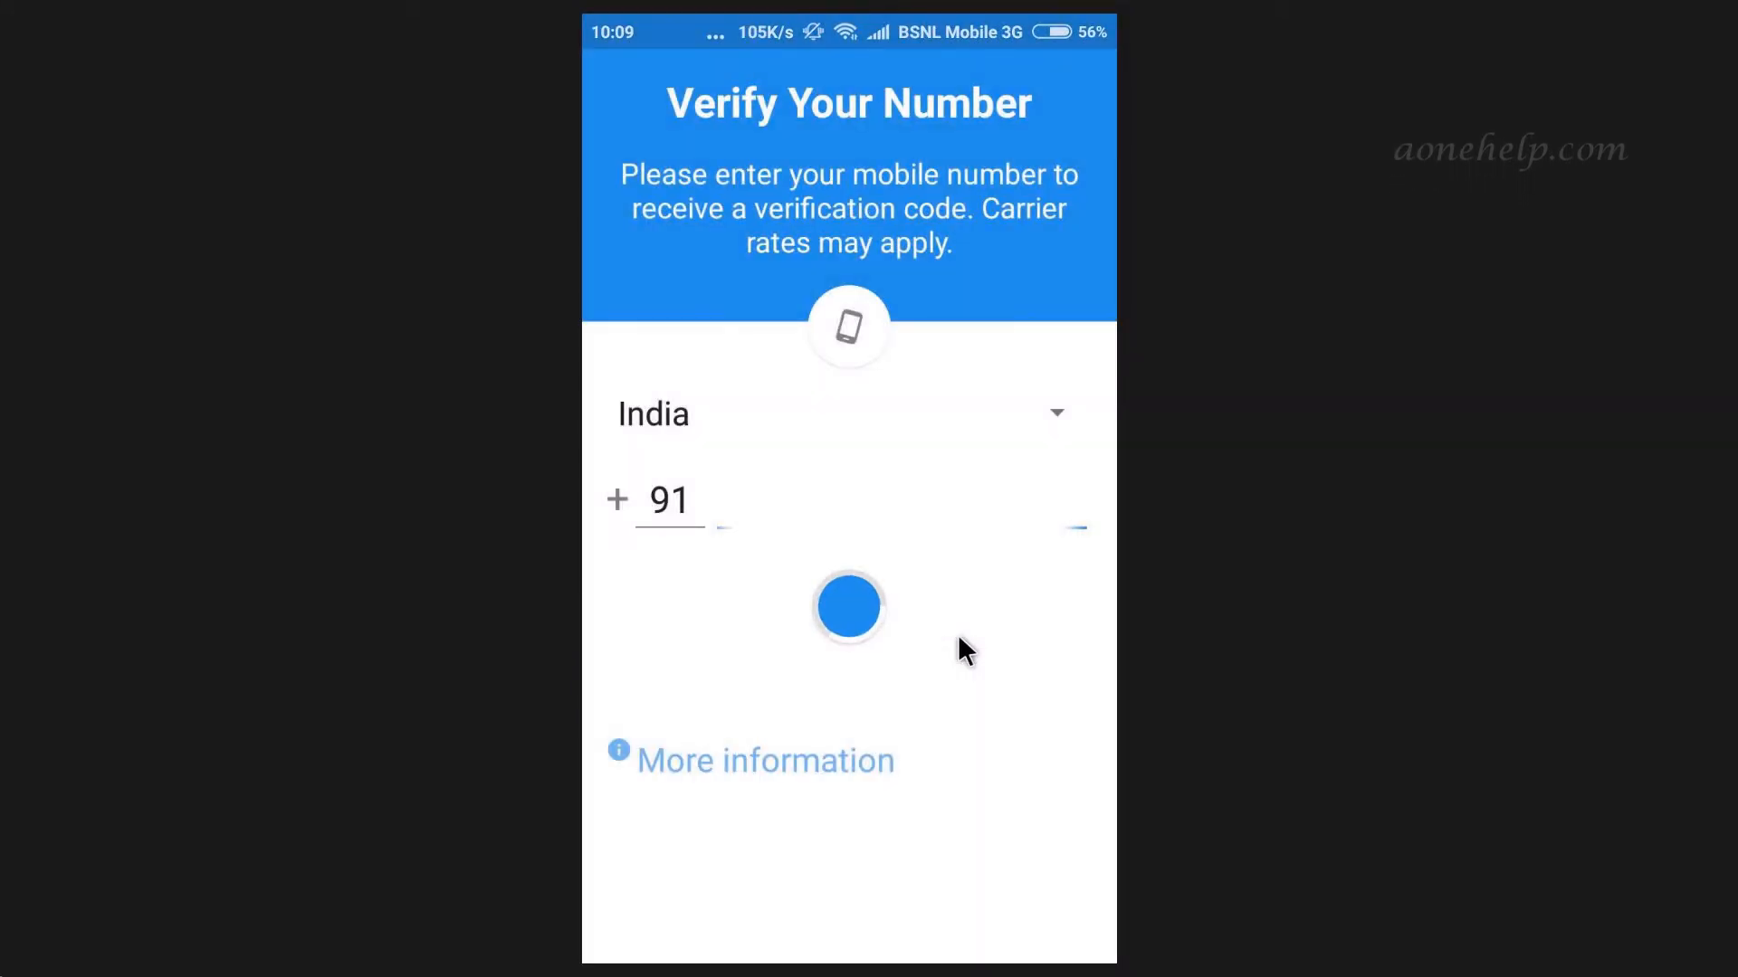
pyautogui.click(849, 605)
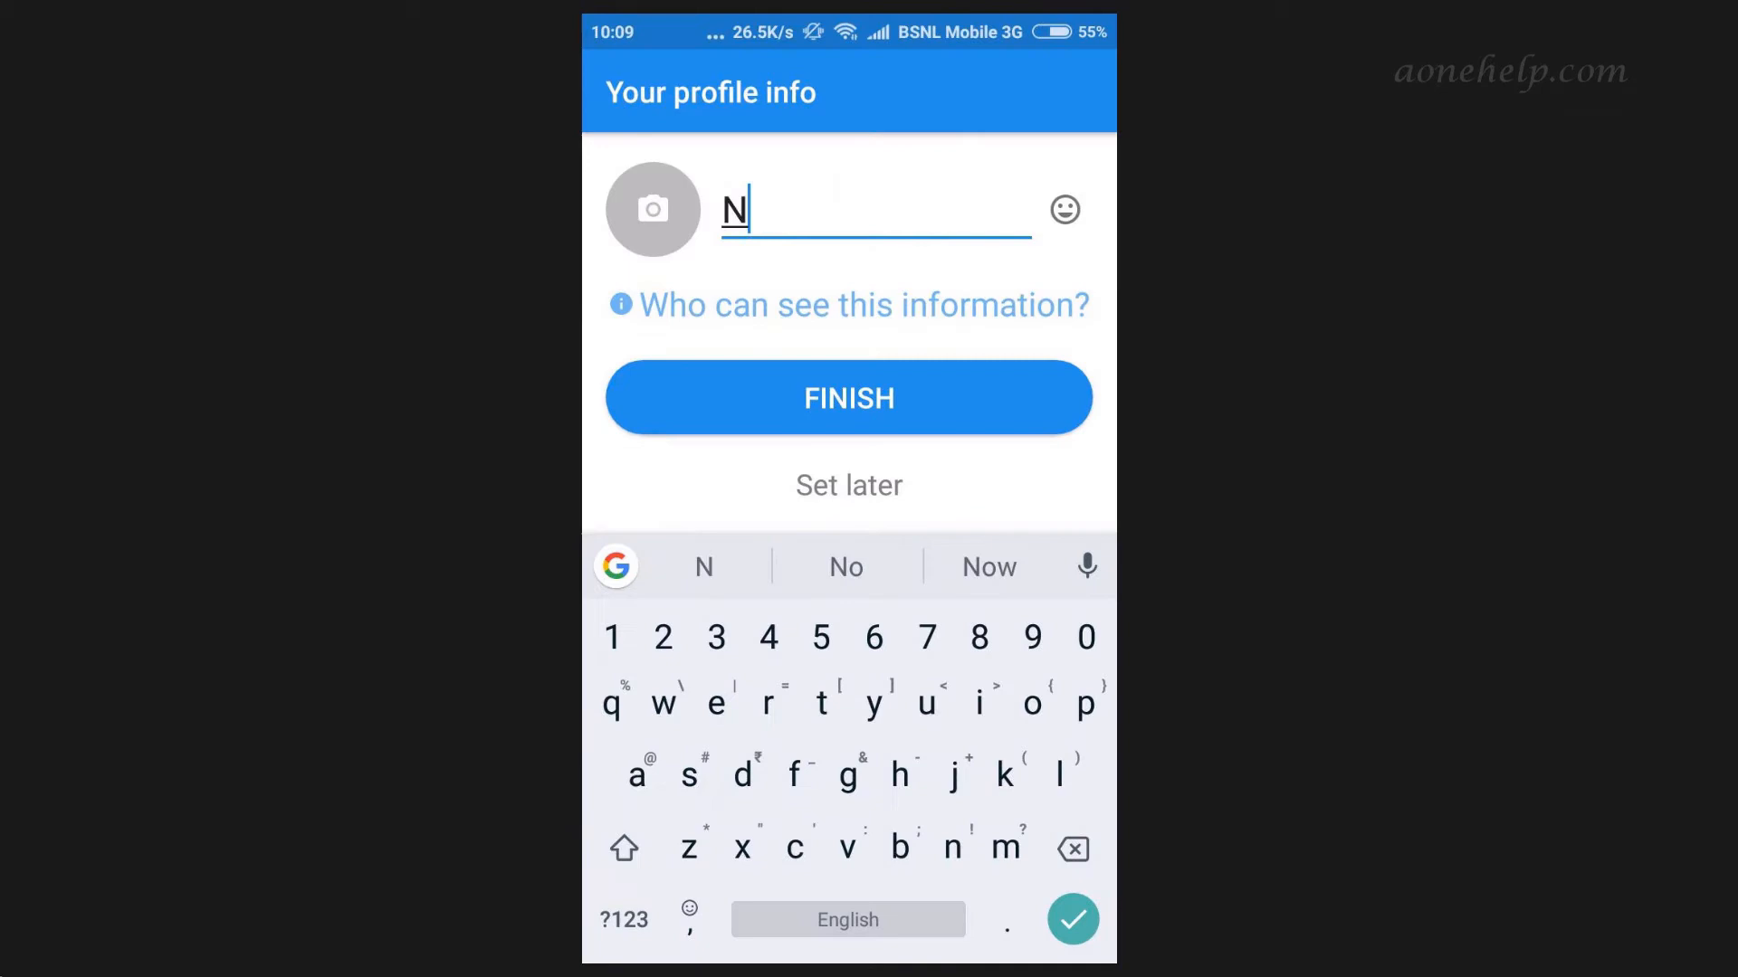
# Save the profile name 'agu', then start a new message and search contacts.
pyautogui.write('agu')
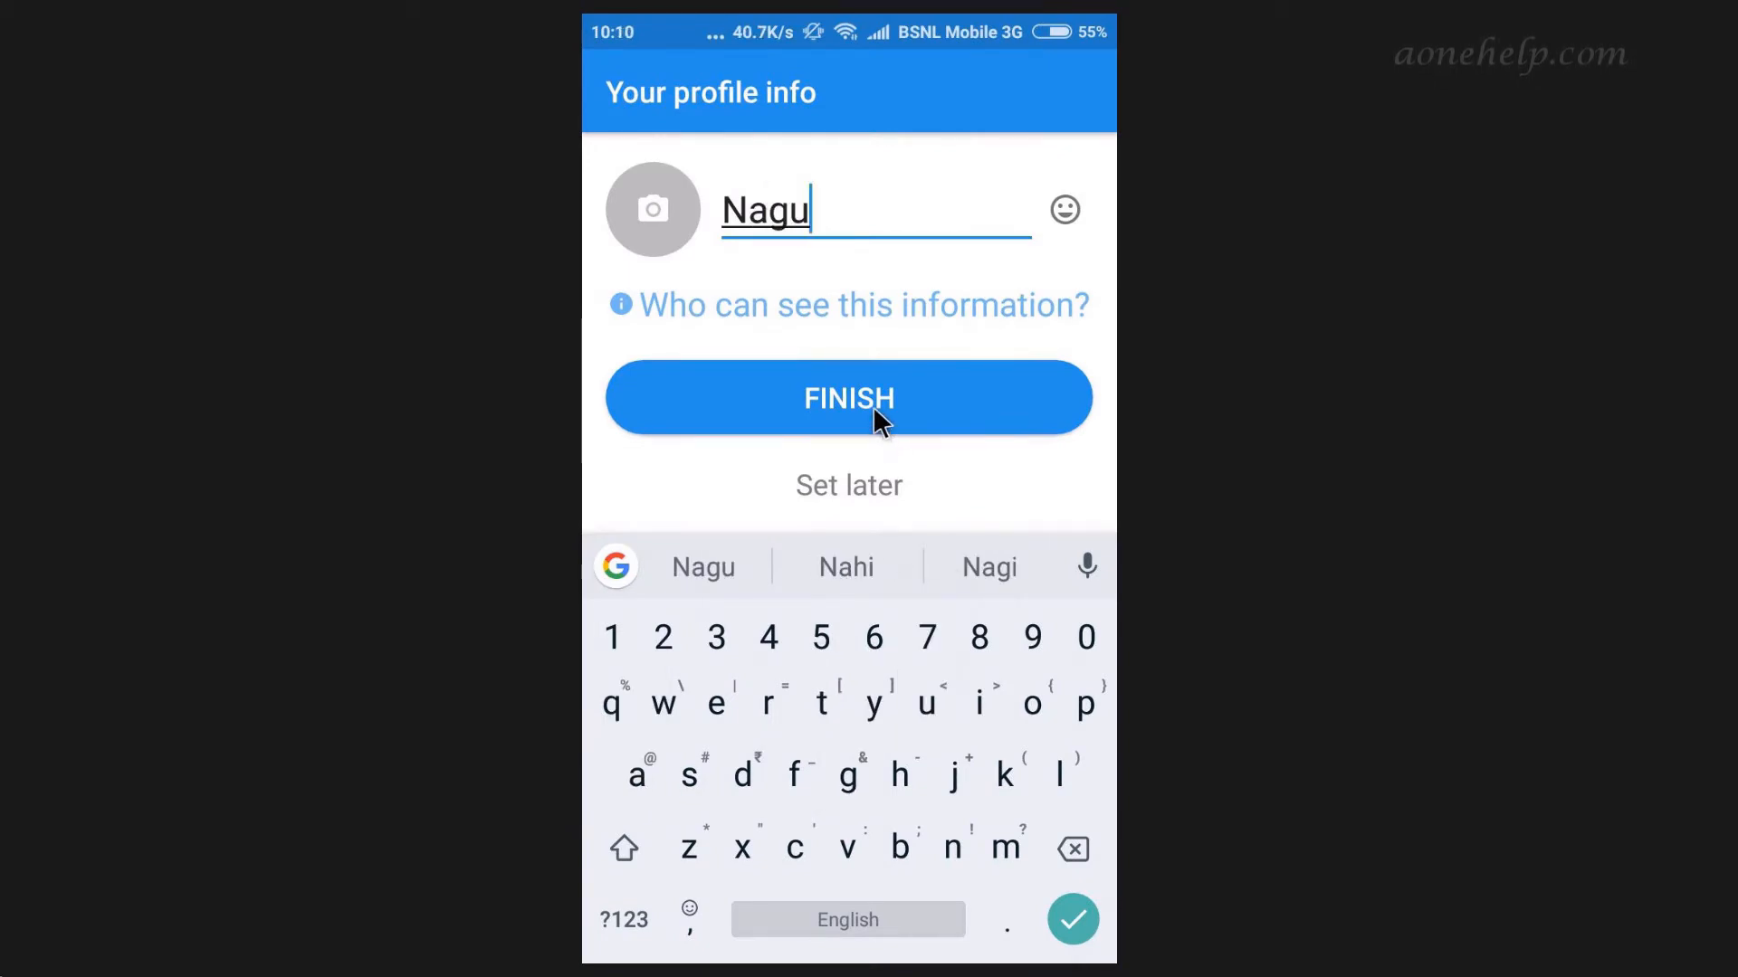
pyautogui.click(849, 398)
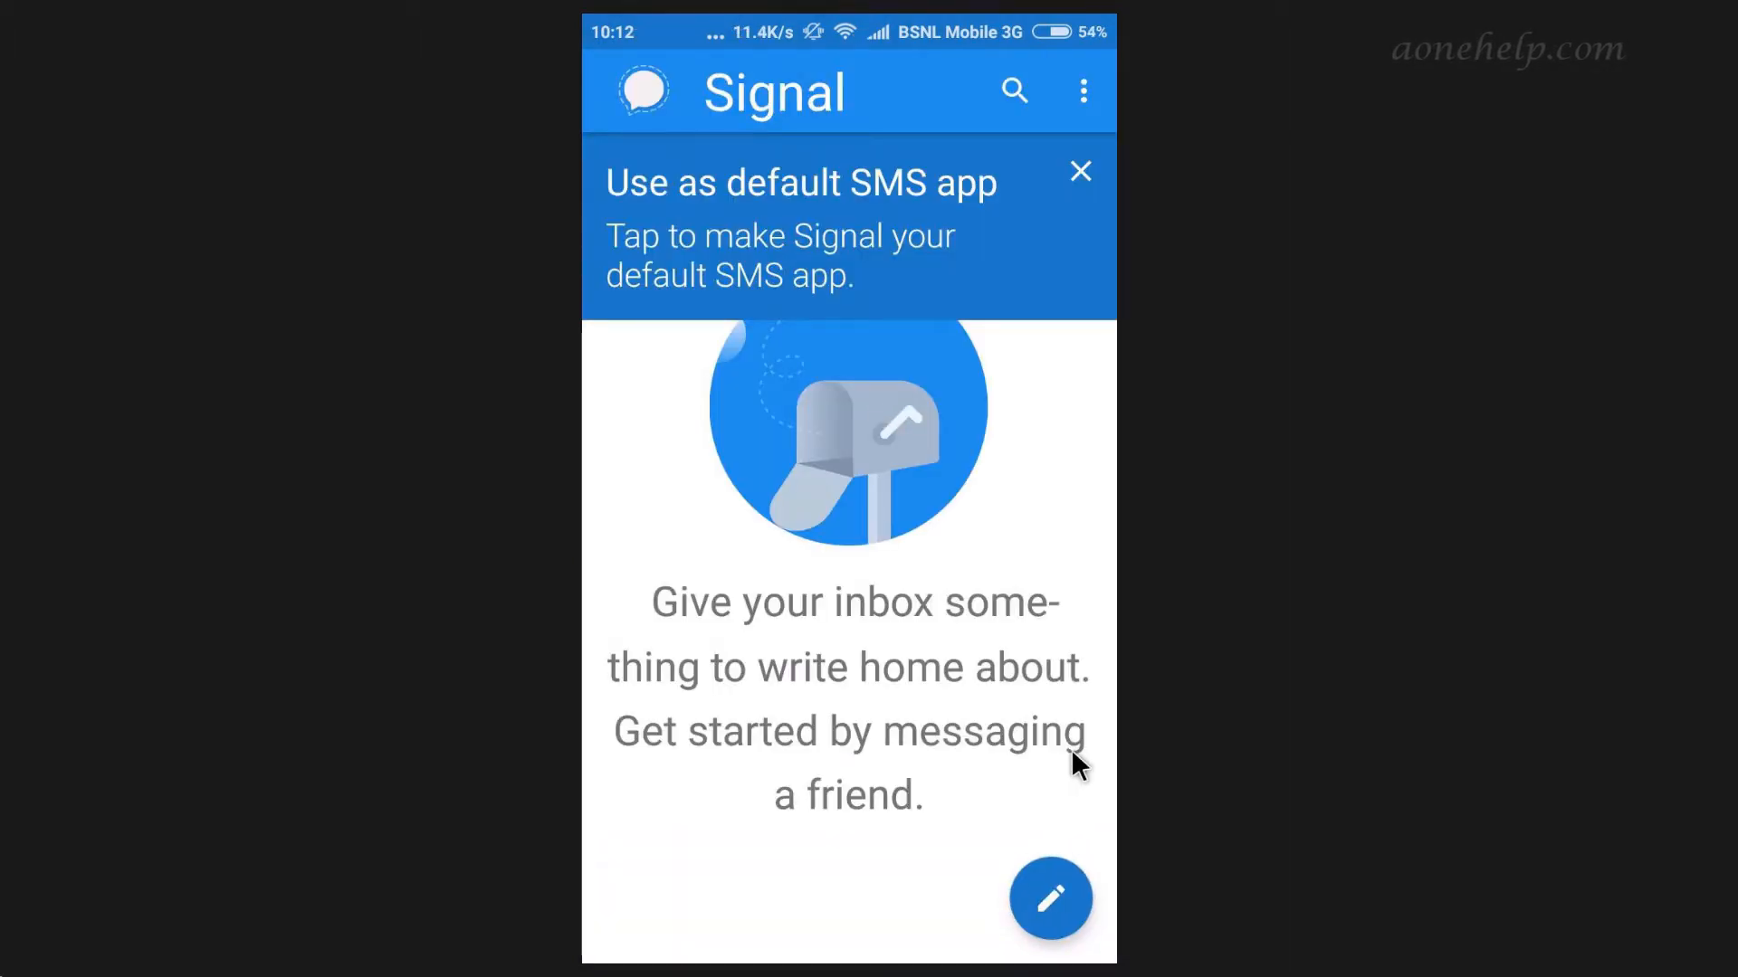
pyautogui.click(1050, 898)
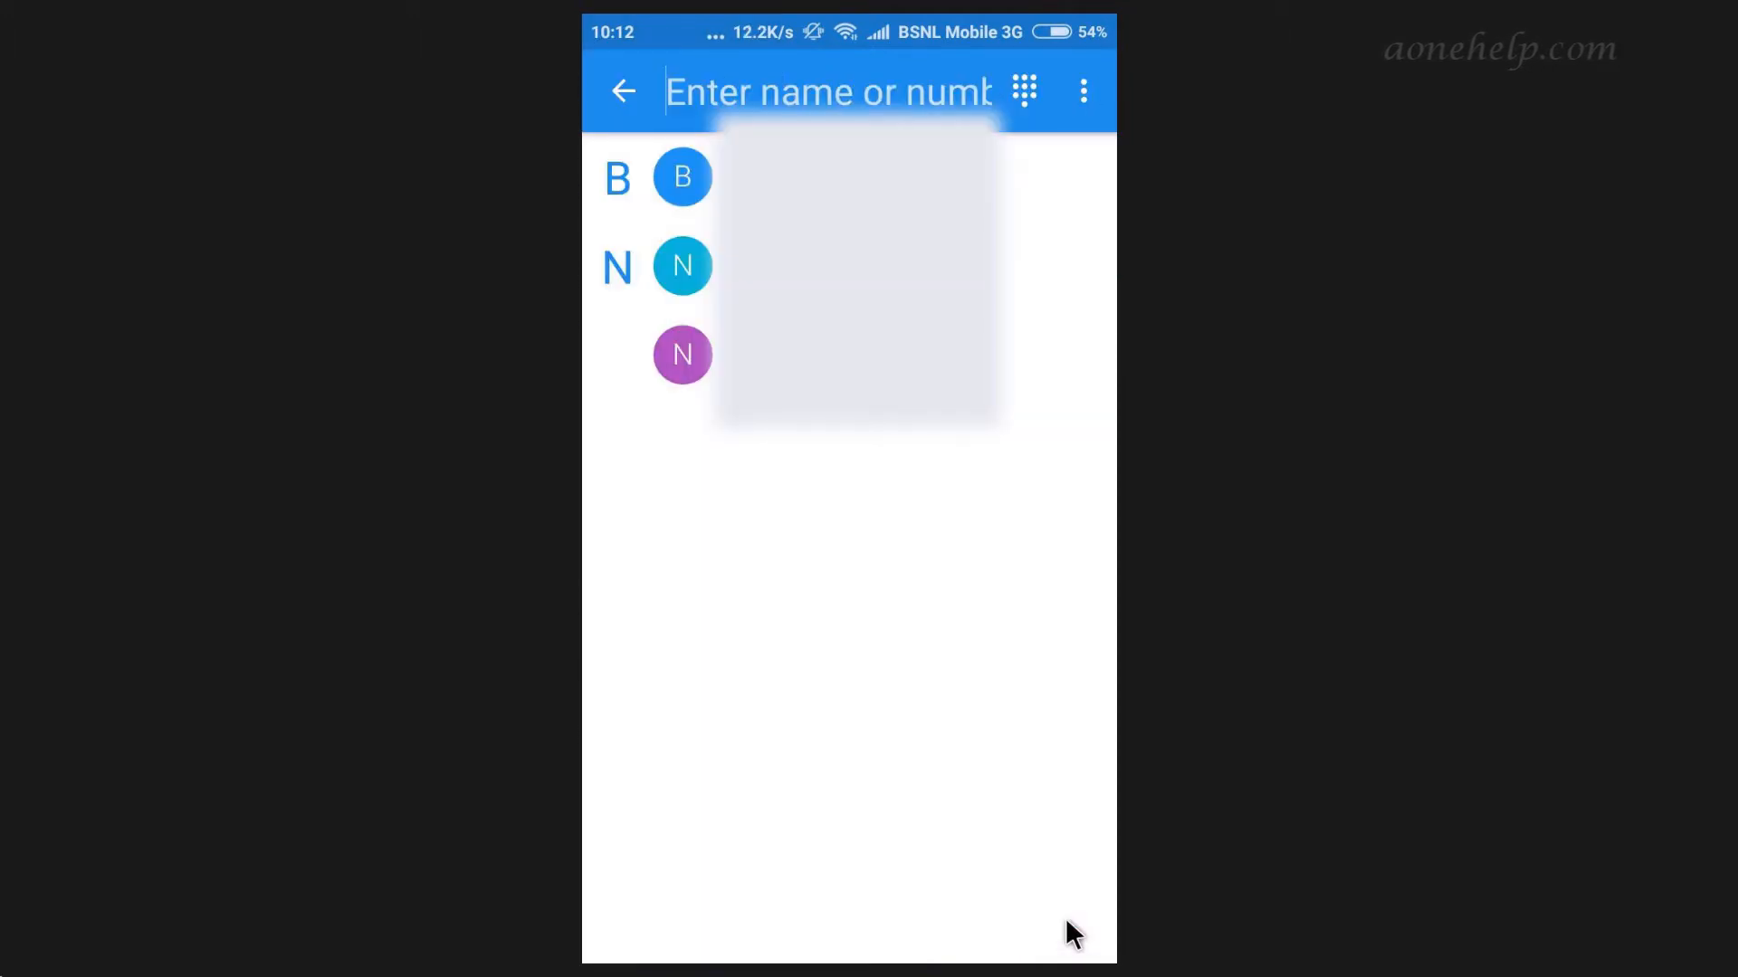
pyautogui.click(827, 92)
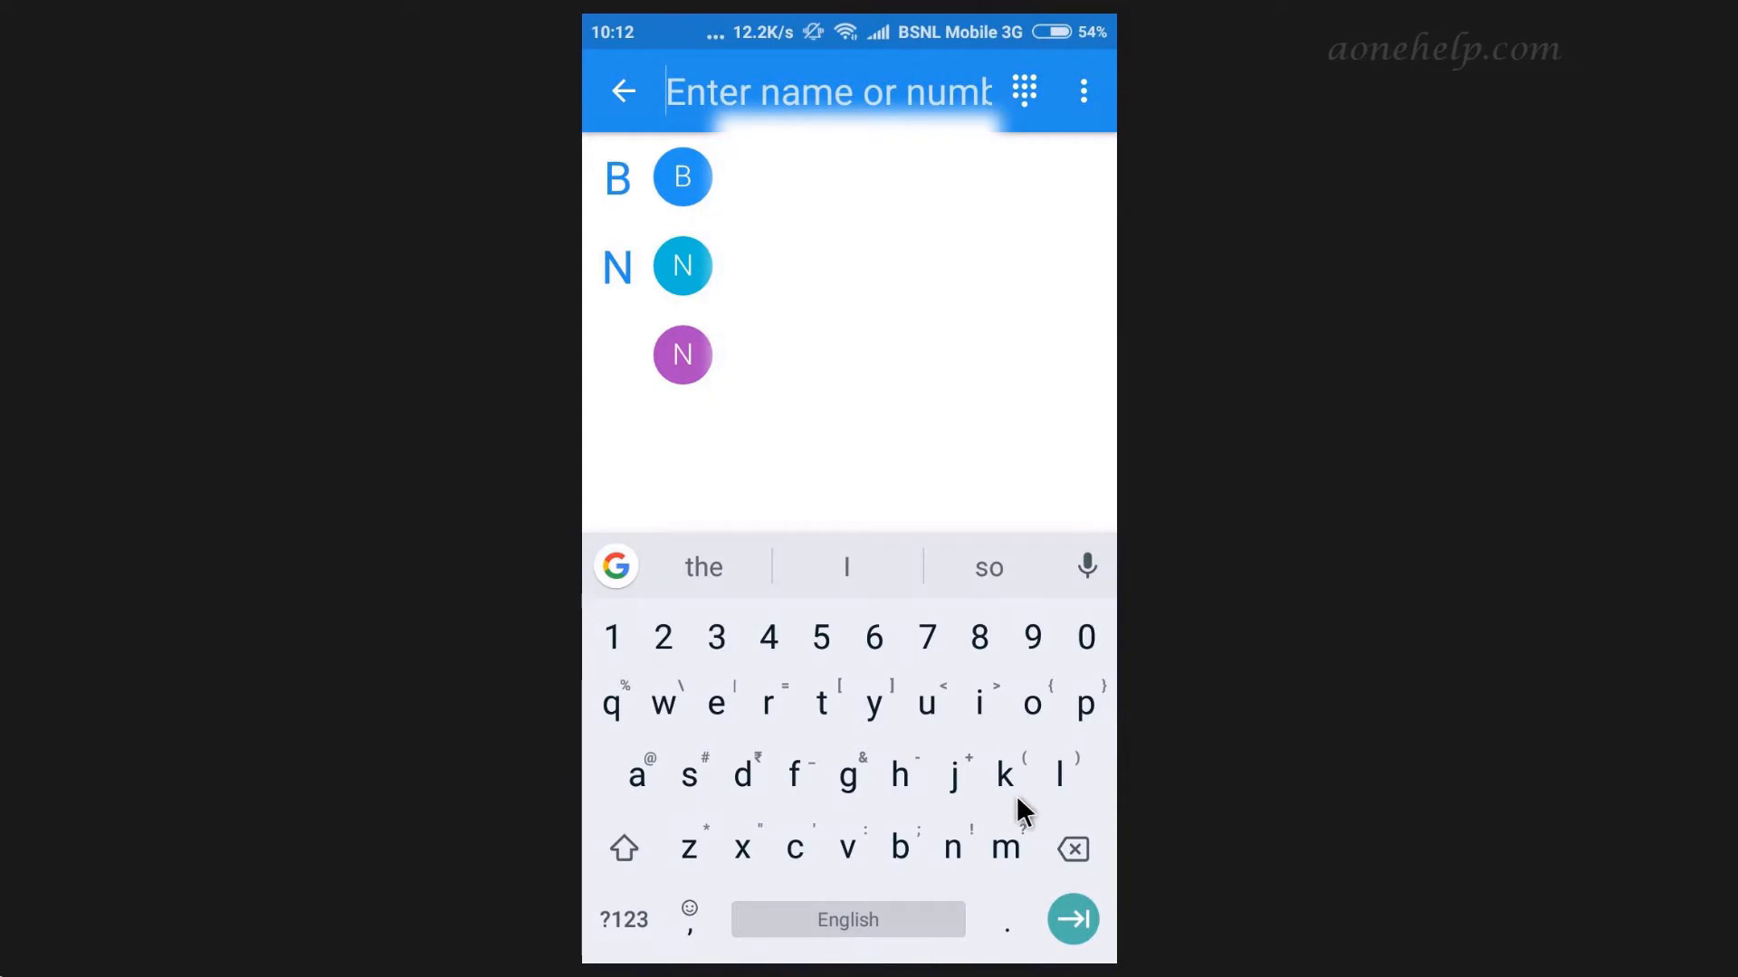
pyautogui.moveTo(882, 575)
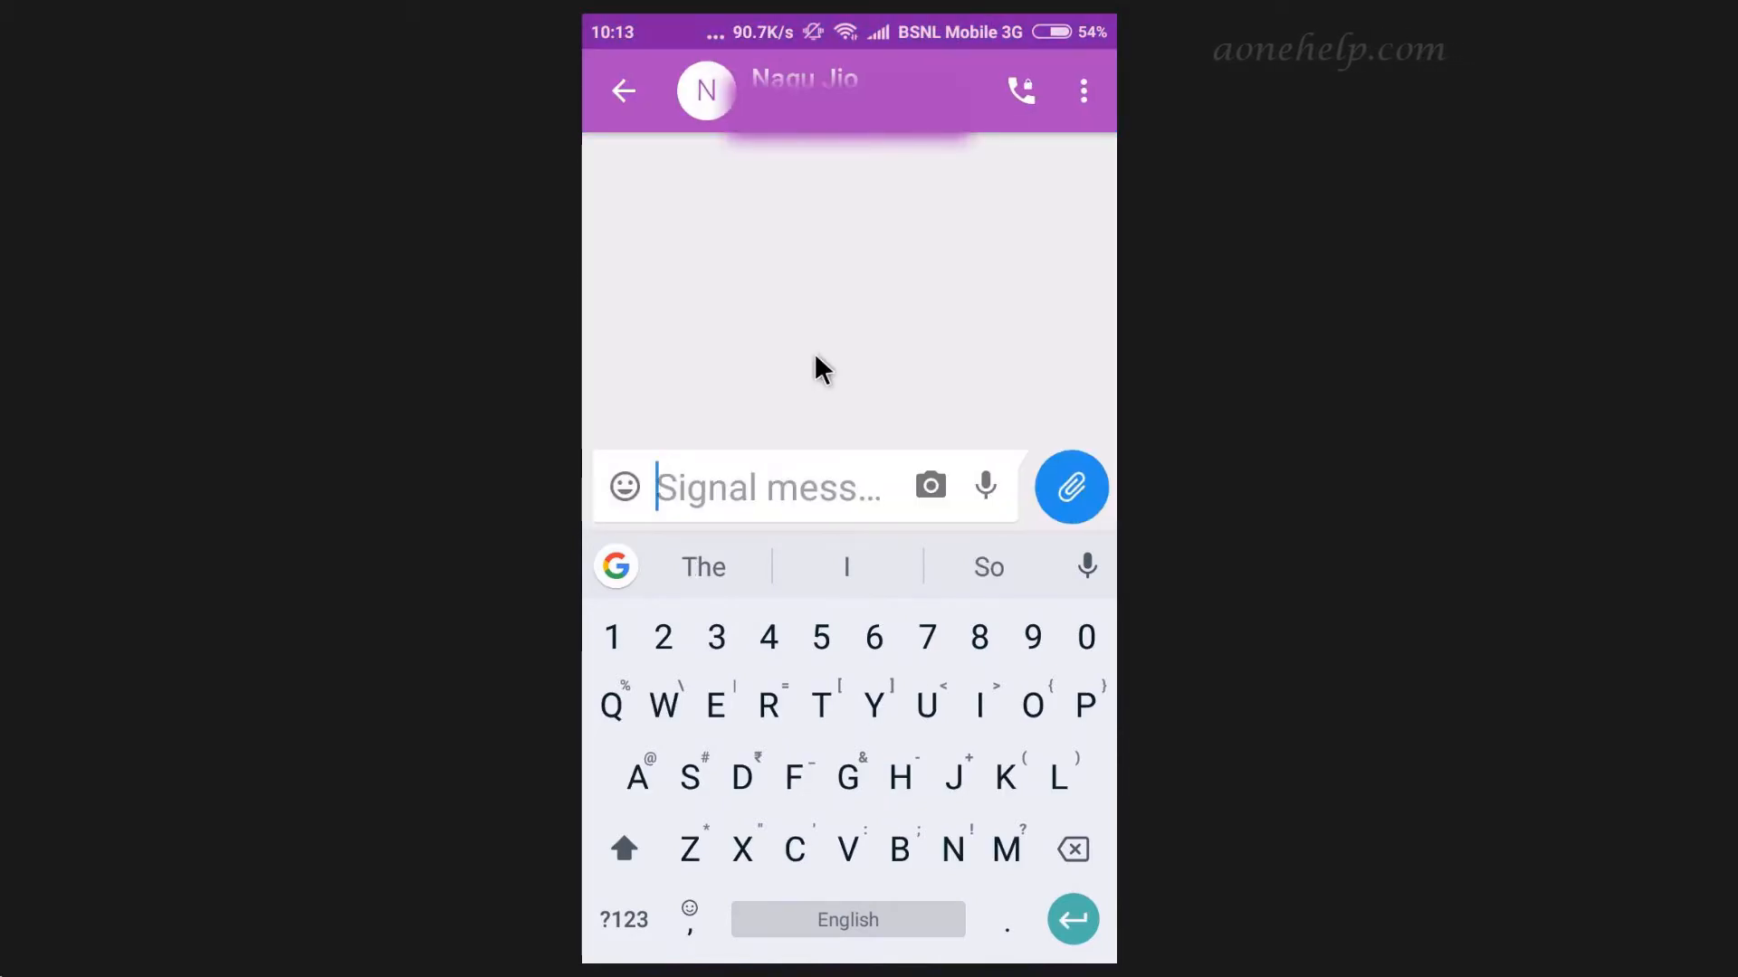
# Send 'Hi' to the contact, then view the Invite friends page.
pyautogui.write('Hi')
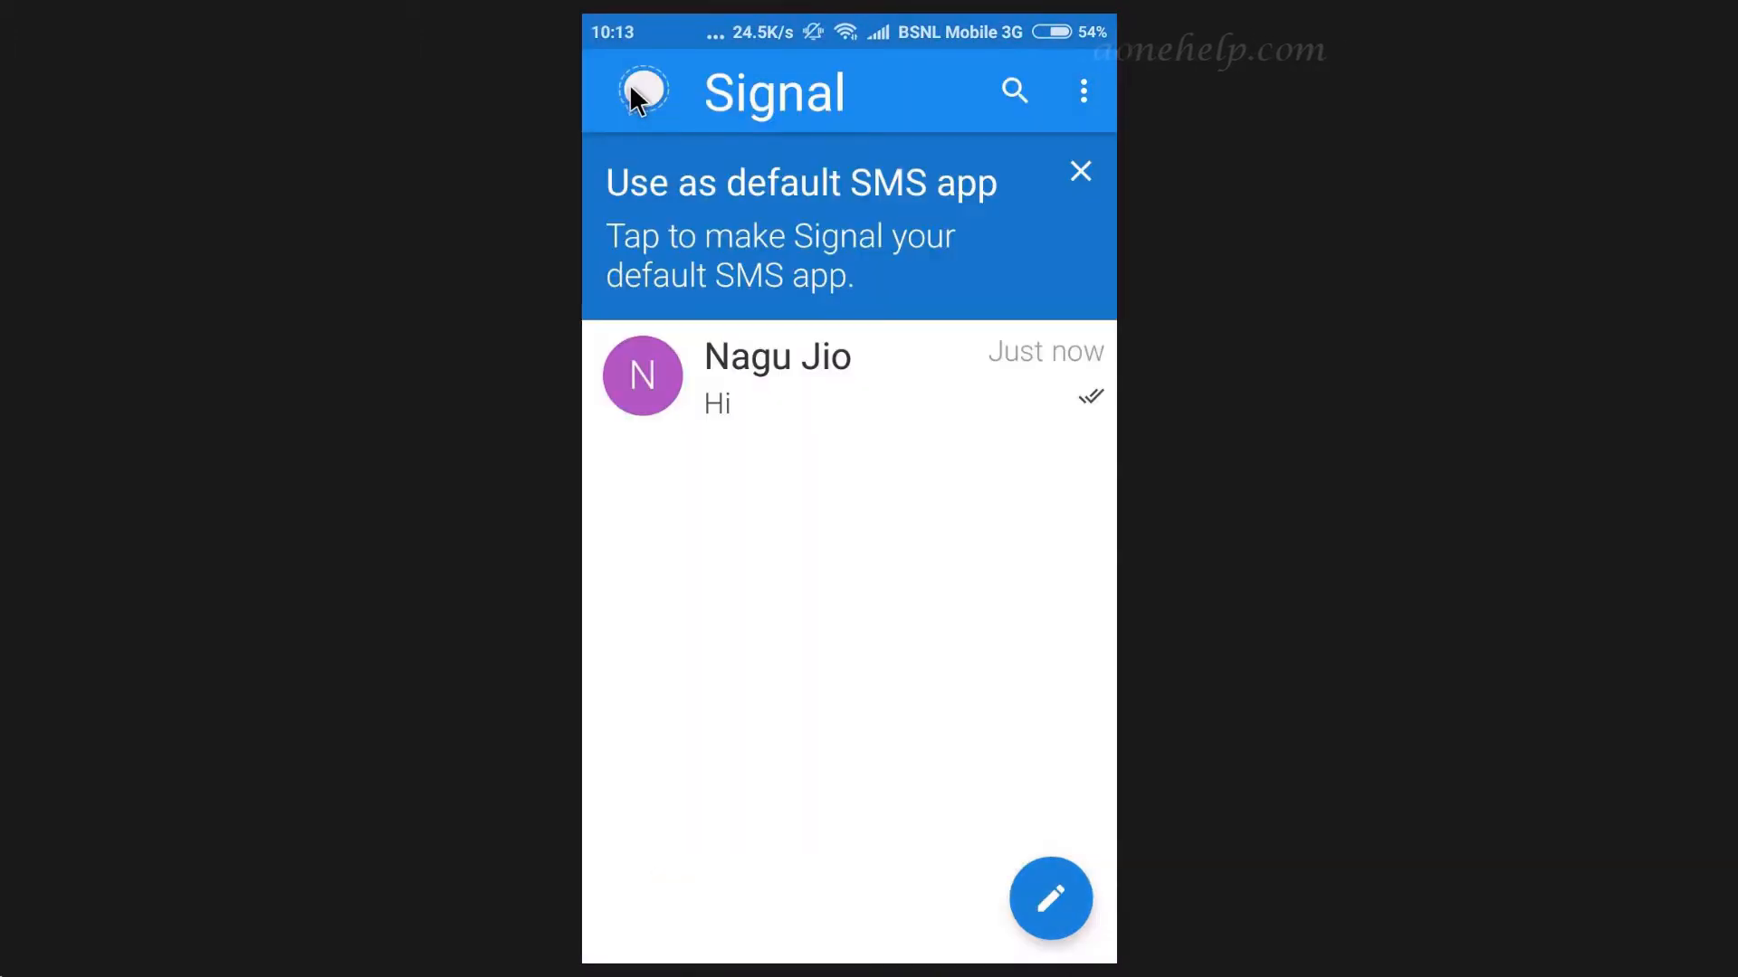
pyautogui.moveTo(1086, 109)
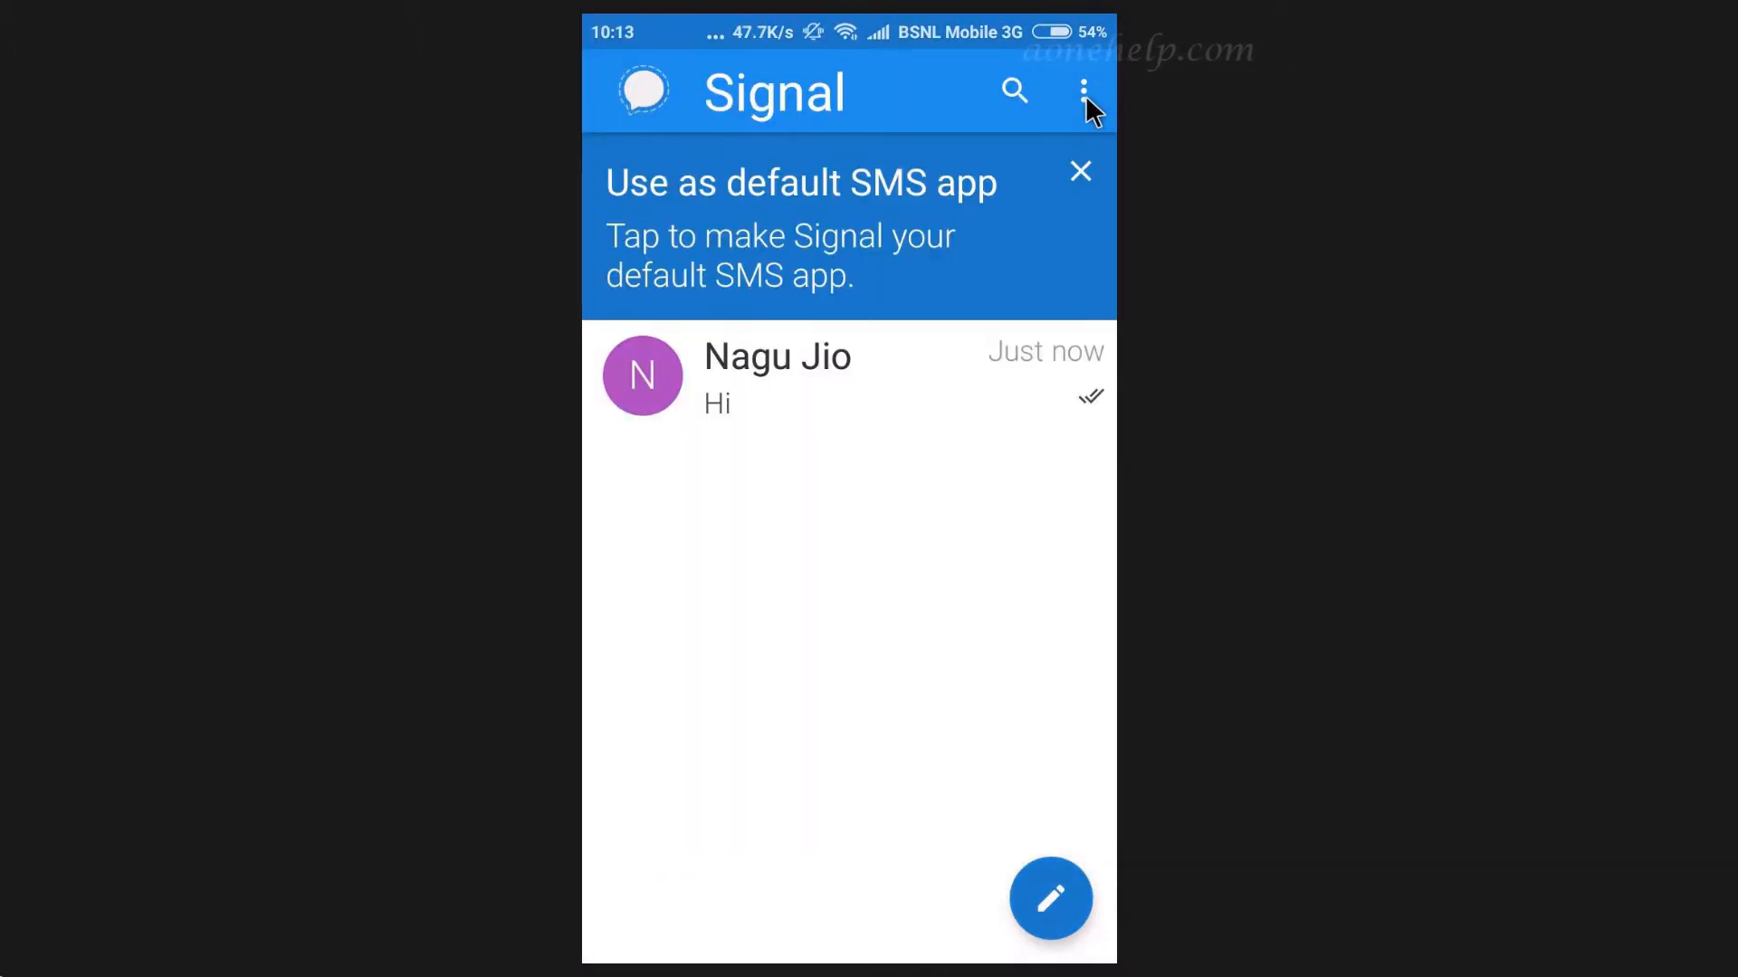
pyautogui.click(1077, 89)
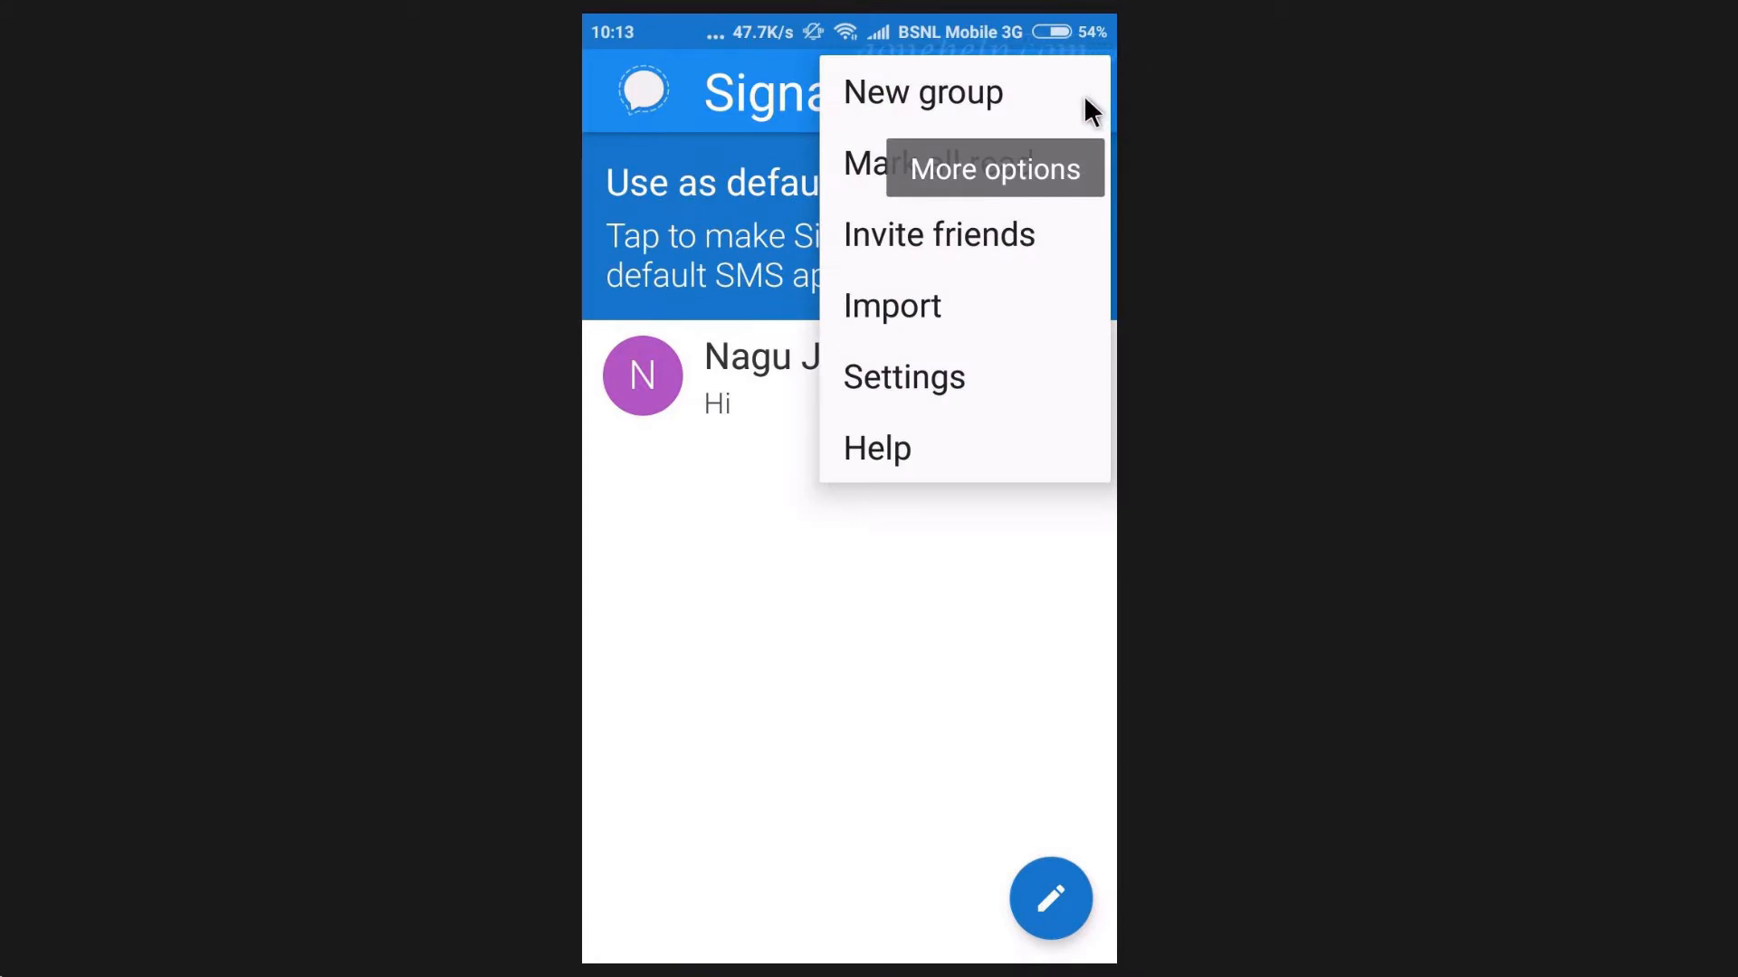
pyautogui.moveTo(1003, 246)
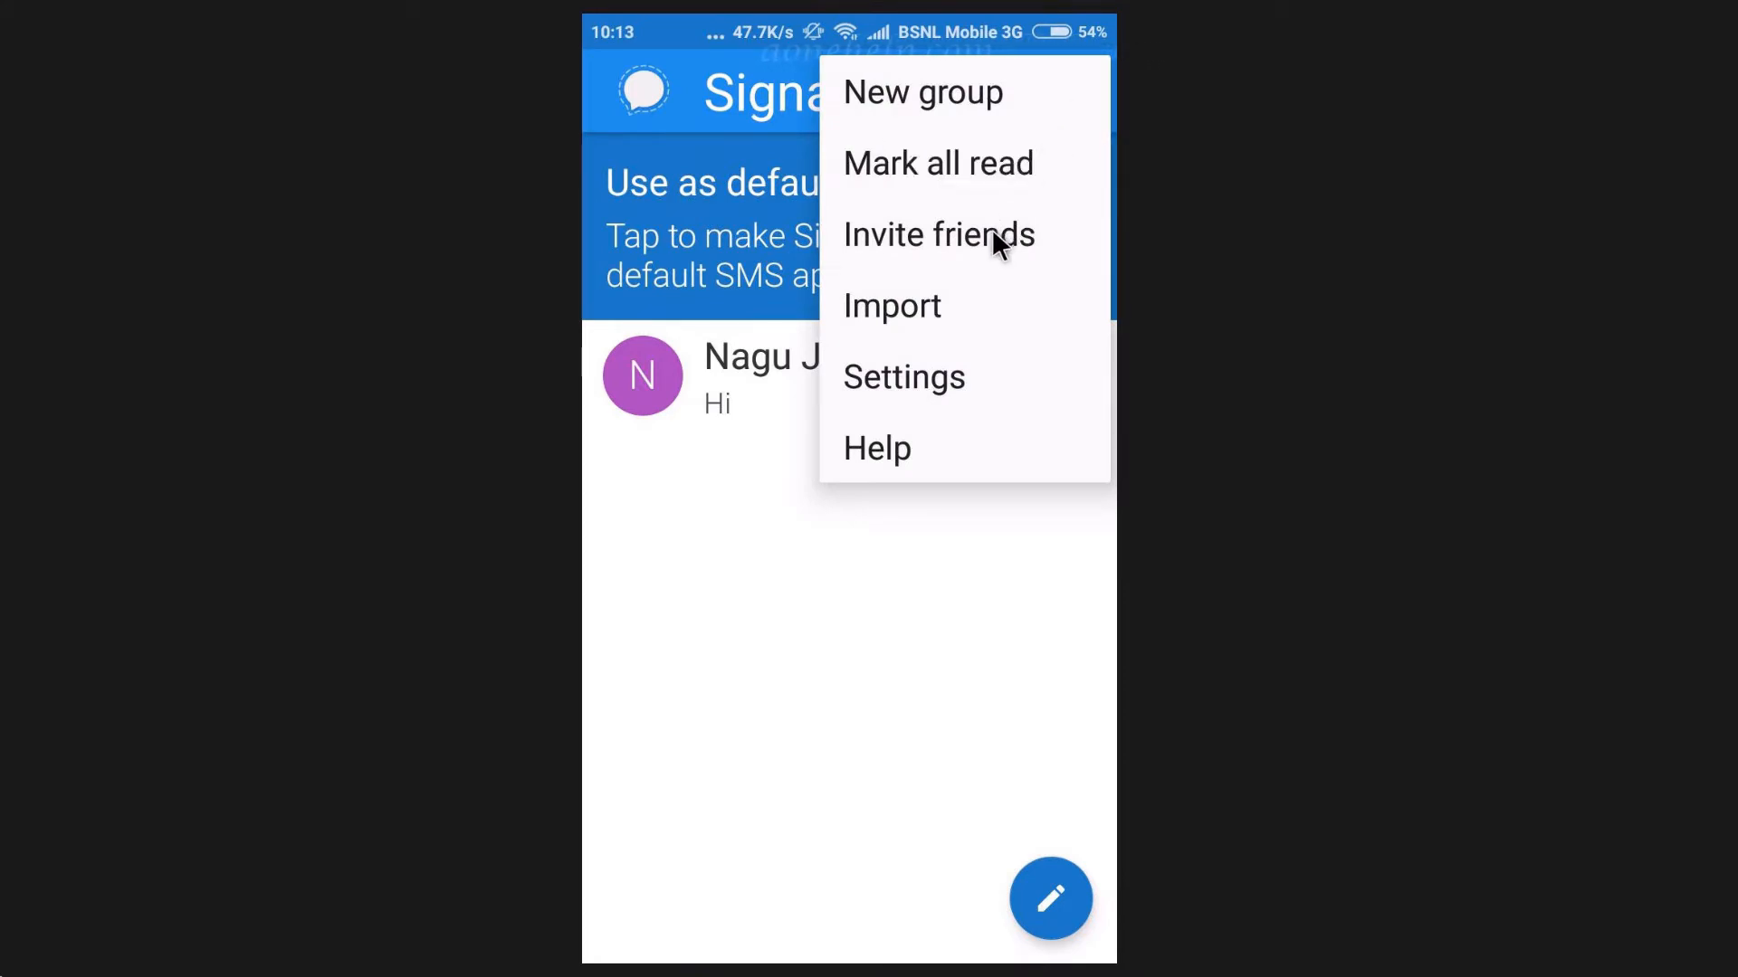
pyautogui.click(939, 234)
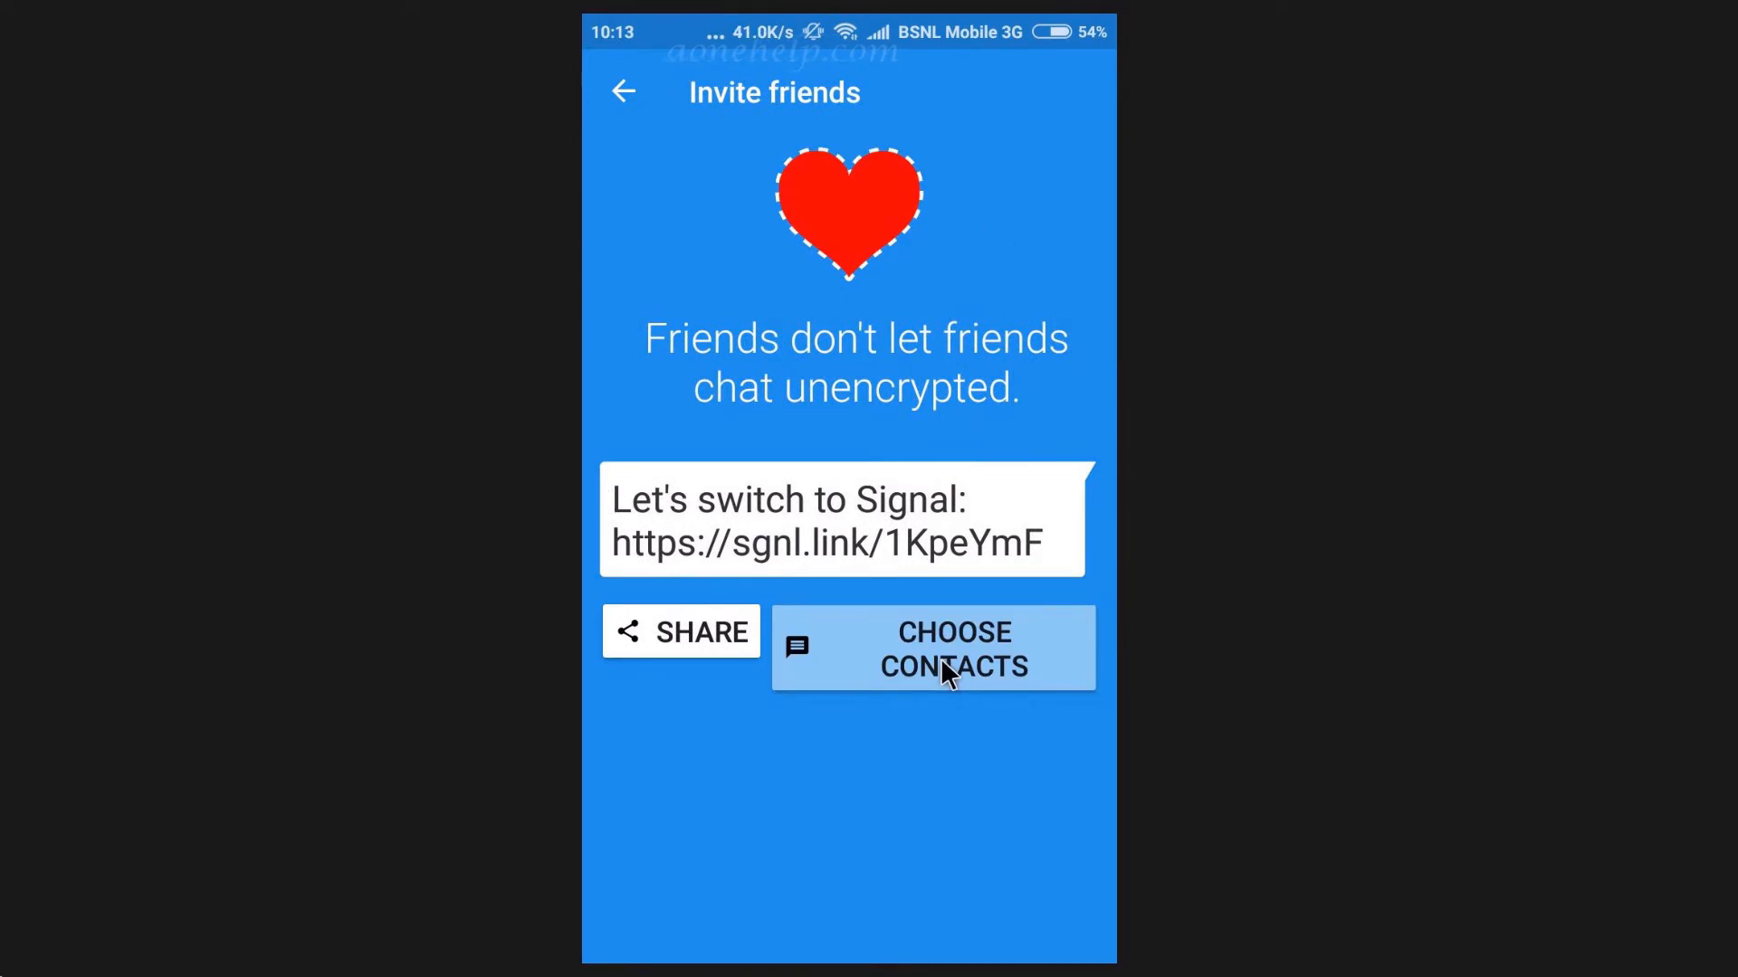
pyautogui.click(680, 632)
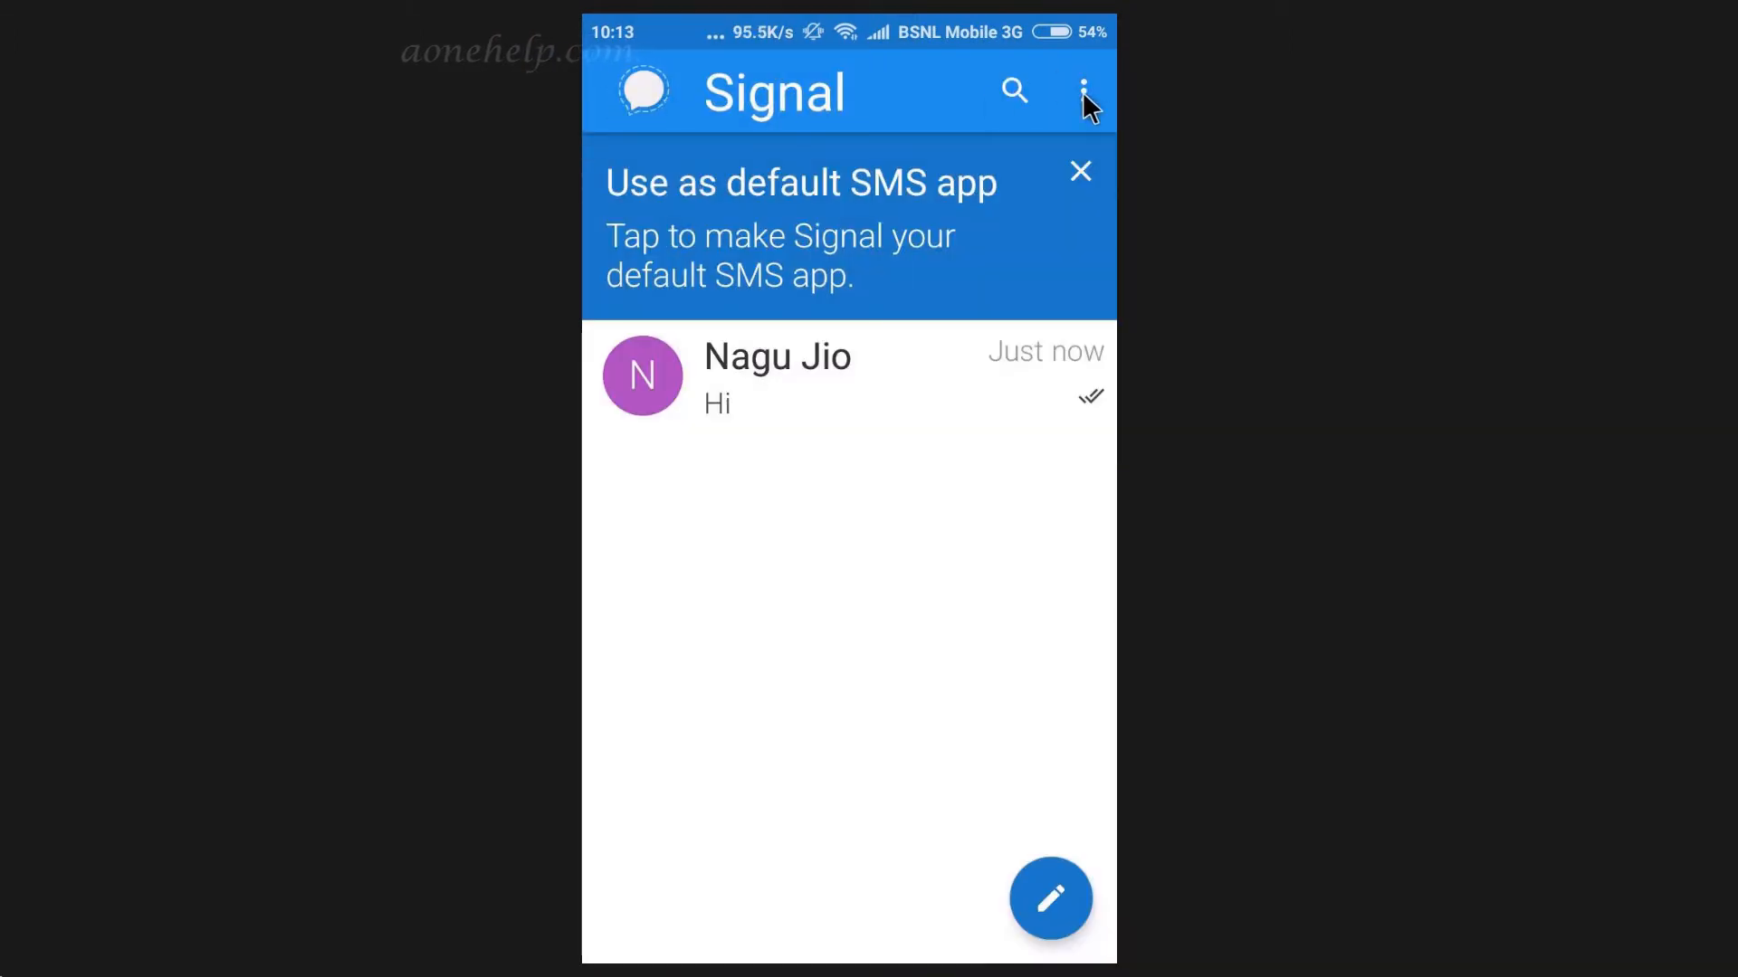
# Set a cropped child portrait as the profile photo and scroll Settings.
pyautogui.click(1079, 90)
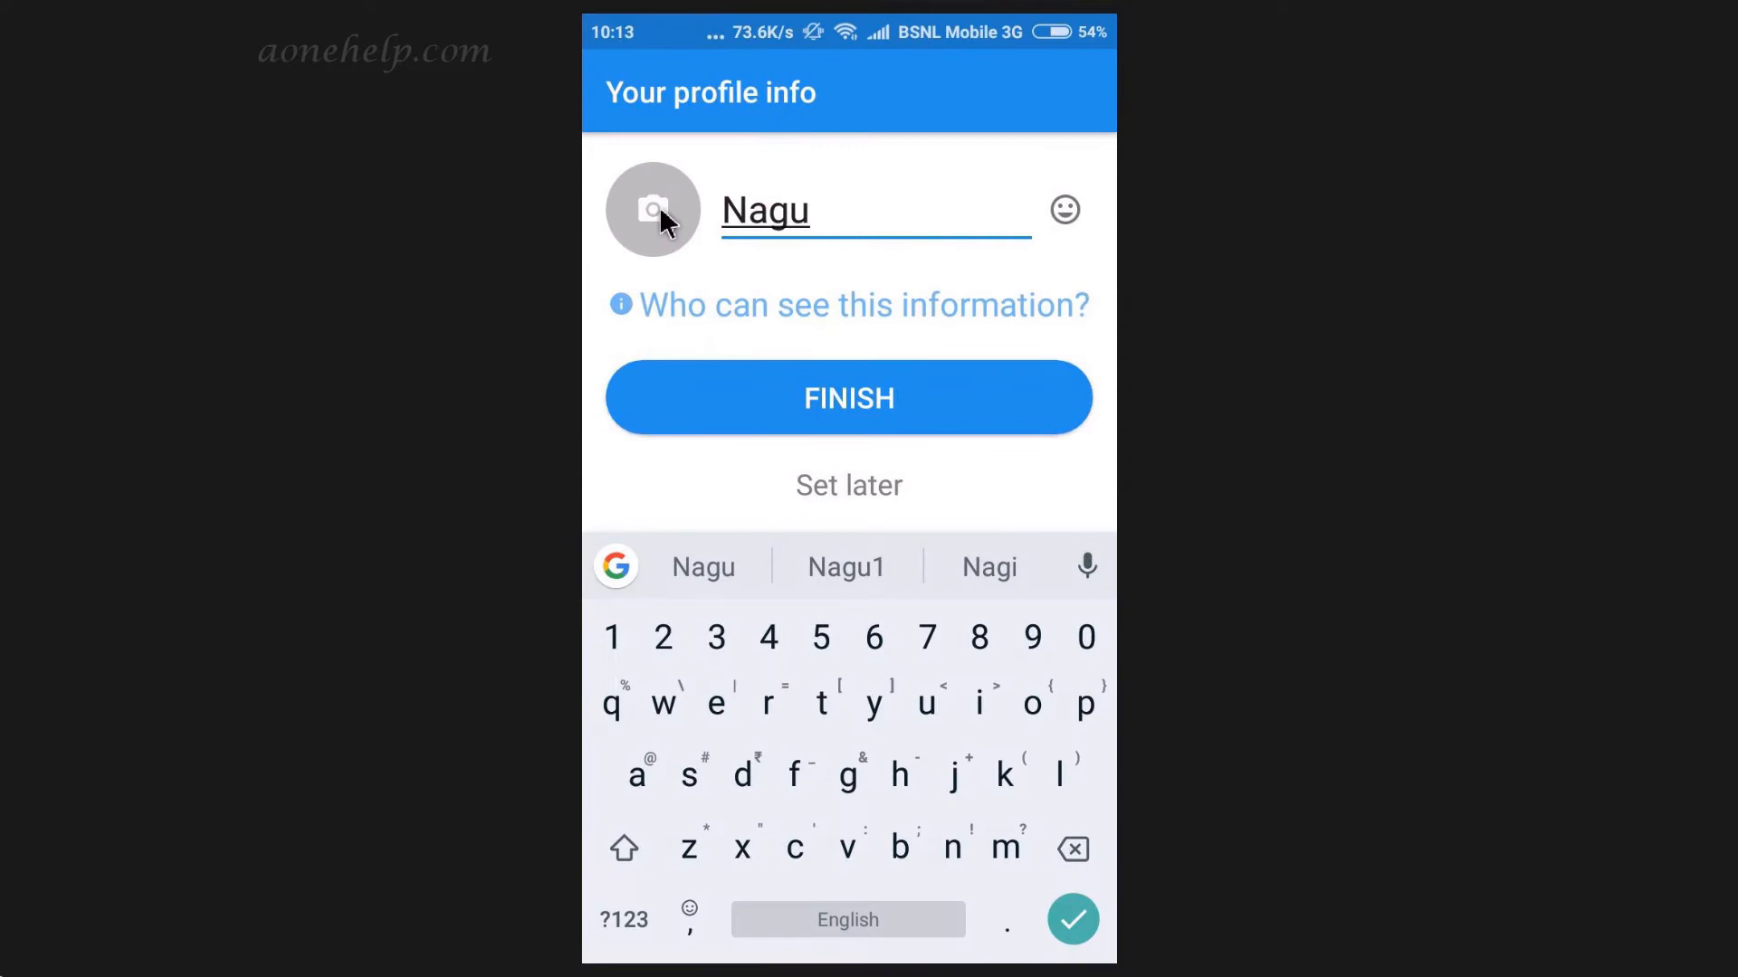
pyautogui.click(649, 209)
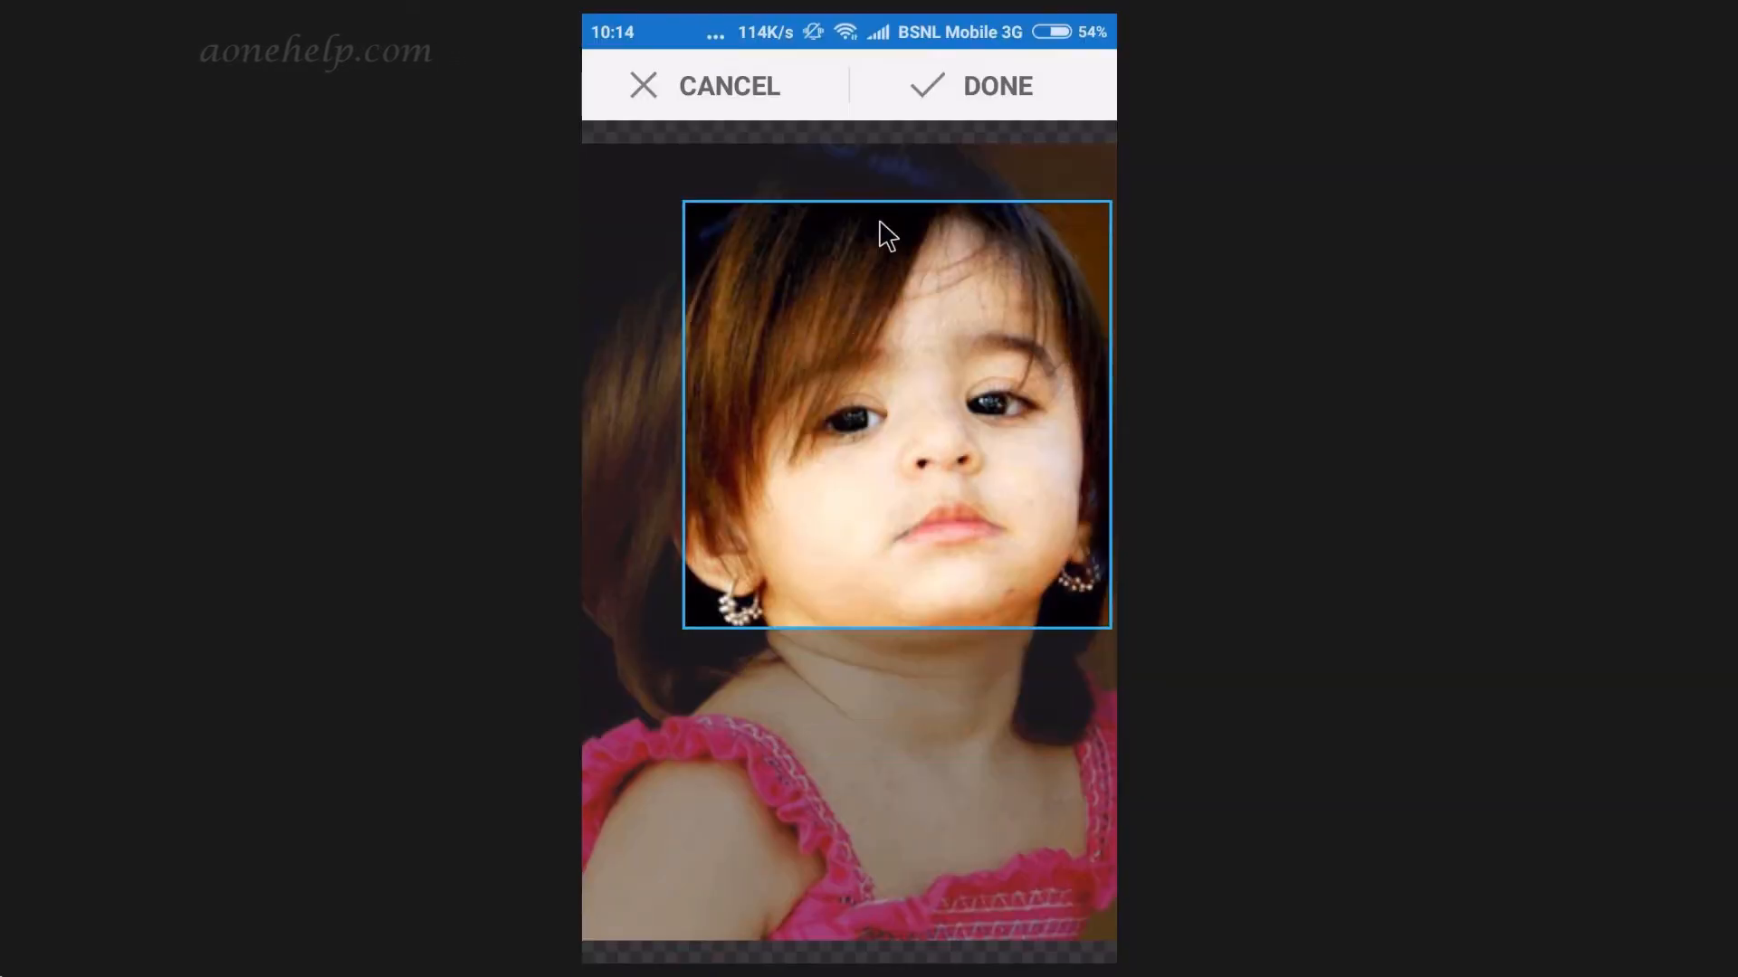
pyautogui.click(996, 85)
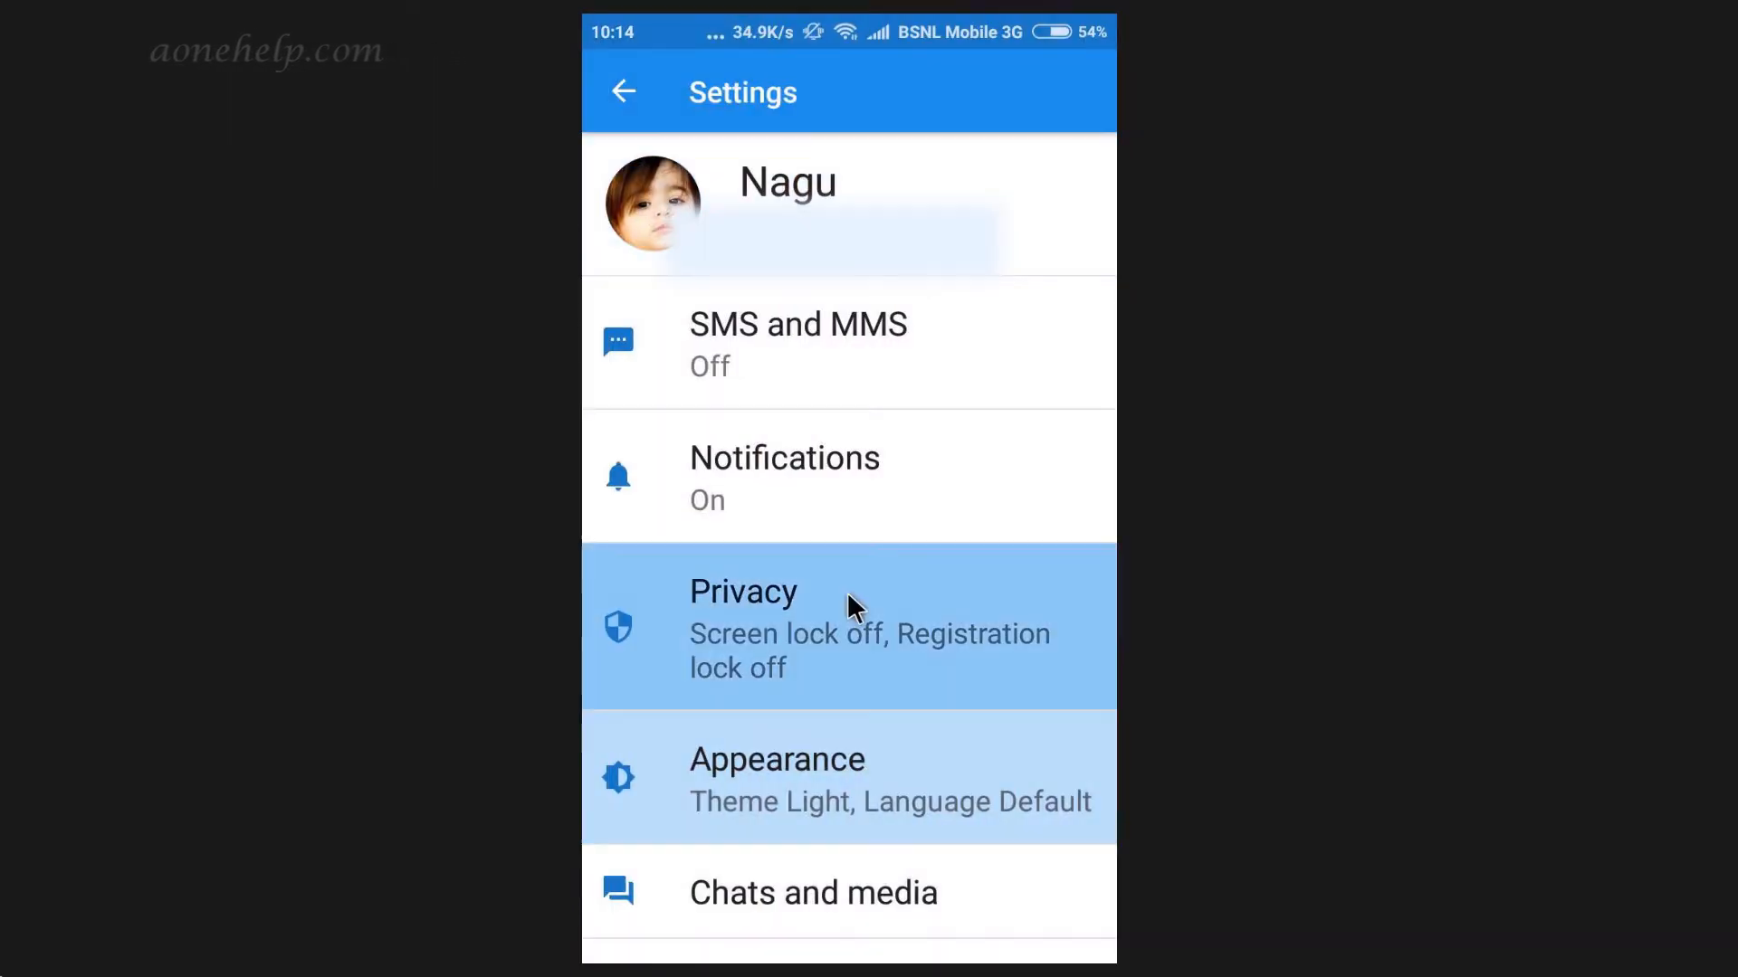
pyautogui.scroll(-3)
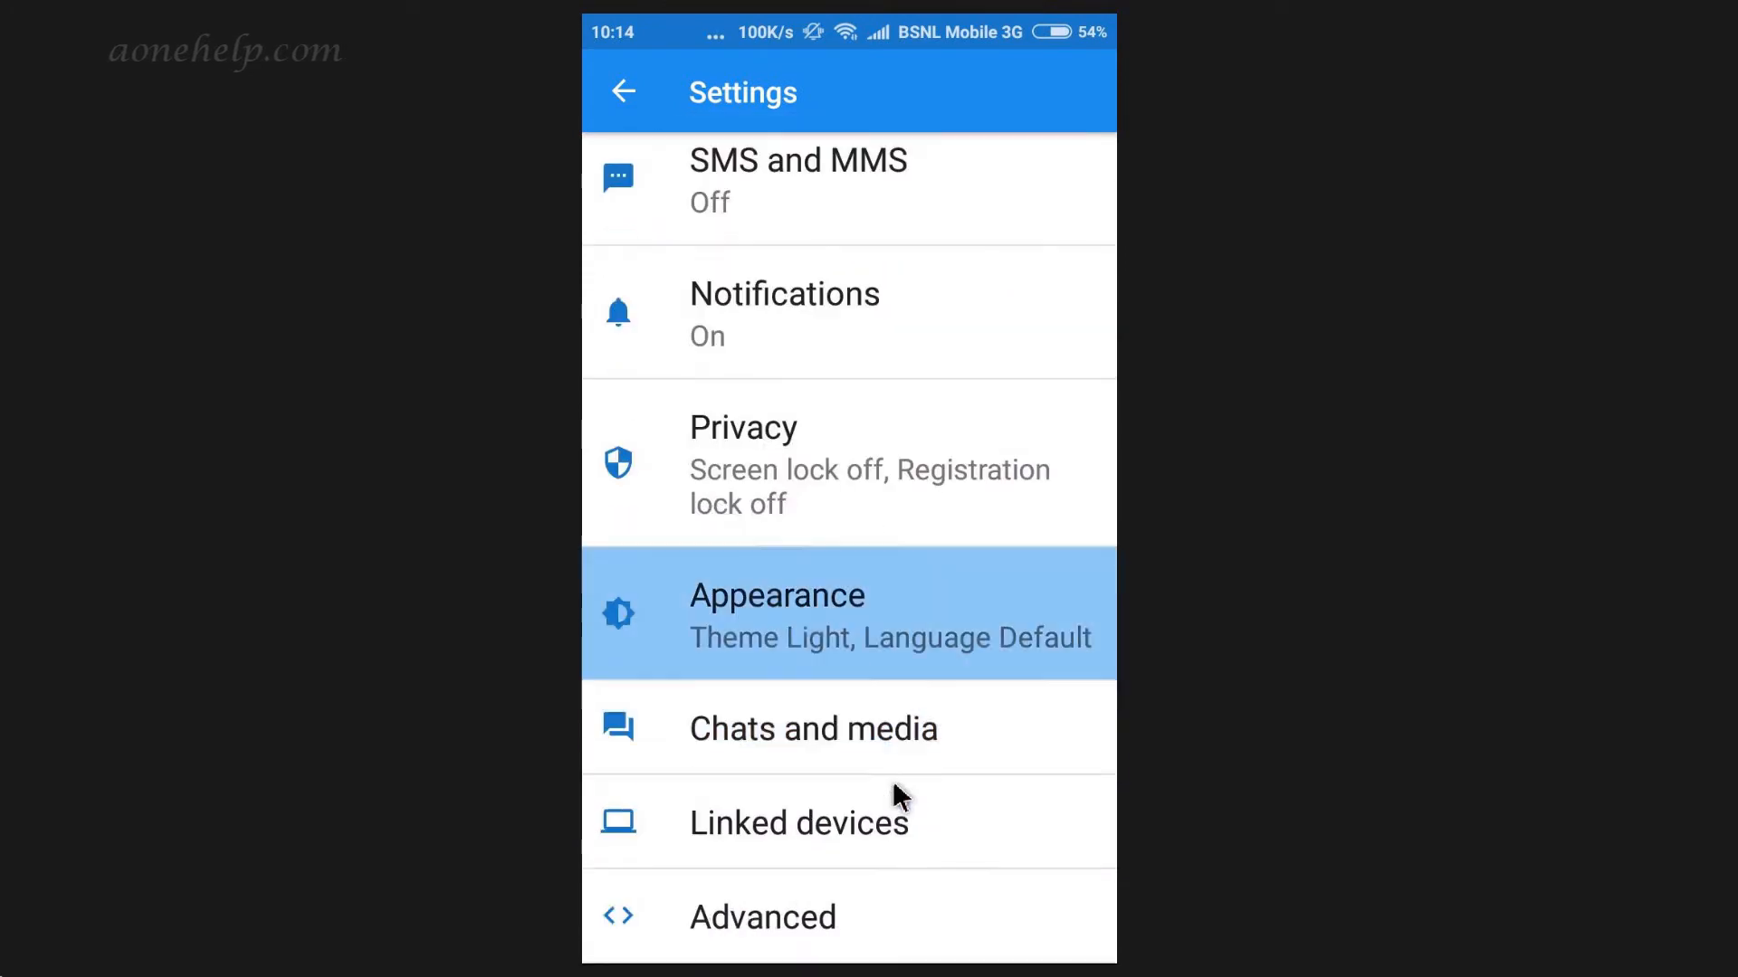
# In Chats and media, turn on Delete old messages with a 500-message limit.
pyautogui.click(813, 729)
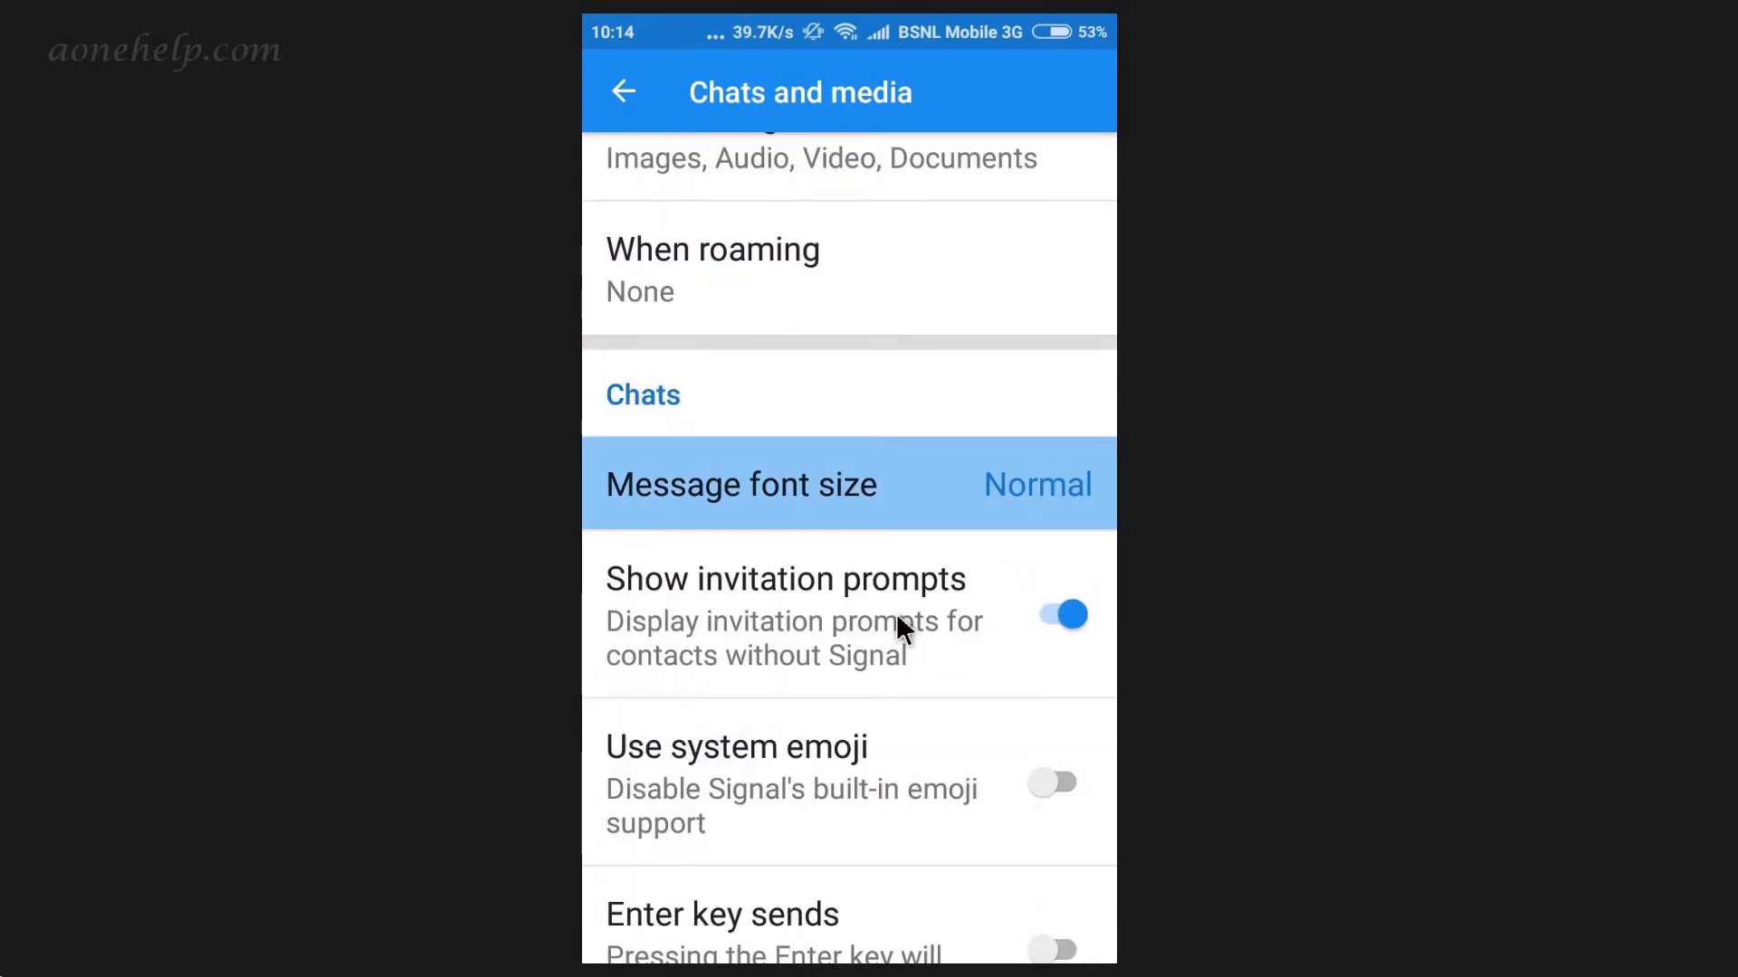
pyautogui.scroll(-3)
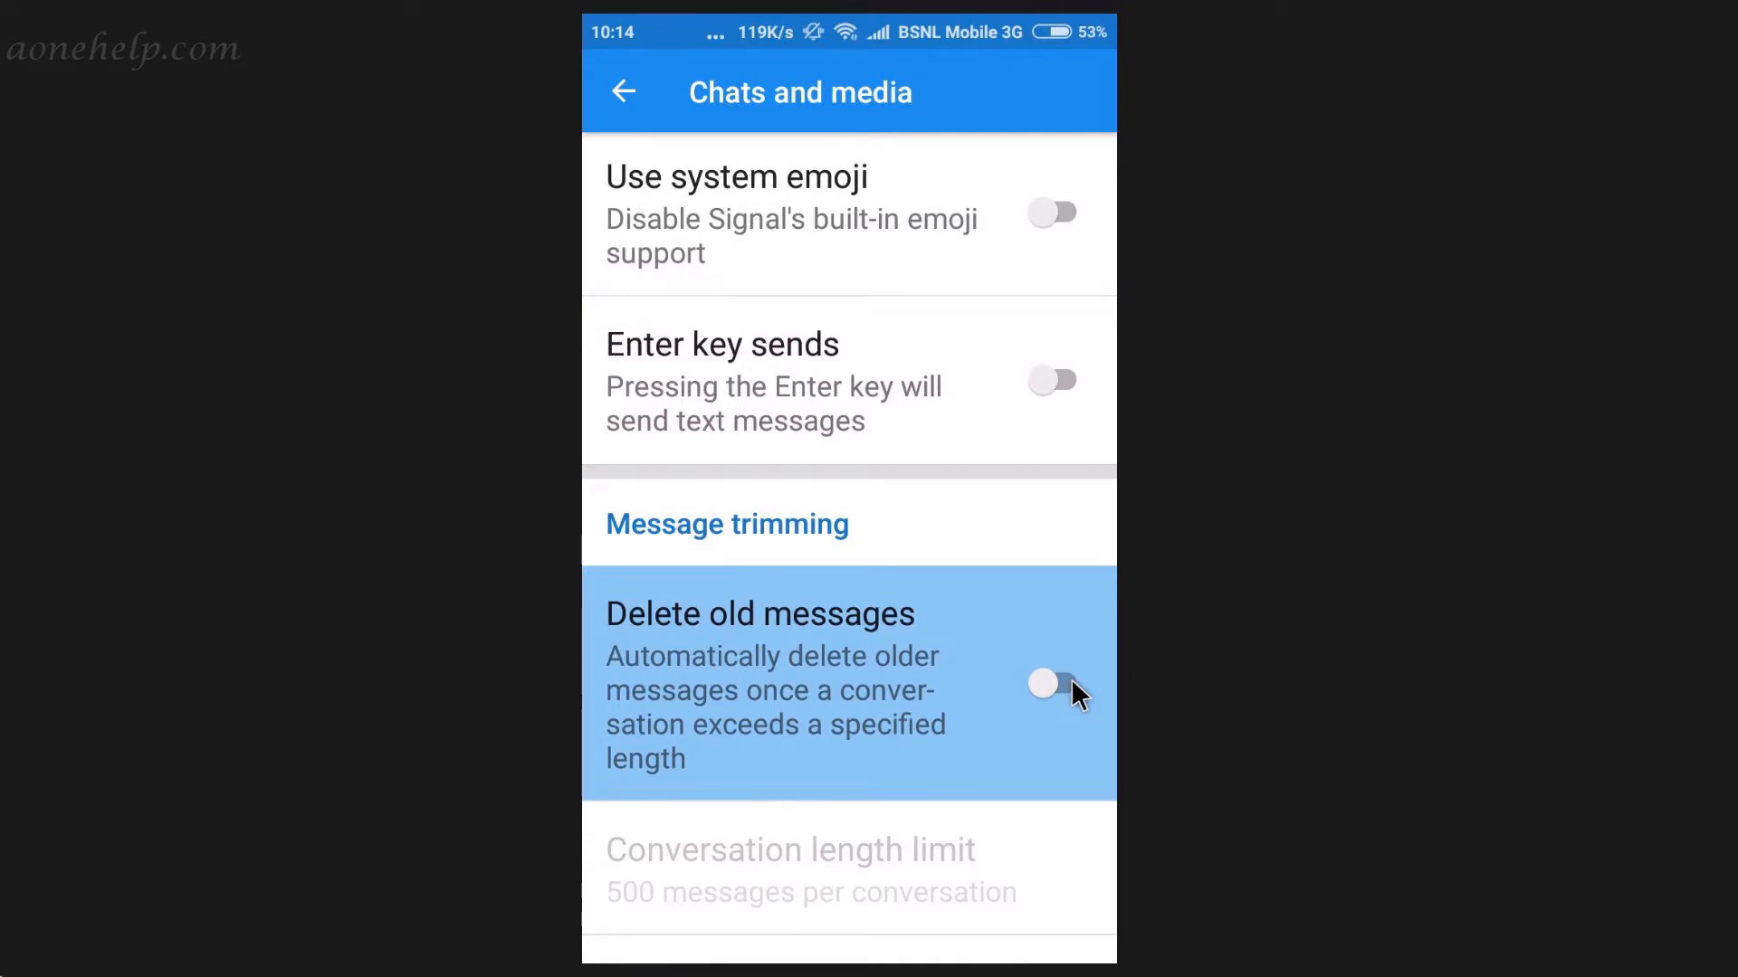
pyautogui.click(1052, 685)
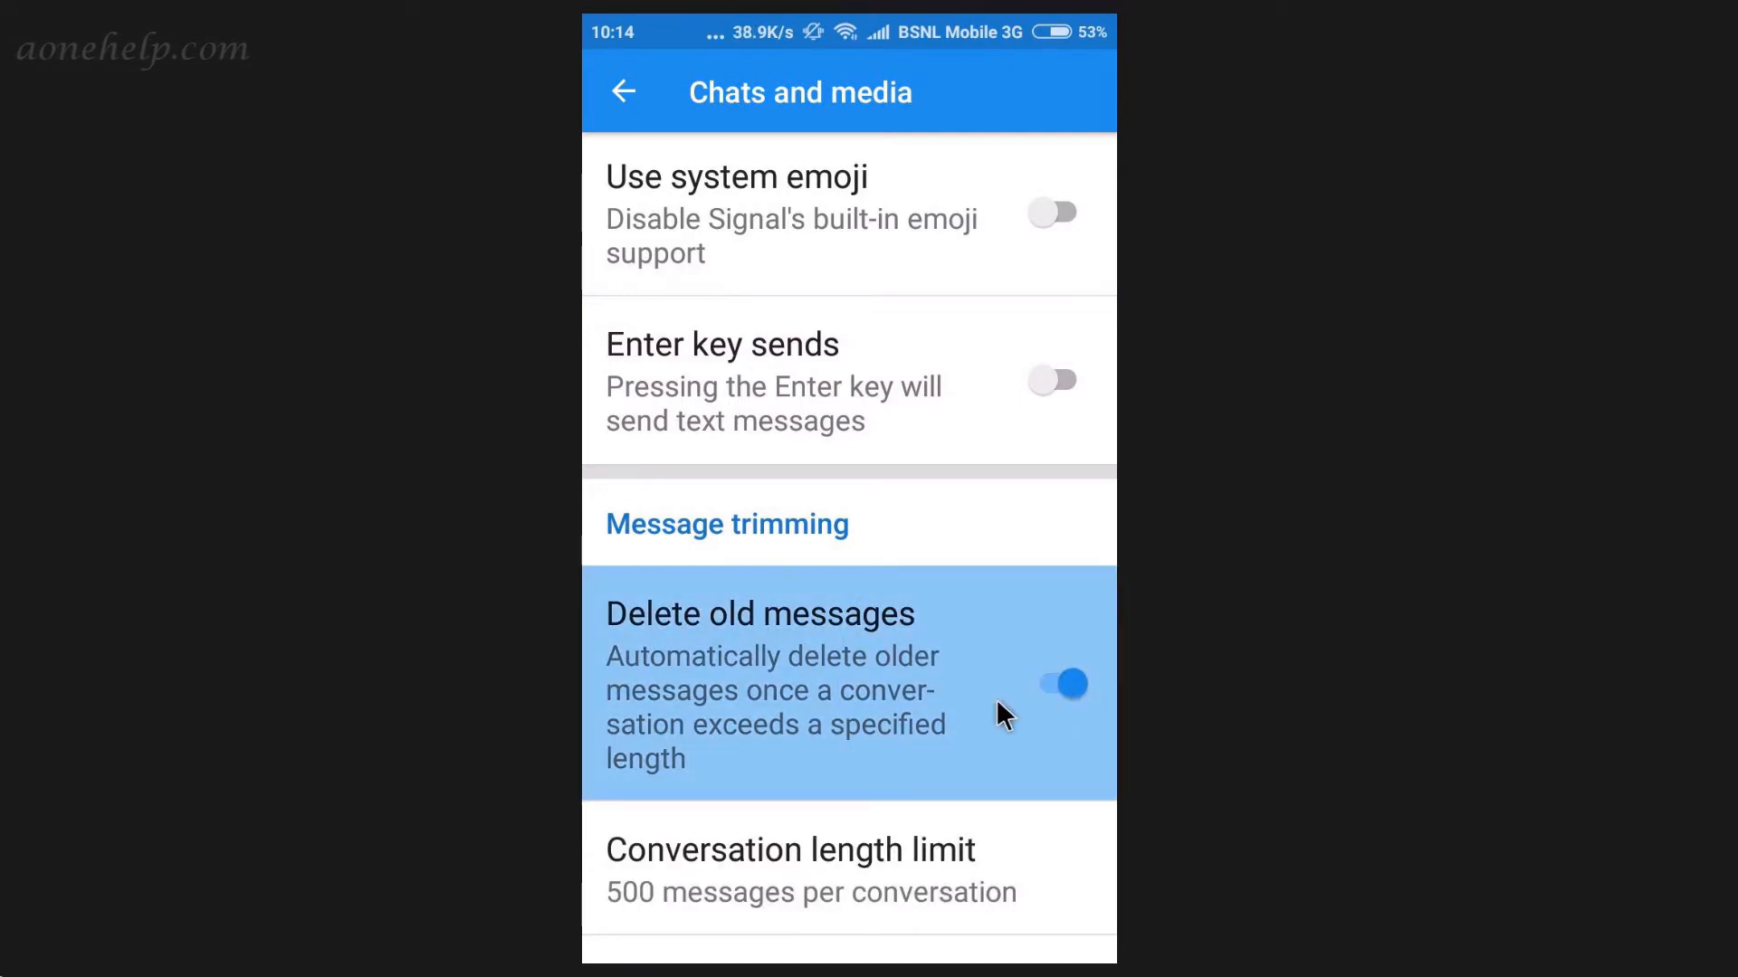
pyautogui.scroll(-3)
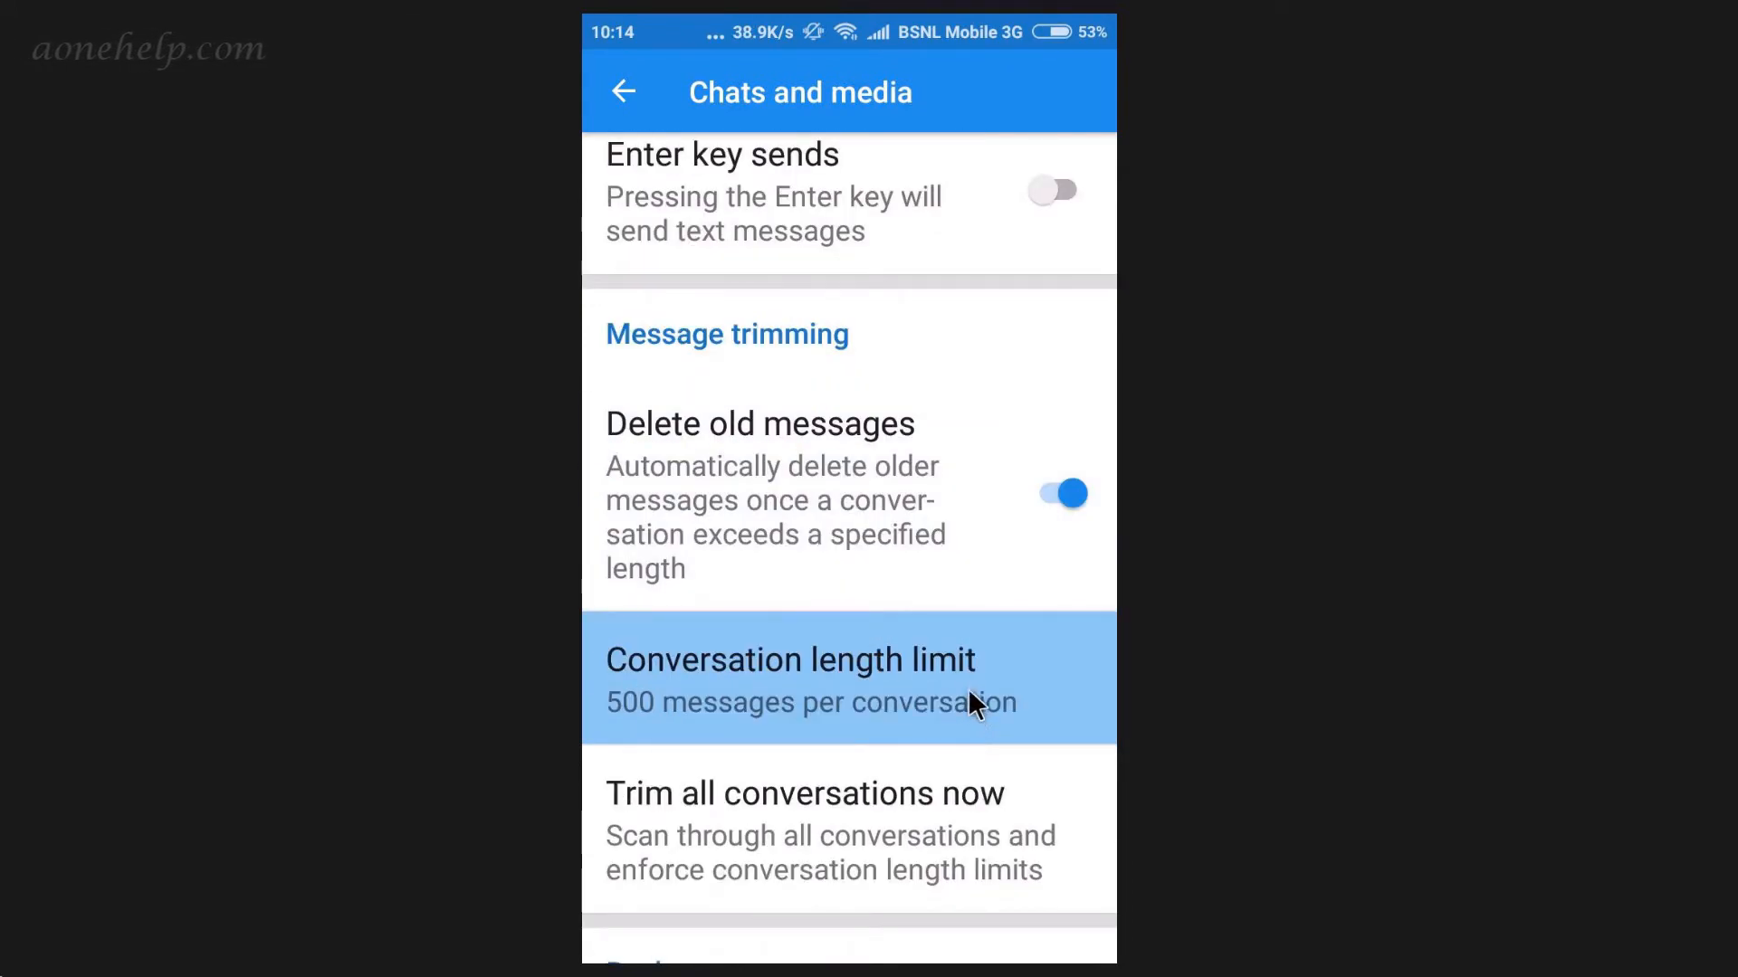
# Set the conversation length limit to 5 and trim all conversations now.
pyautogui.click(791, 675)
pyautogui.write('5')
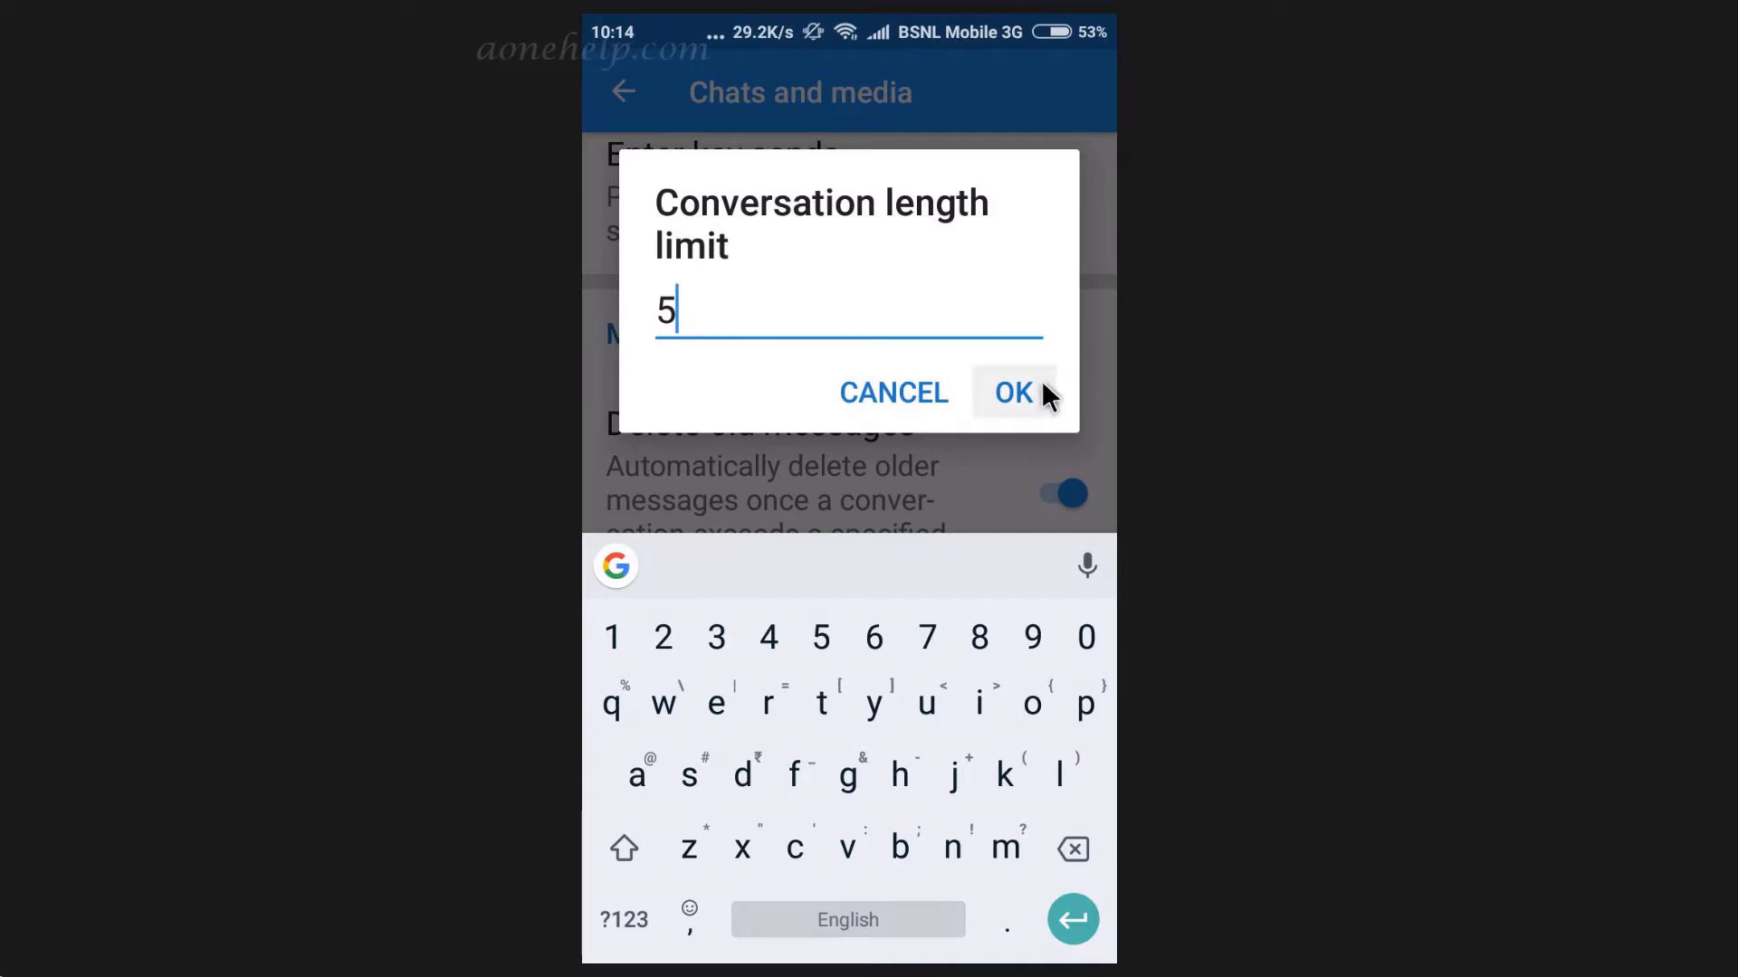
pyautogui.click(1011, 393)
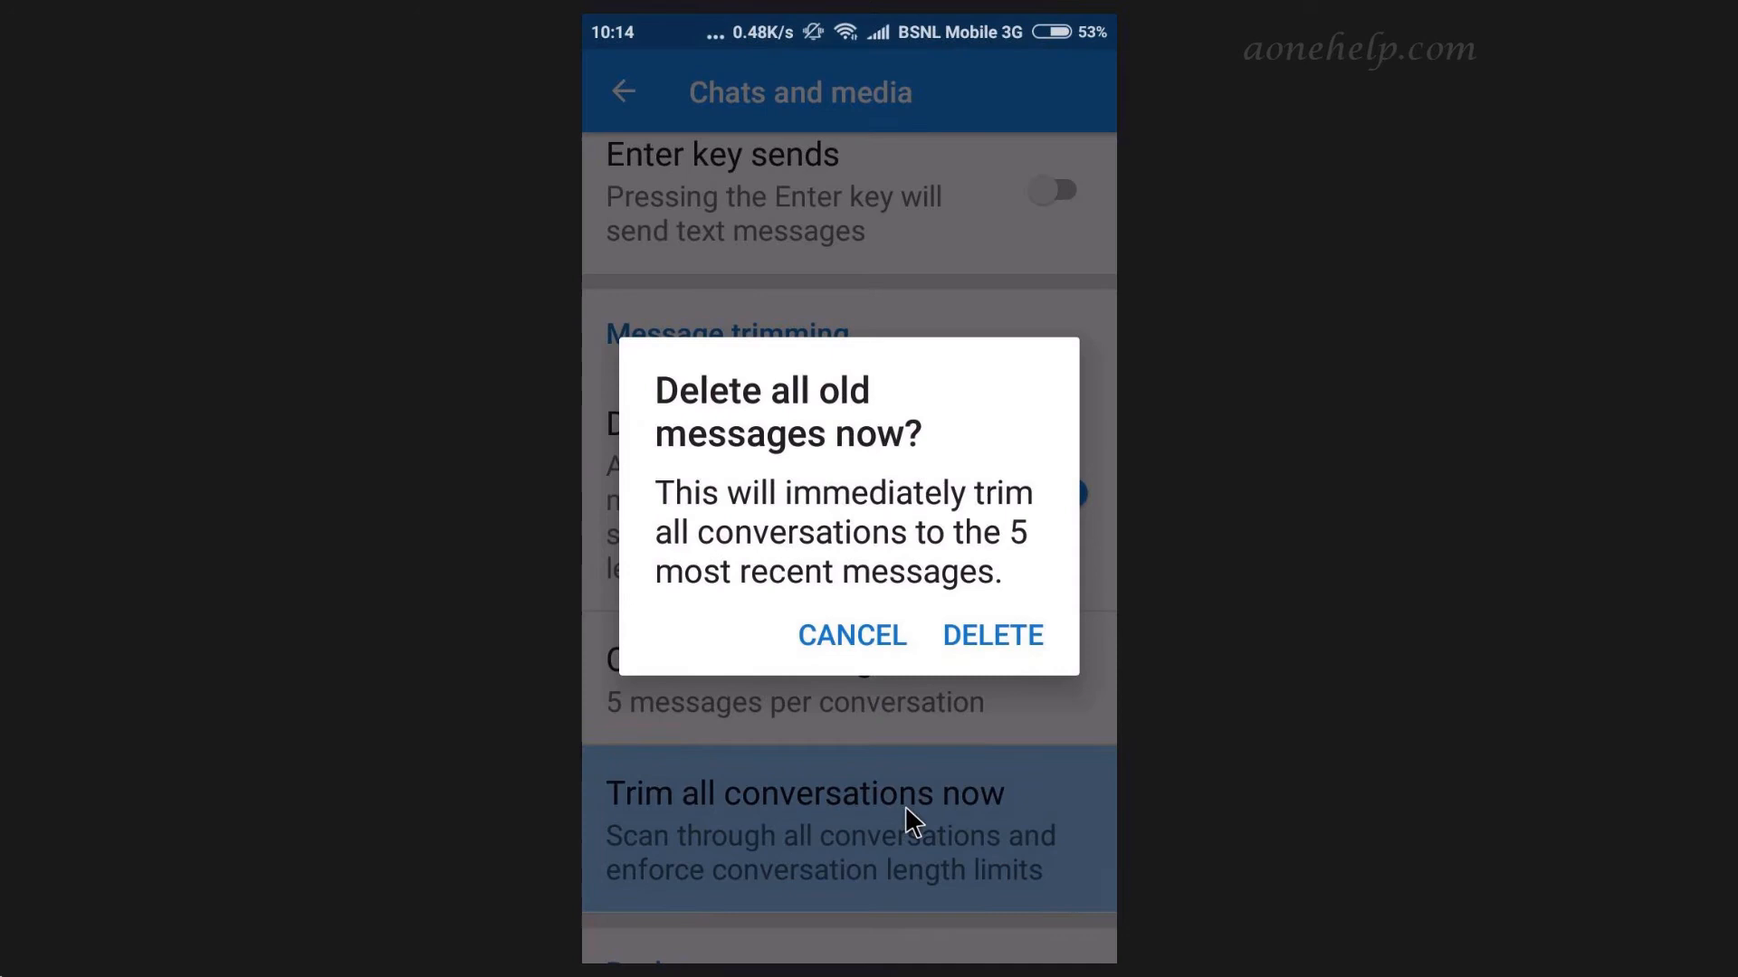
pyautogui.click(992, 635)
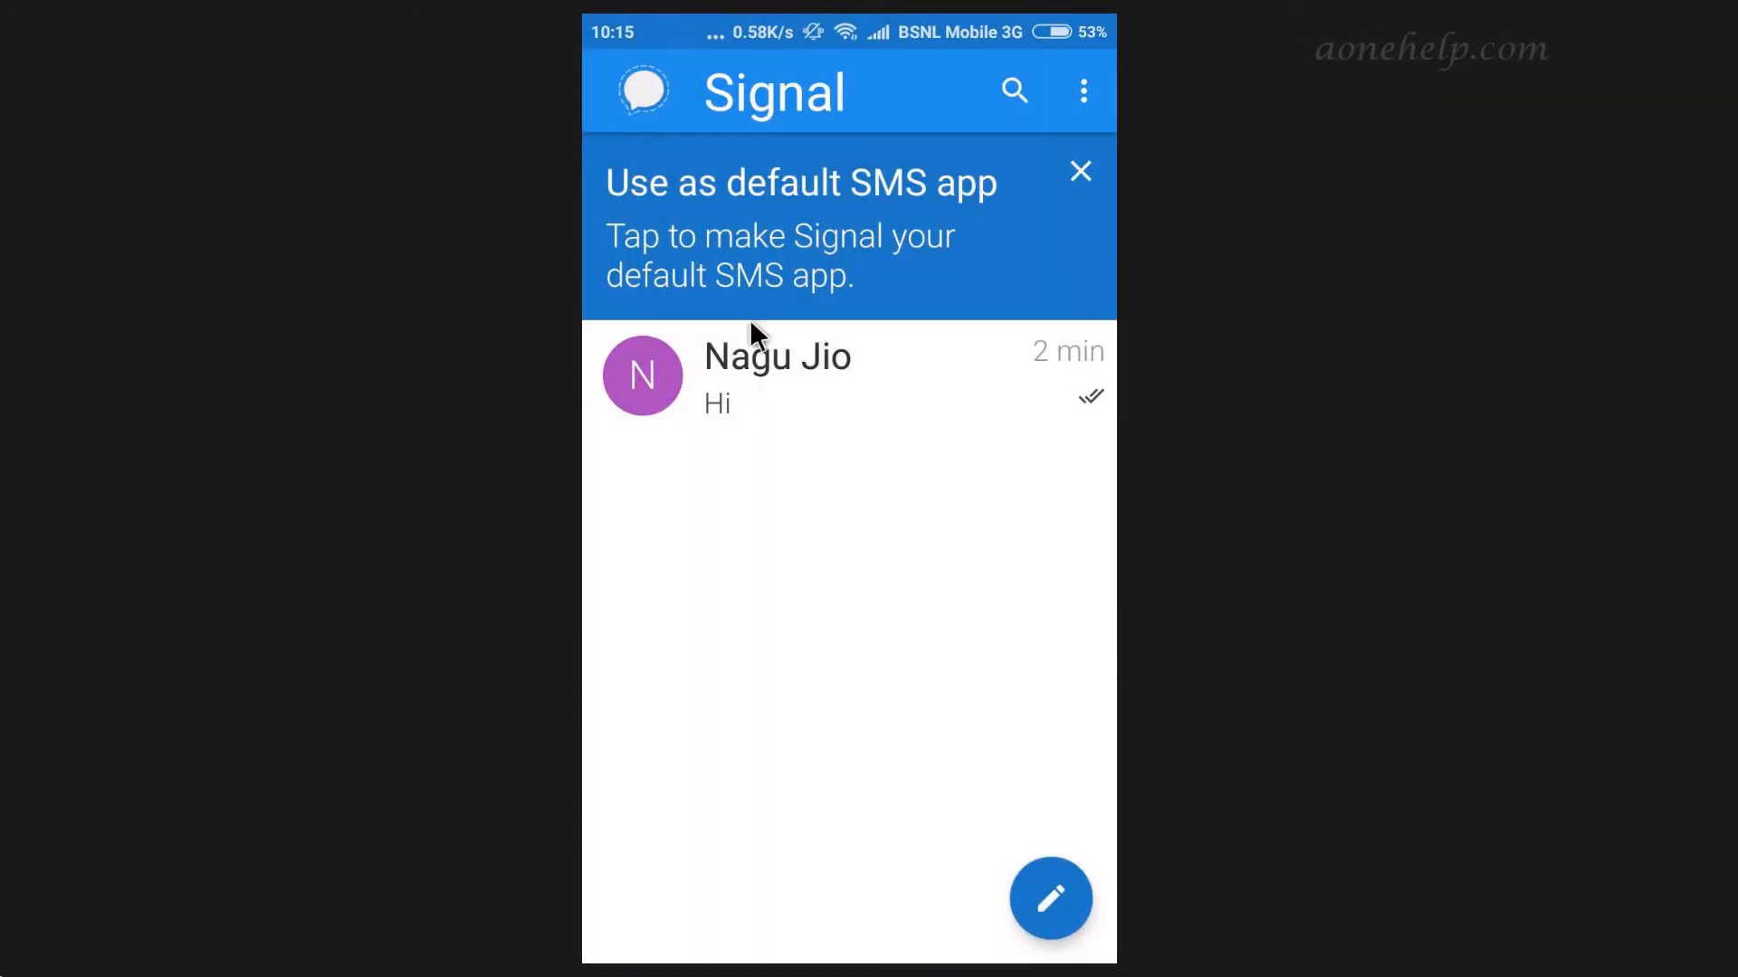
# Open the Nagu Jio chat, scroll through its messages ending with Trial, and return to chats.
pyautogui.click(776, 377)
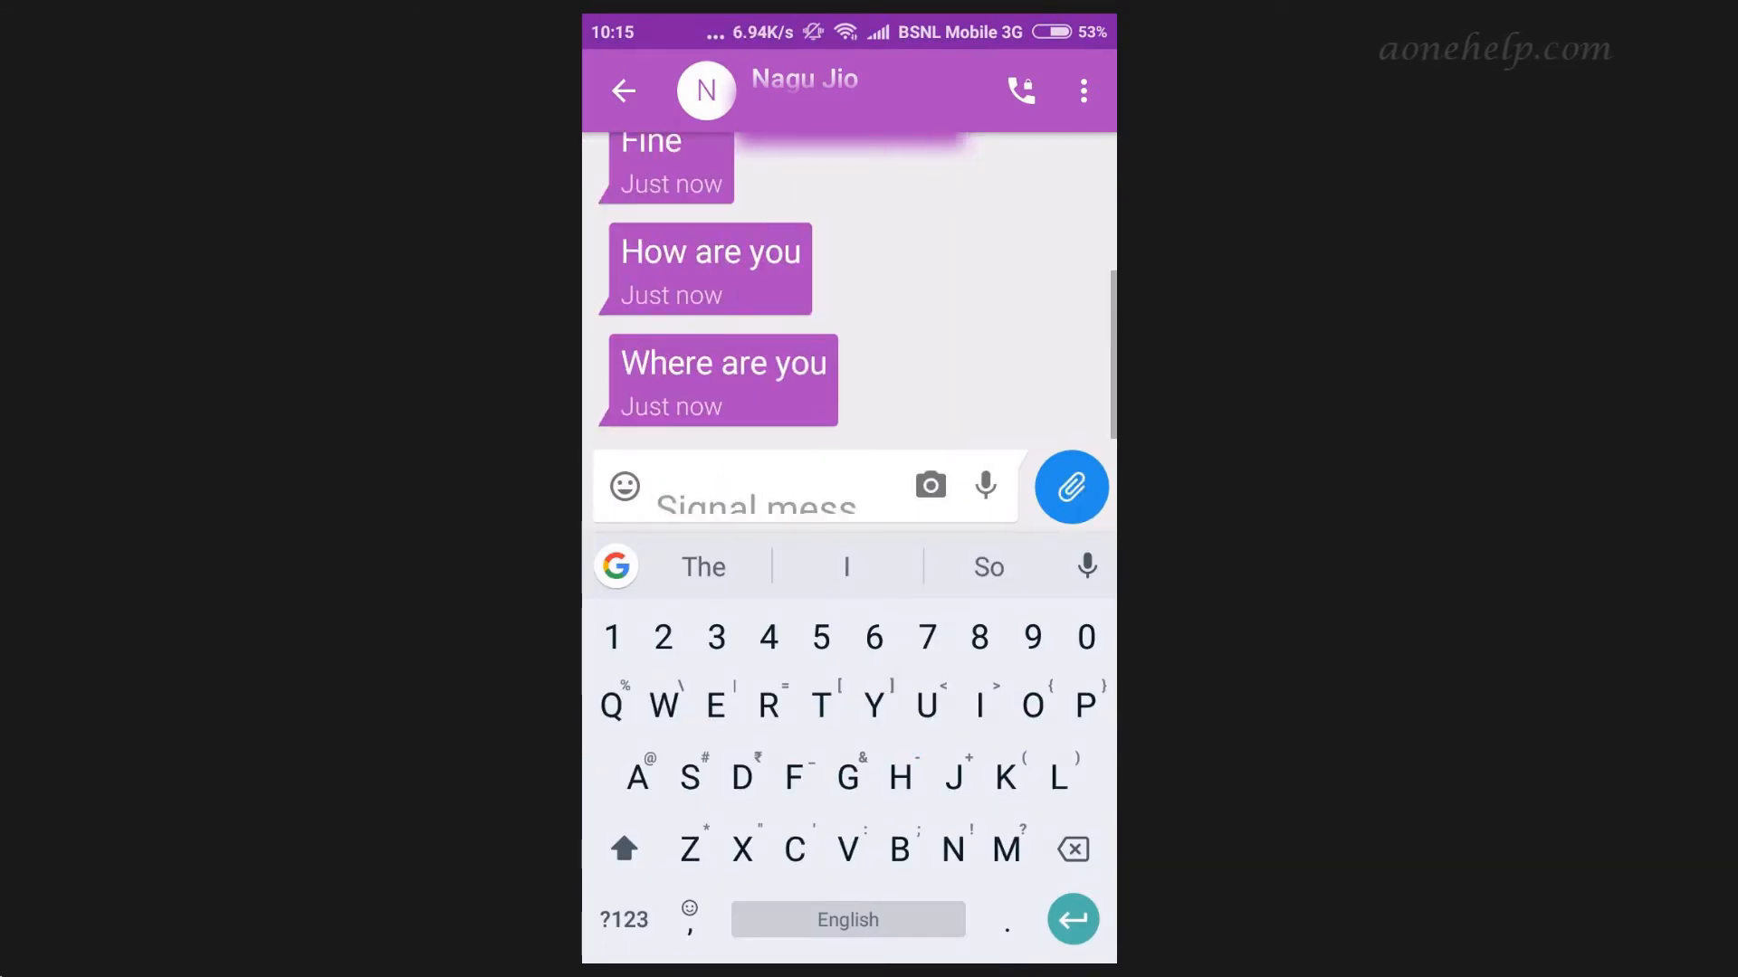
pyautogui.scroll(-3)
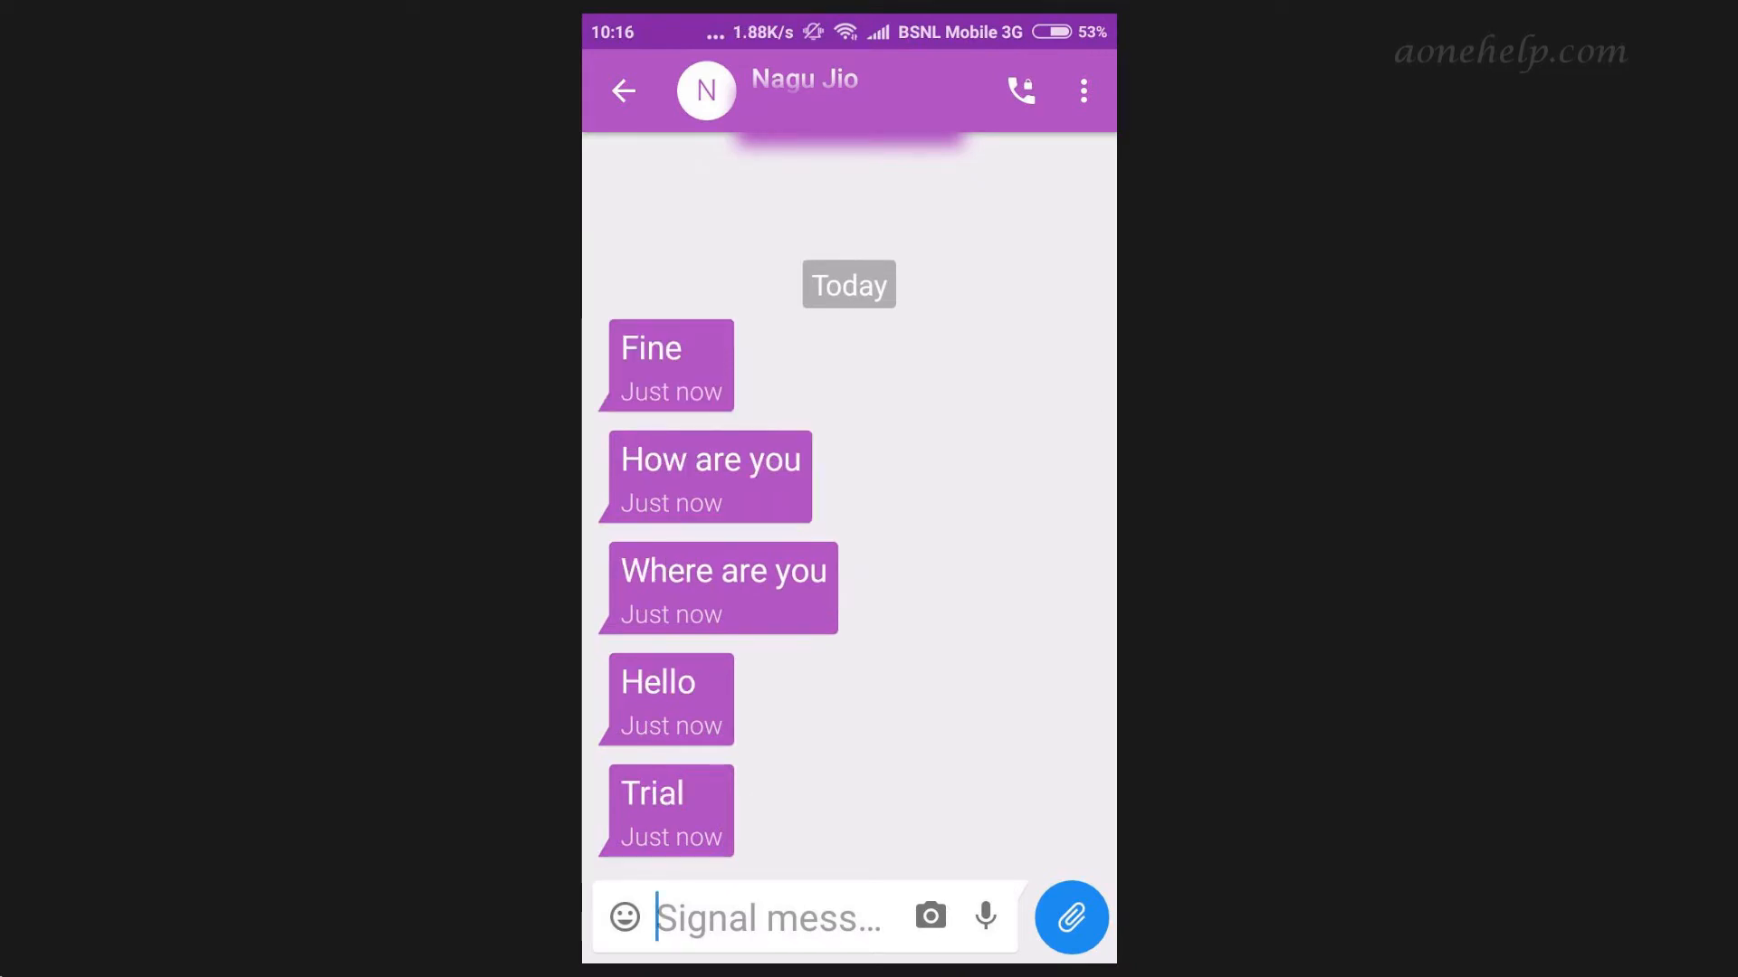
pyautogui.click(623, 90)
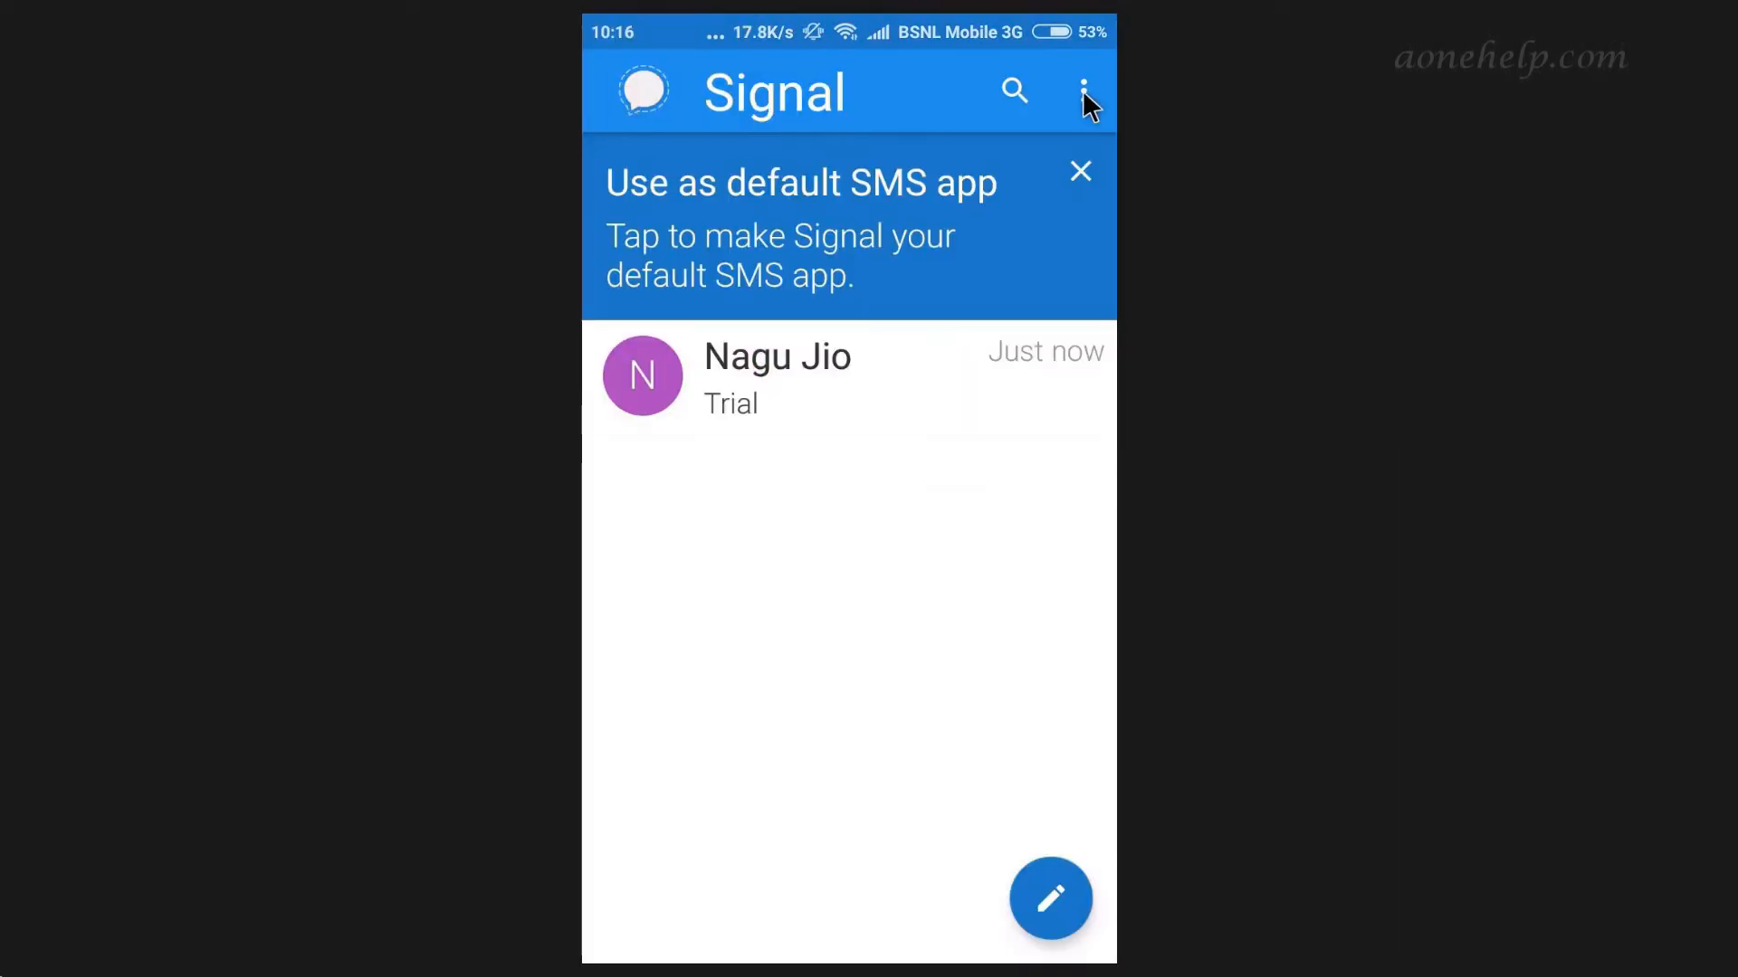
pyautogui.click(1080, 90)
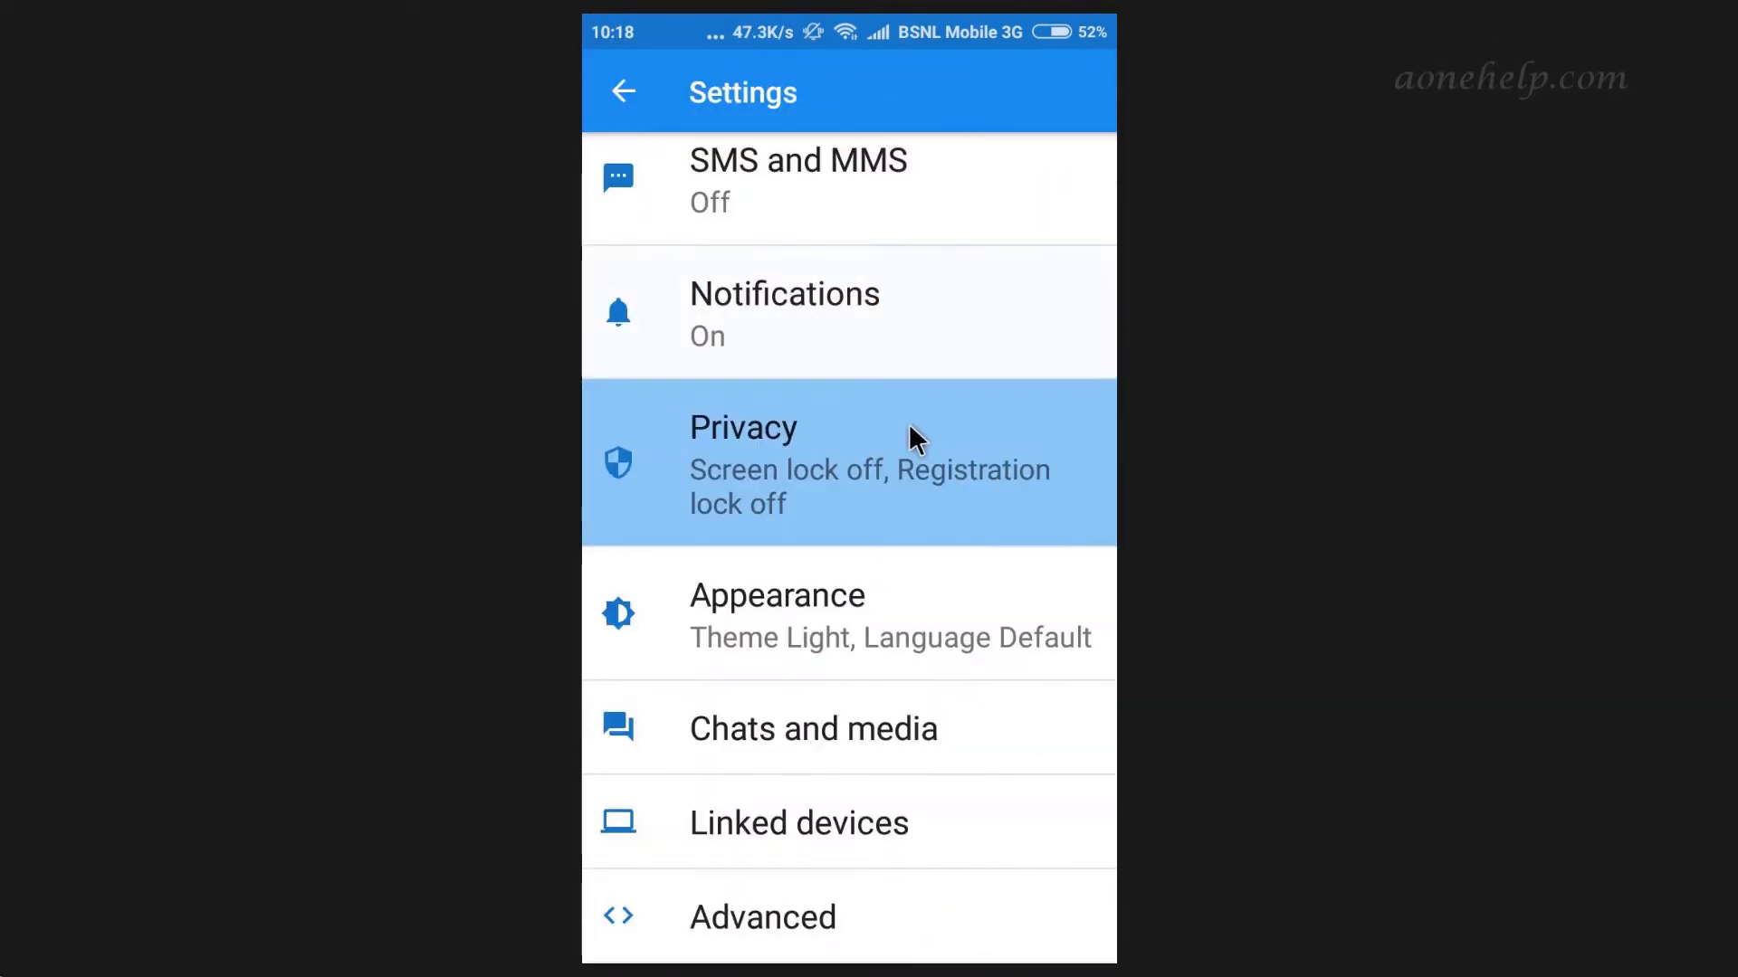
pyautogui.click(812, 728)
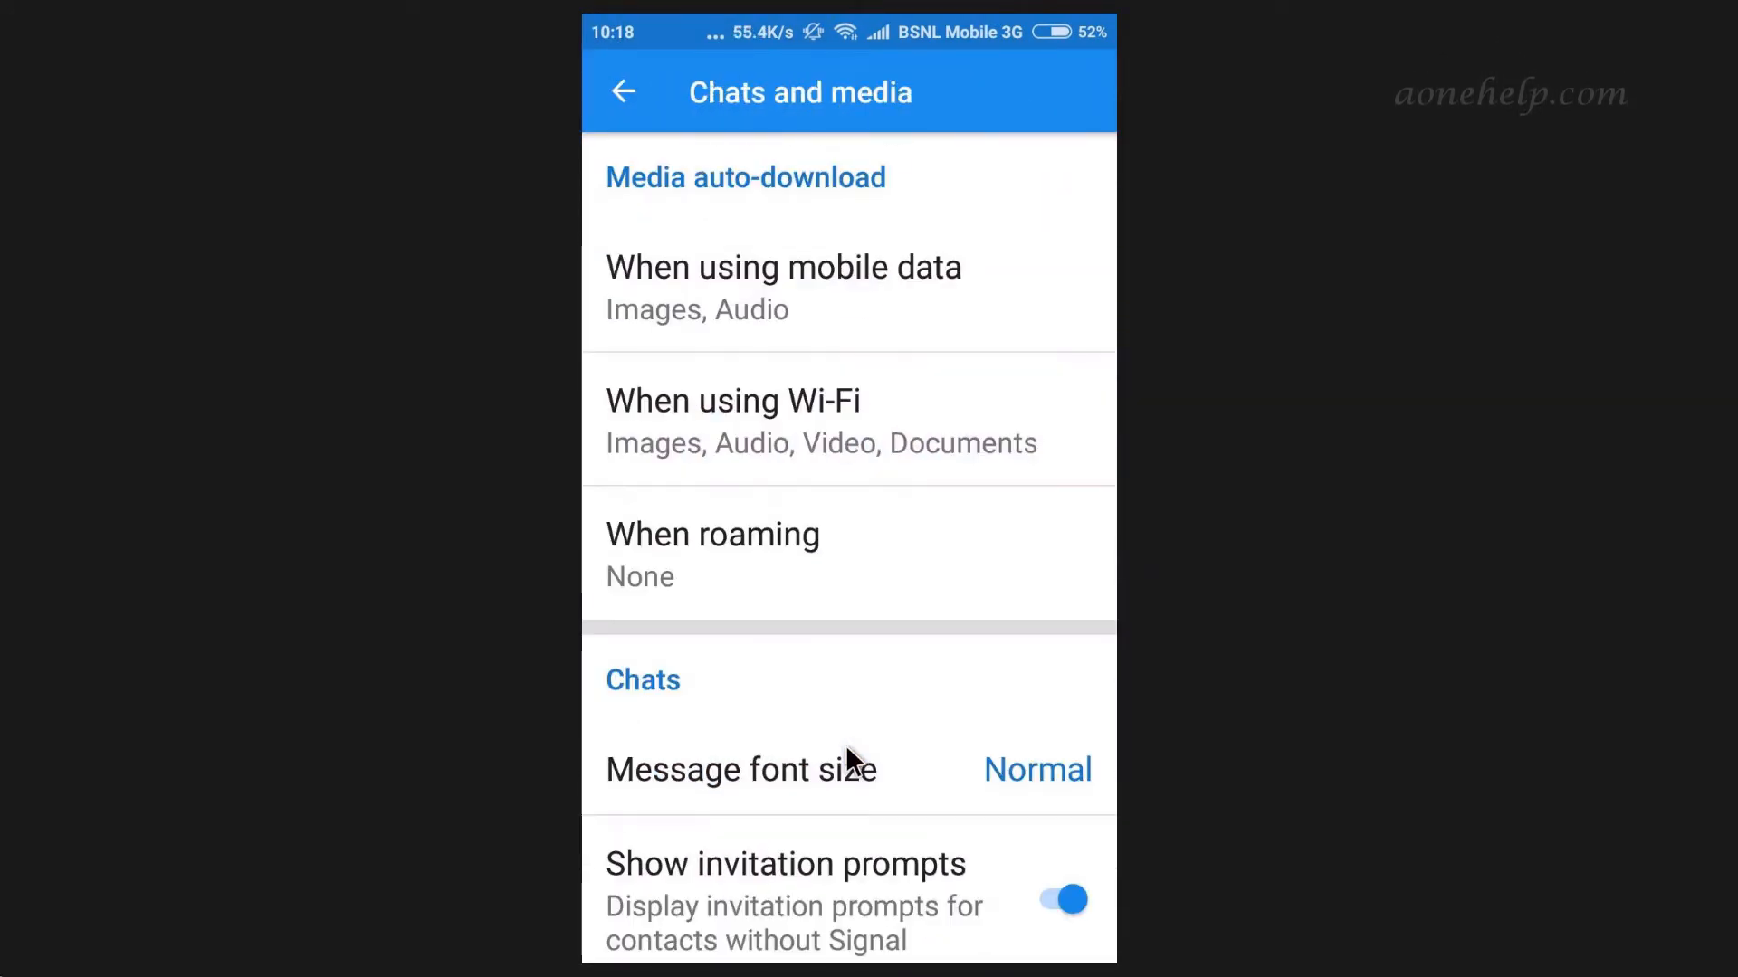
pyautogui.scroll(-3)
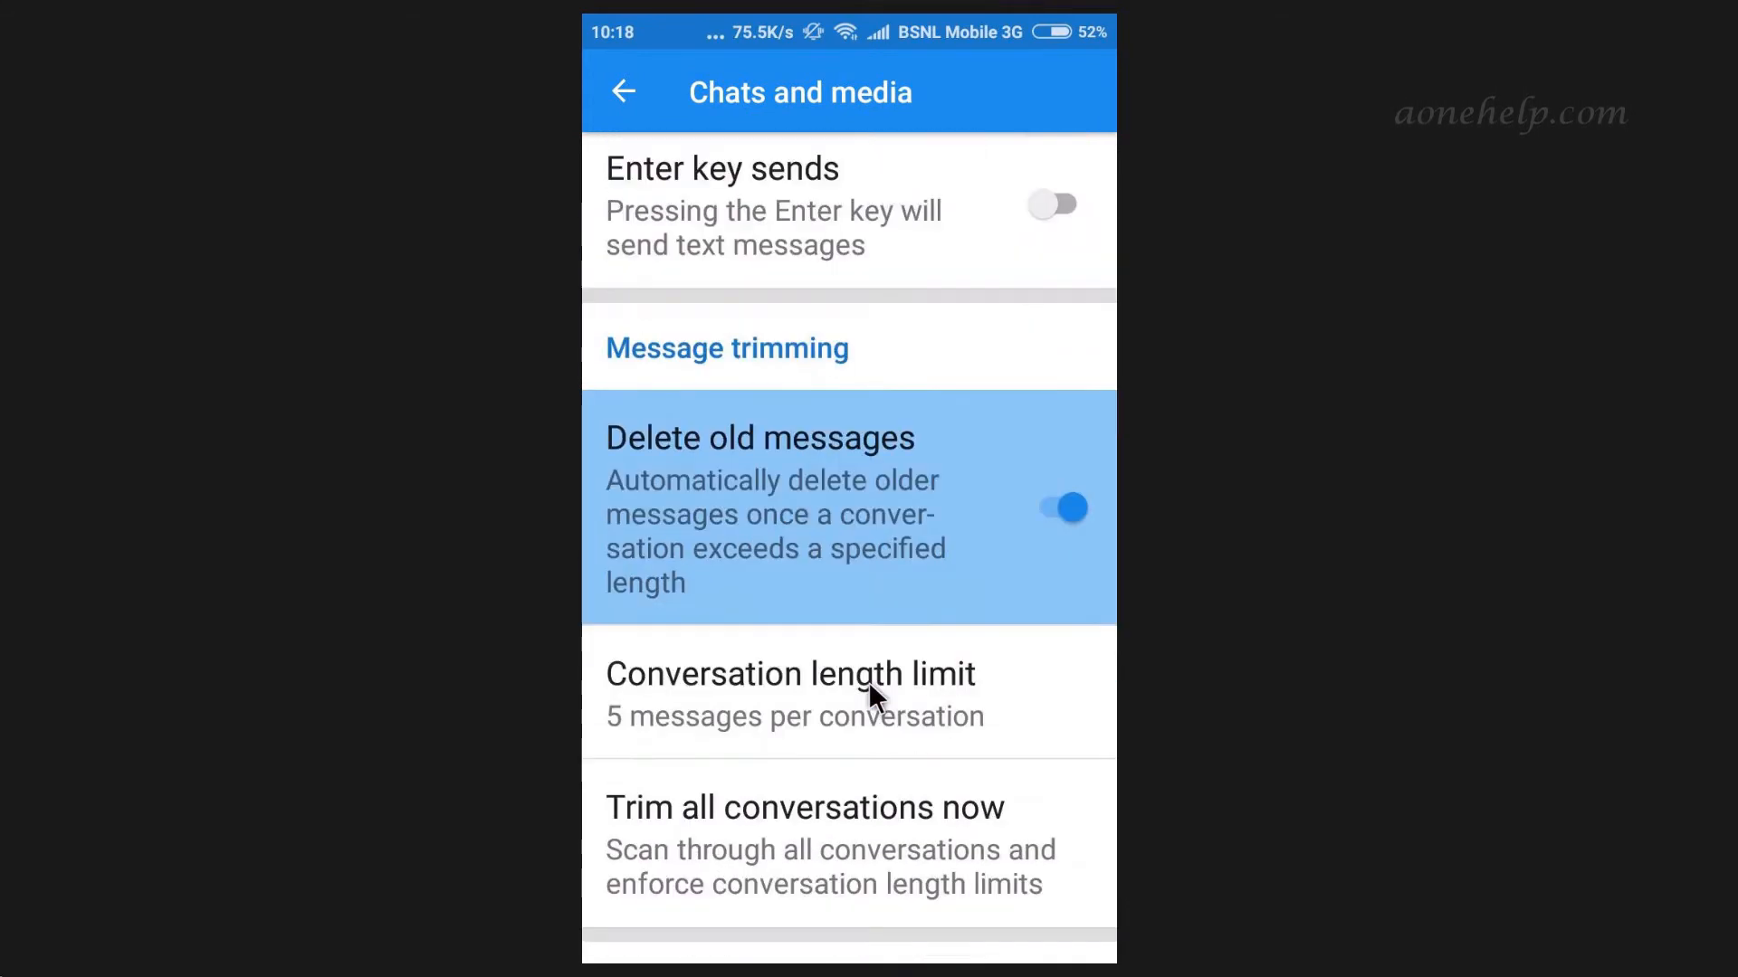
pyautogui.scroll(-3)
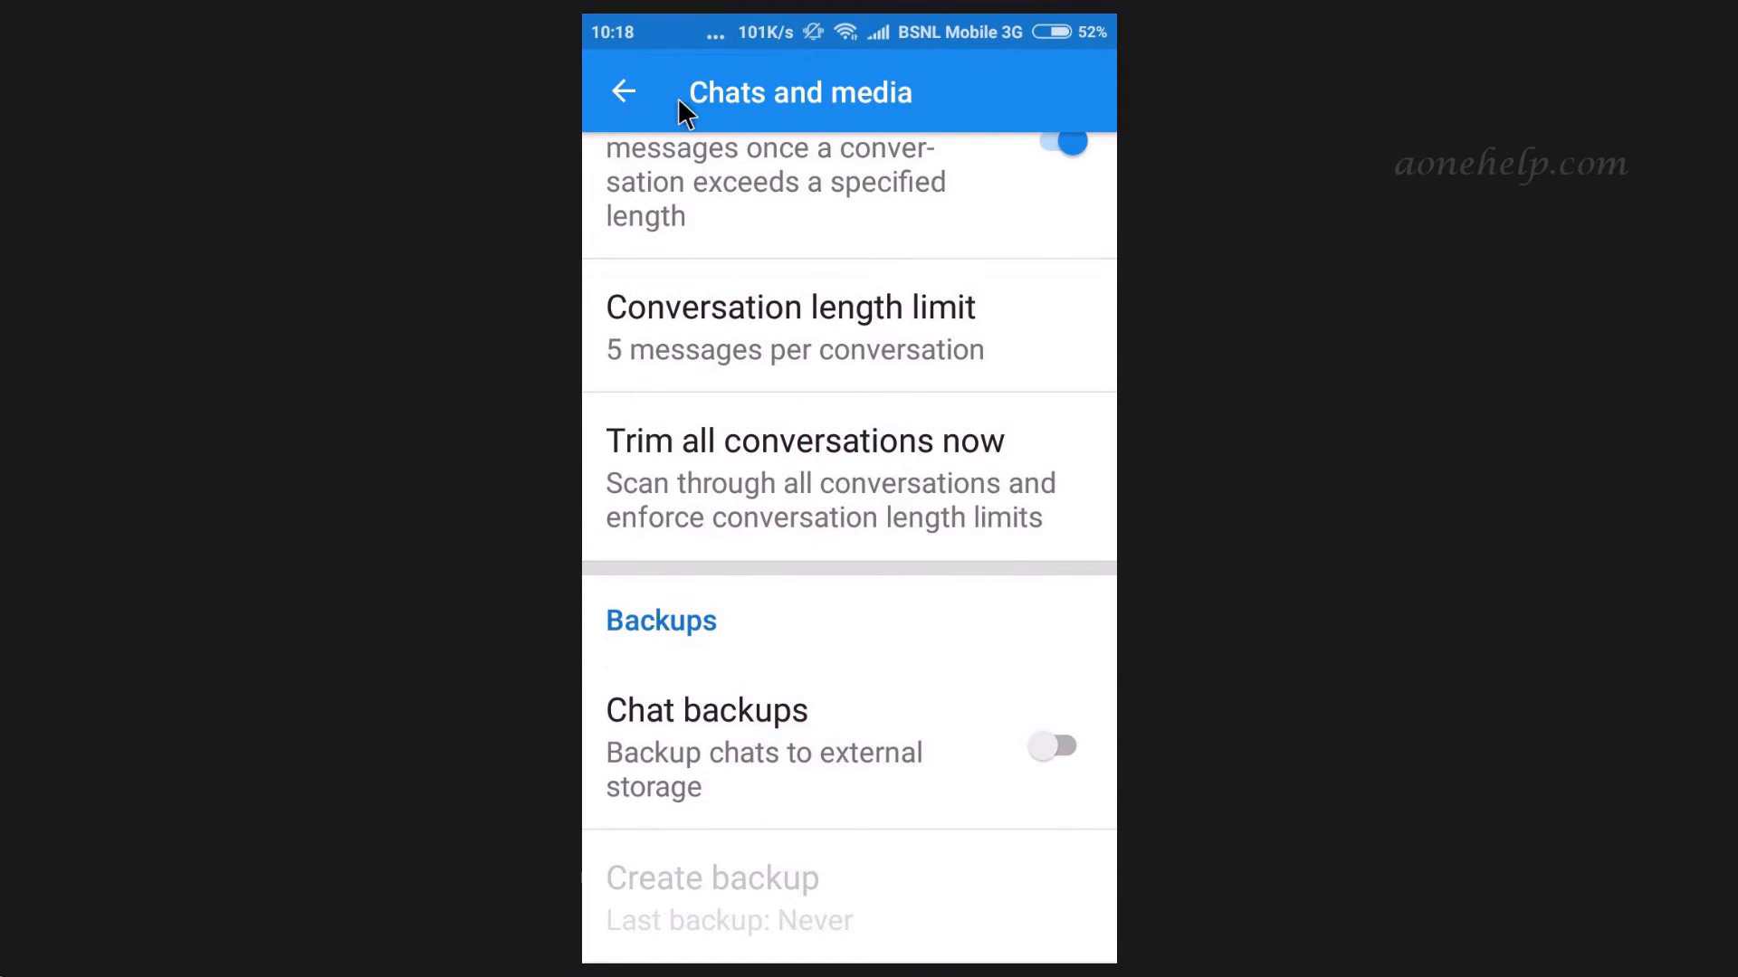
pyautogui.click(625, 91)
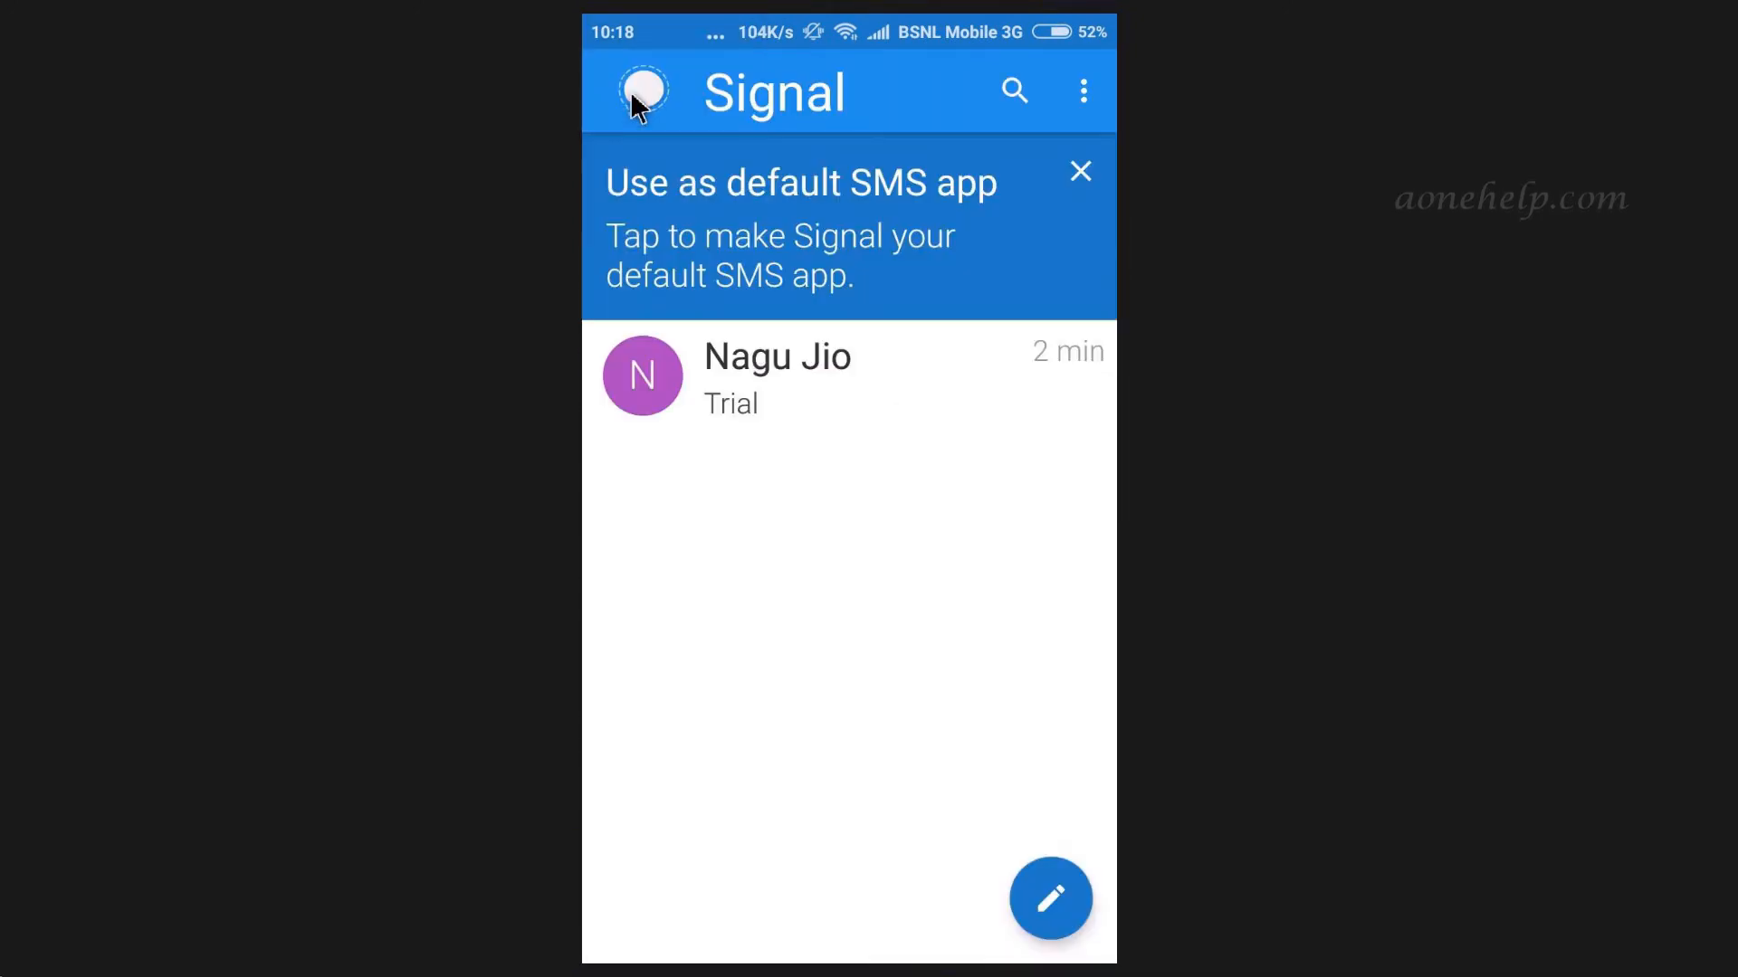
pyautogui.click(1082, 91)
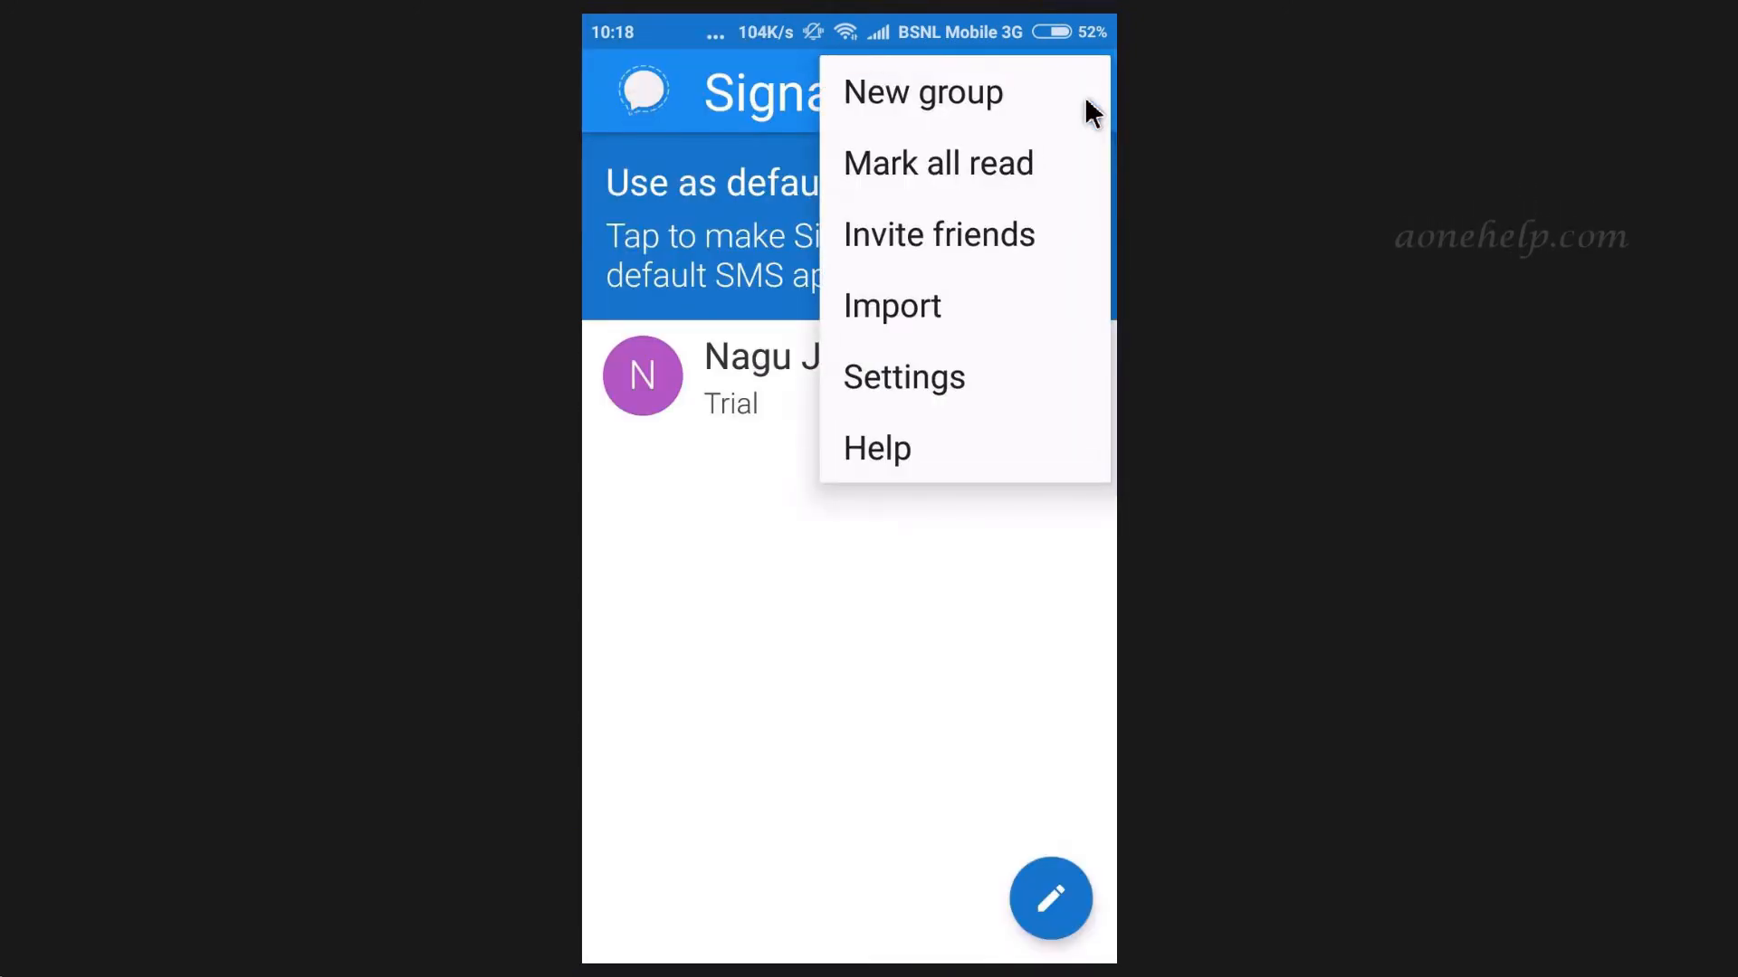
pyautogui.click(923, 93)
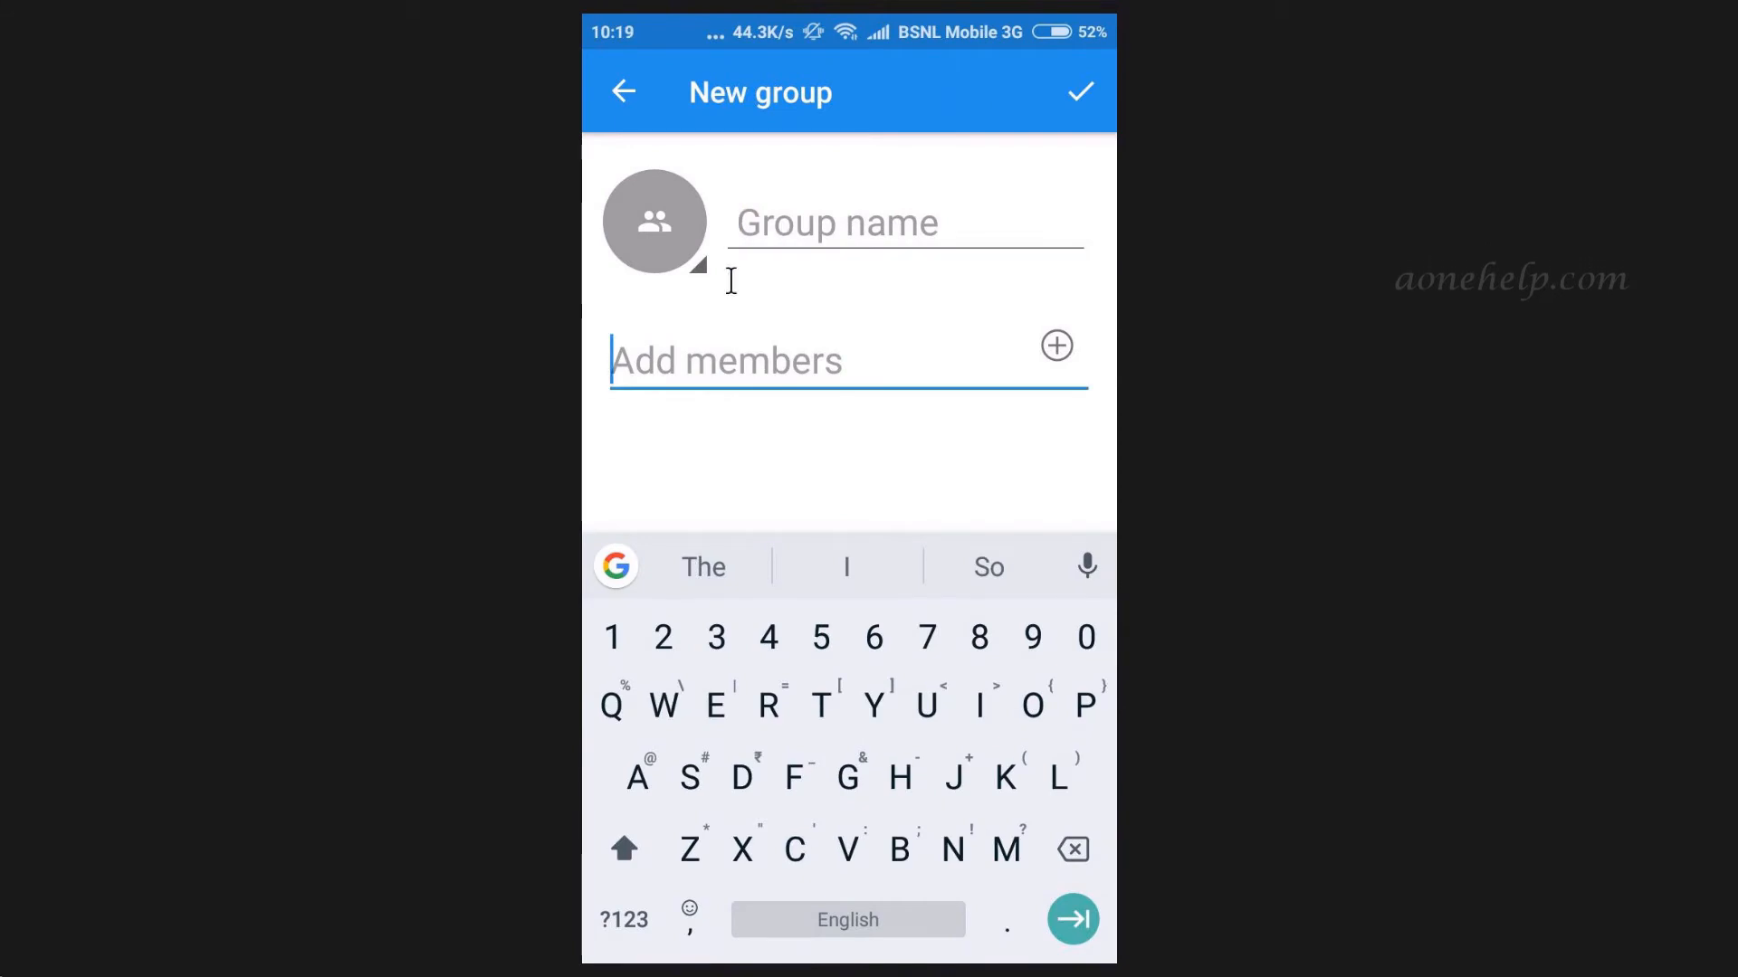
pyautogui.click(626, 91)
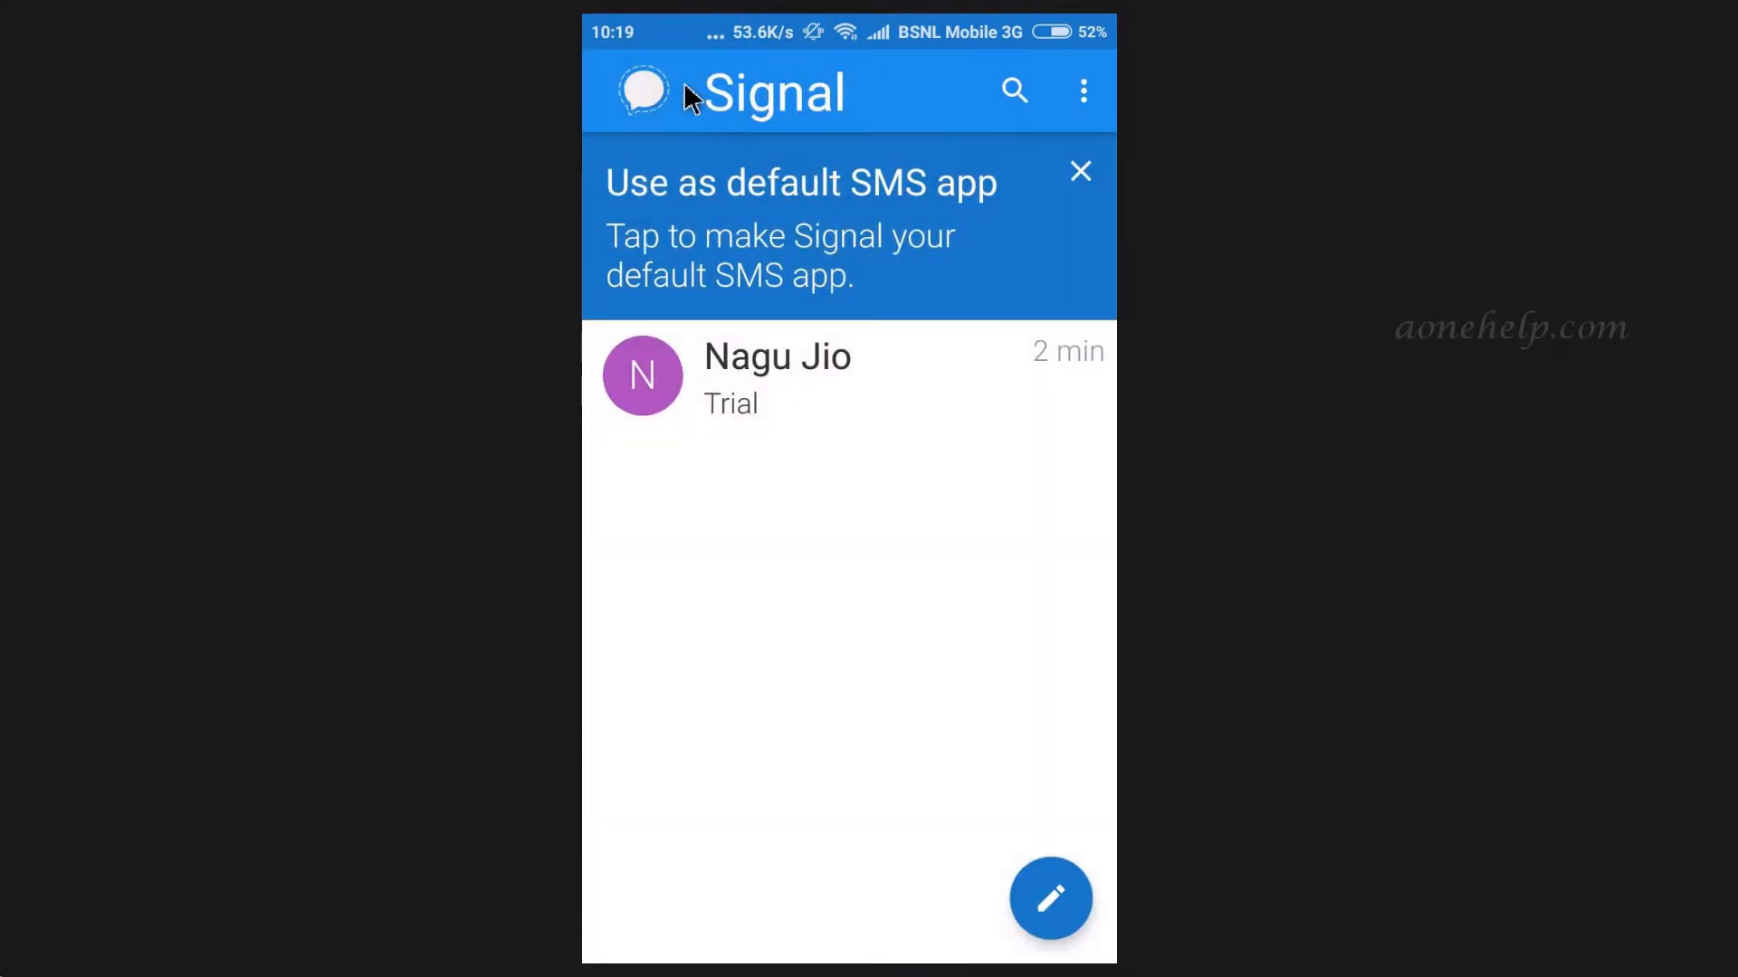
pyautogui.click(1083, 92)
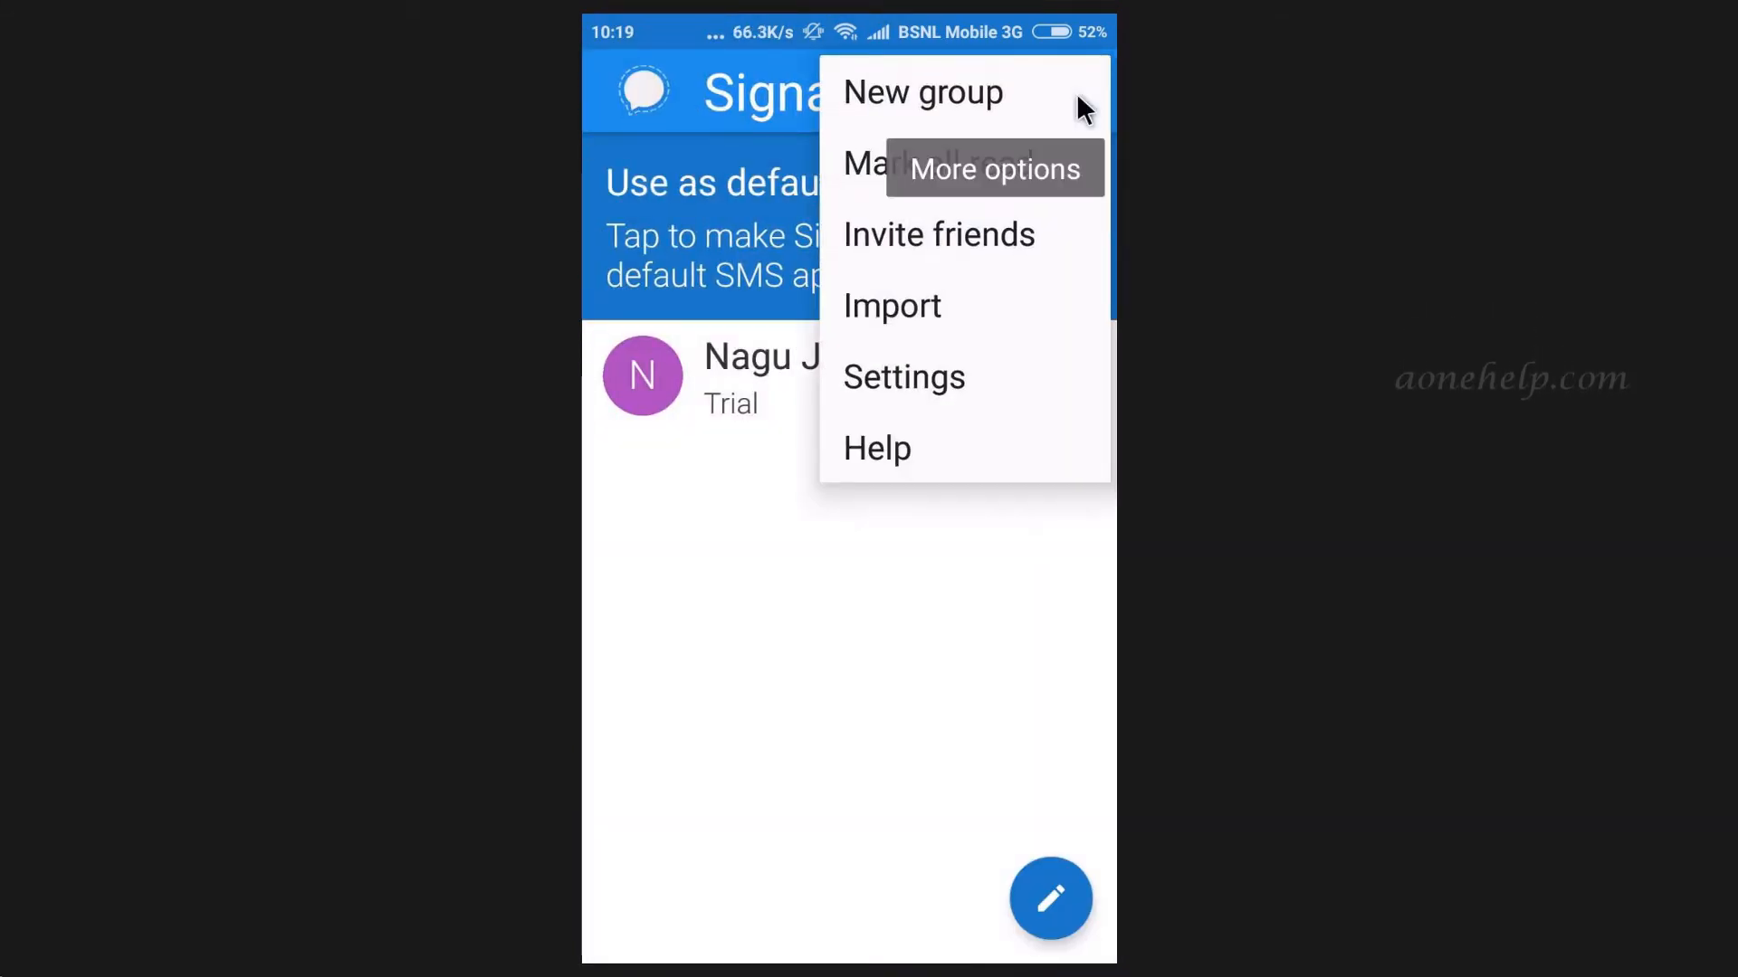
pyautogui.moveTo(1057, 272)
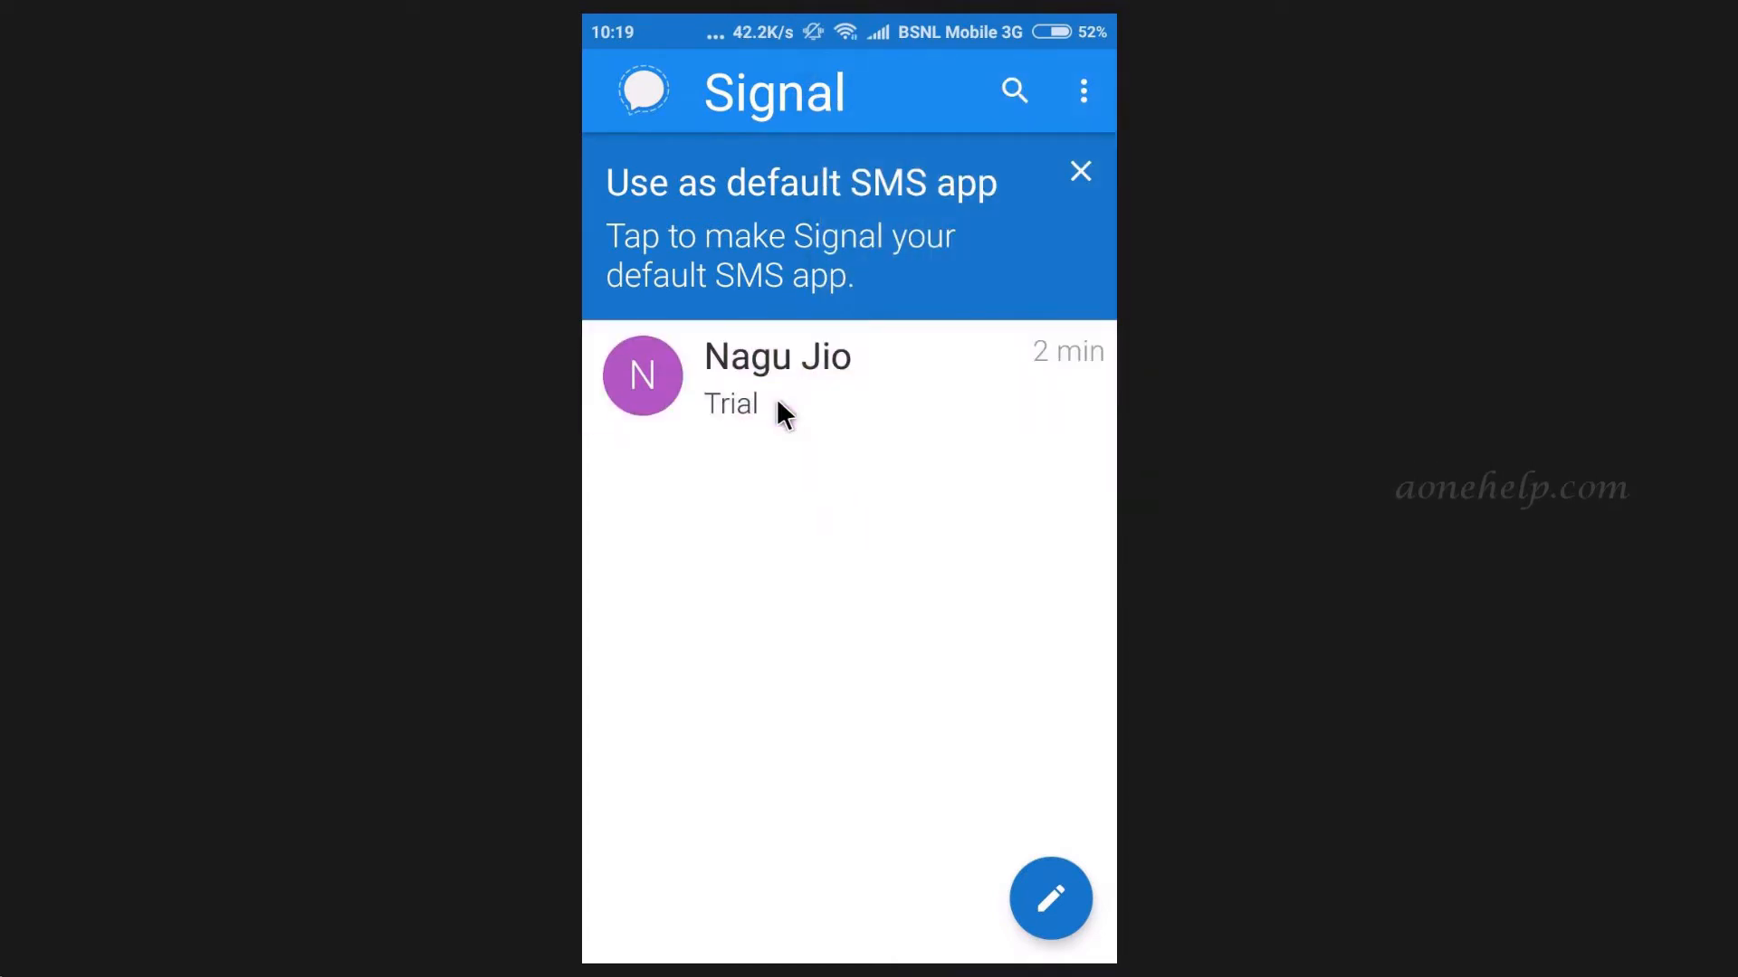
# Set disappearing messages in the Nagu Jio chat to 5 seconds.
pyautogui.click(776, 376)
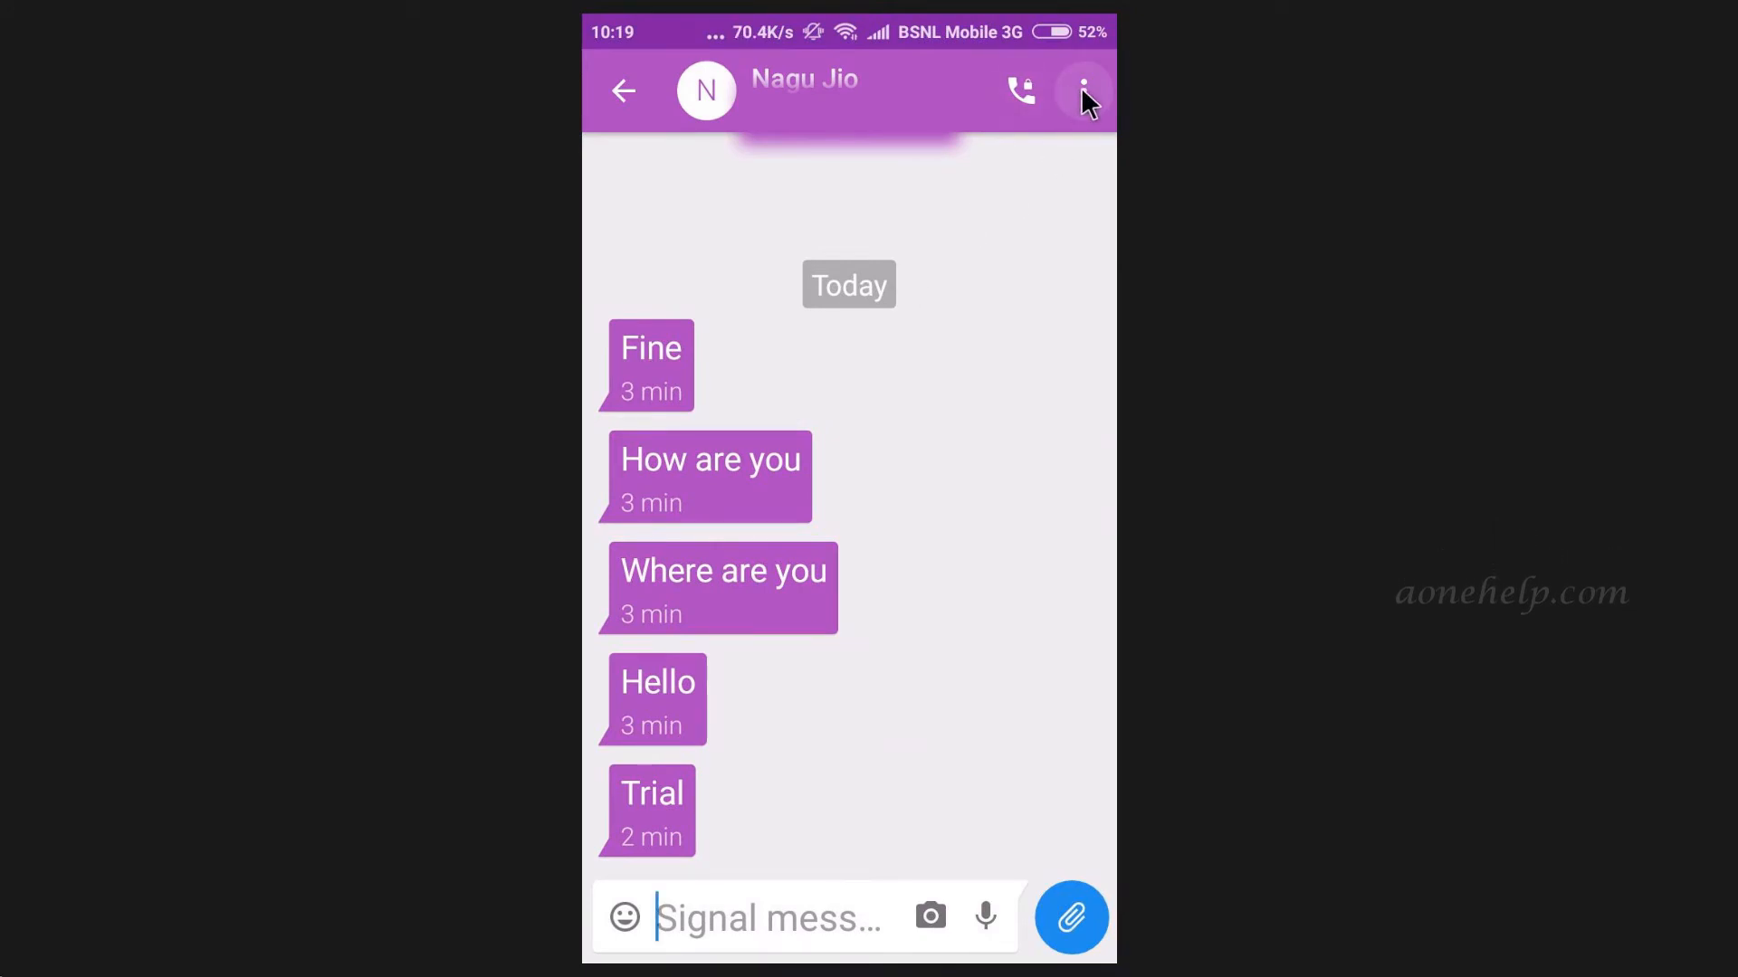
pyautogui.click(1085, 88)
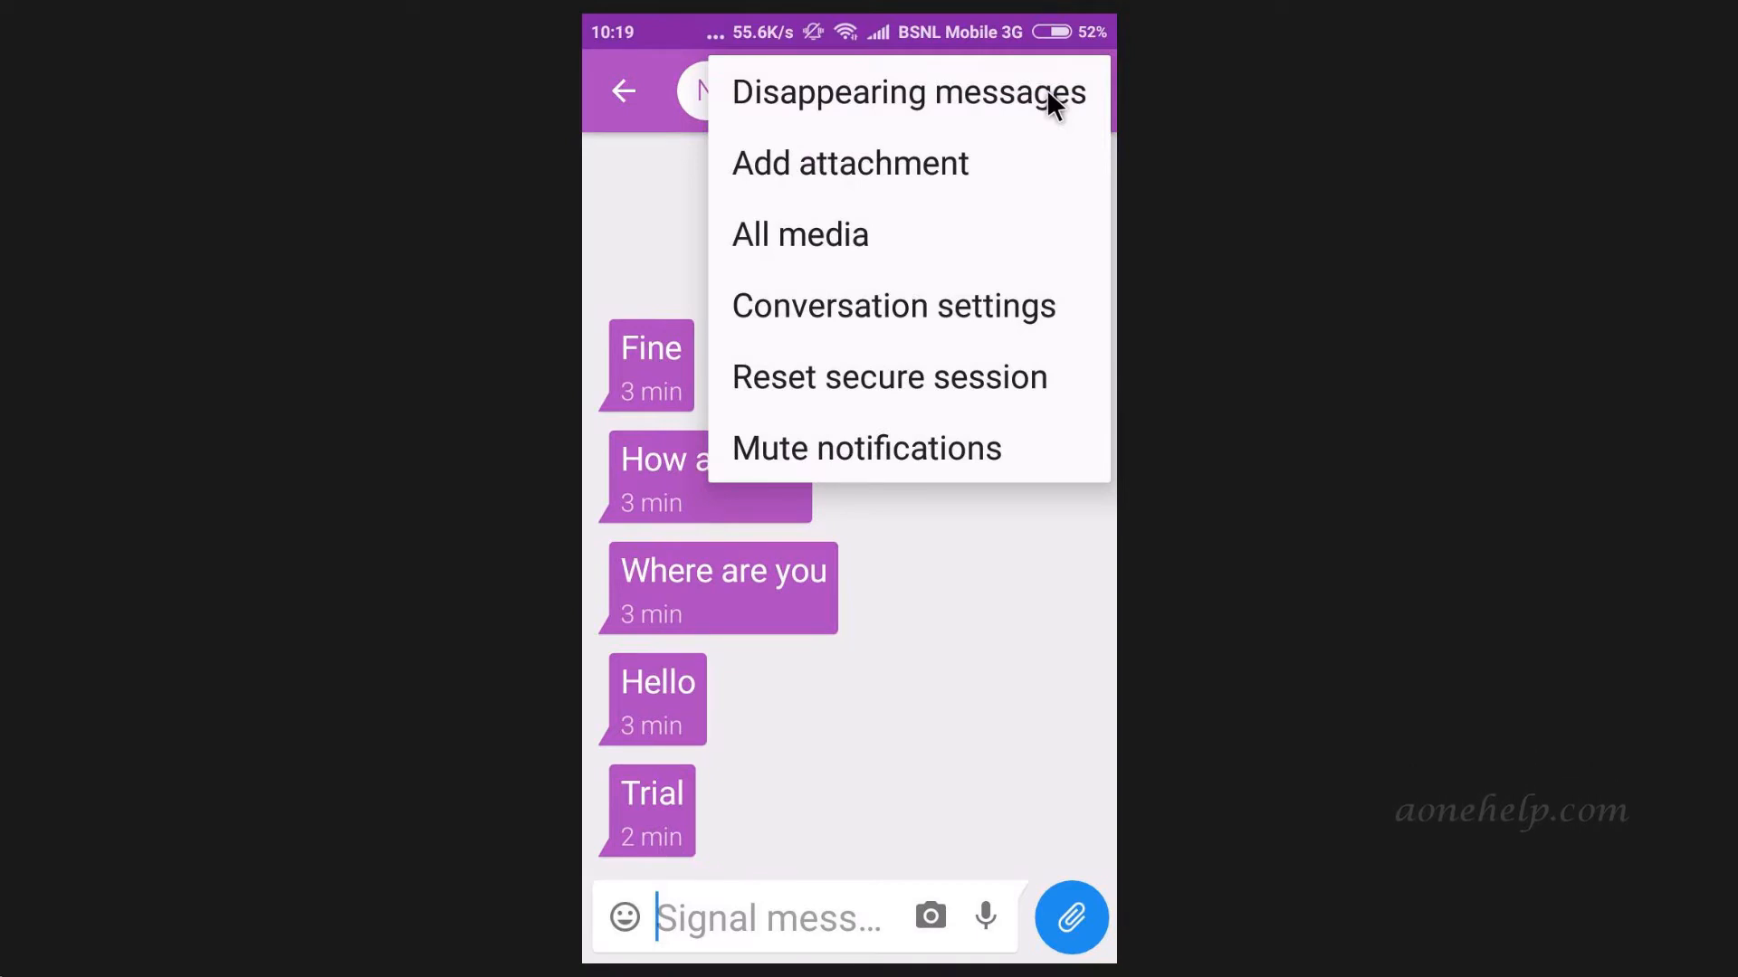
pyautogui.click(904, 94)
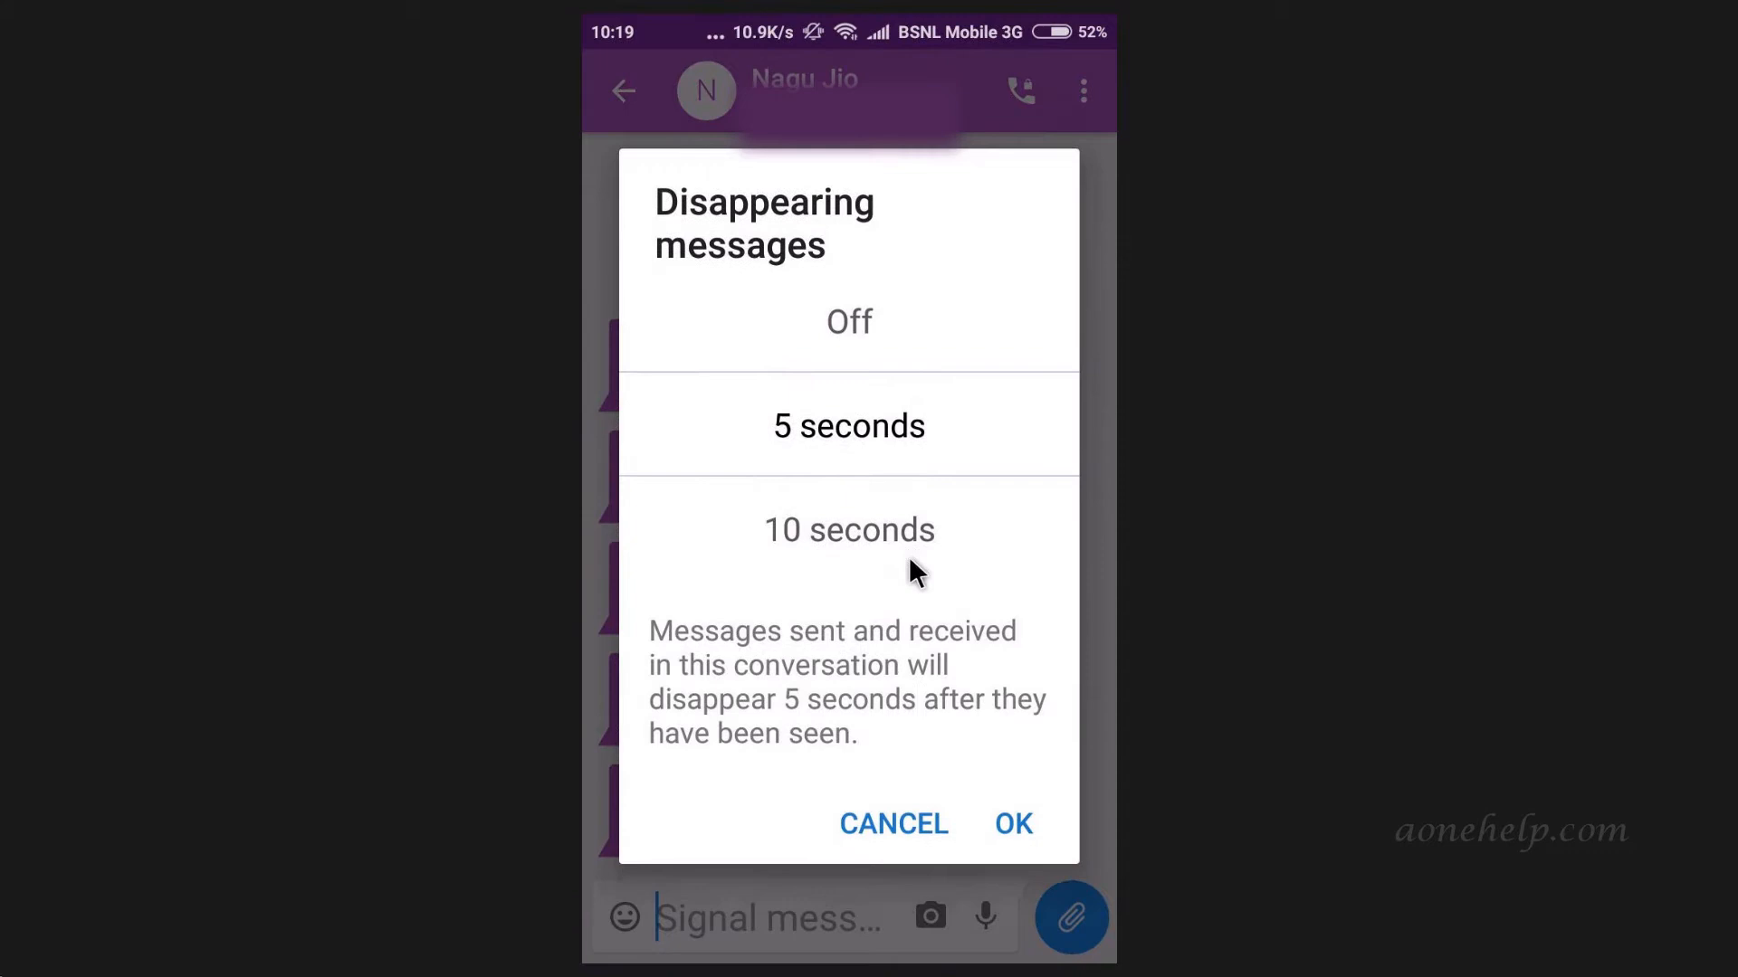
pyautogui.scroll(-3)
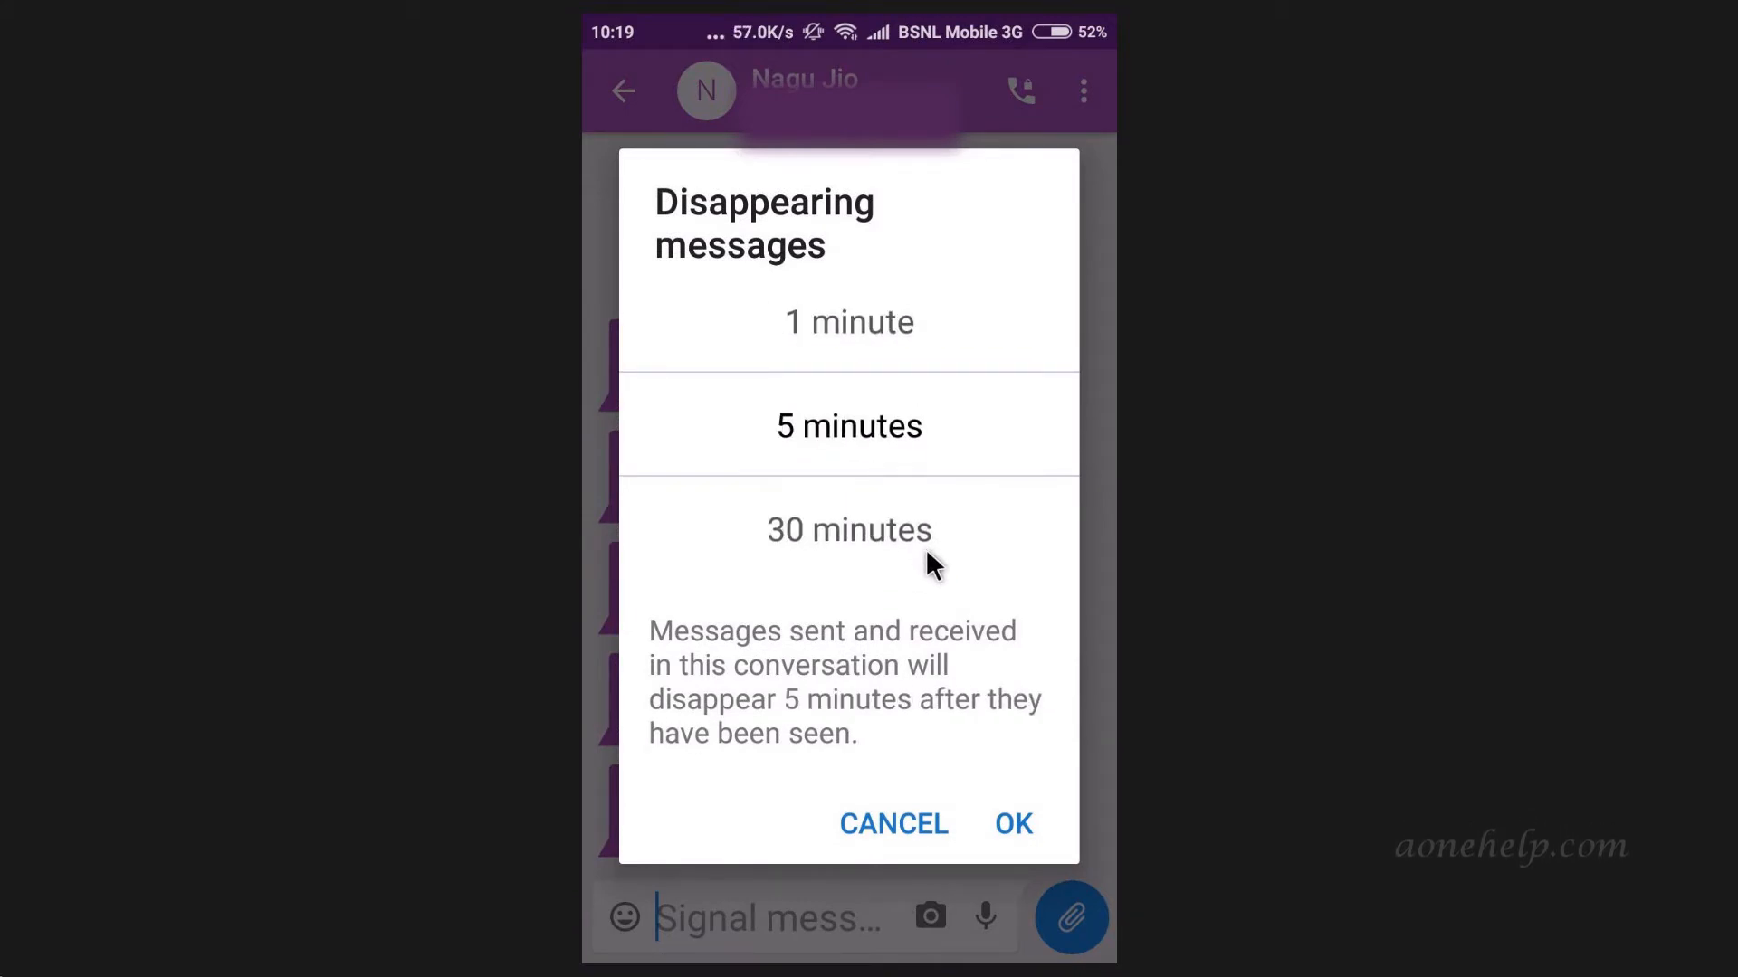
pyautogui.scroll(-3)
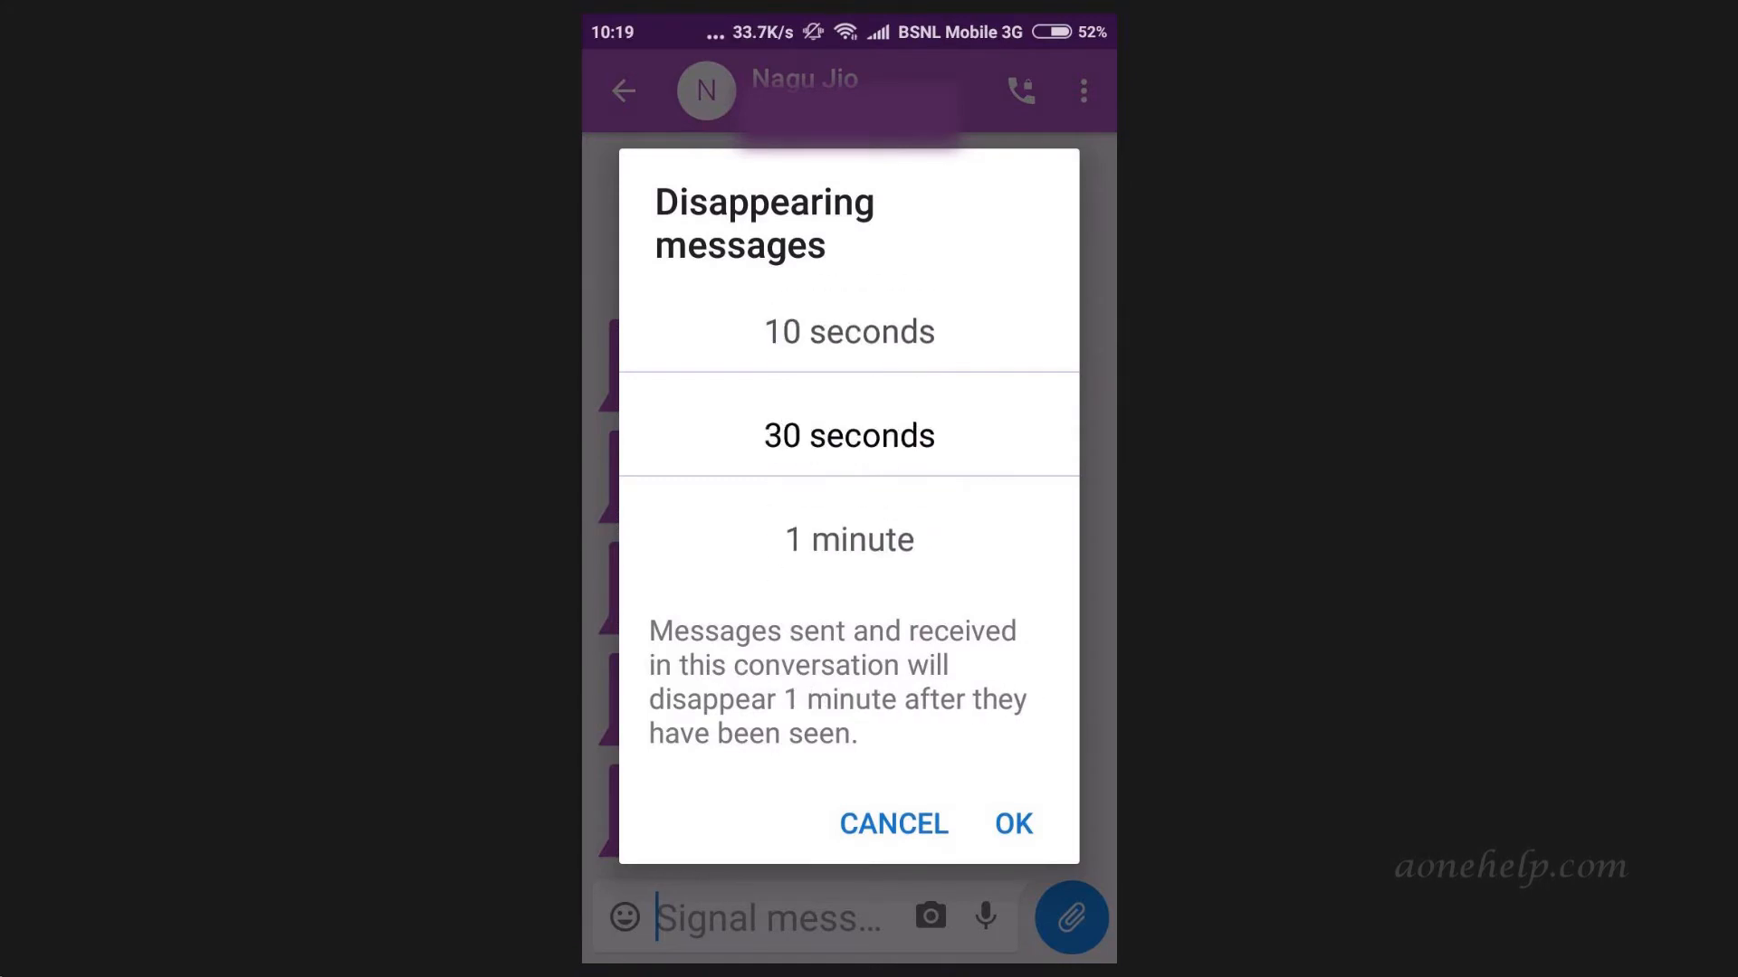
pyautogui.scroll(-3)
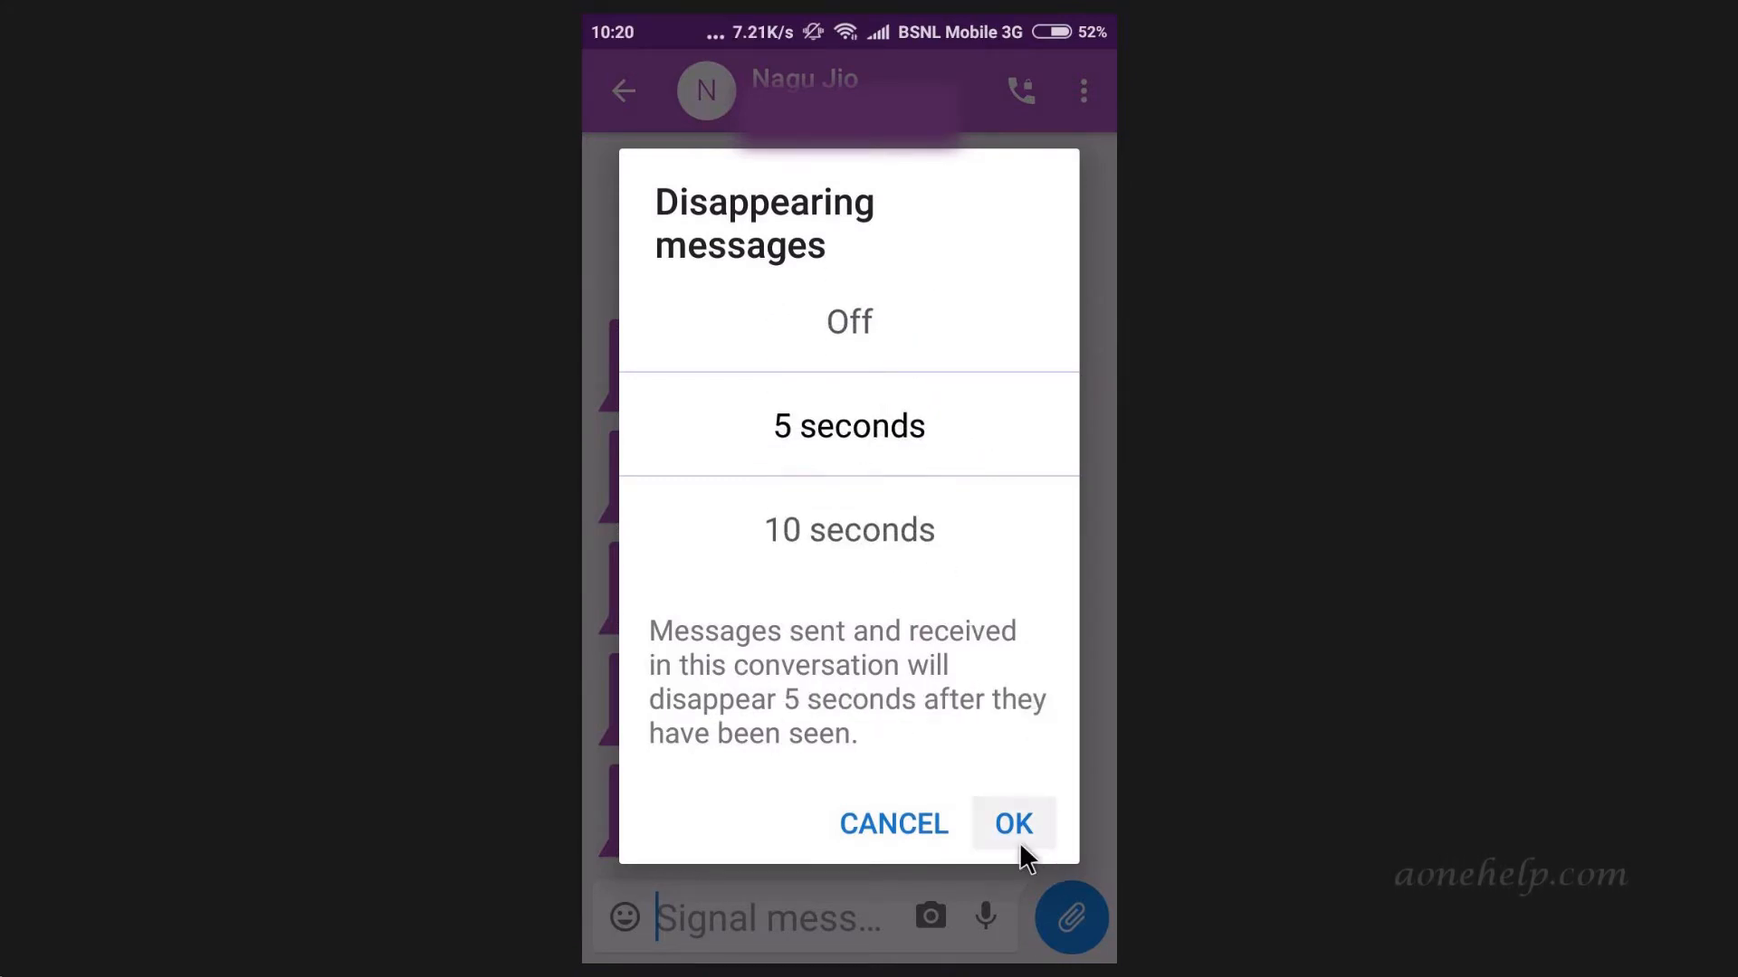
pyautogui.click(1013, 823)
pyautogui.write('Trial messa')
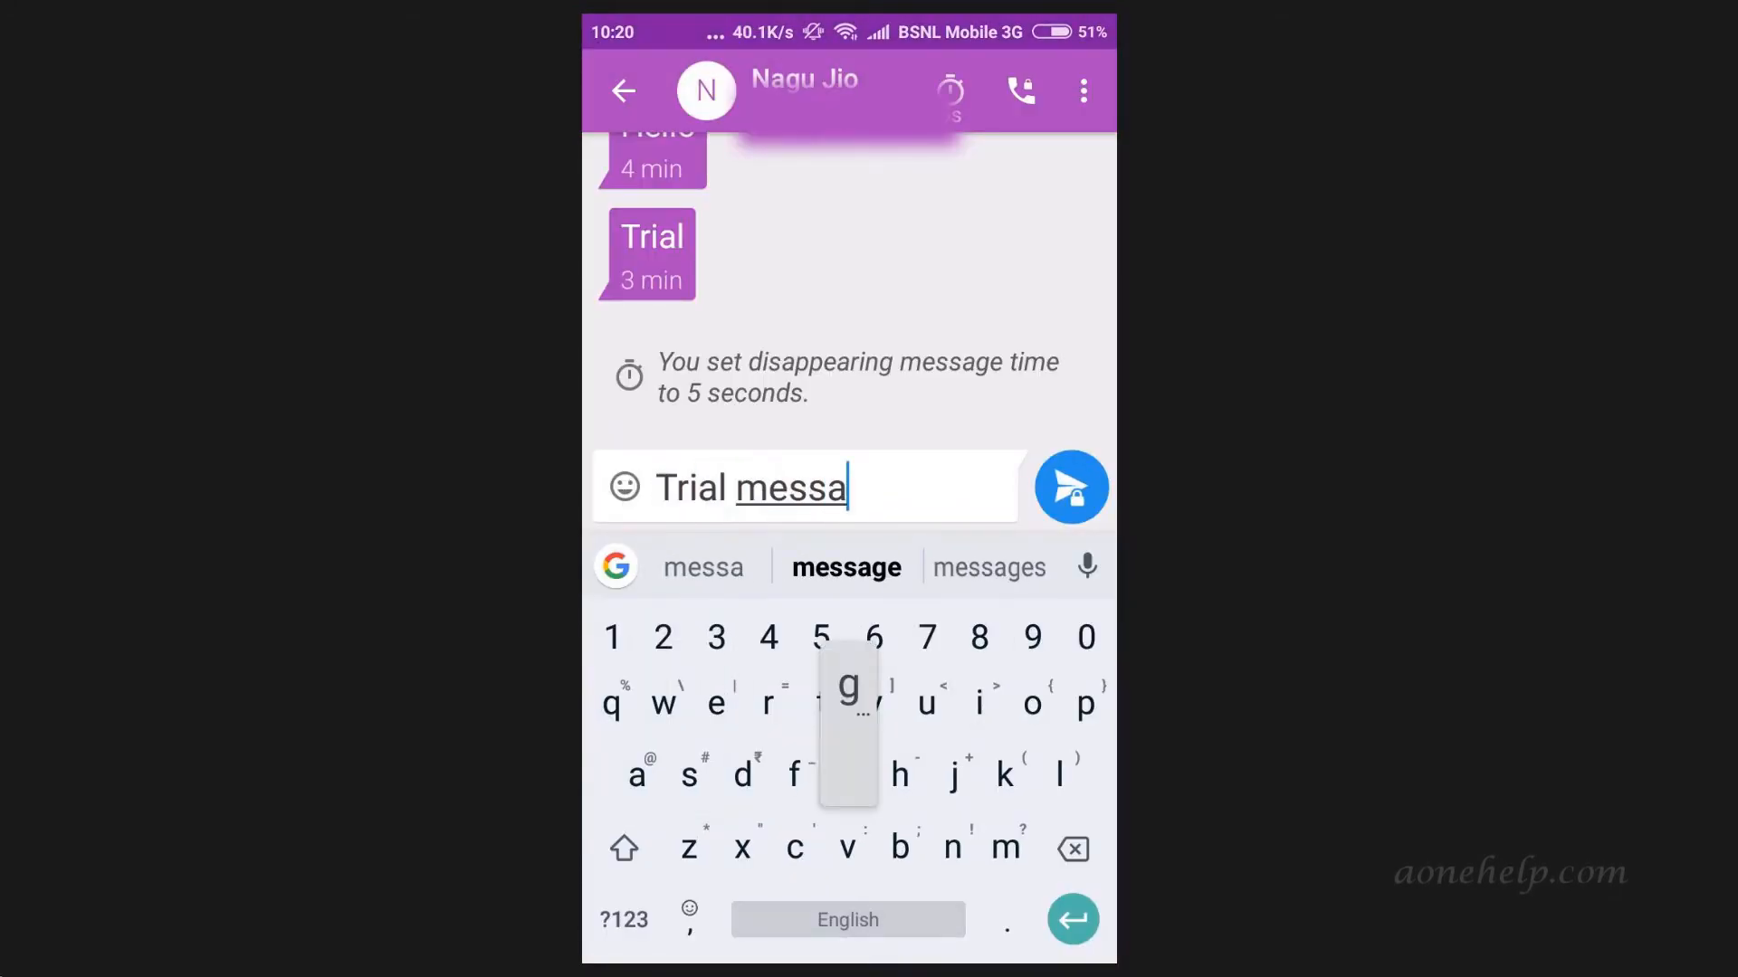
# Send two test messages, including 'Trial 2', let them disappear, then return to the chat list.
pyautogui.click(1071, 487)
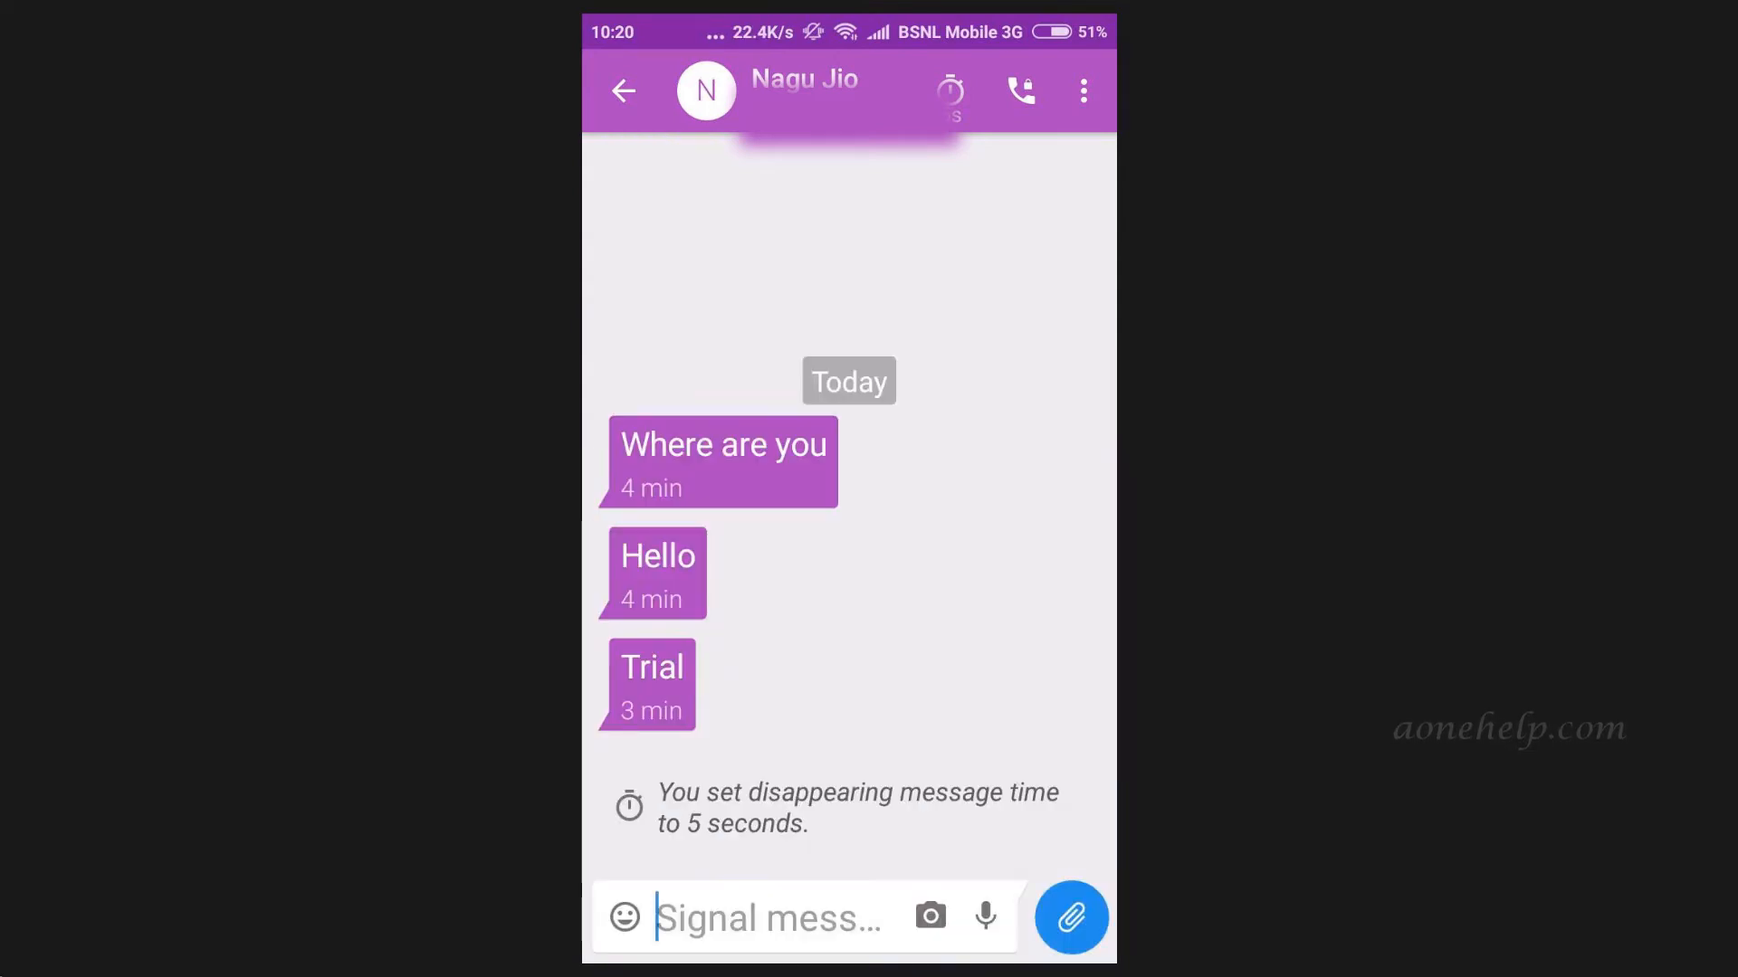
pyautogui.click(763, 918)
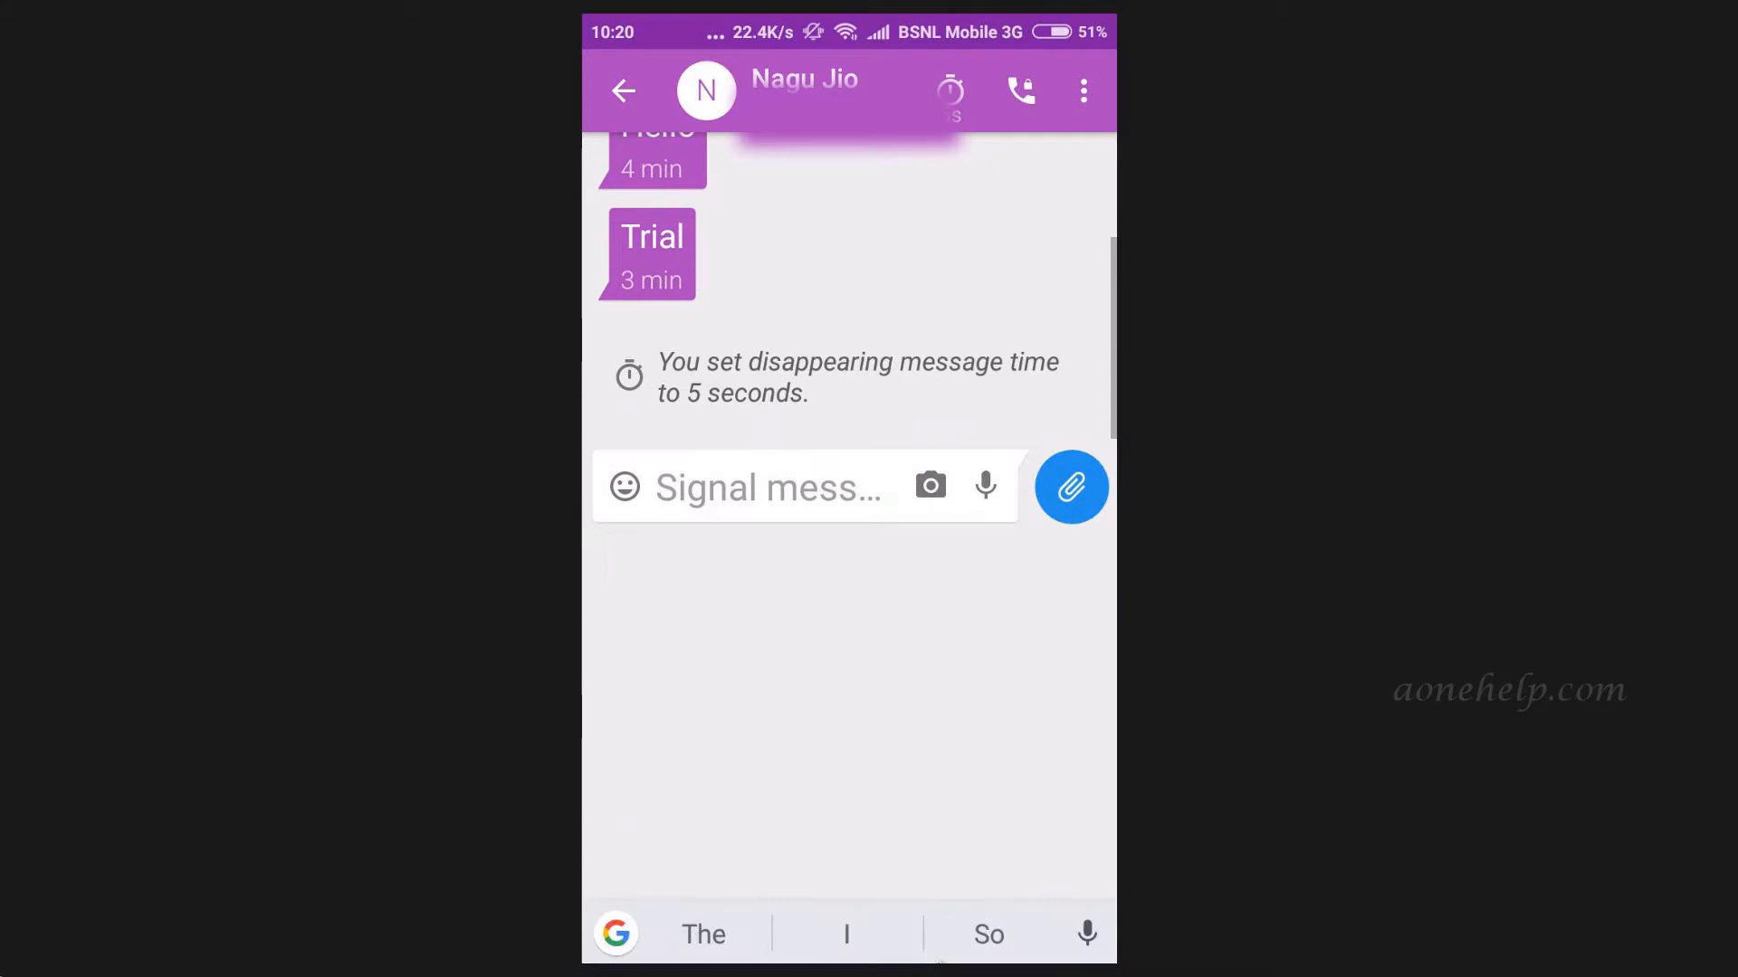
pyautogui.click(782, 487)
pyautogui.write('Trial')
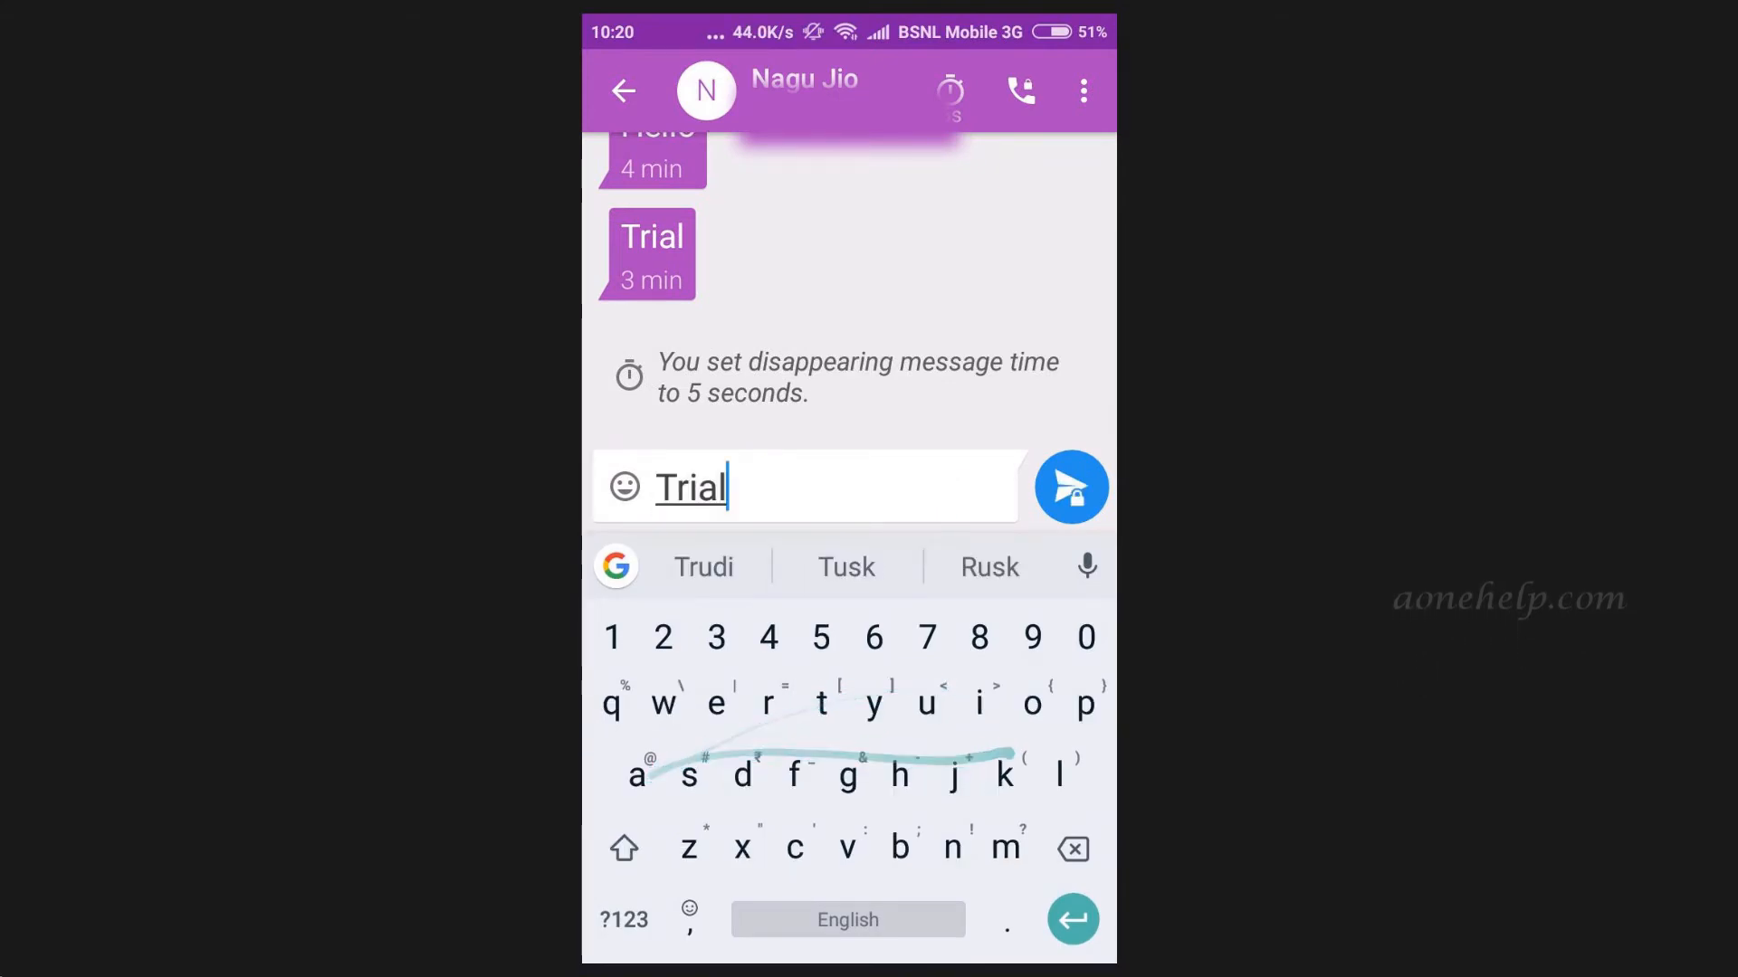
pyautogui.write('2')
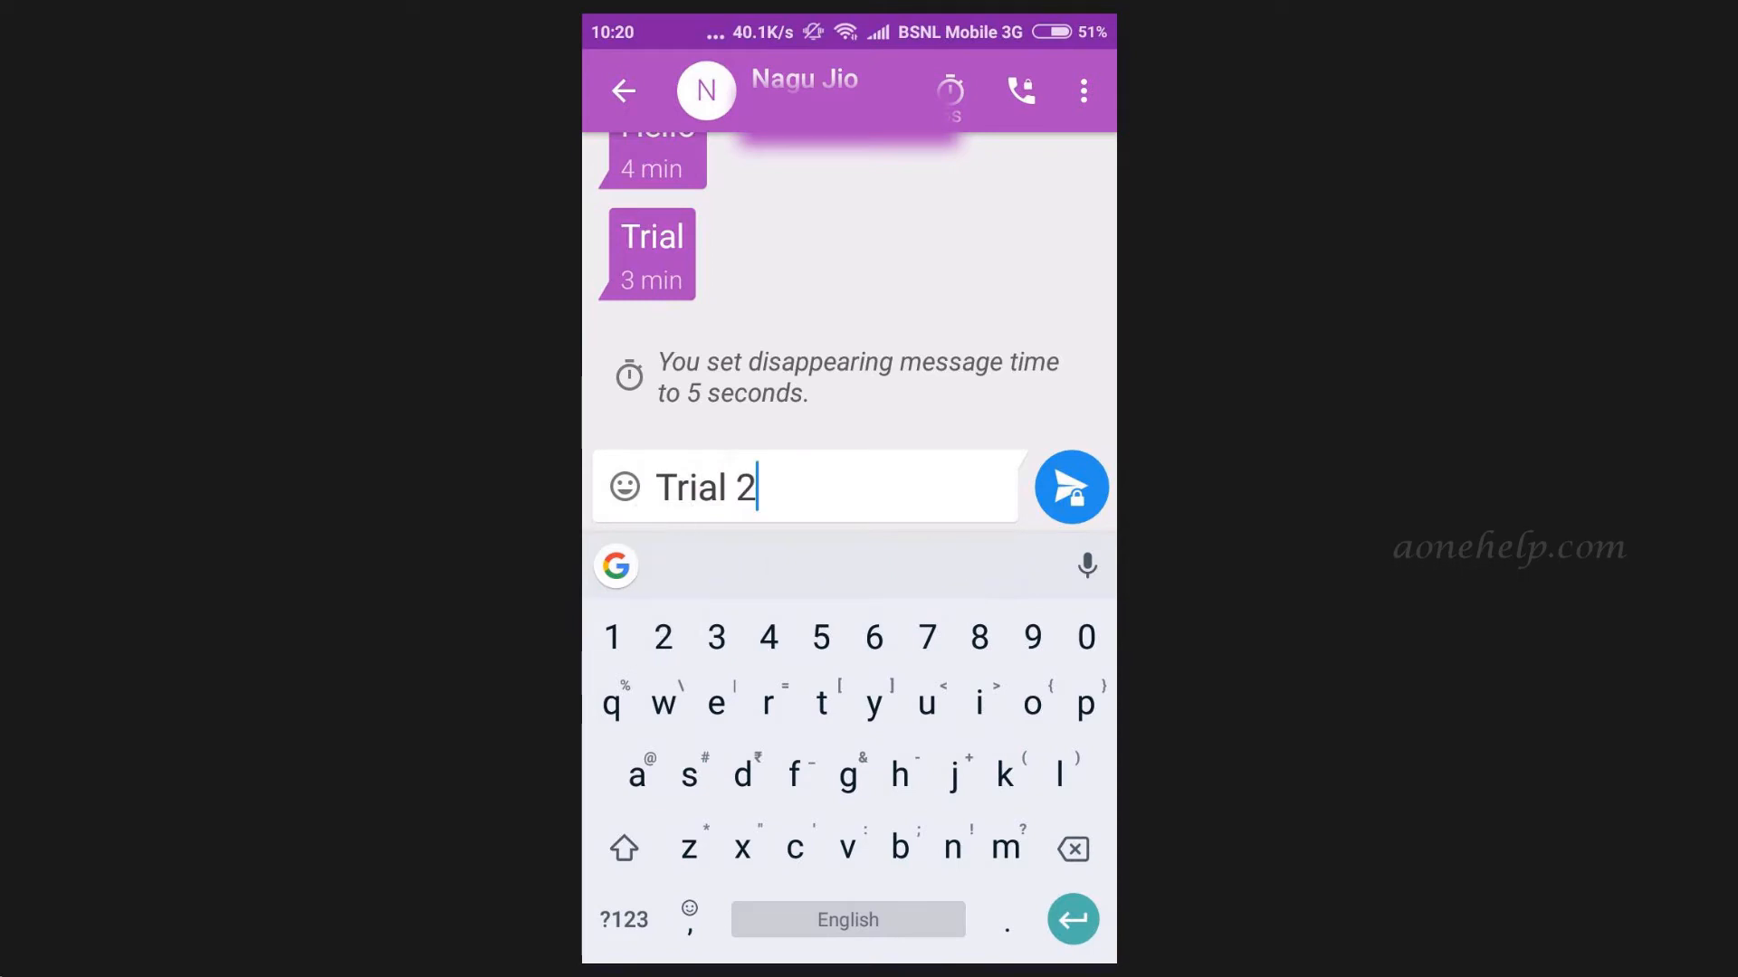
pyautogui.click(1069, 487)
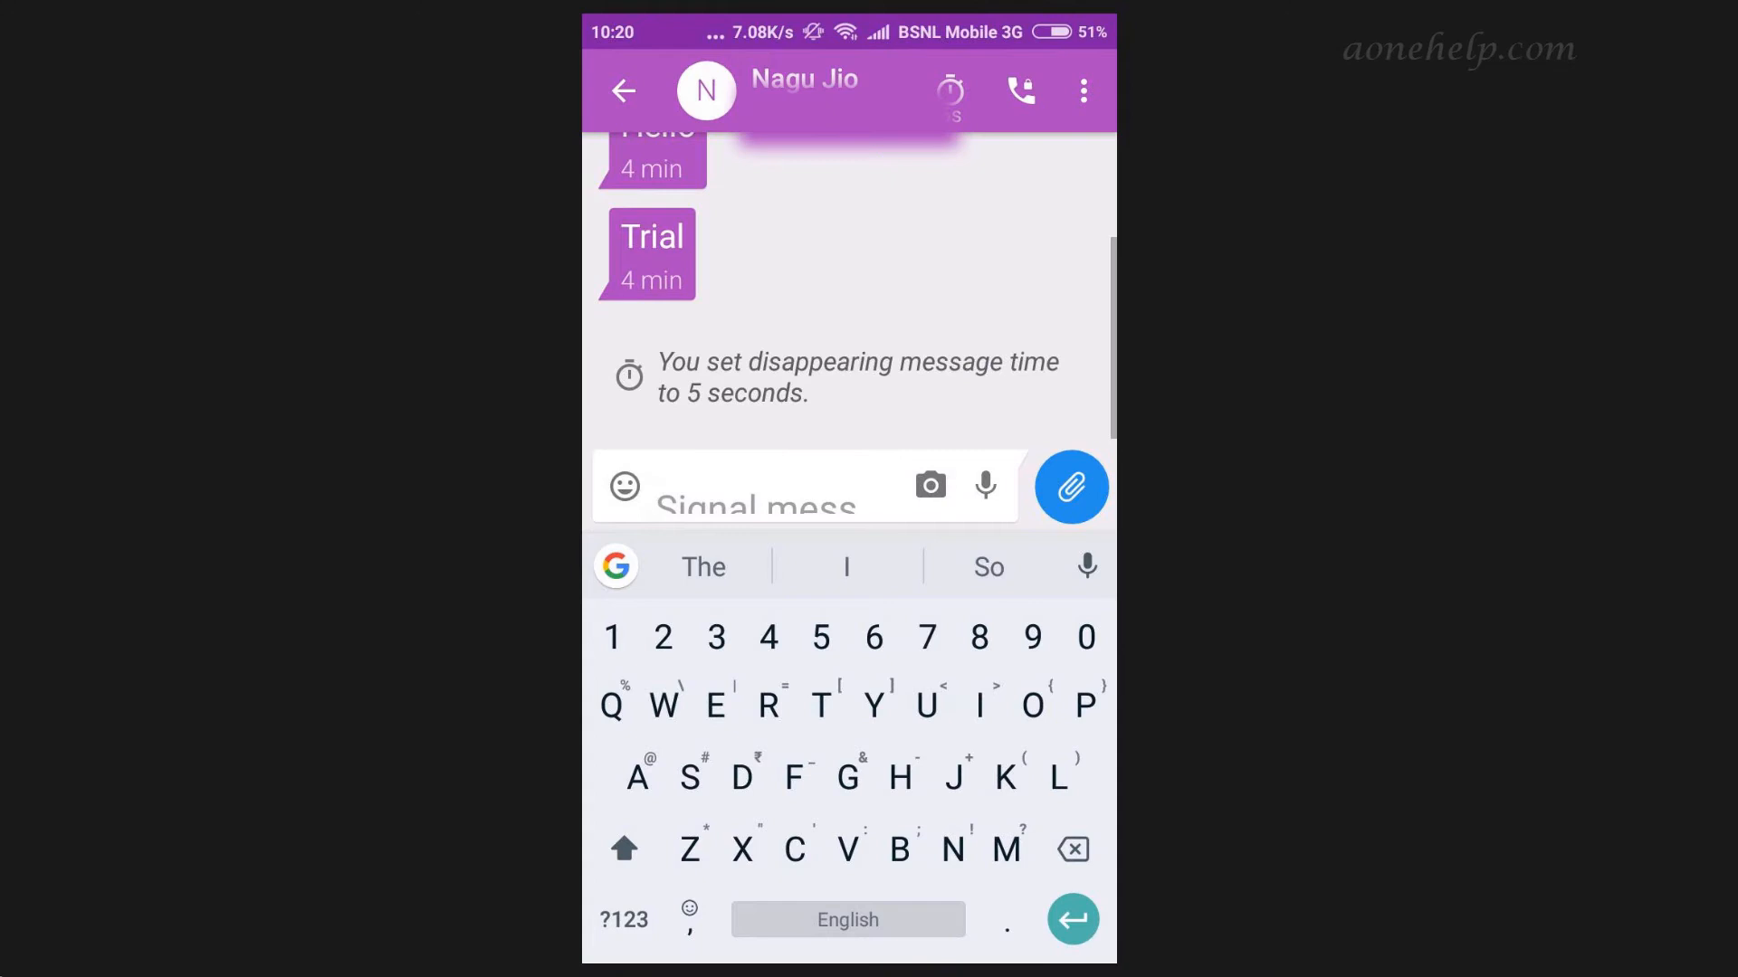
pyautogui.click(641, 91)
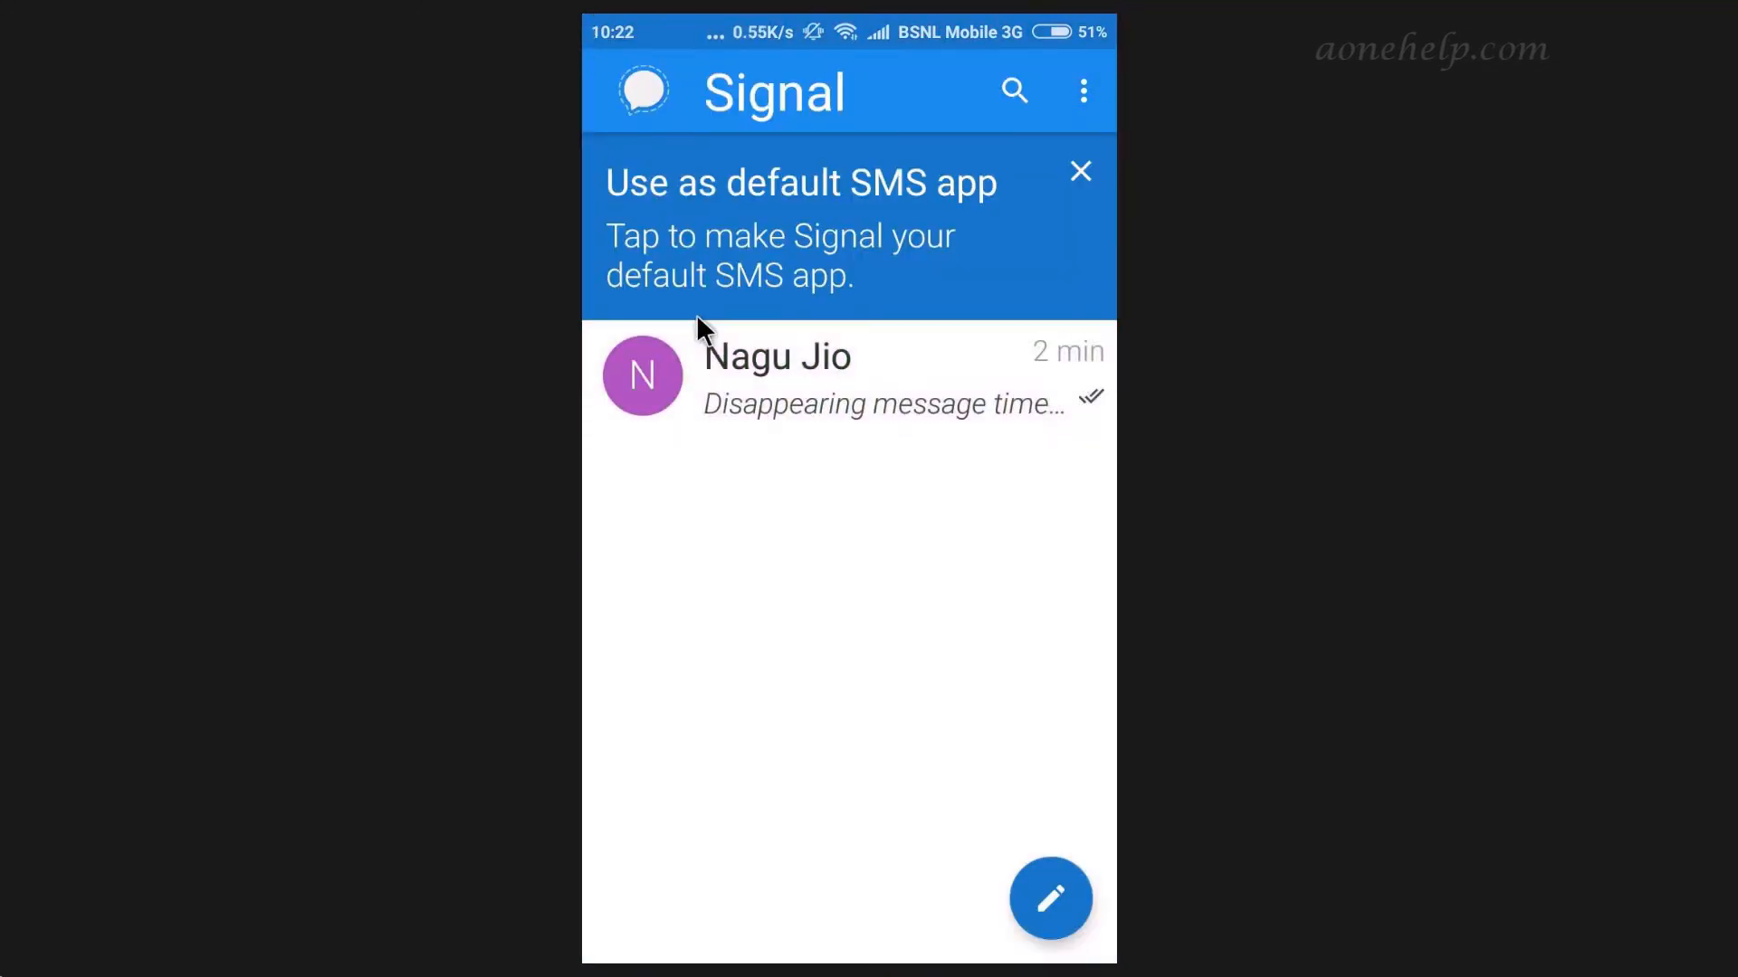
# Change the Nagu Jio conversation colour from purple to orange in Conversation settings.
pyautogui.click(776, 377)
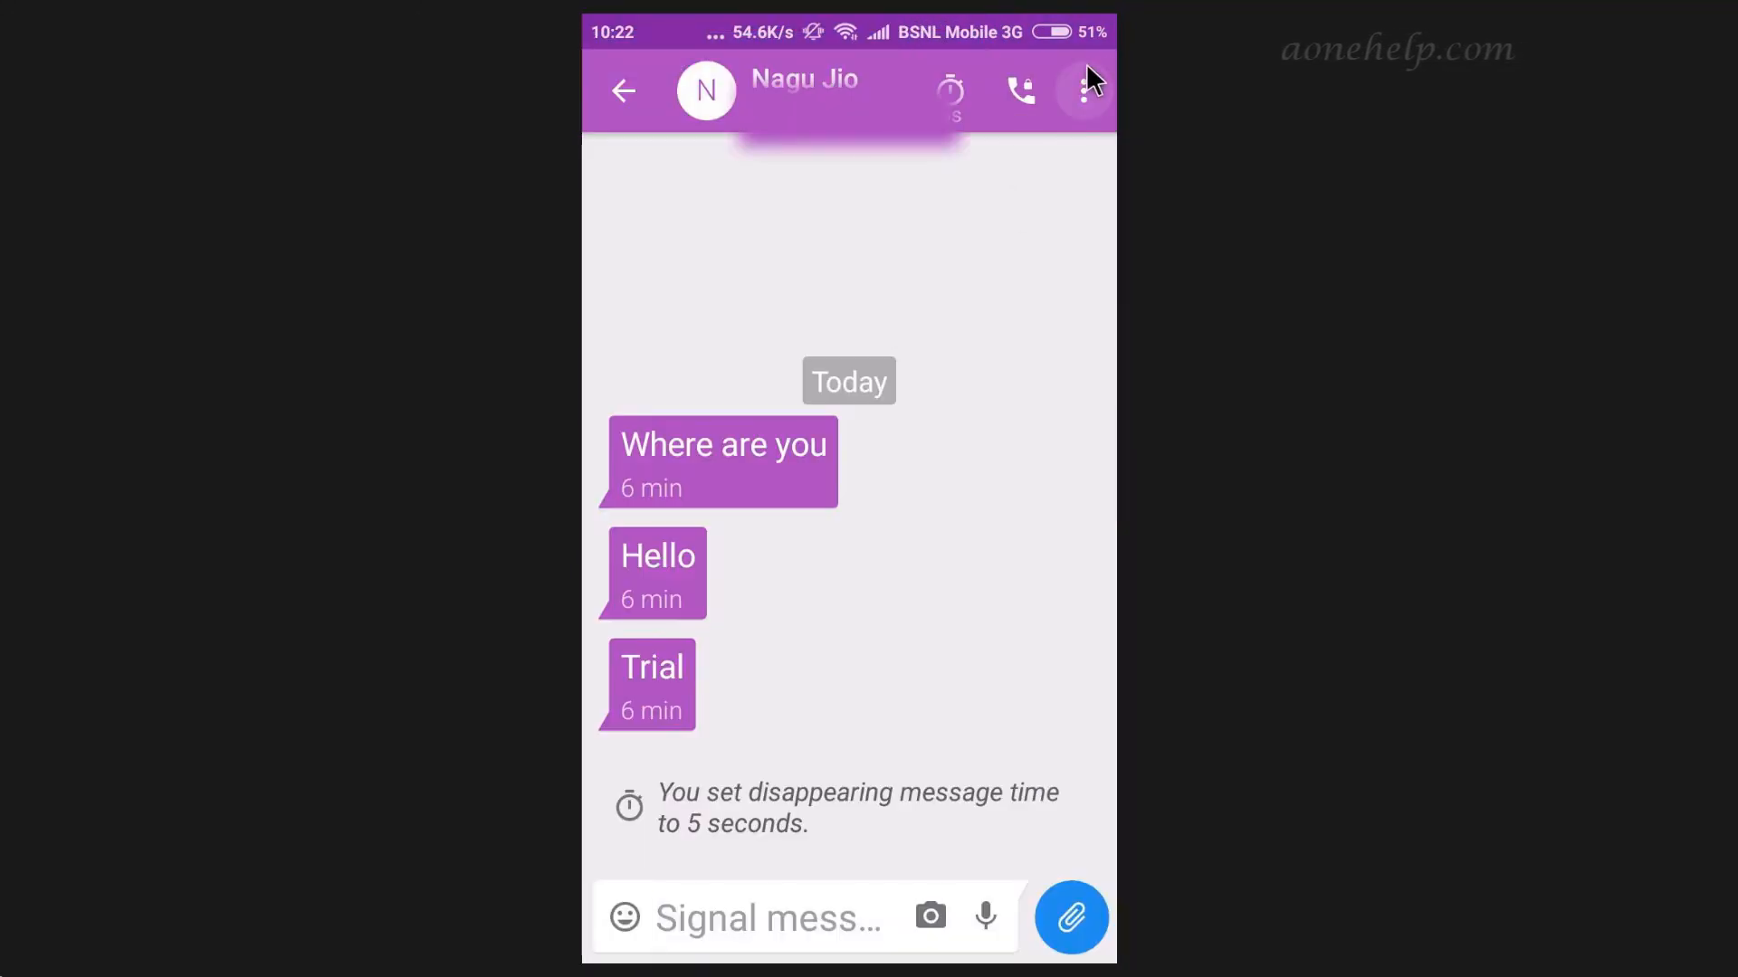
pyautogui.click(1080, 89)
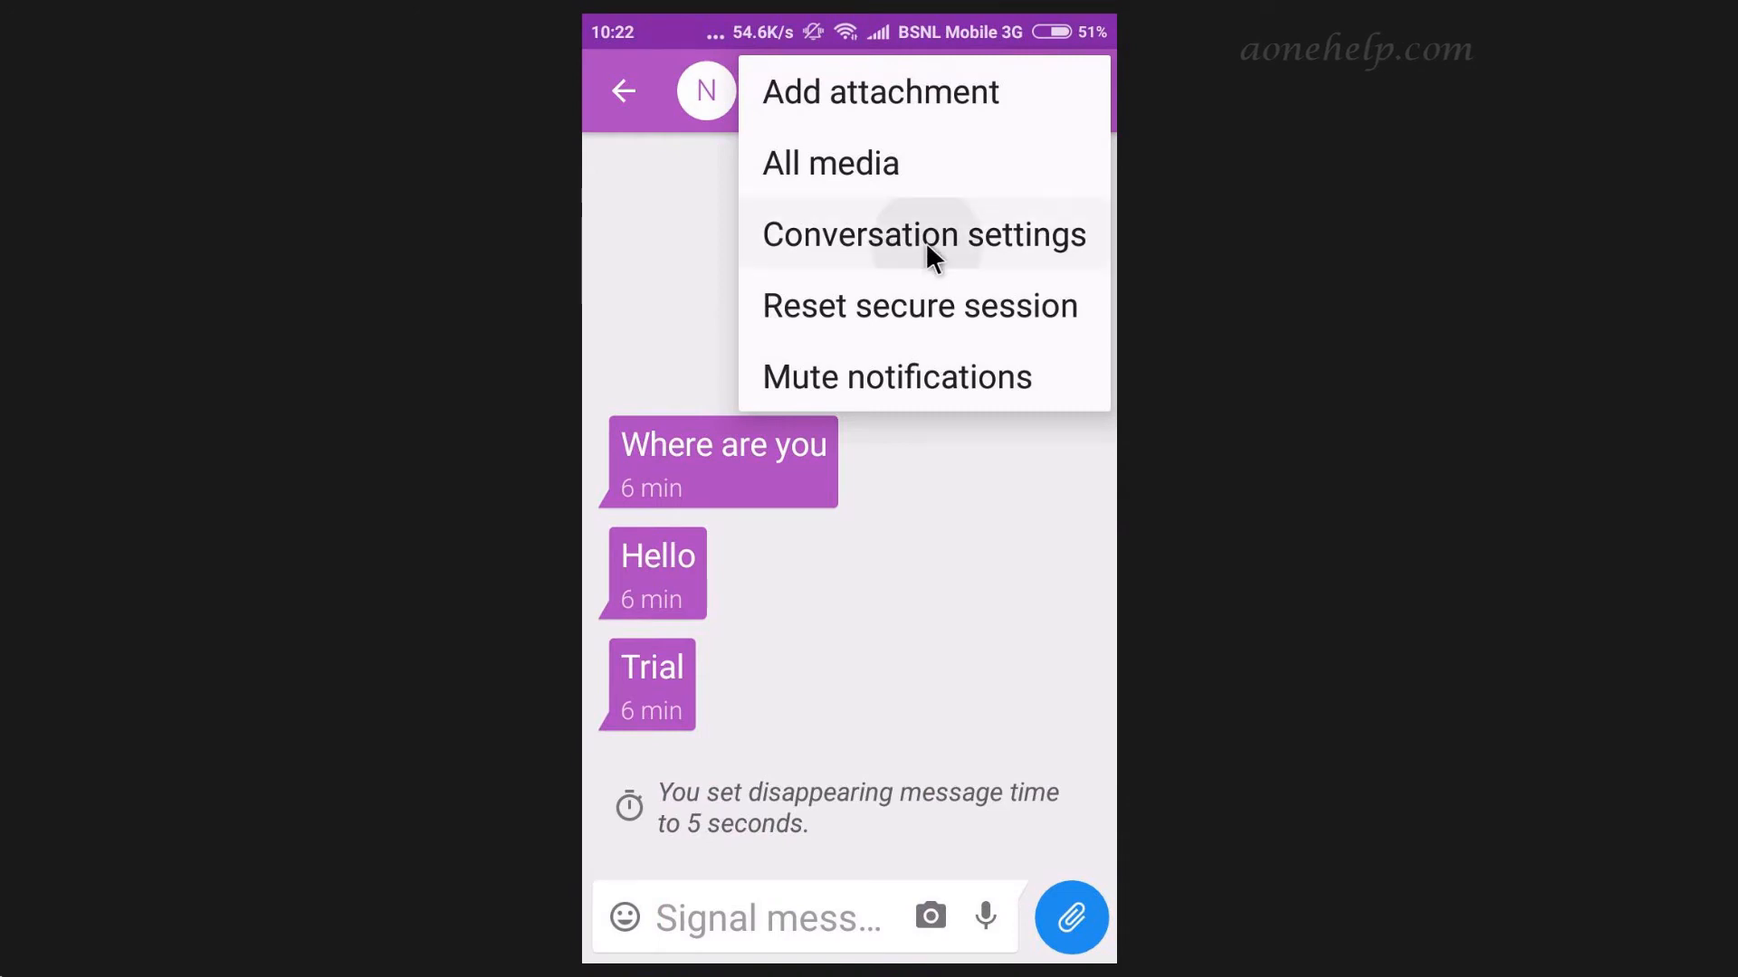
pyautogui.click(923, 234)
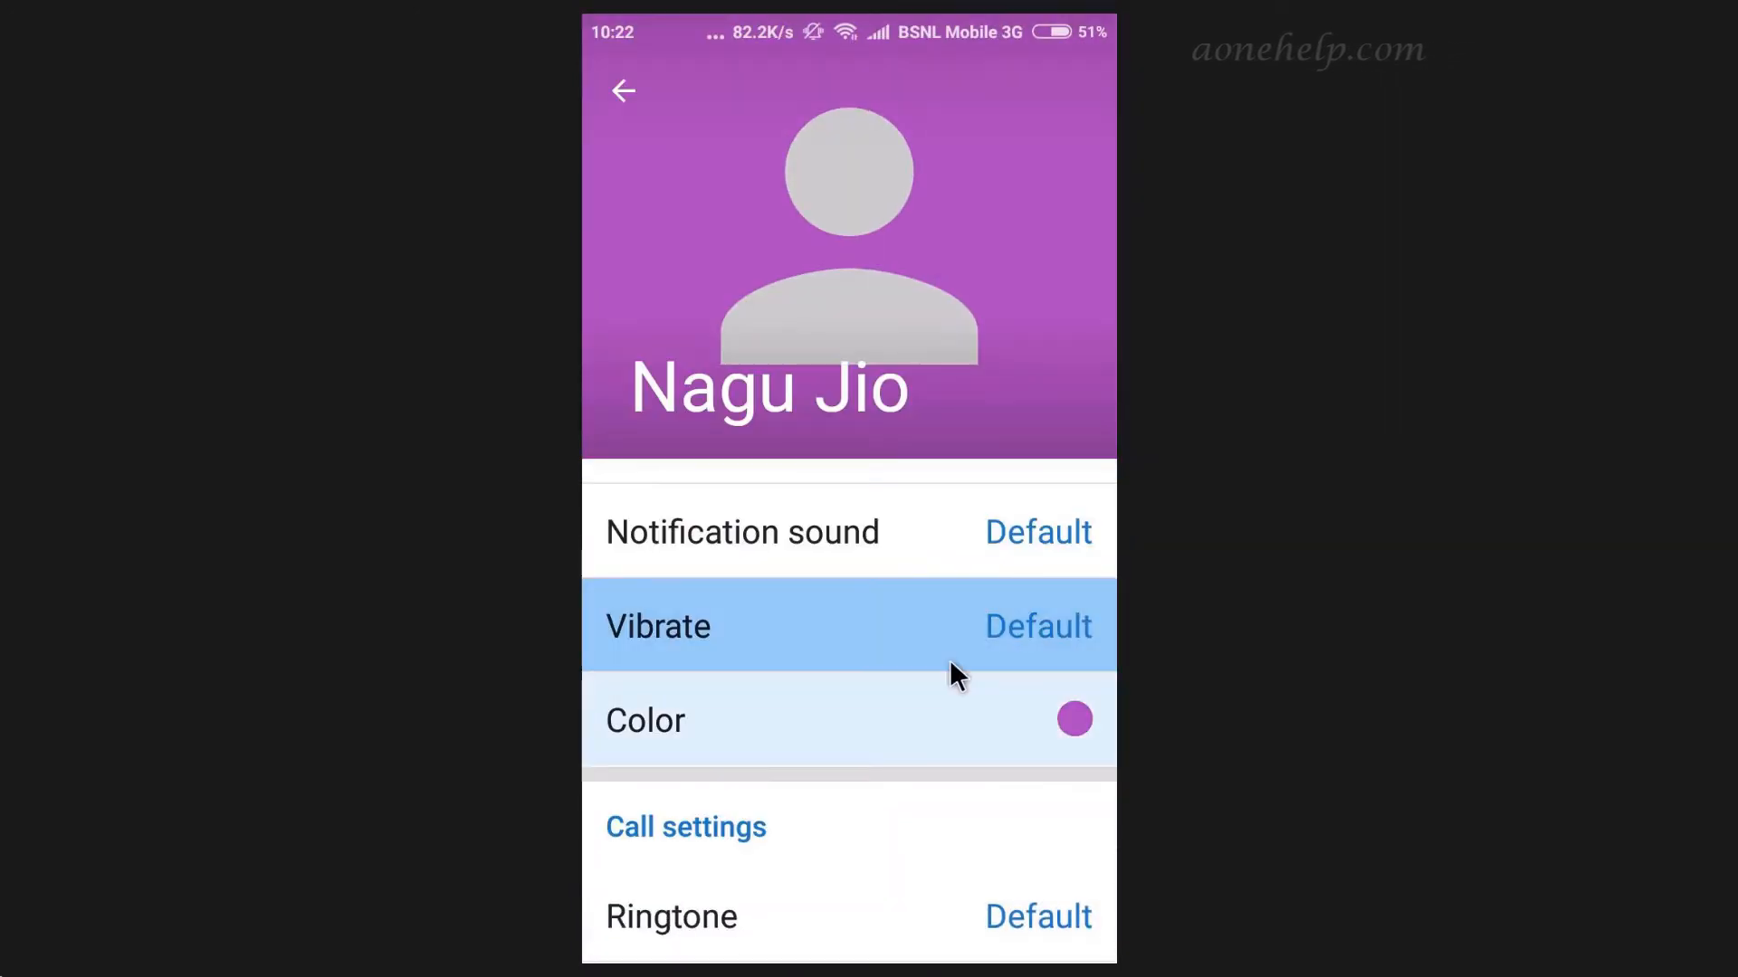
pyautogui.click(645, 720)
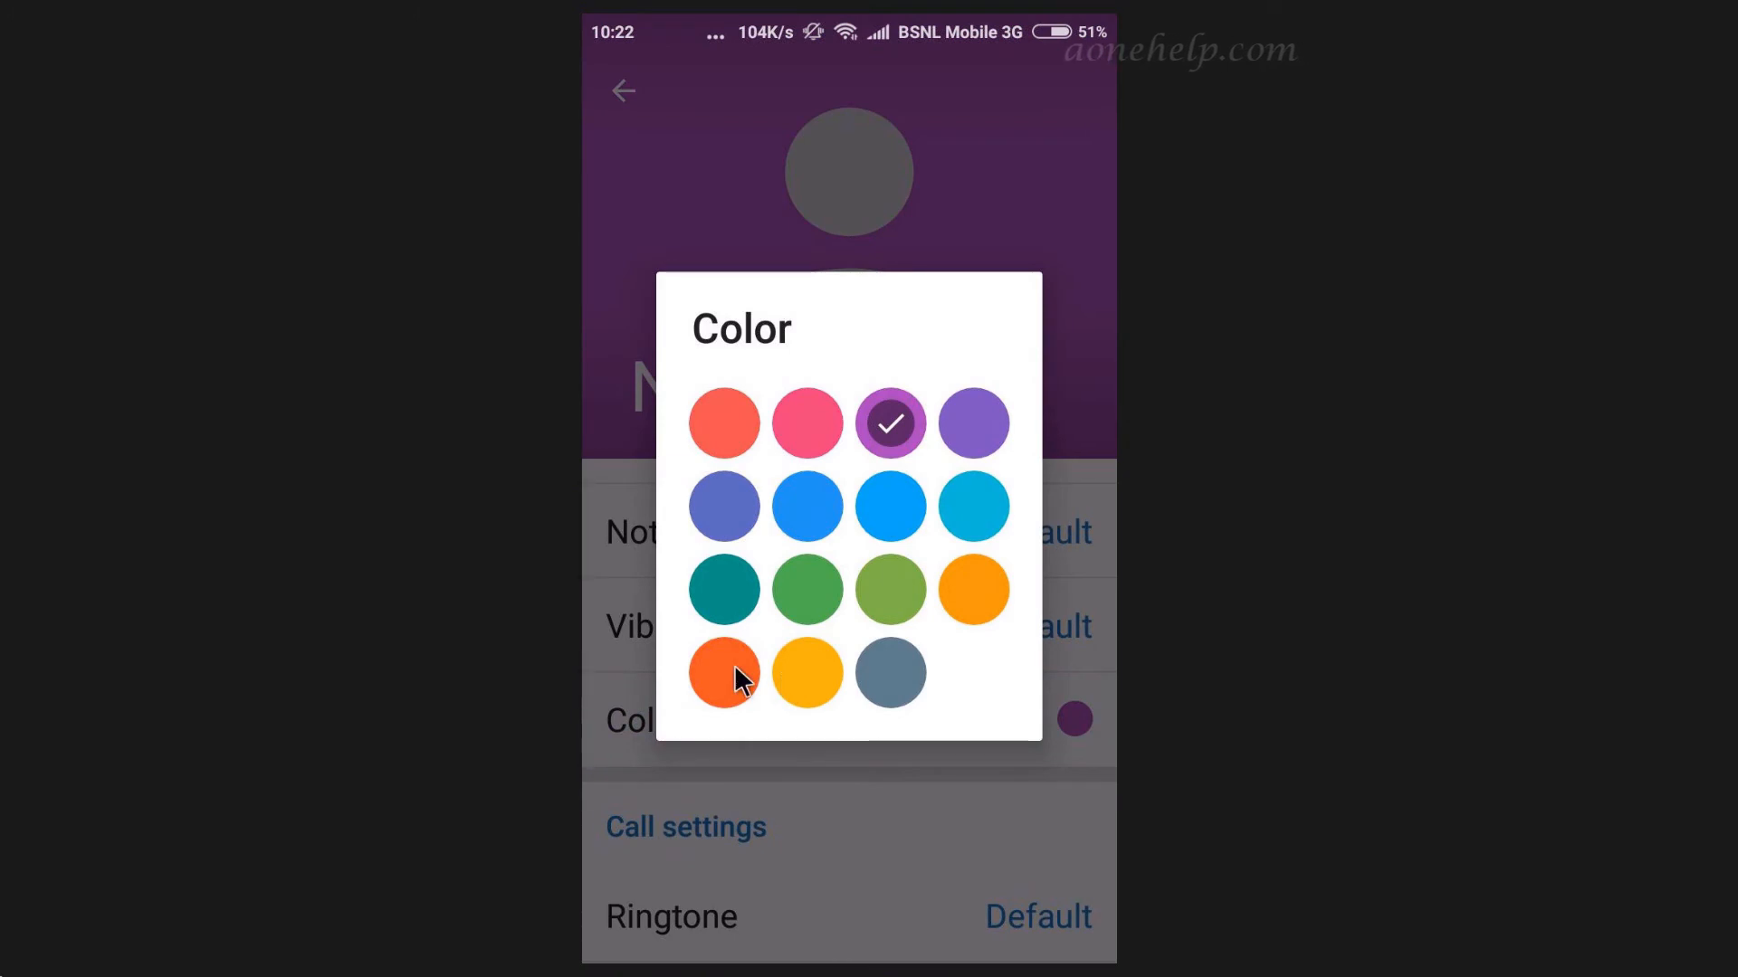
pyautogui.moveTo(730, 687)
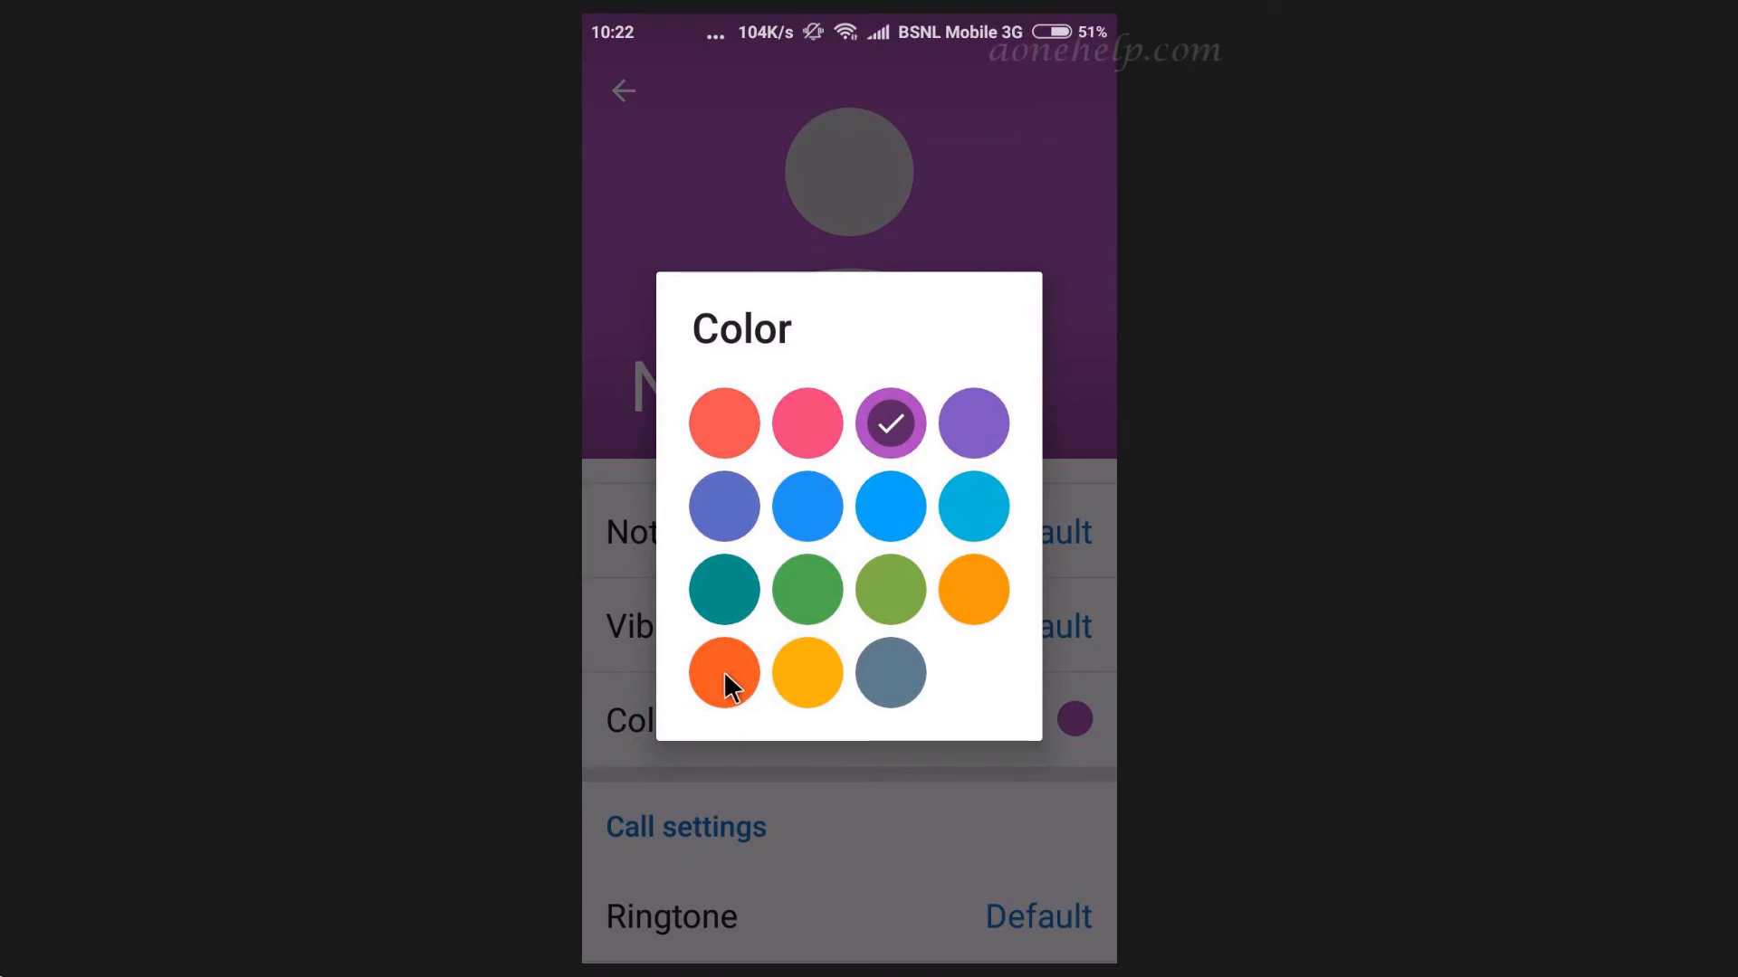
pyautogui.click(723, 675)
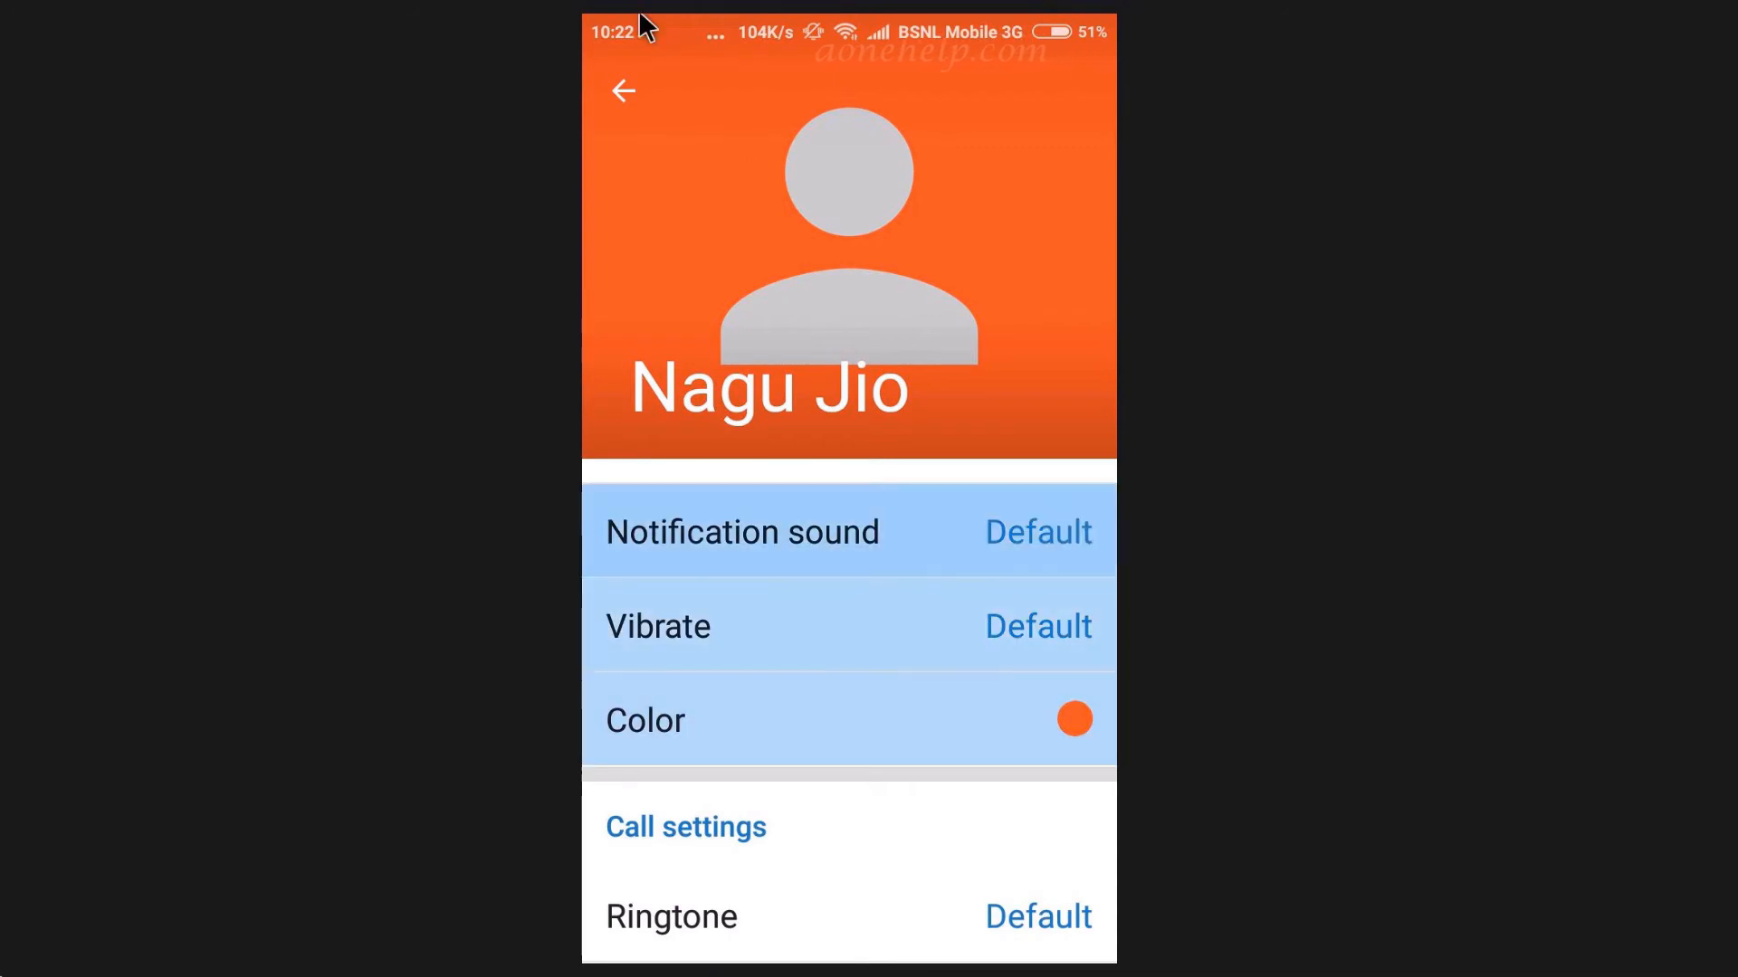
pyautogui.click(623, 93)
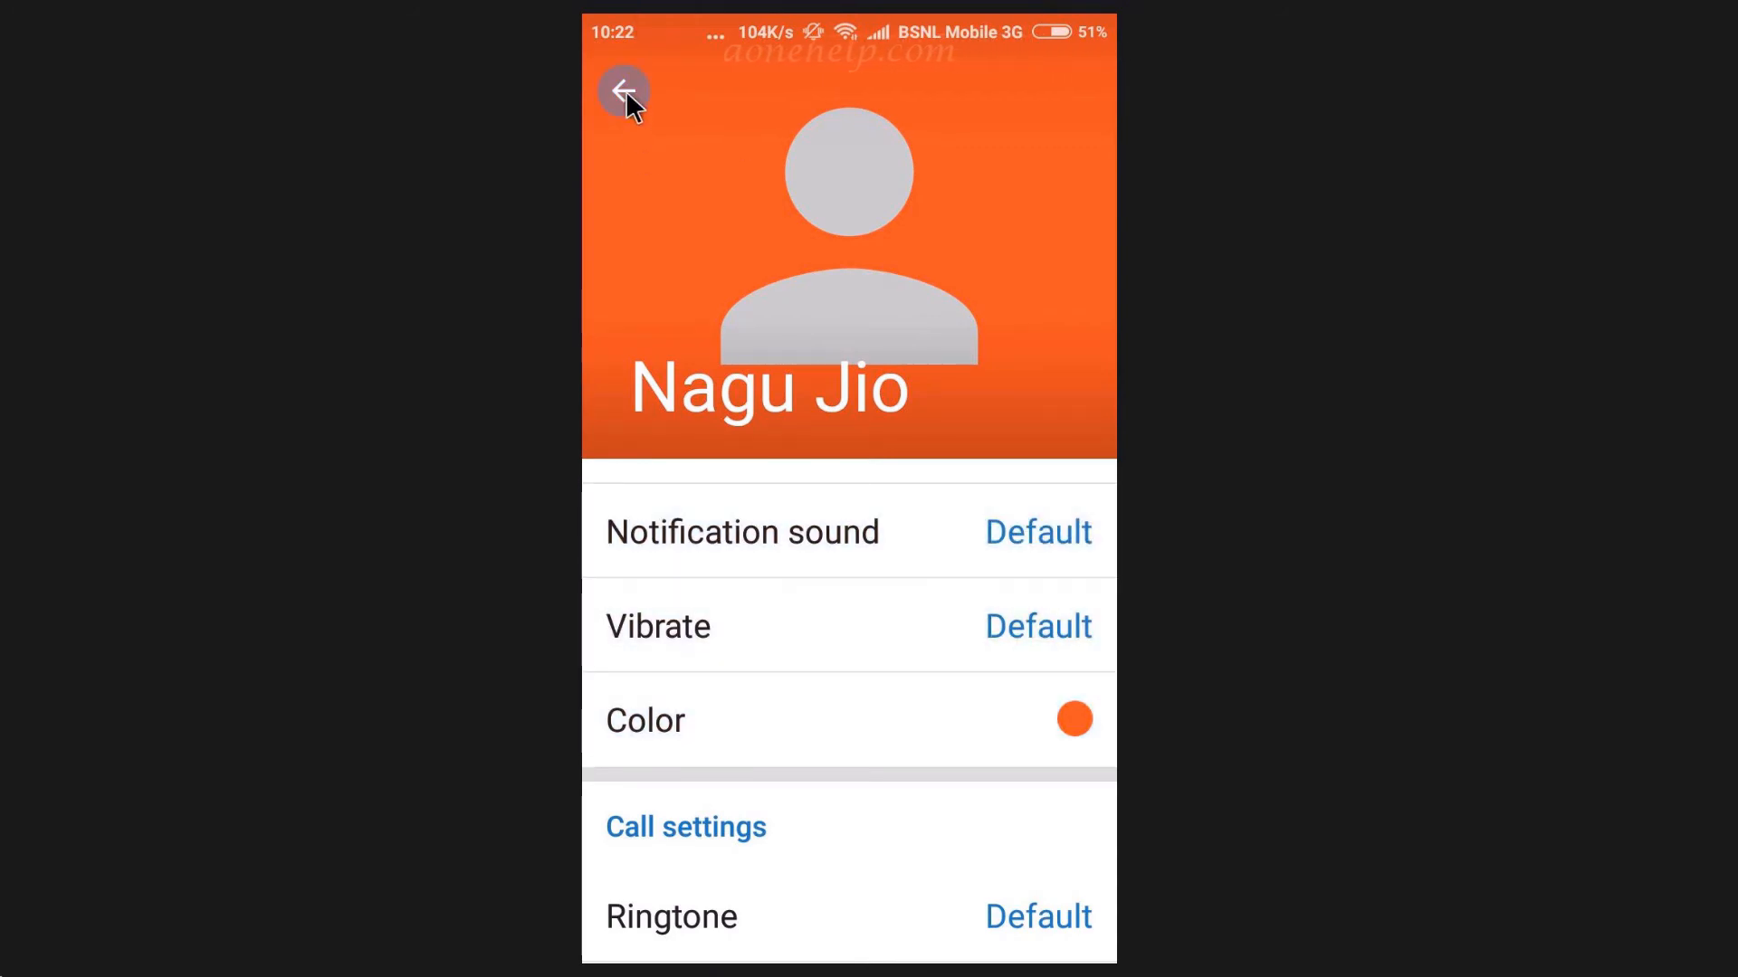
pyautogui.click(623, 94)
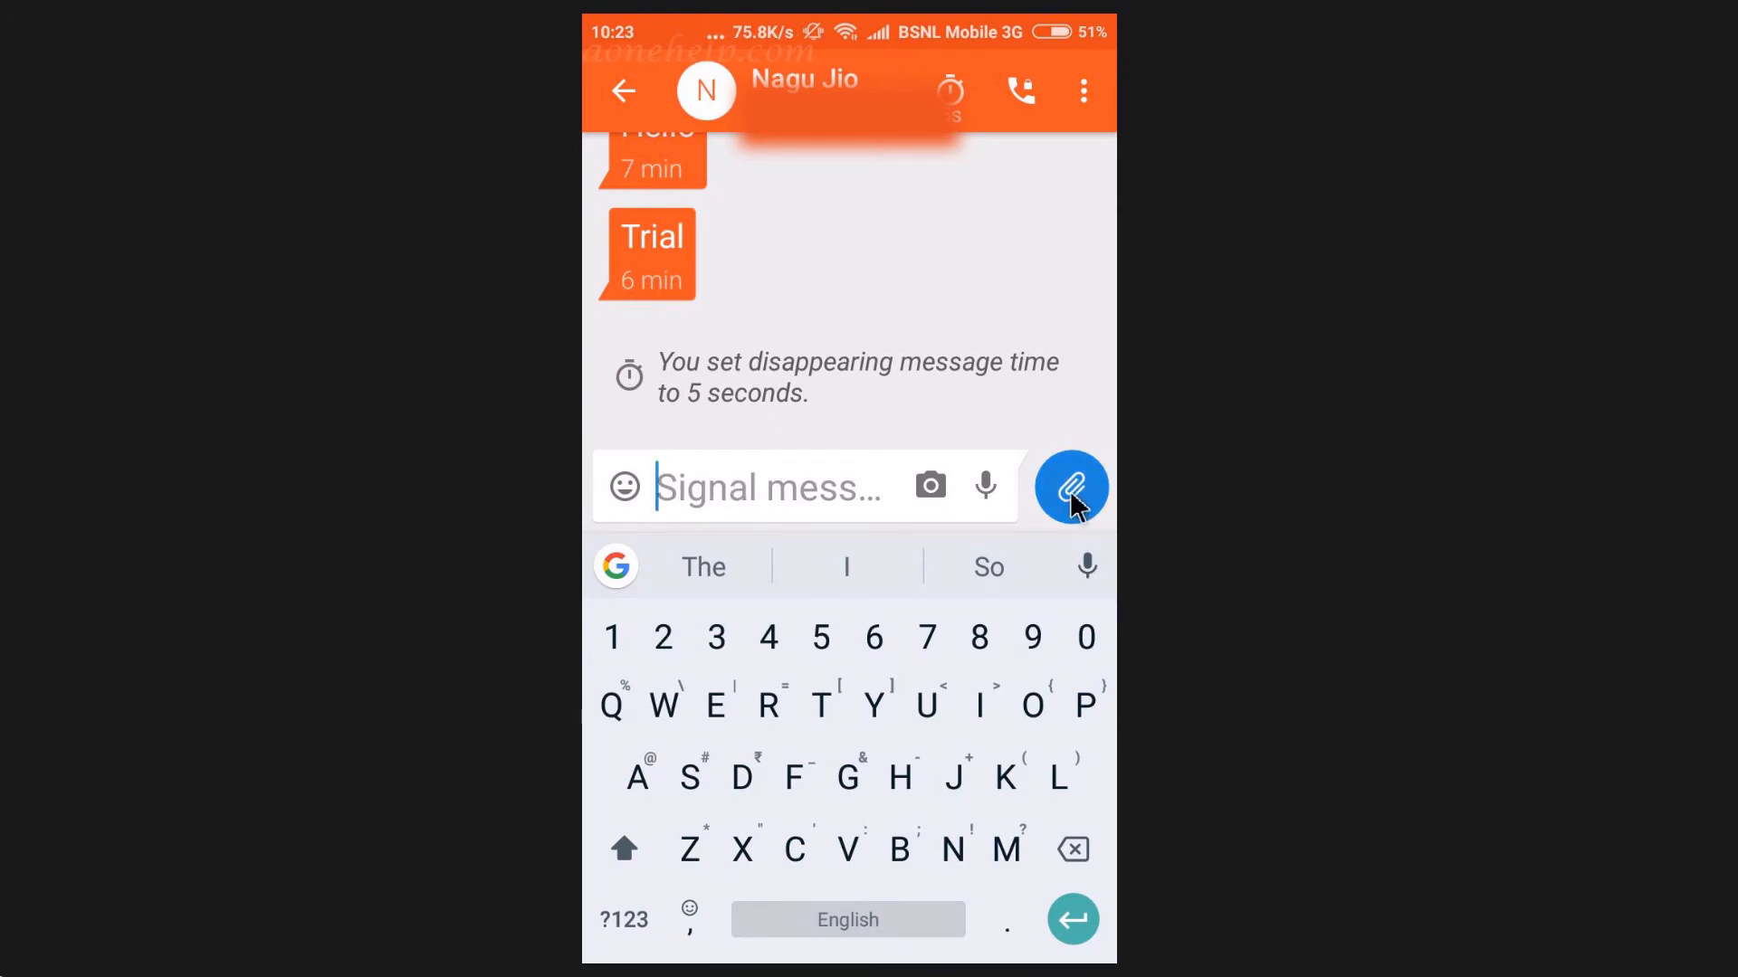
# Dismiss the keyboard to view the orange message bubbles in the Nagu Jio chat.
pyautogui.click(1071, 487)
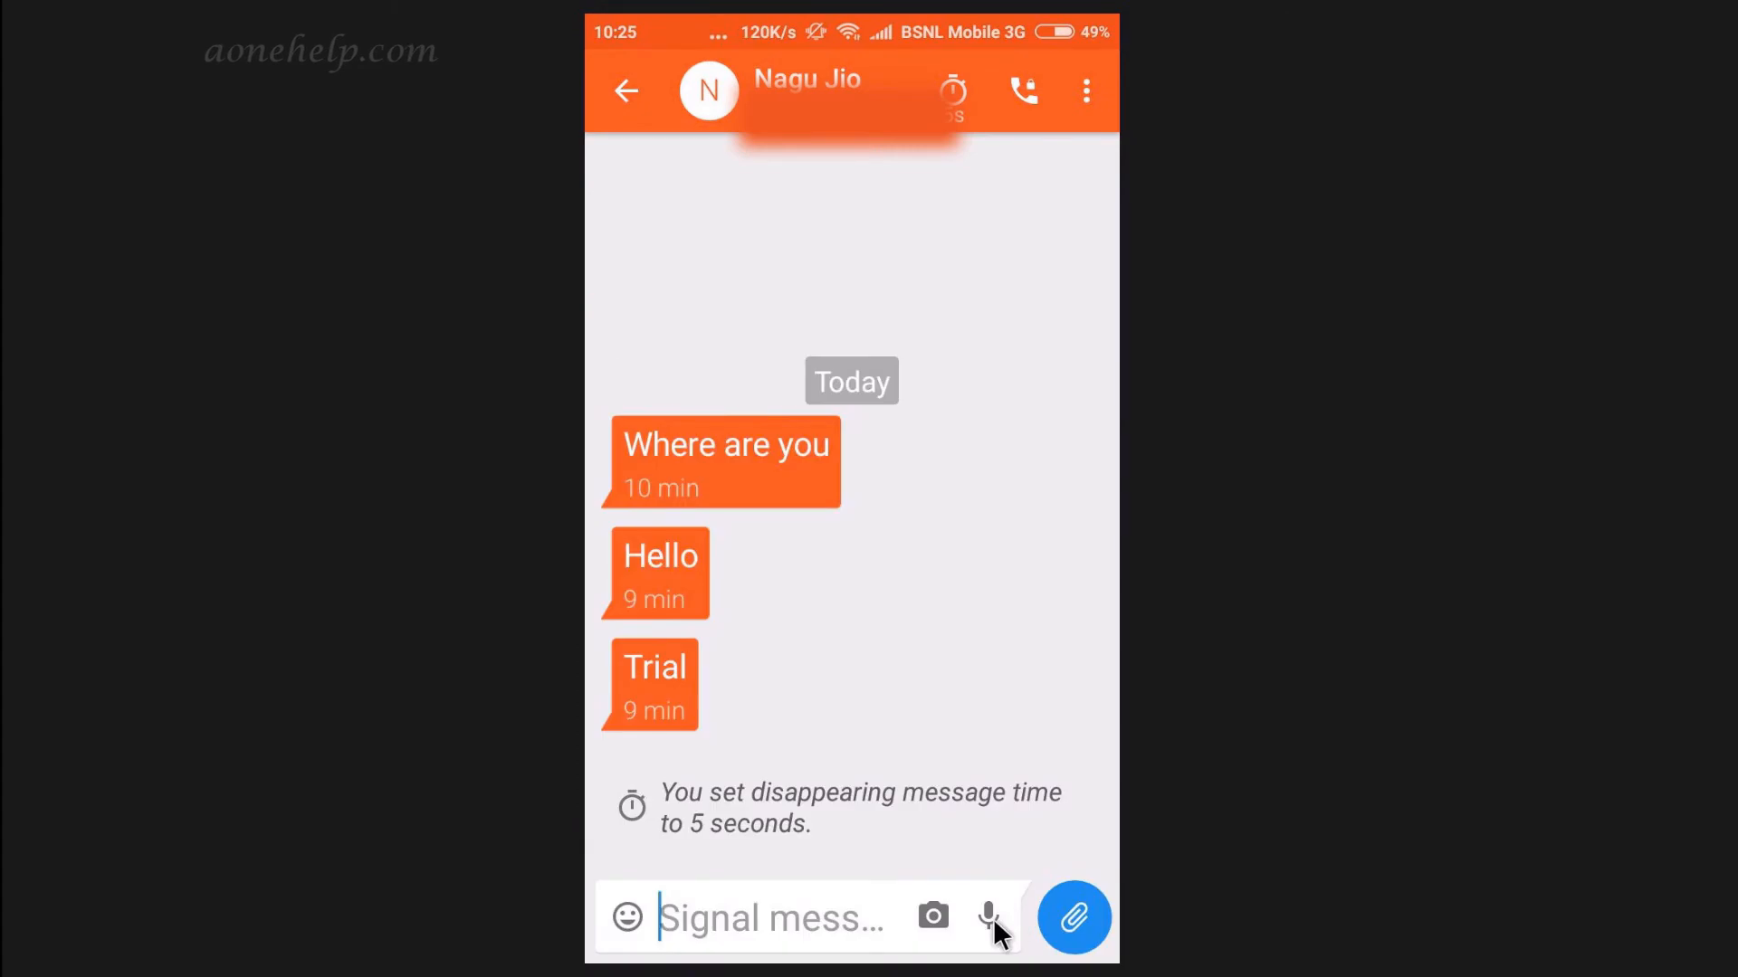
pyautogui.moveTo(977, 152)
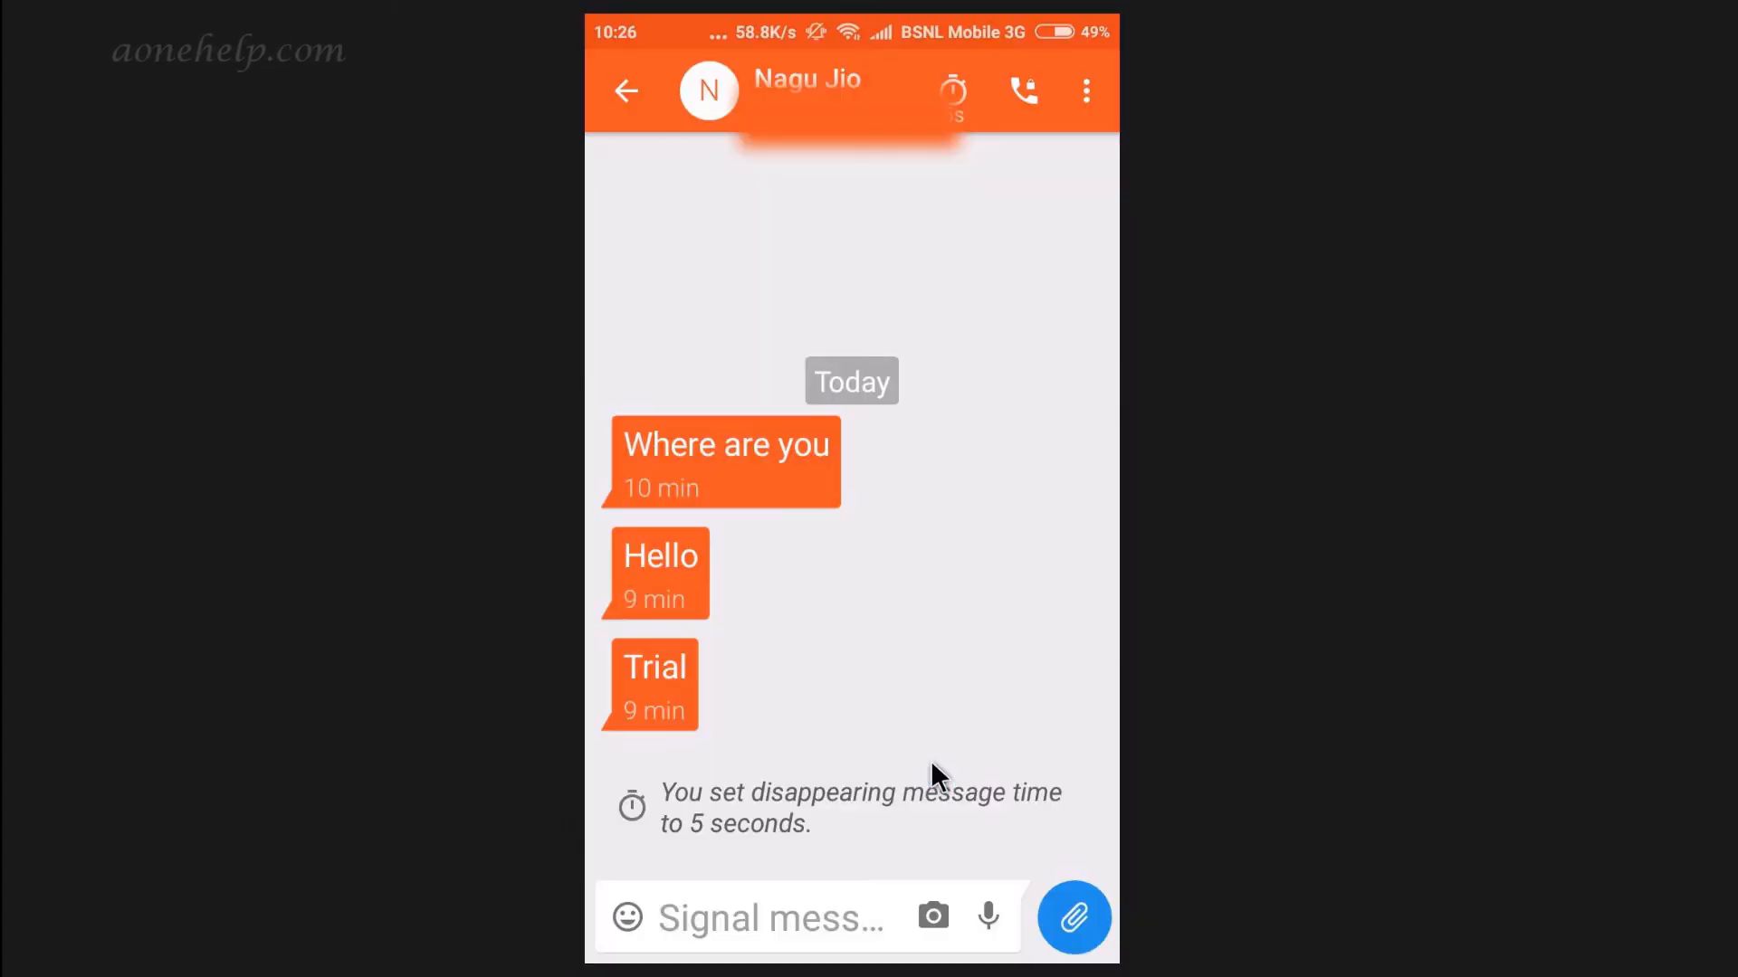
# Place a Signal voice call to Nagu Jio and hang up.
pyautogui.click(1023, 89)
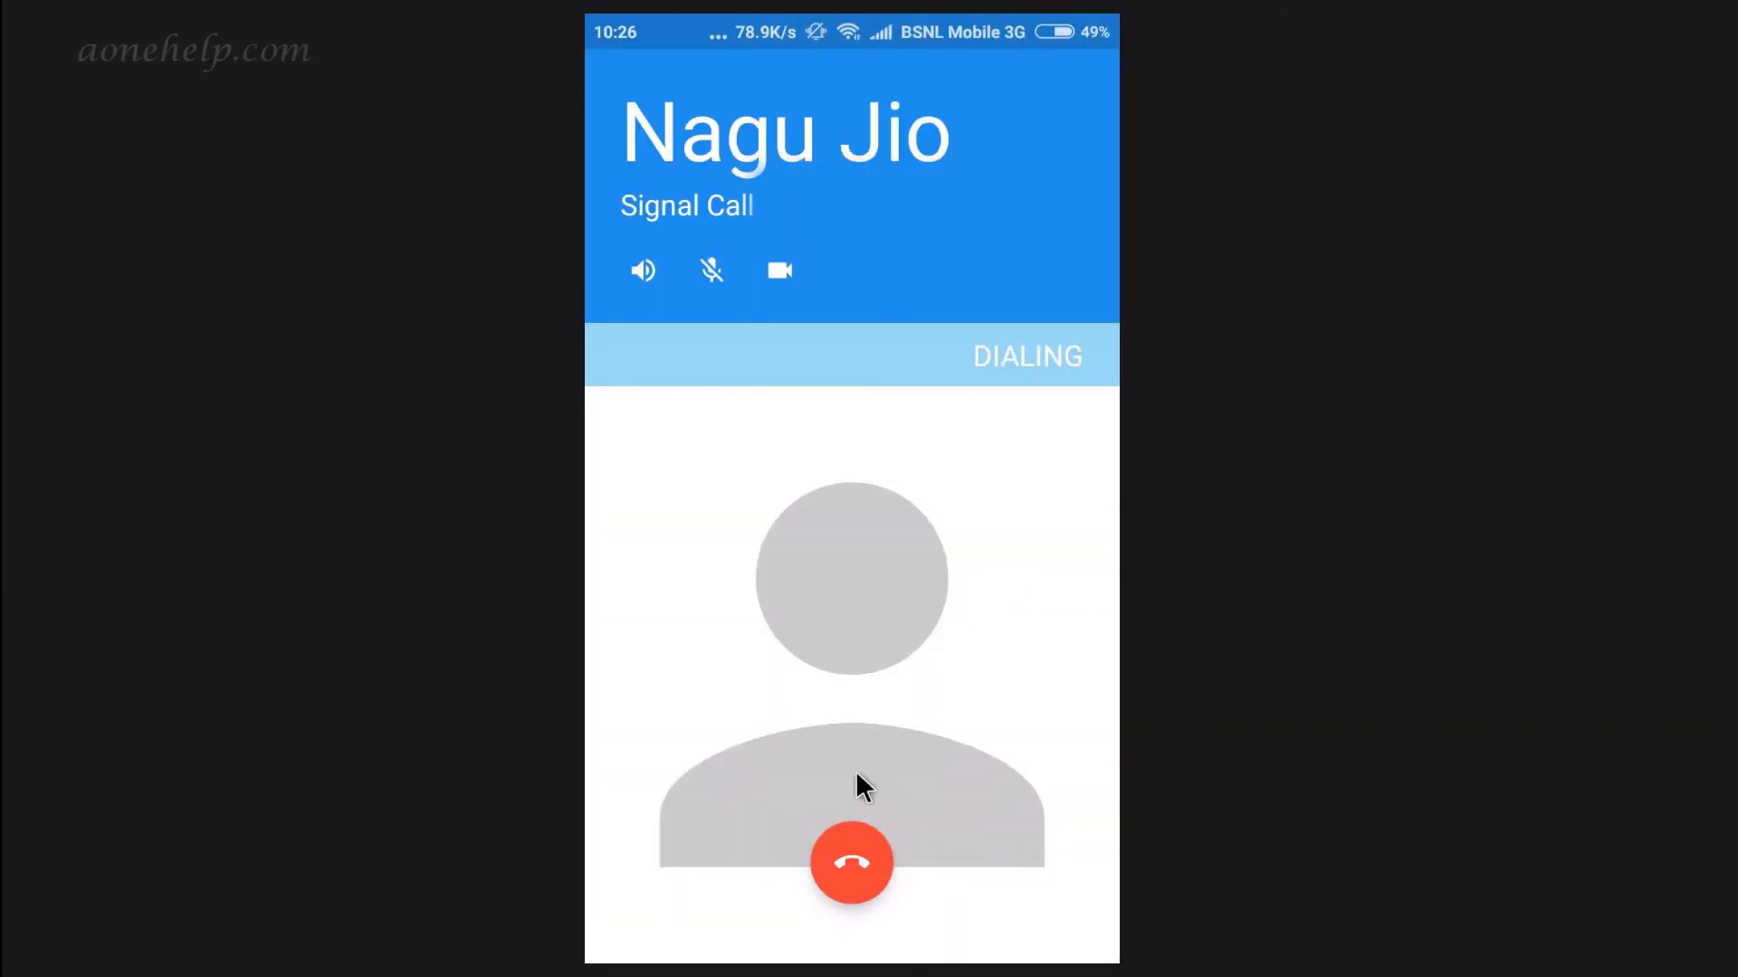
pyautogui.moveTo(784, 289)
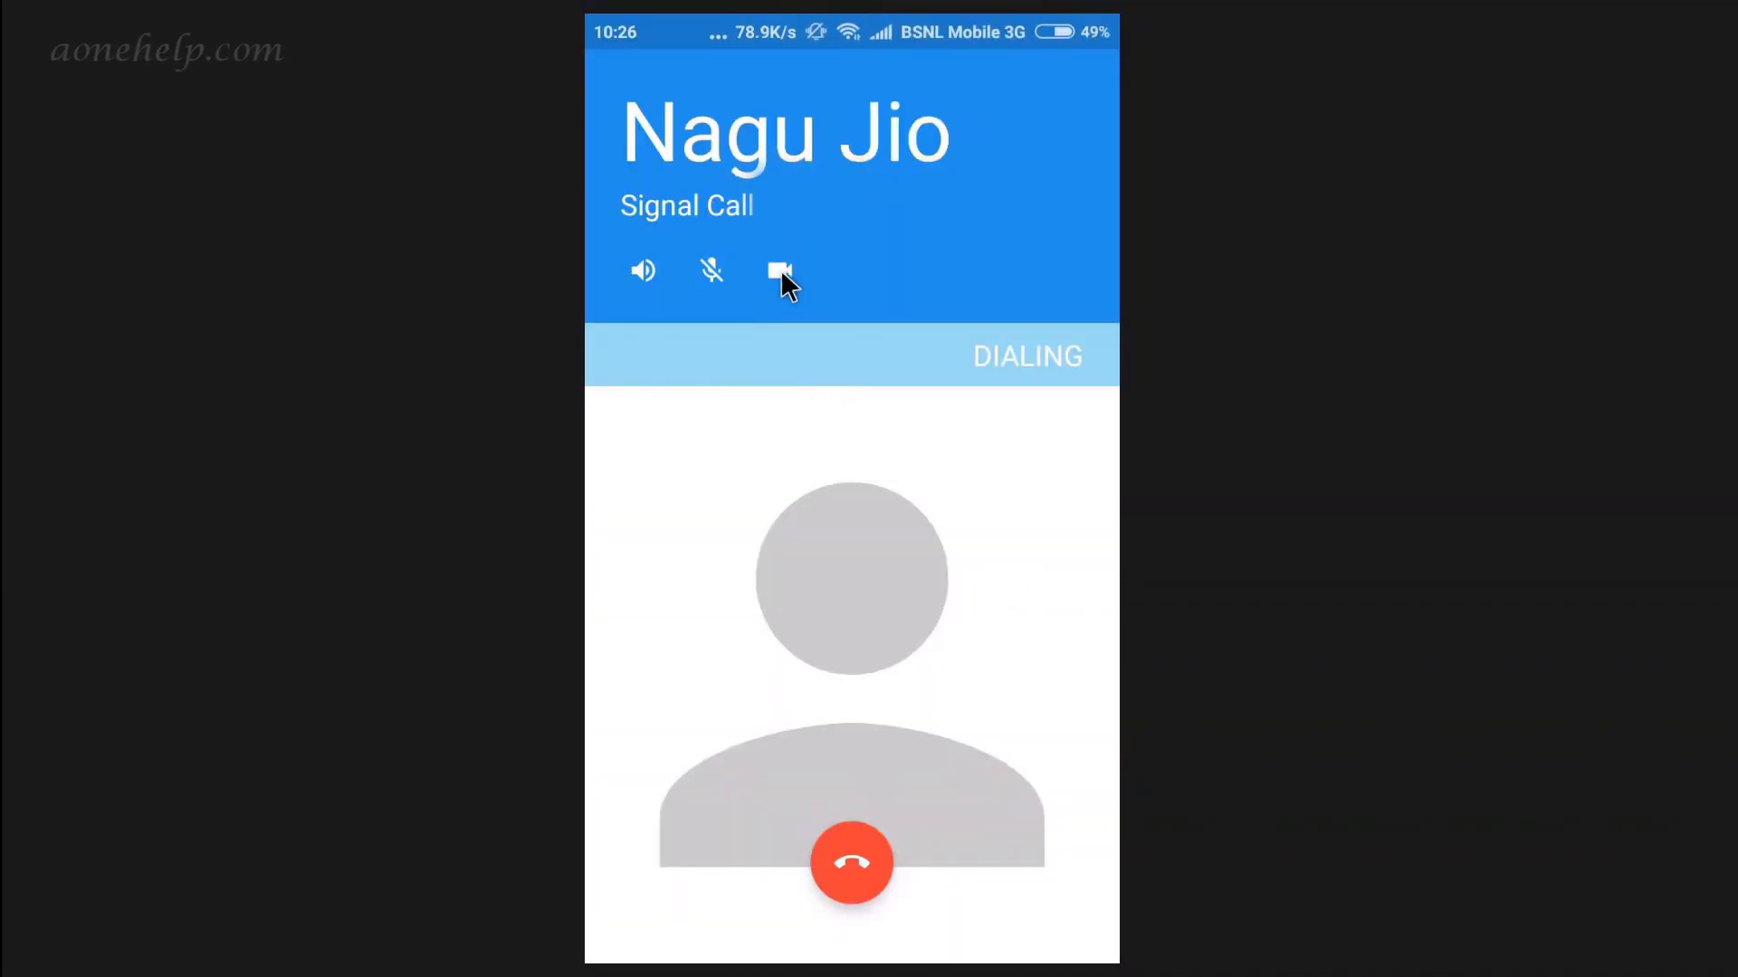
pyautogui.click(852, 864)
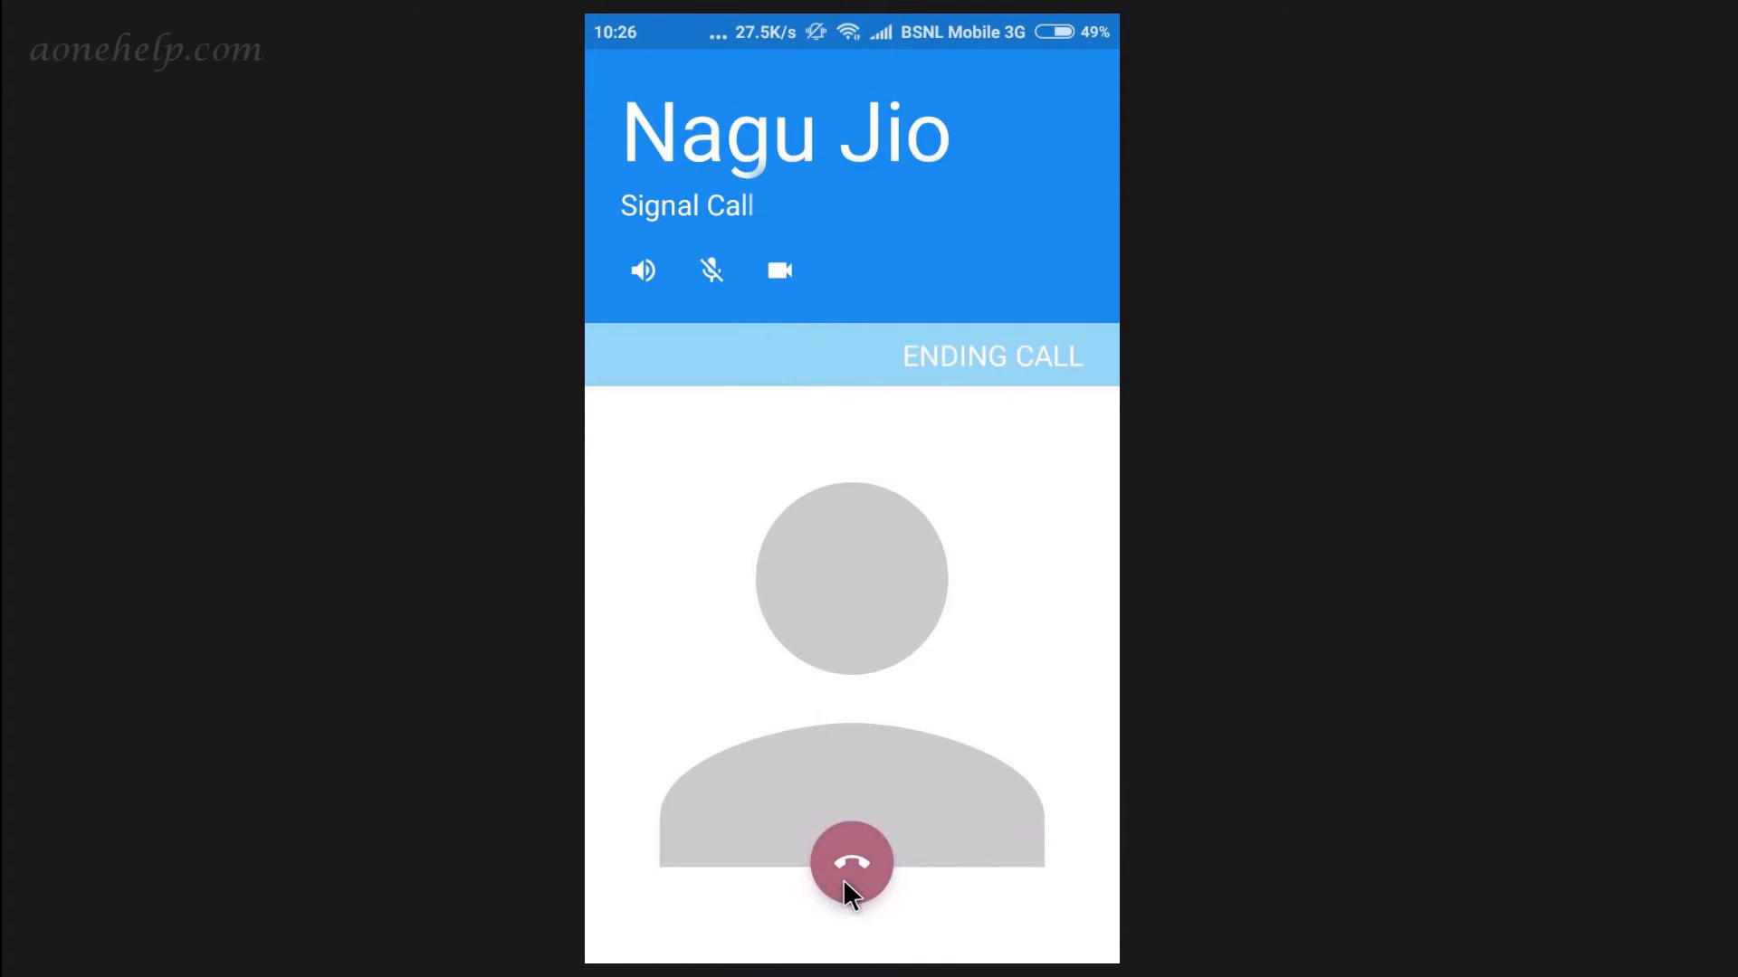
pyautogui.click(853, 865)
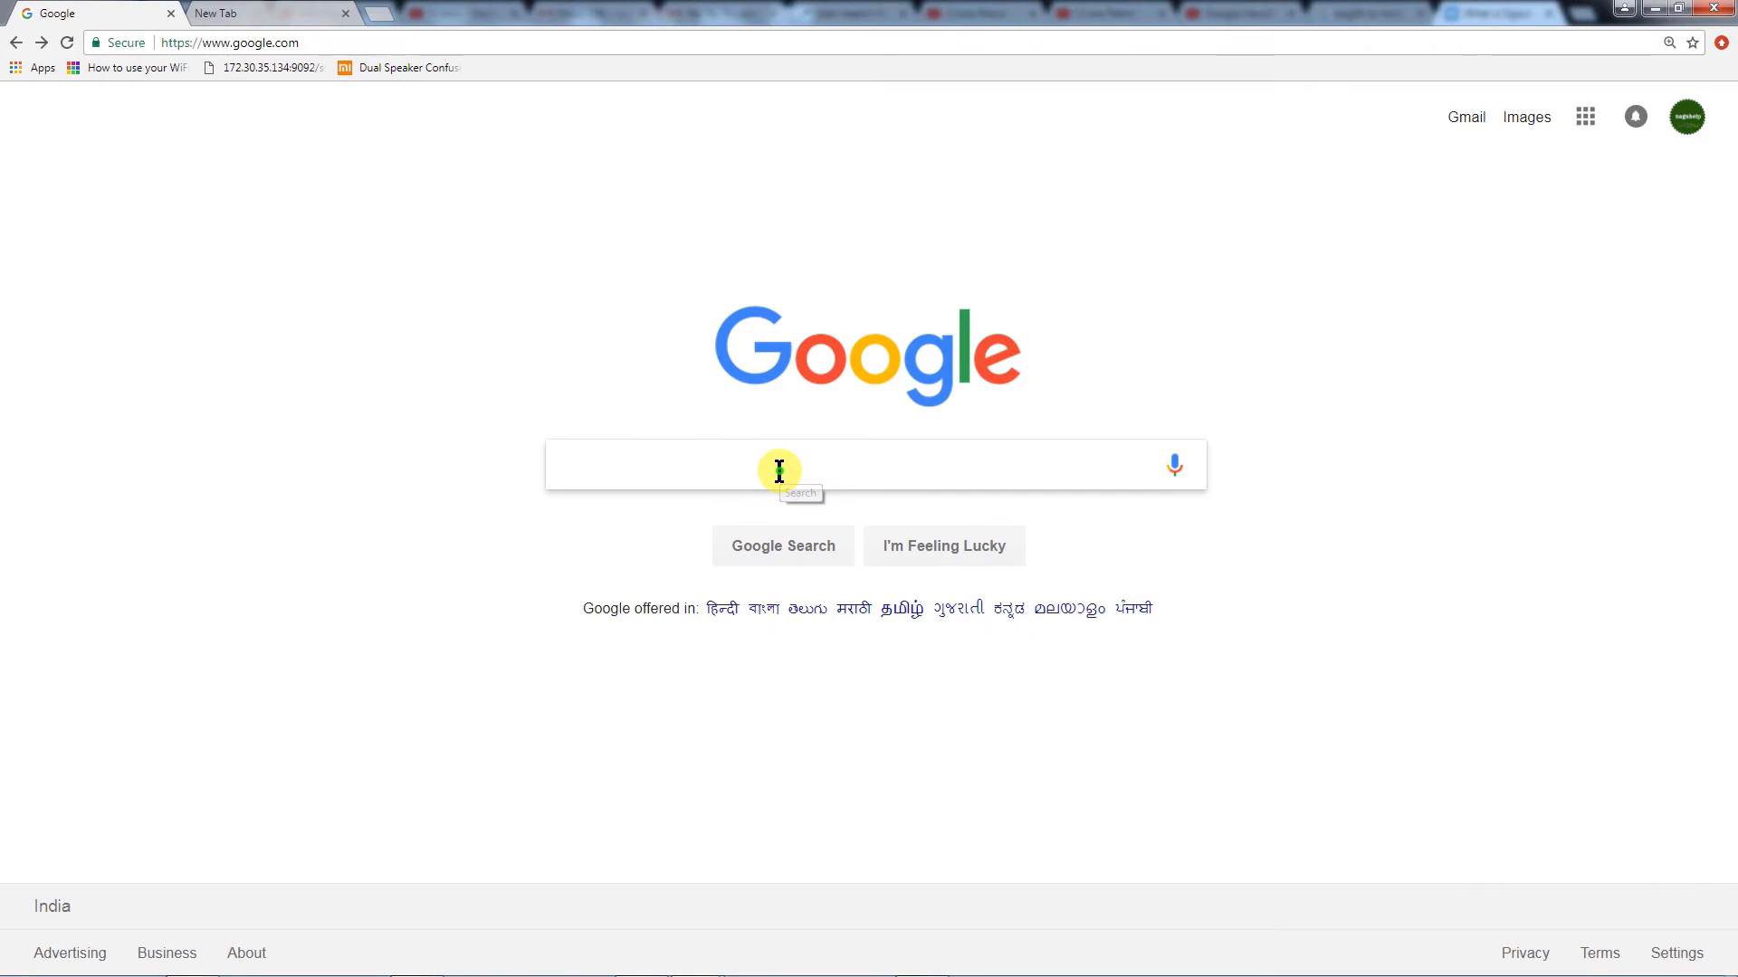
# Search Google for 'signal messenger'.
pyautogui.write('s')
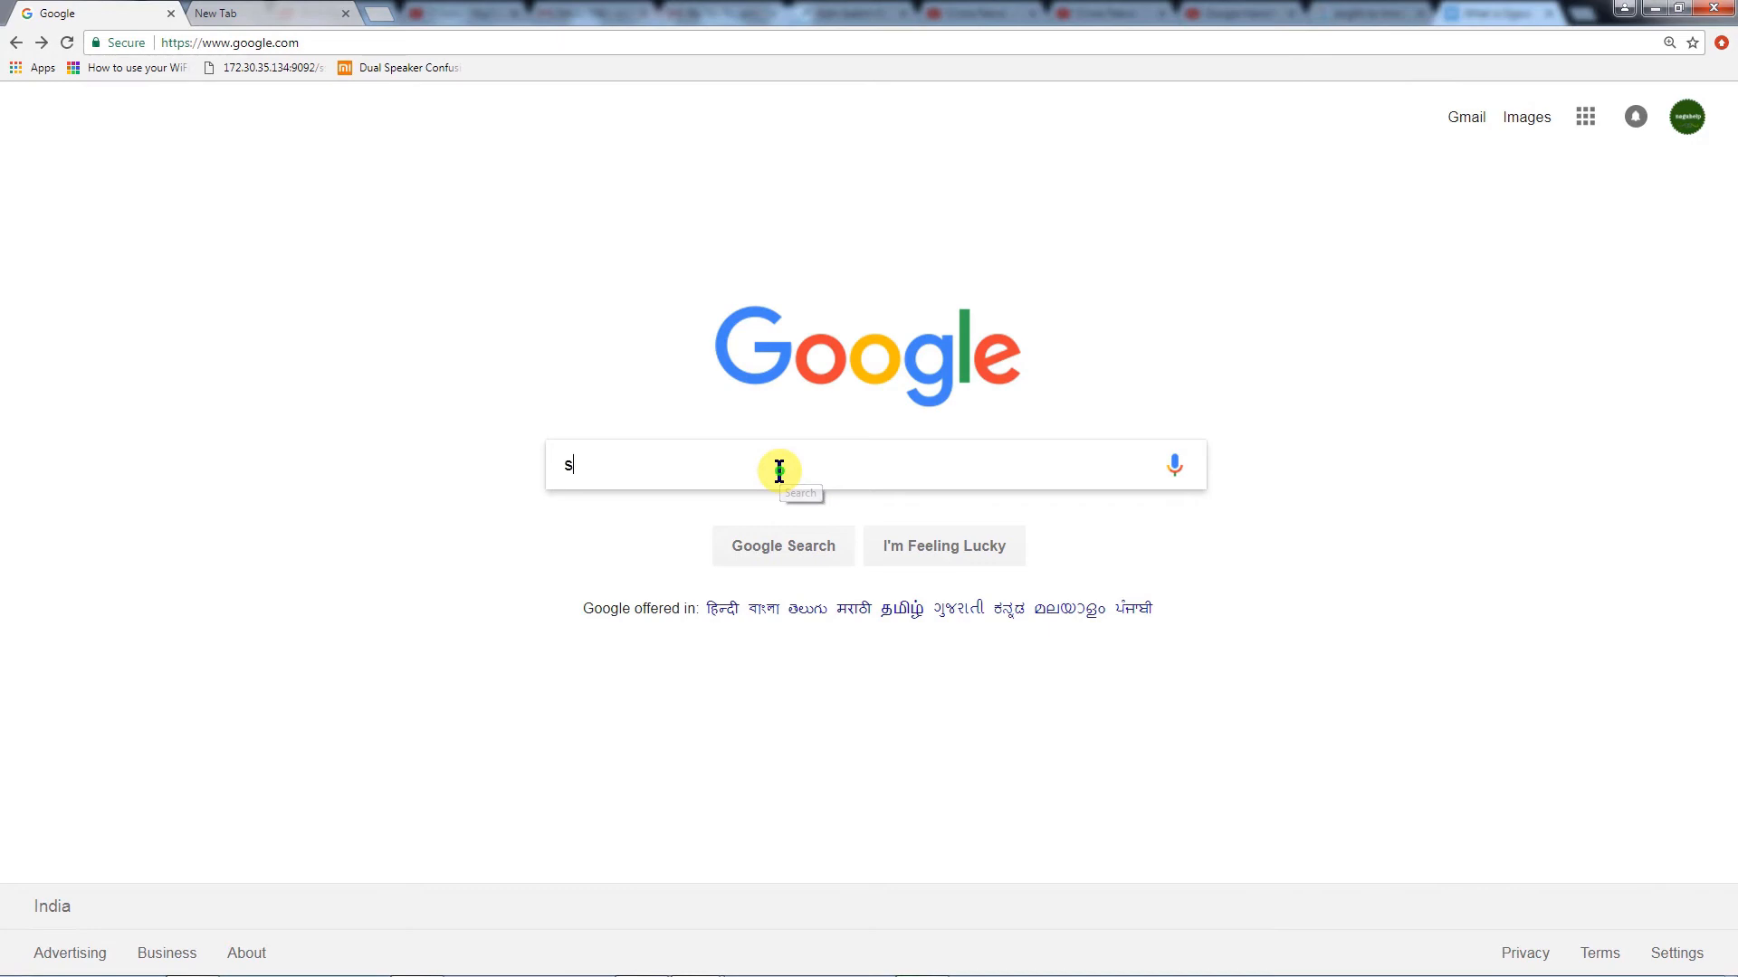
pyautogui.write('ignal m')
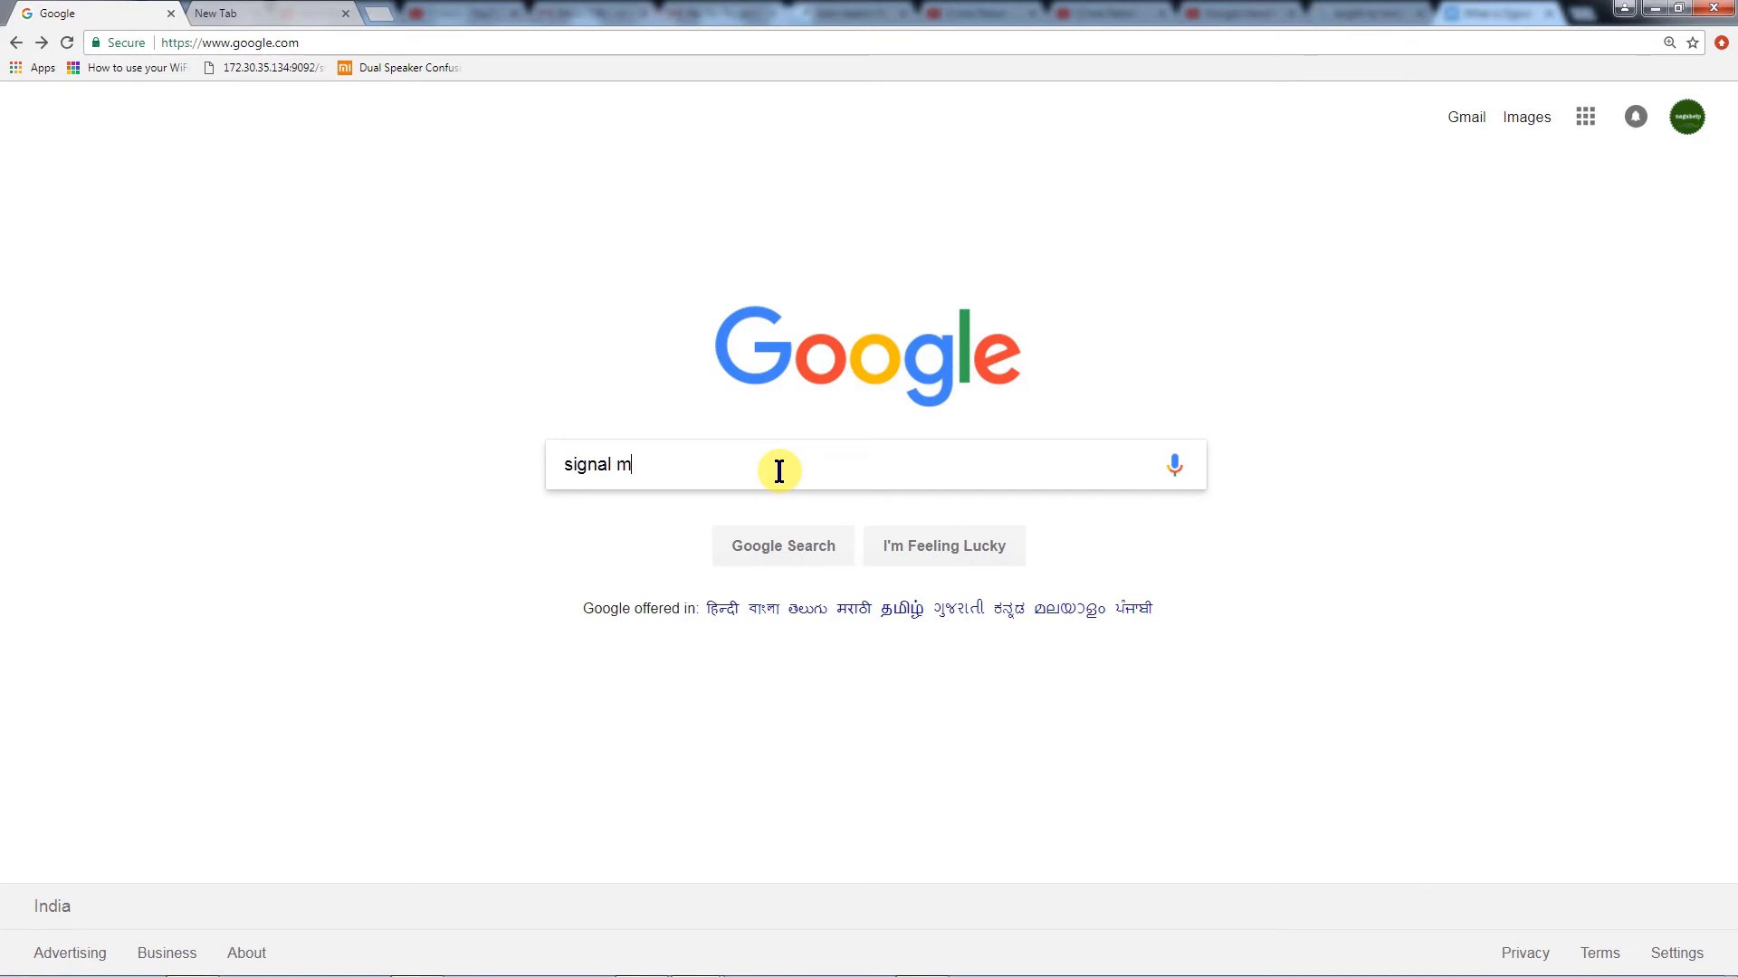
pyautogui.write('essenger')
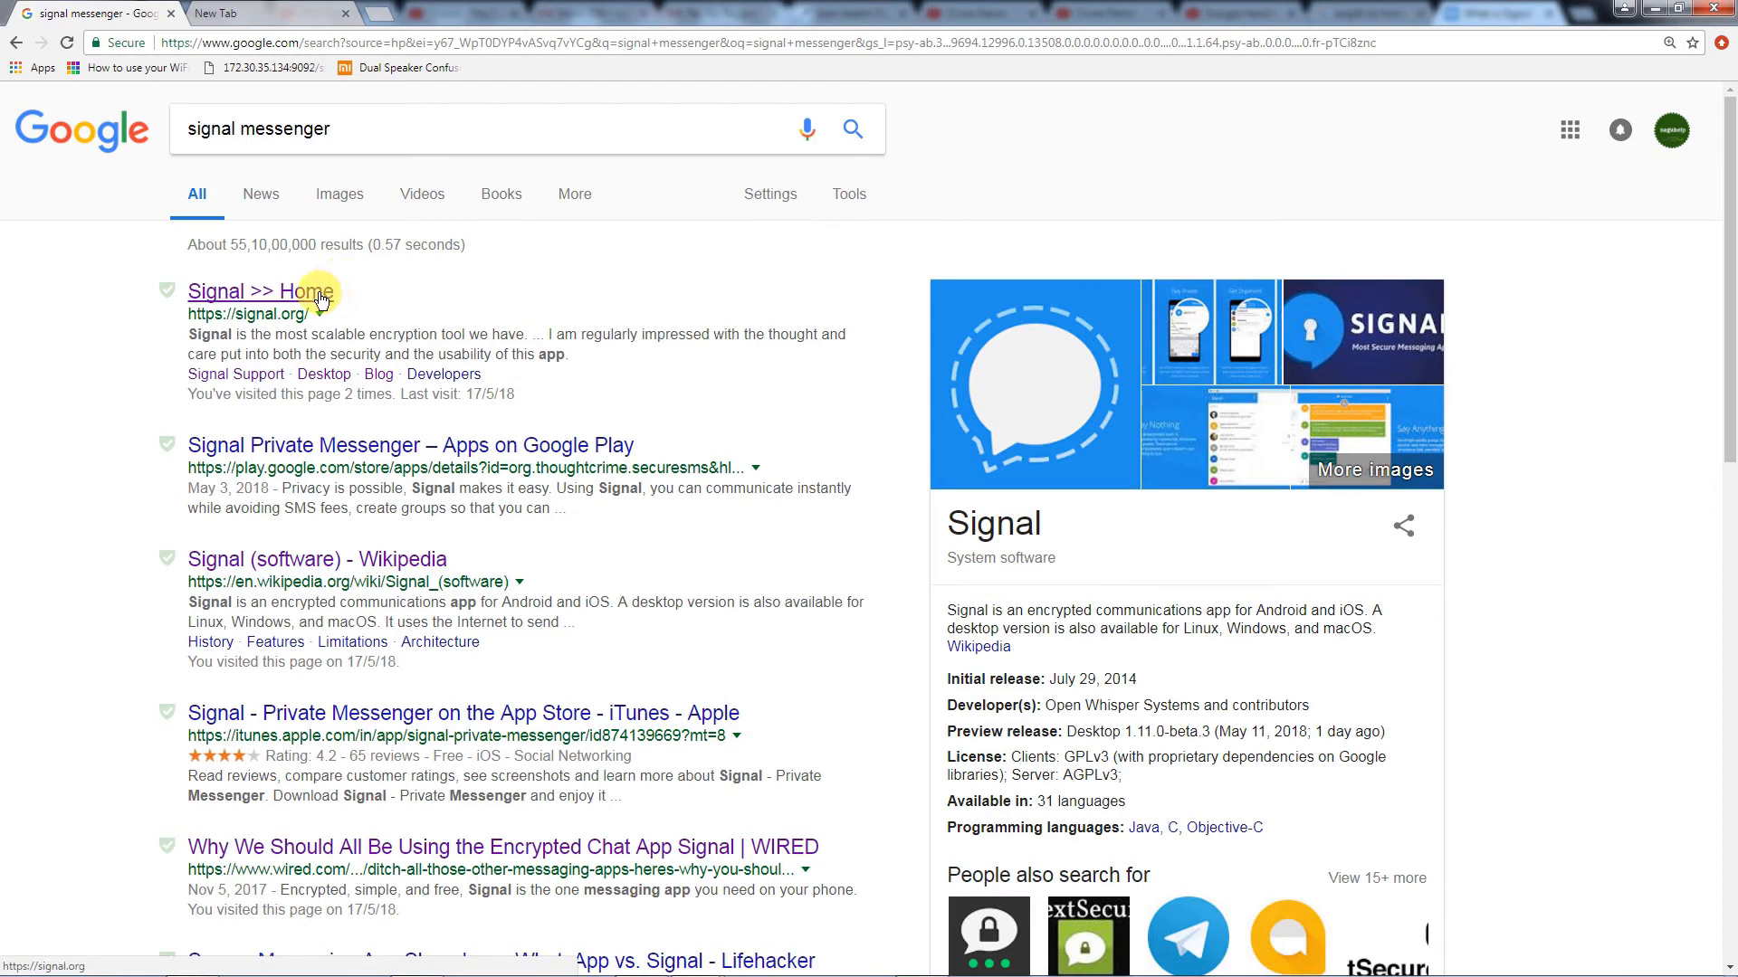
# Download Signal Desktop for Windows from the signal.org Desktop page.
pyautogui.click(260, 291)
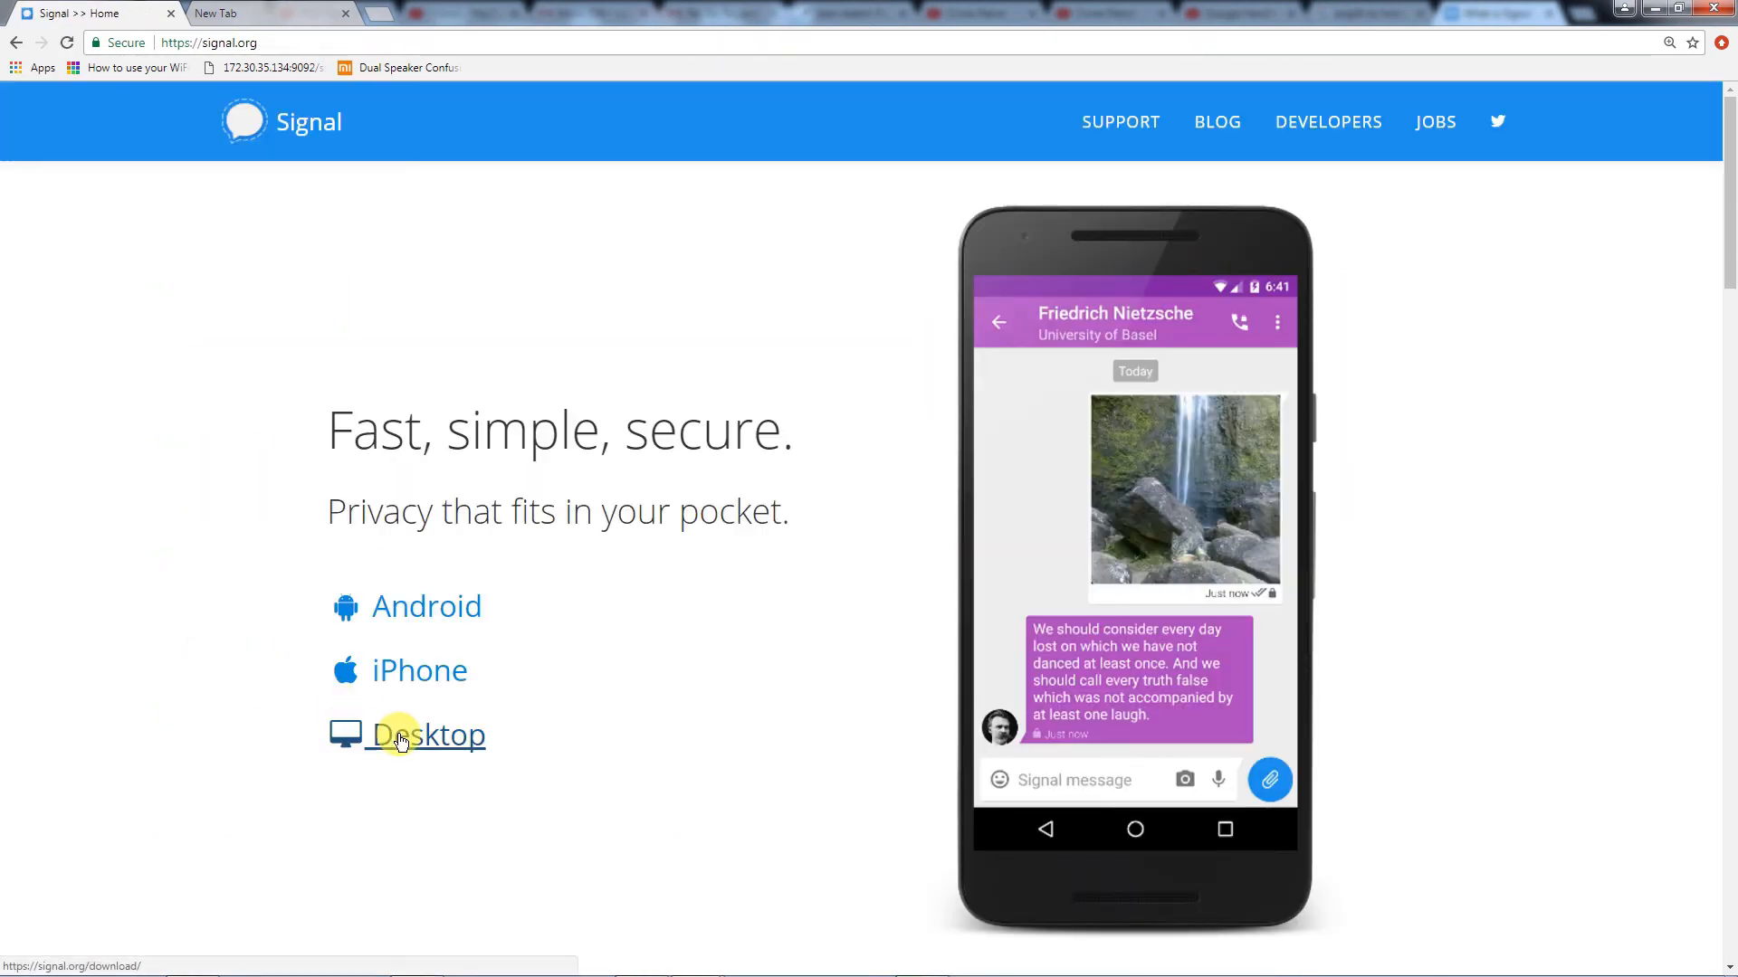
pyautogui.click(423, 735)
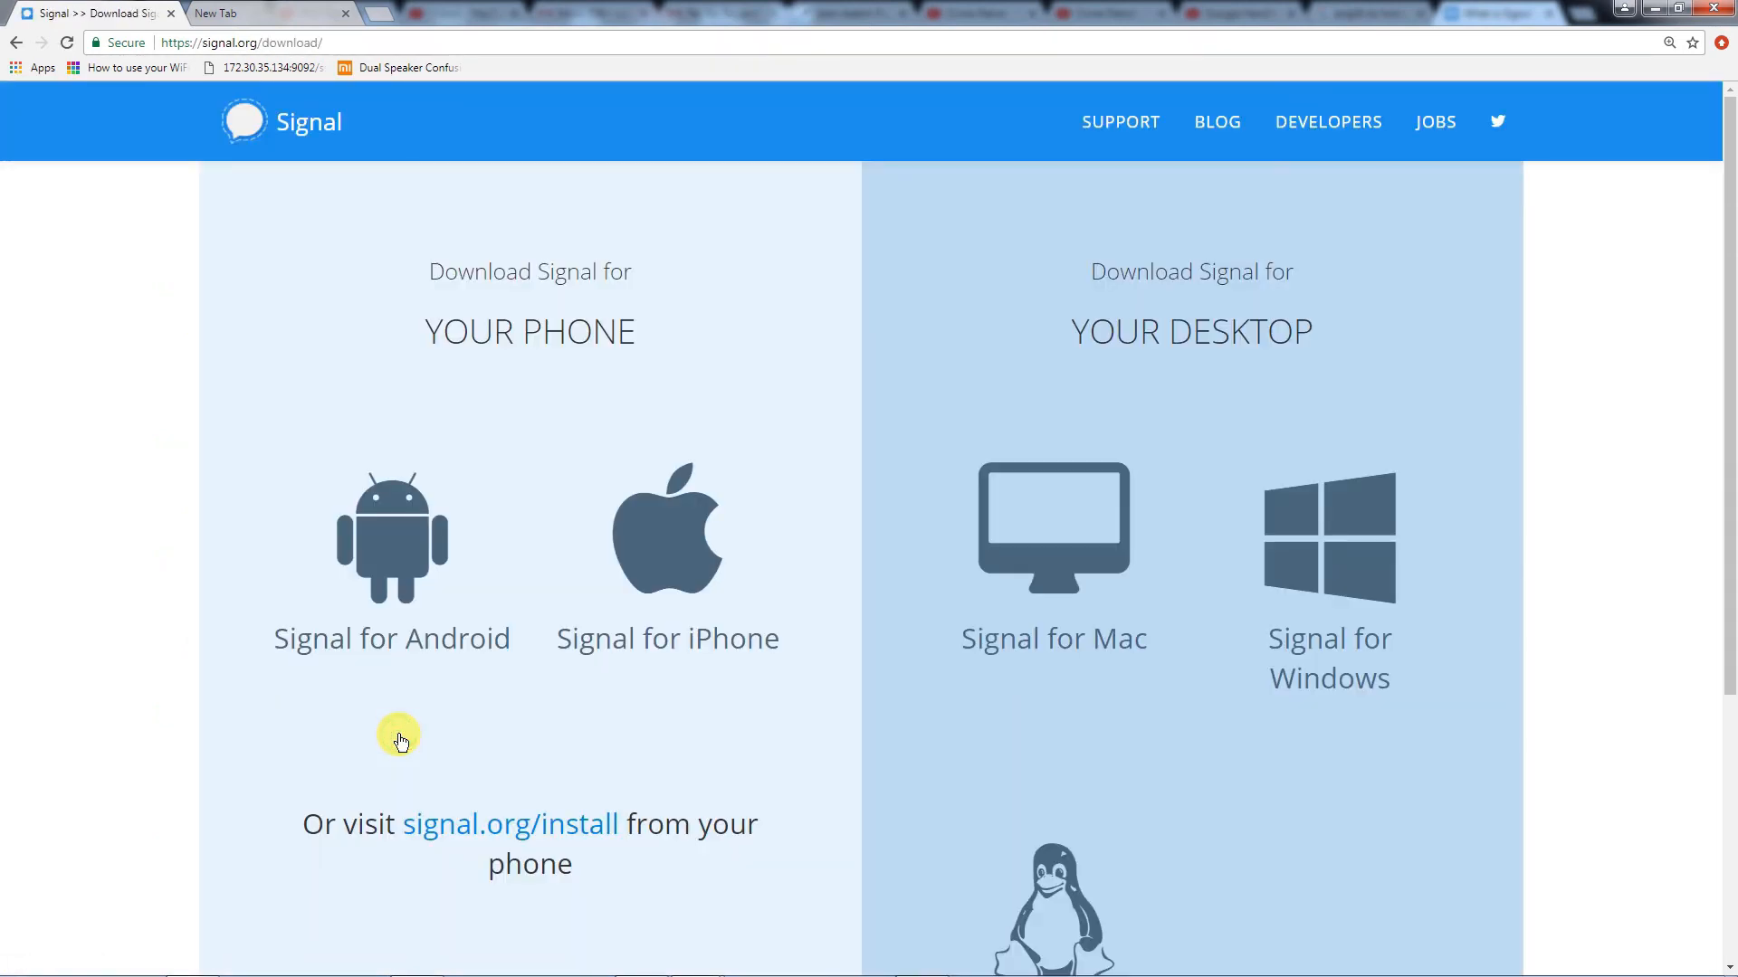
pyautogui.moveTo(952, 675)
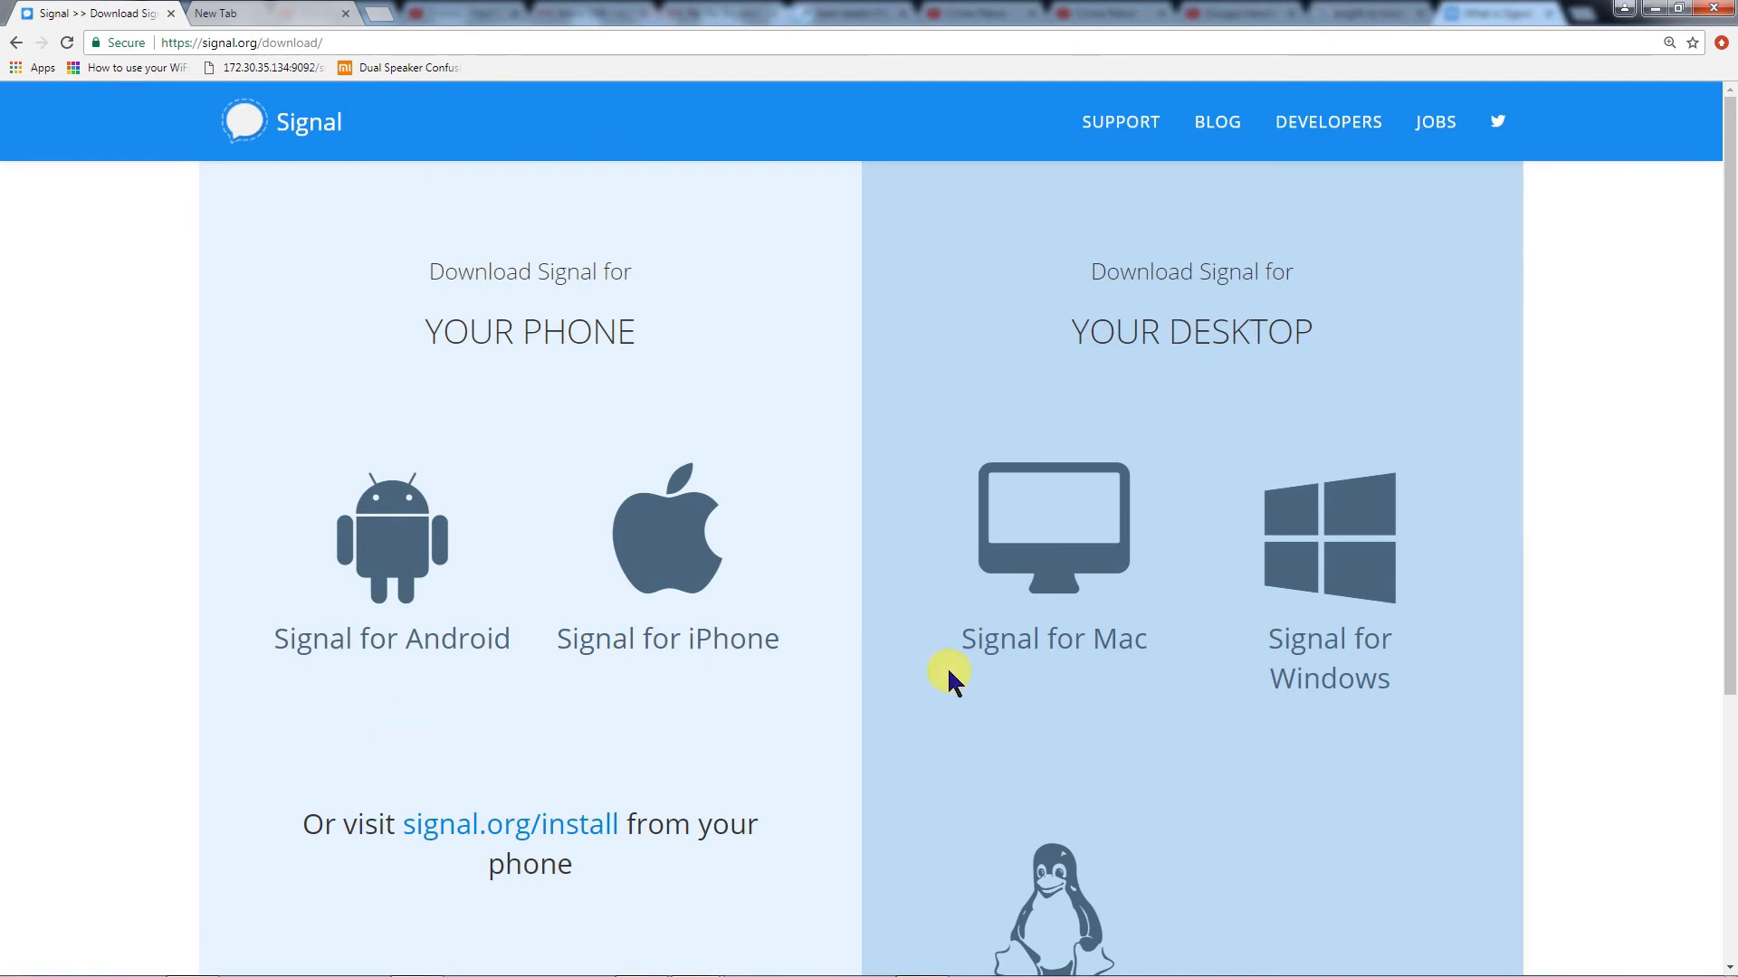
pyautogui.click(1309, 655)
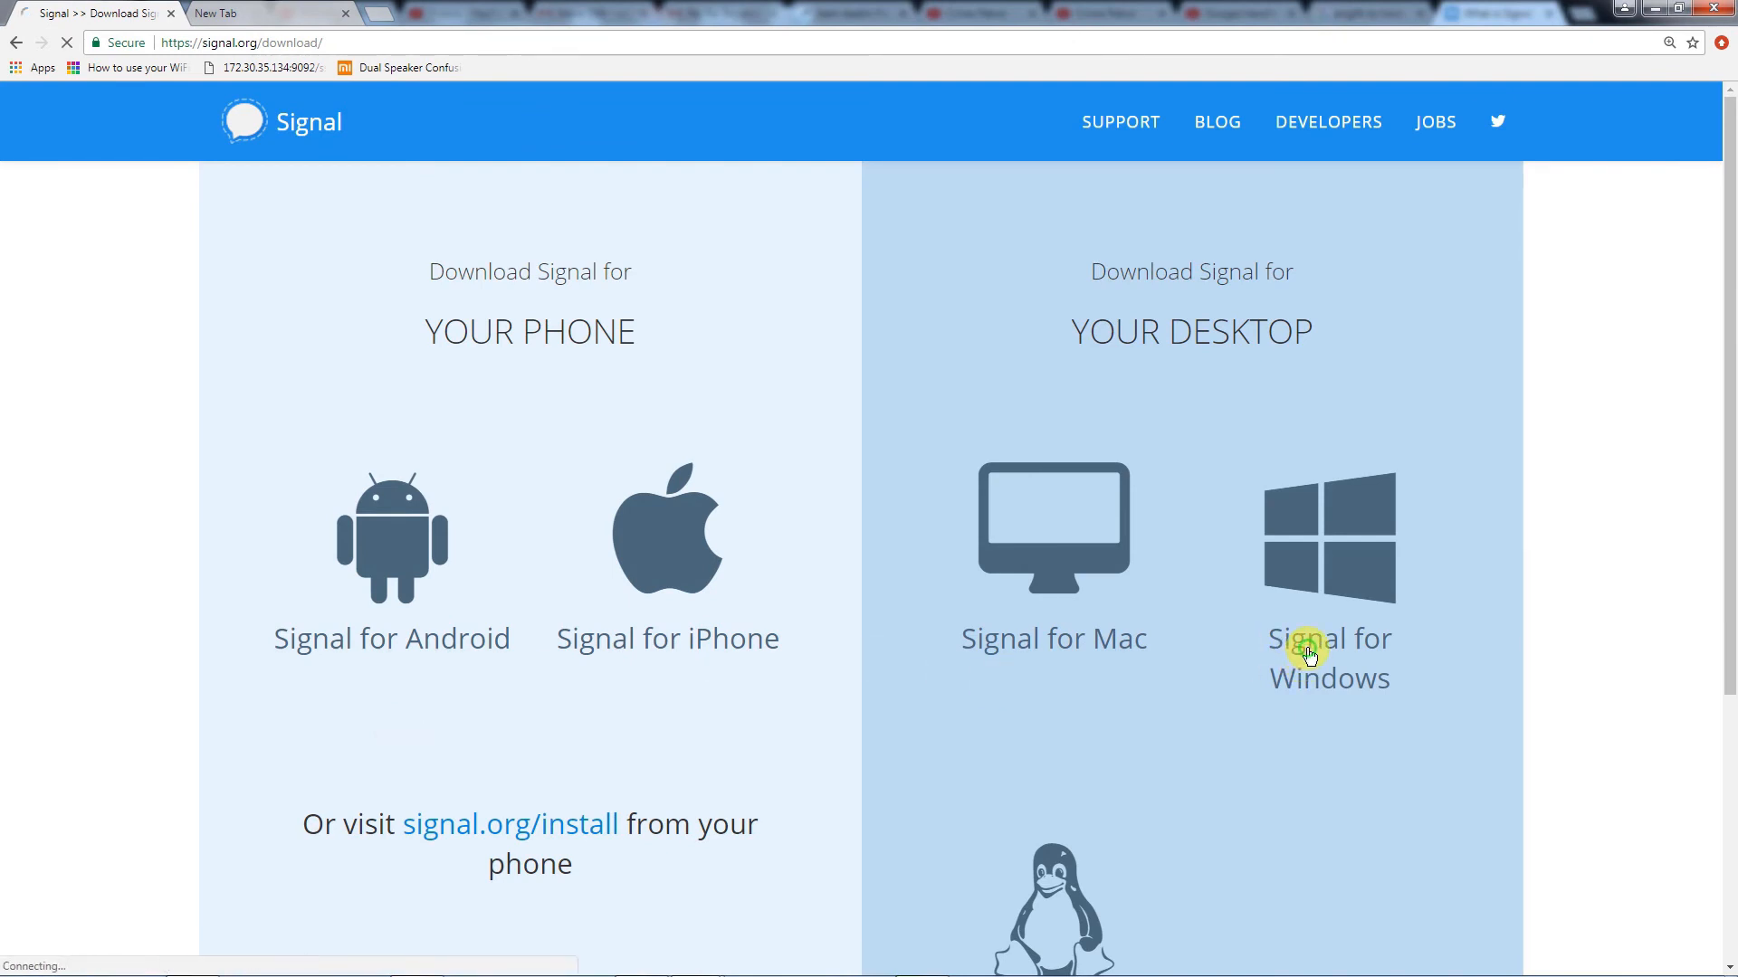
pyautogui.click(1308, 651)
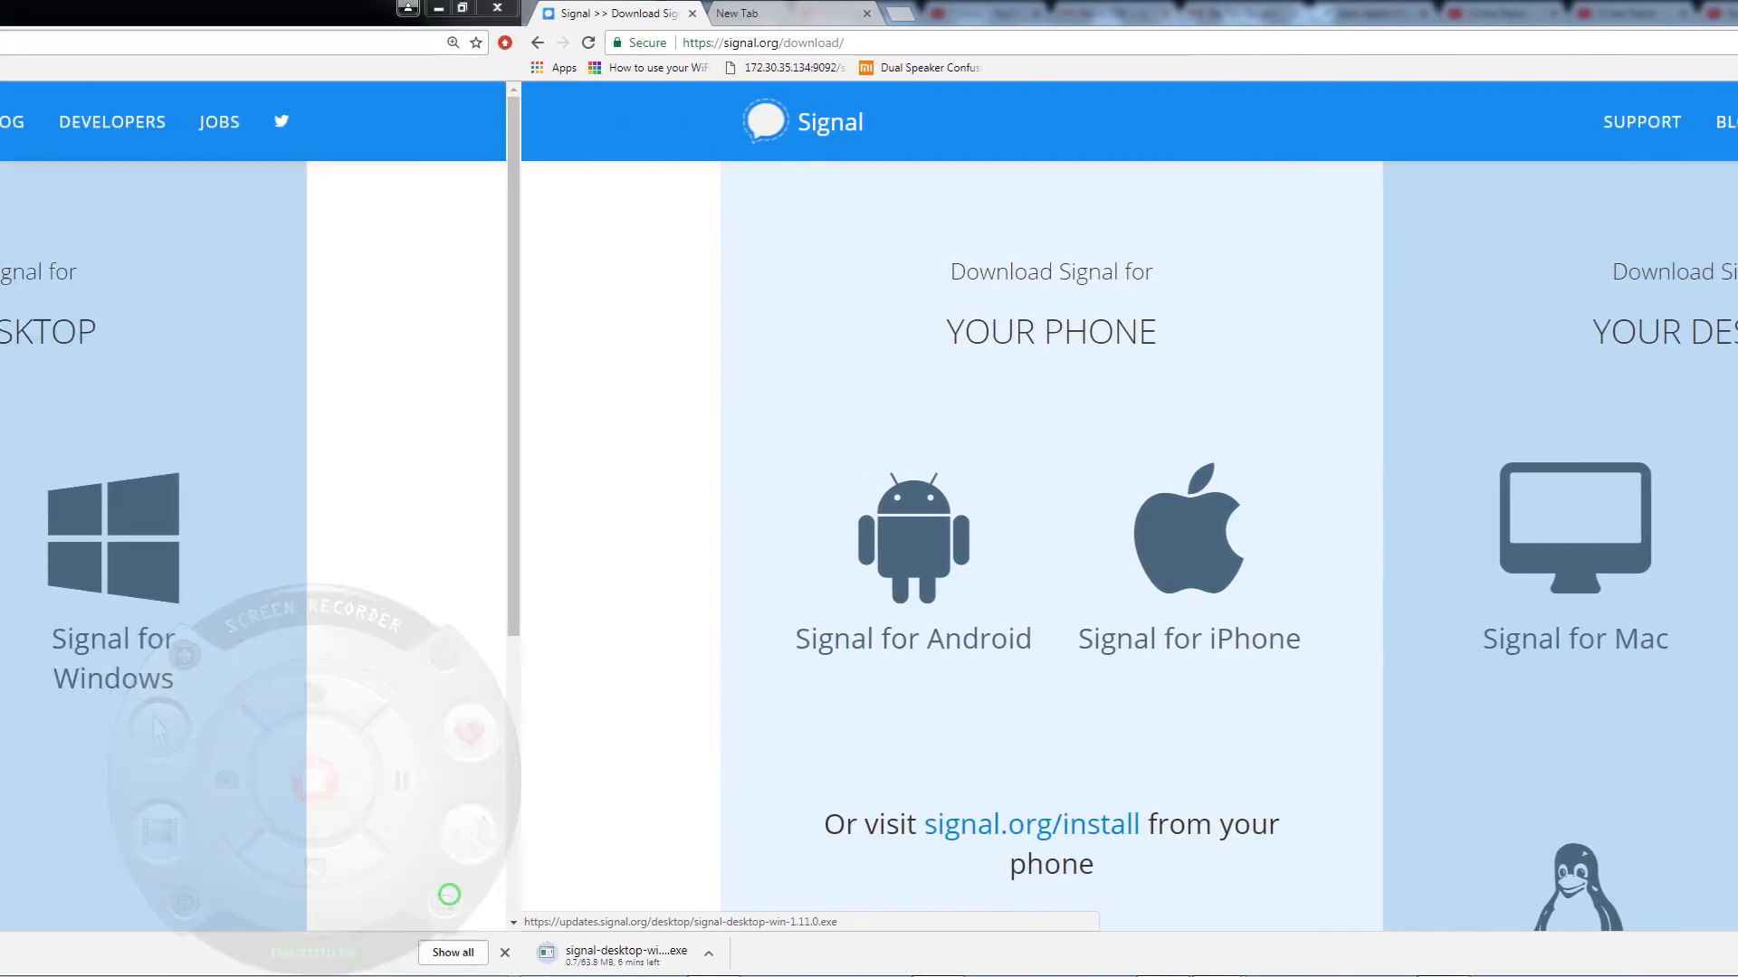
# Open the downloaded Signal installer and allow it to run.
pyautogui.click(188, 954)
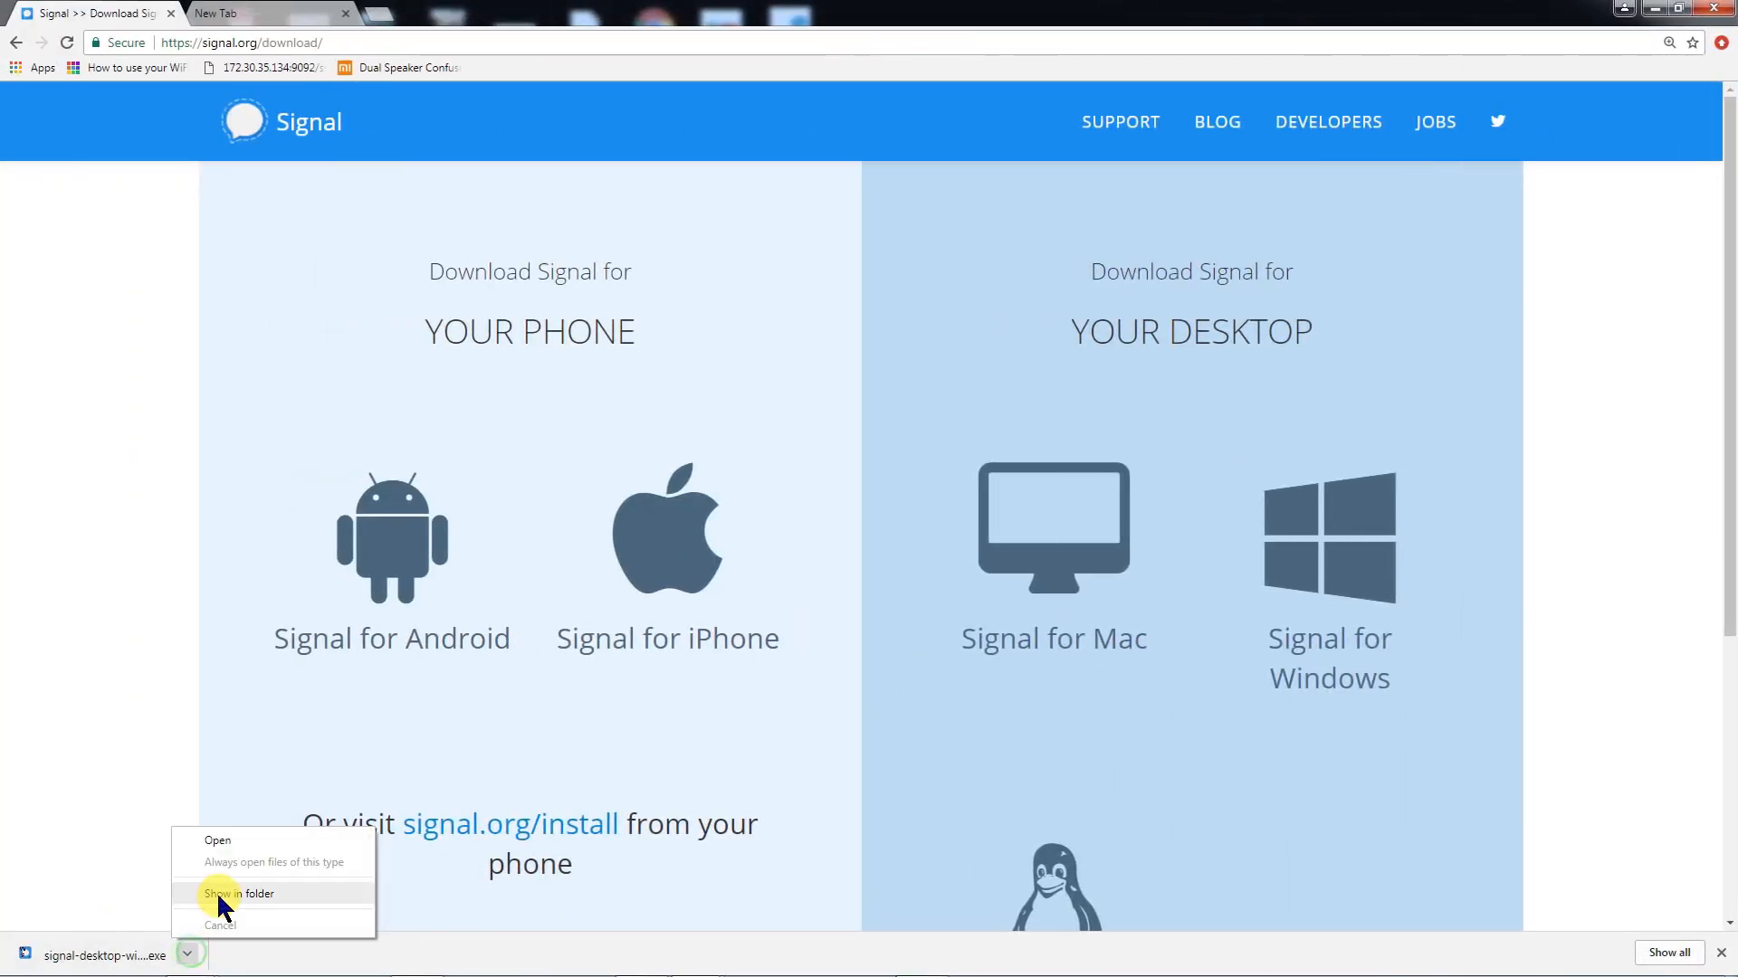
pyautogui.click(217, 841)
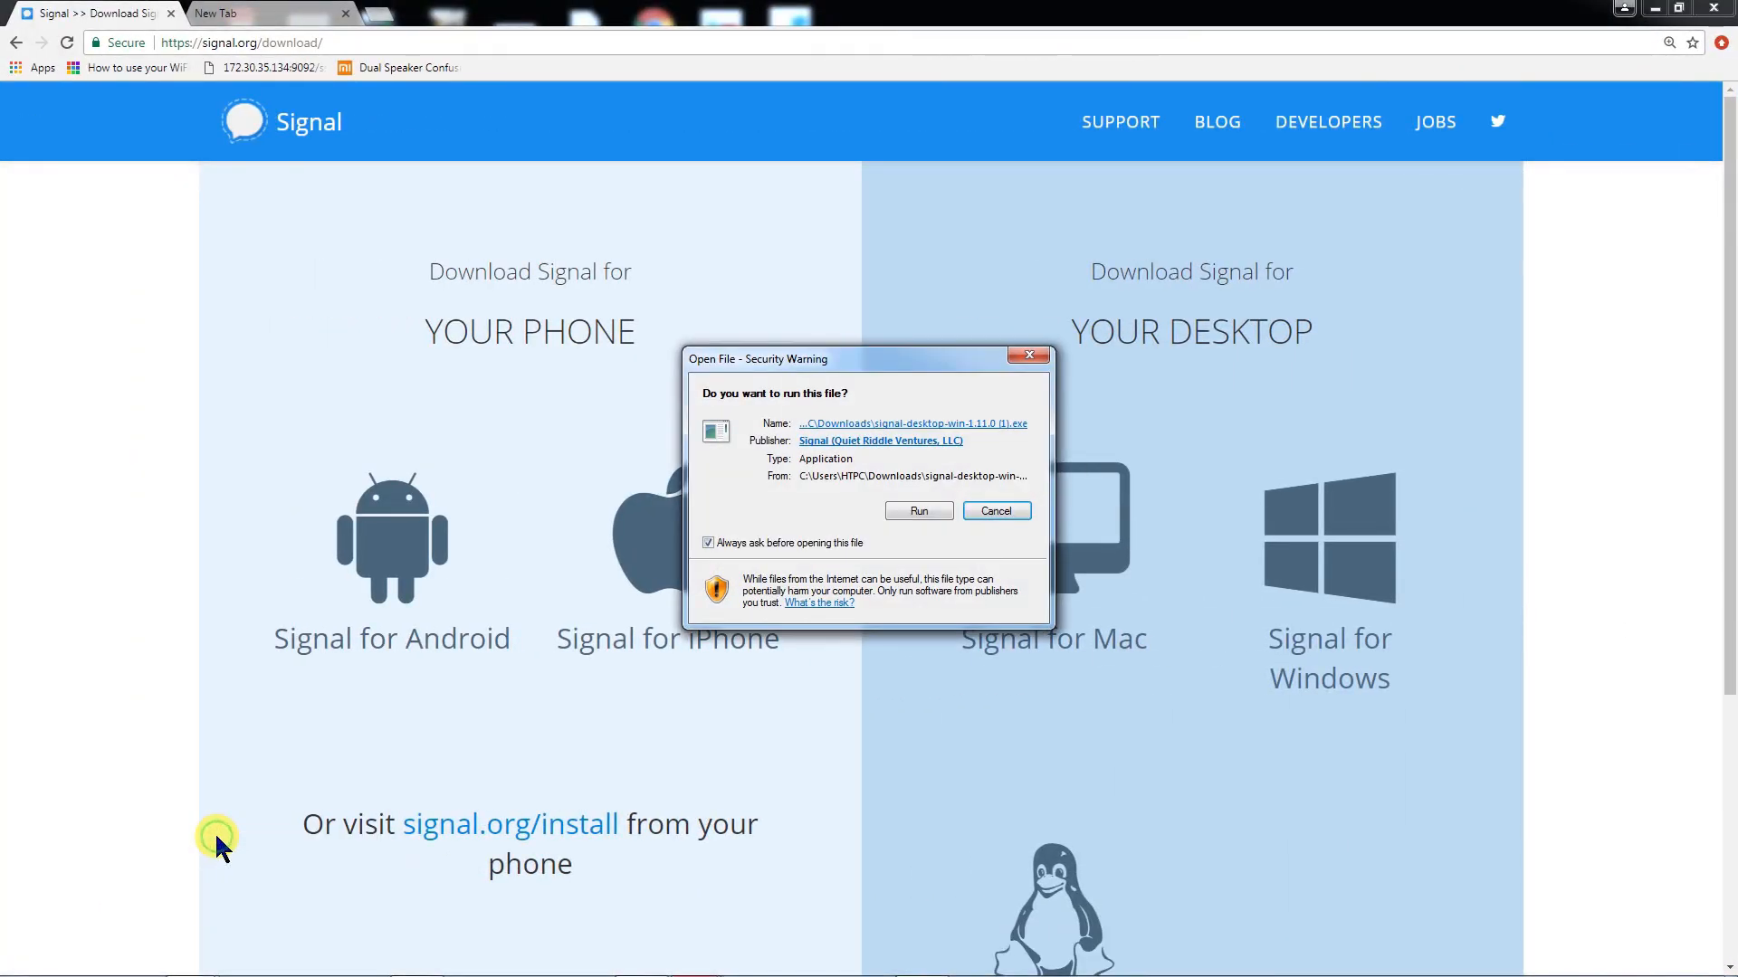
pyautogui.click(919, 511)
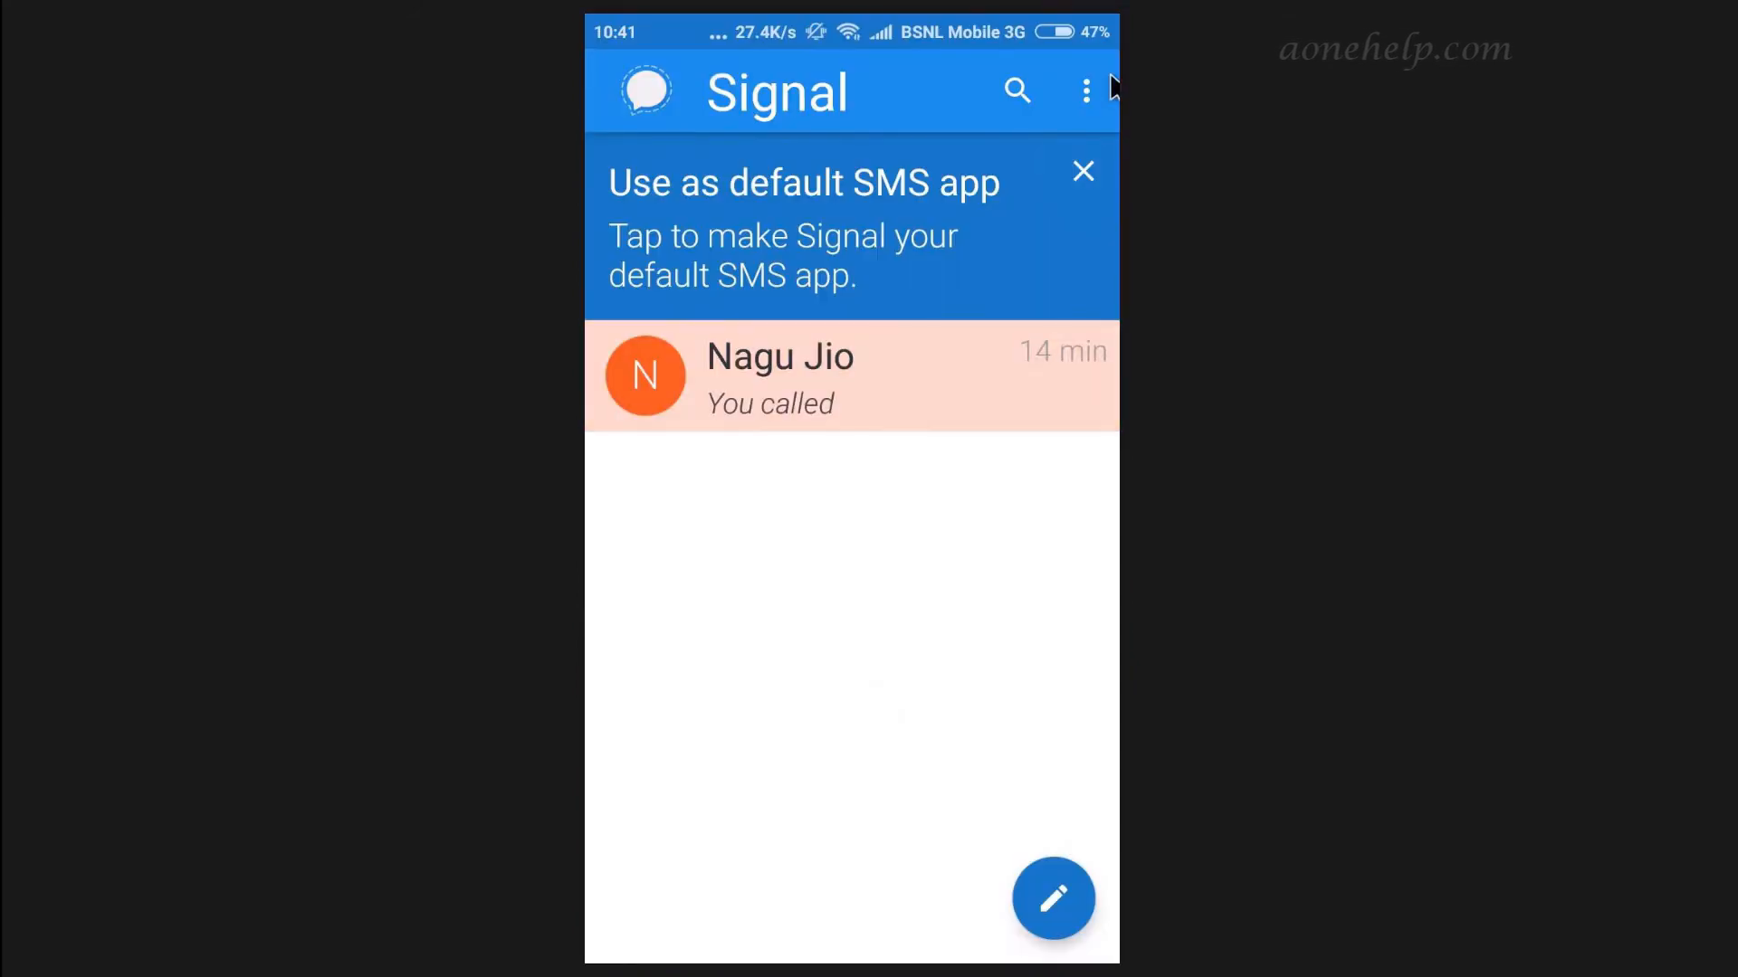
# Go to Settings > Linked devices and start linking a new device.
pyautogui.click(1060, 90)
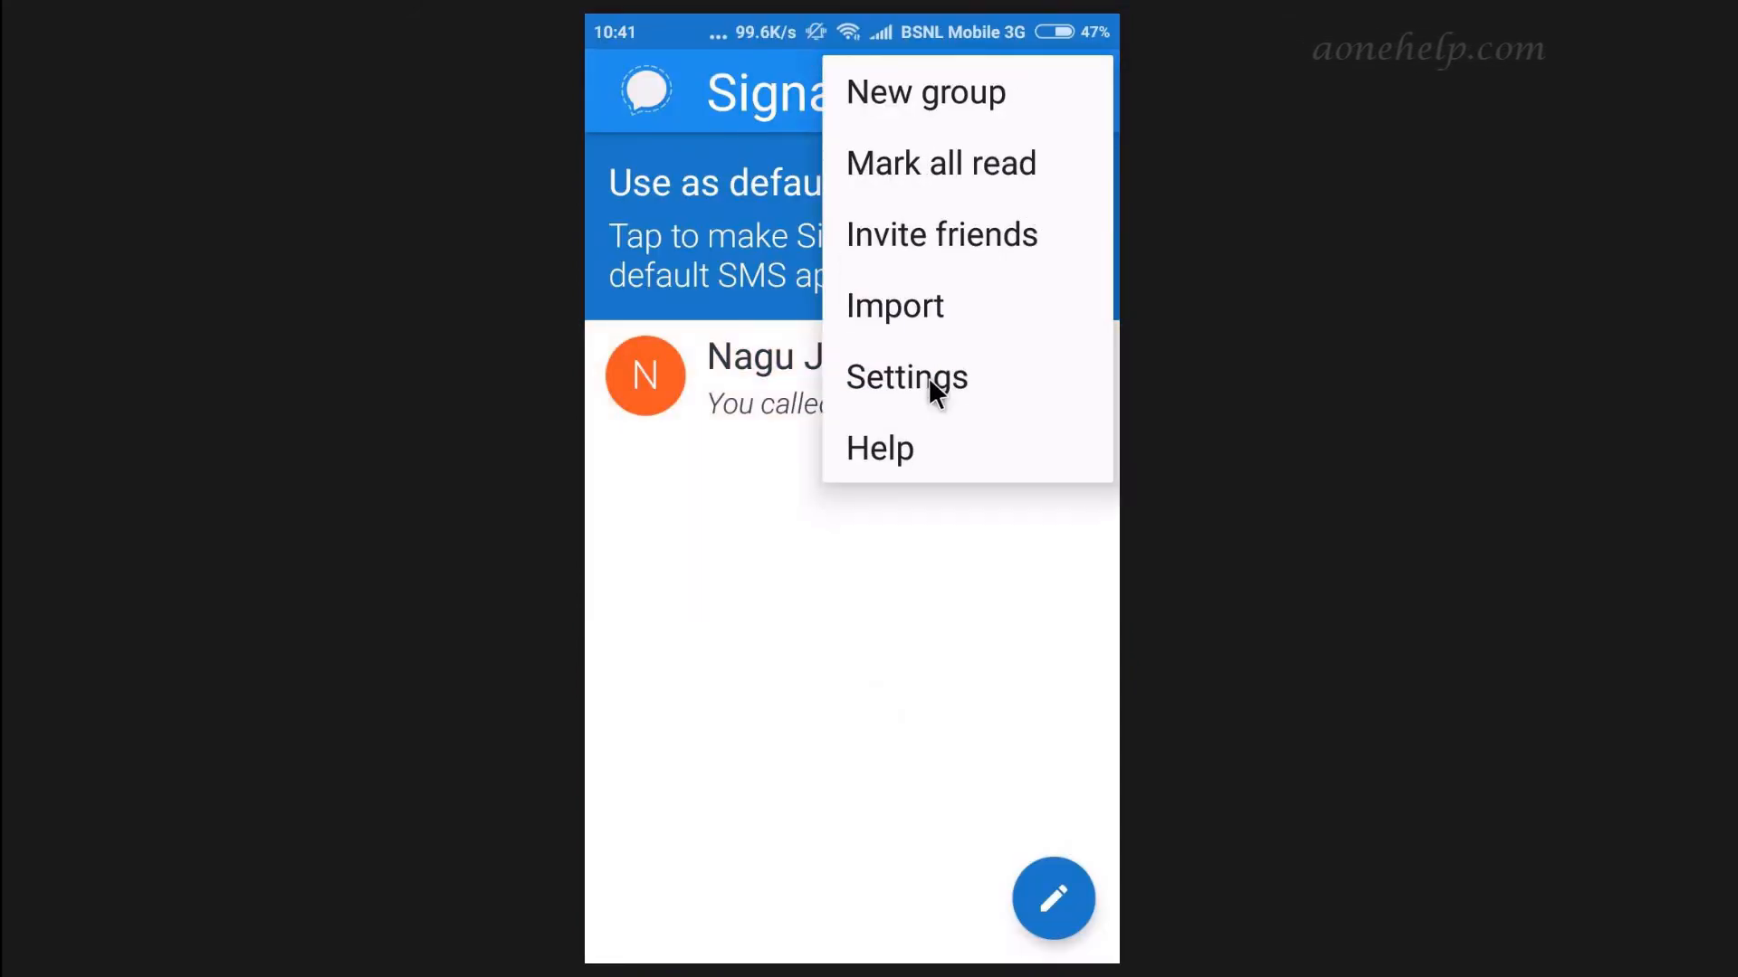
pyautogui.click(906, 379)
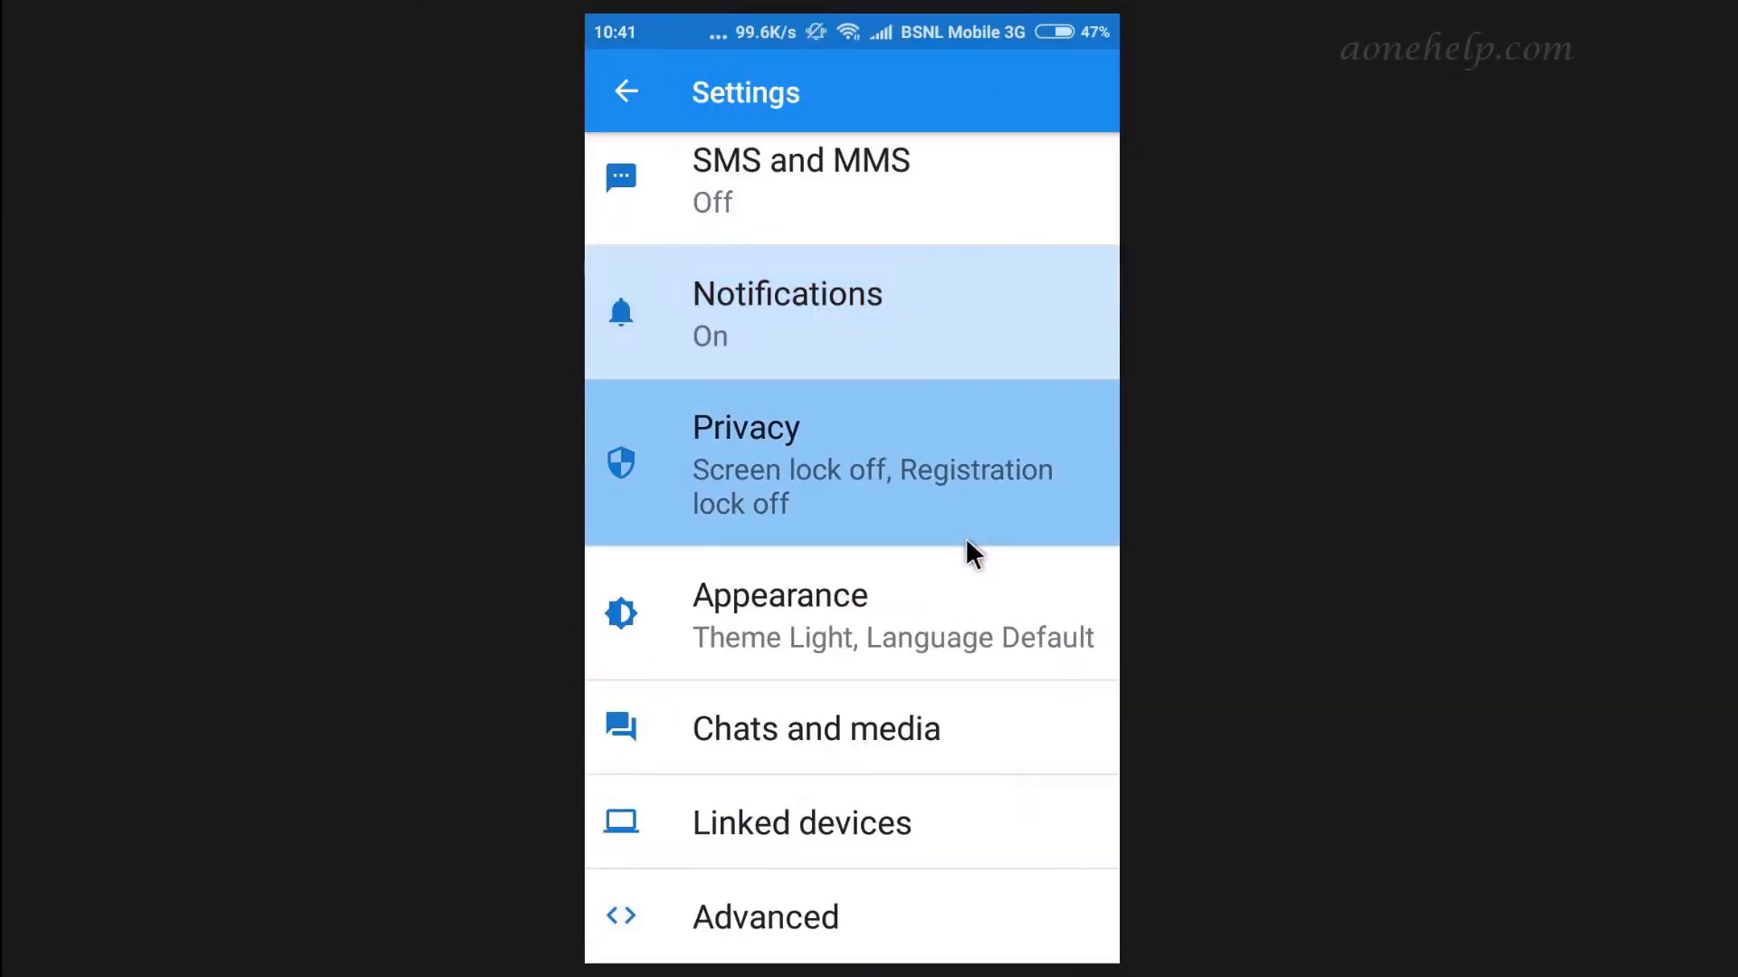
pyautogui.click(800, 822)
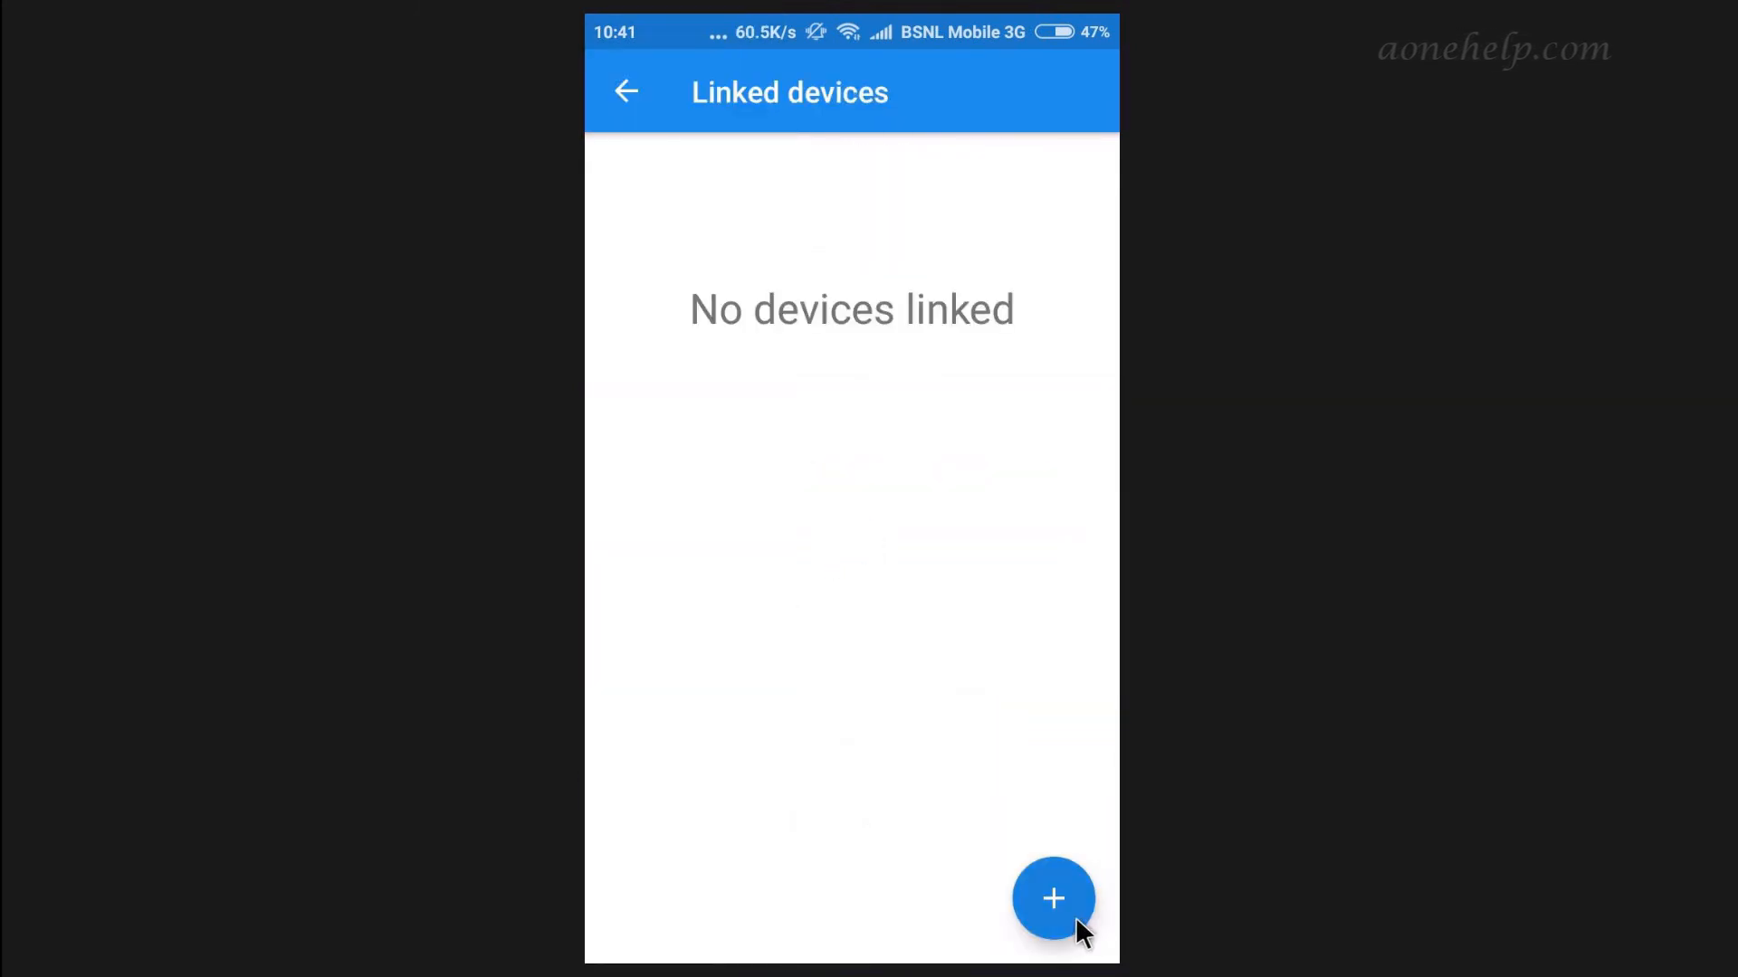
pyautogui.click(1053, 899)
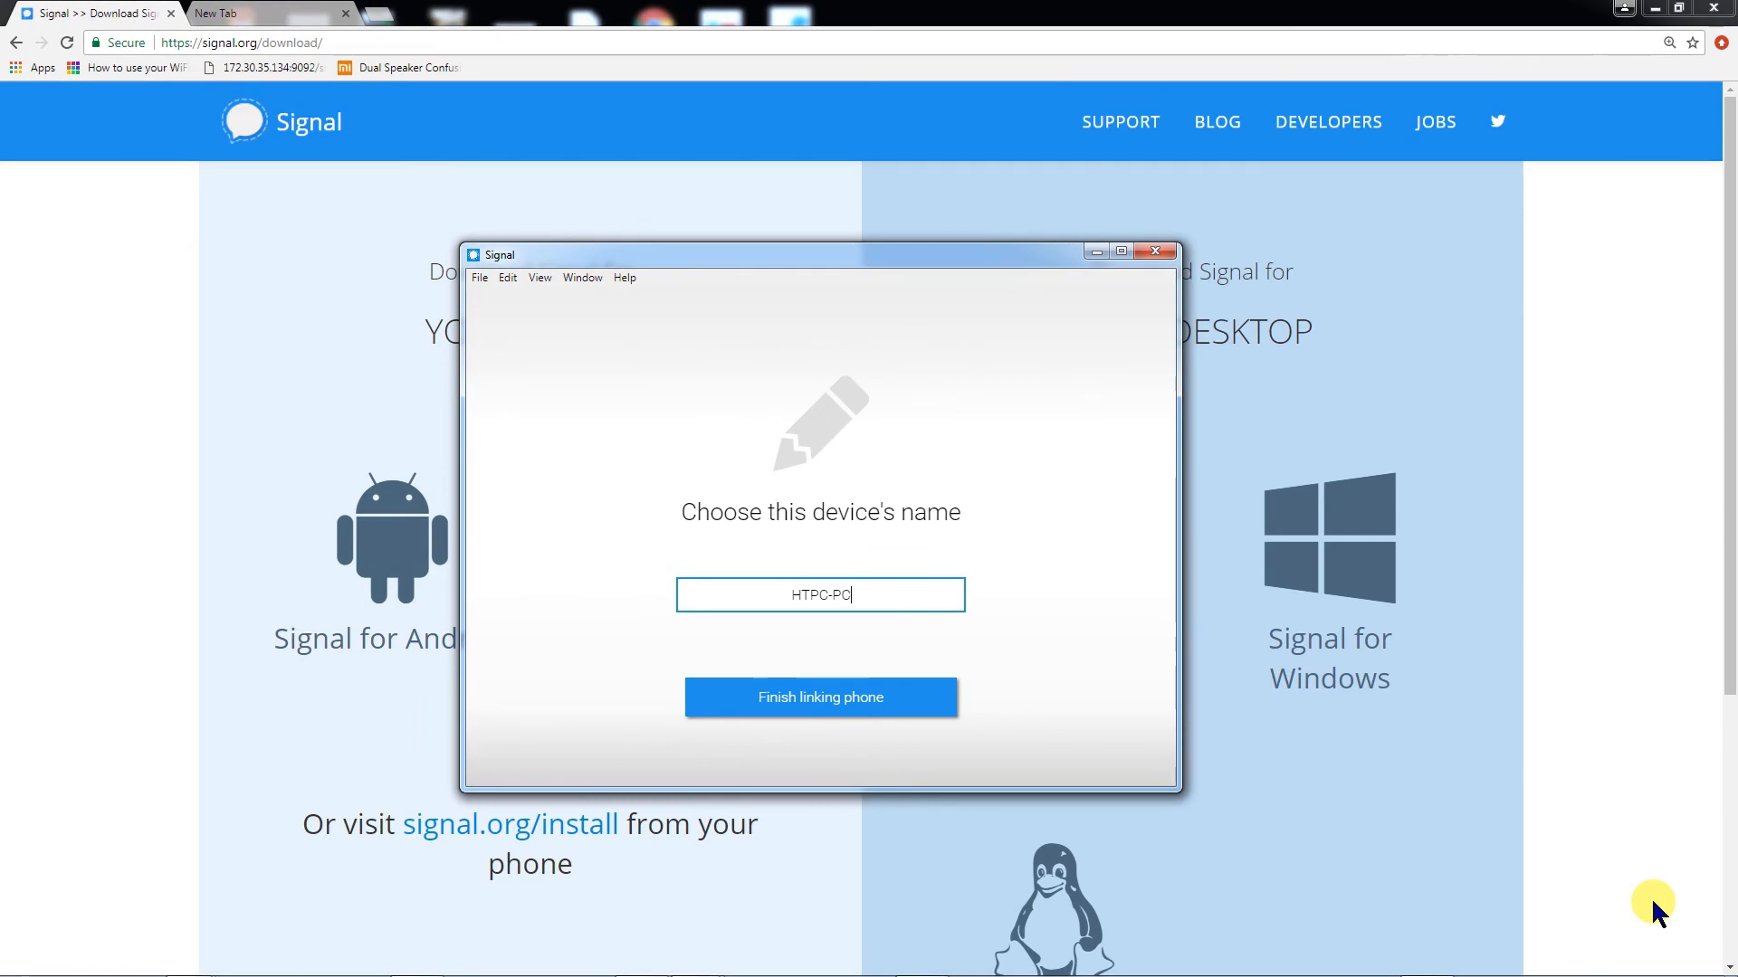
# Name the computer 'Nagu' and finish linking it to the phone.
pyautogui.write('Nagu')
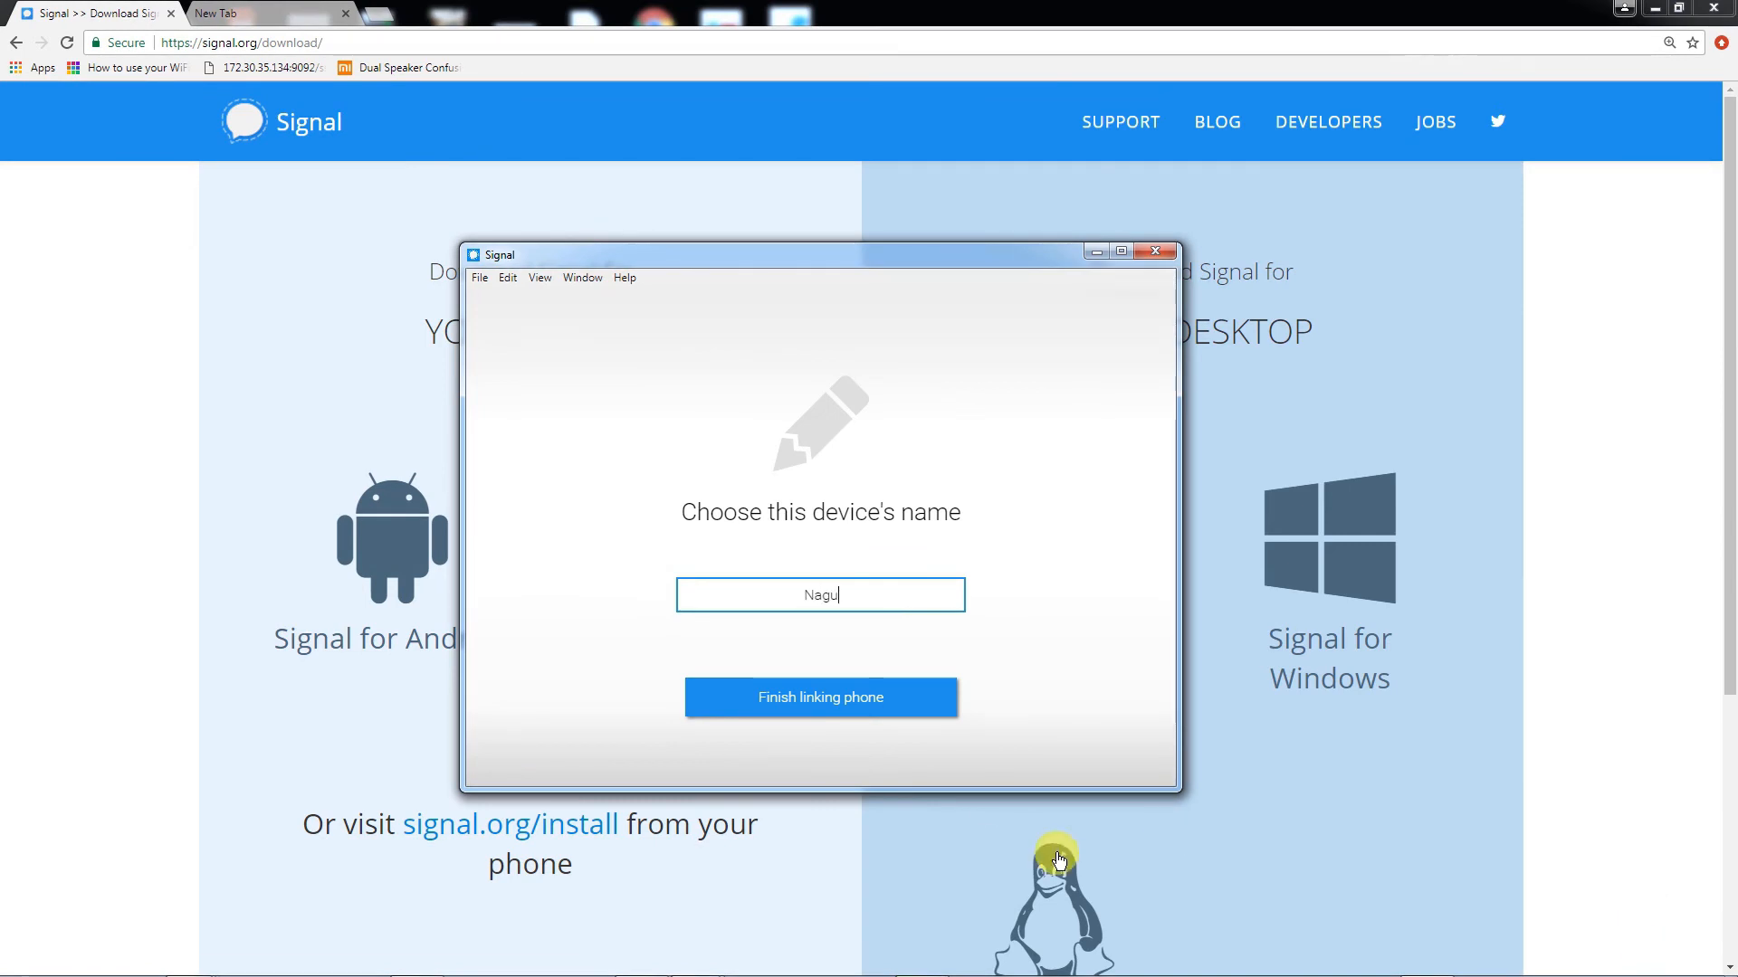
pyautogui.click(820, 697)
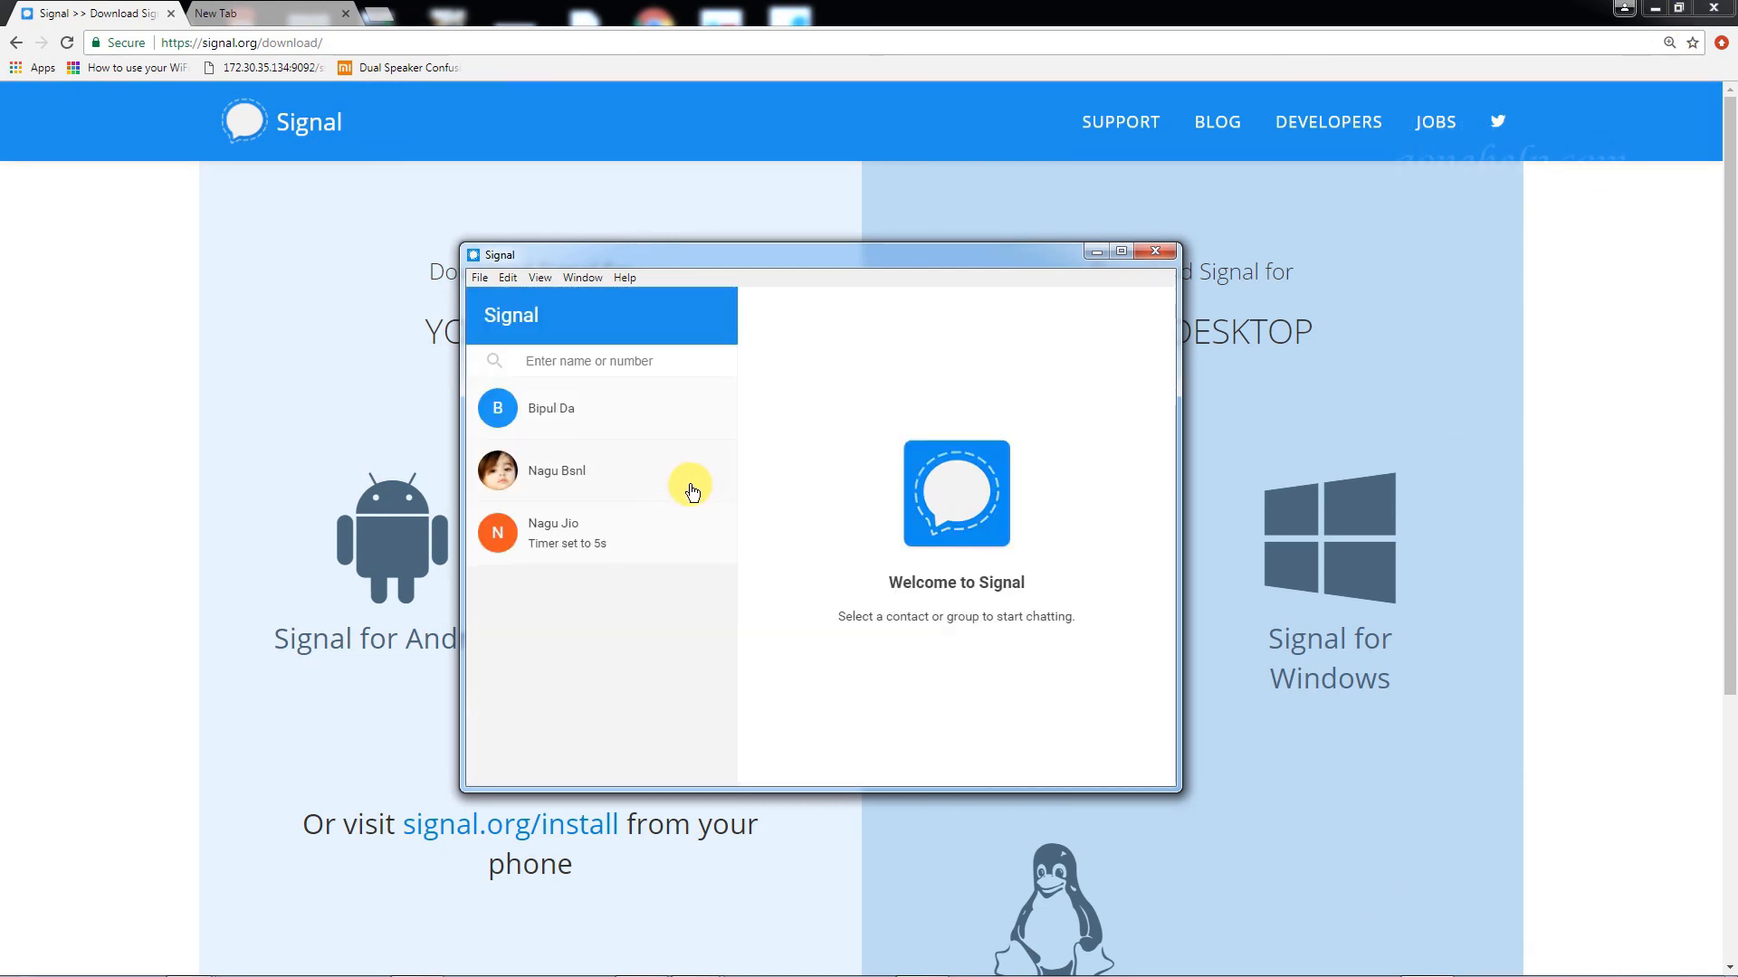
pyautogui.moveTo(590, 541)
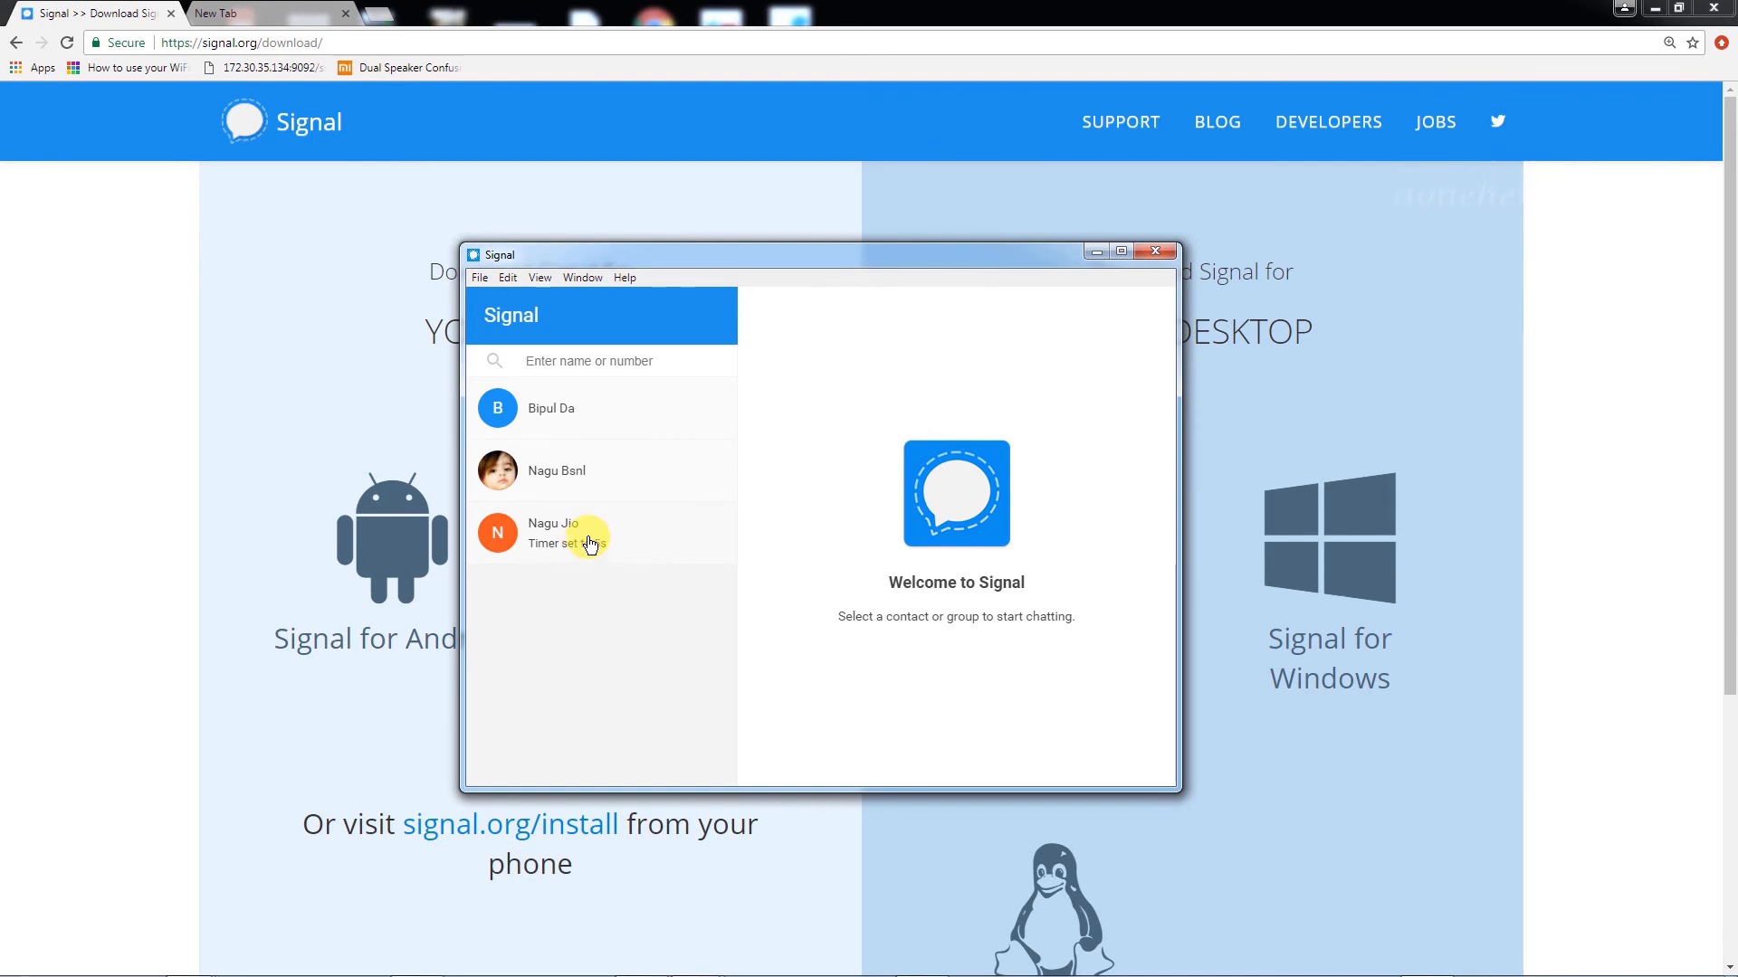
# Send 'hi' in the Nagu Jio chat that has the 5-second disappearing timer.
pyautogui.click(587, 533)
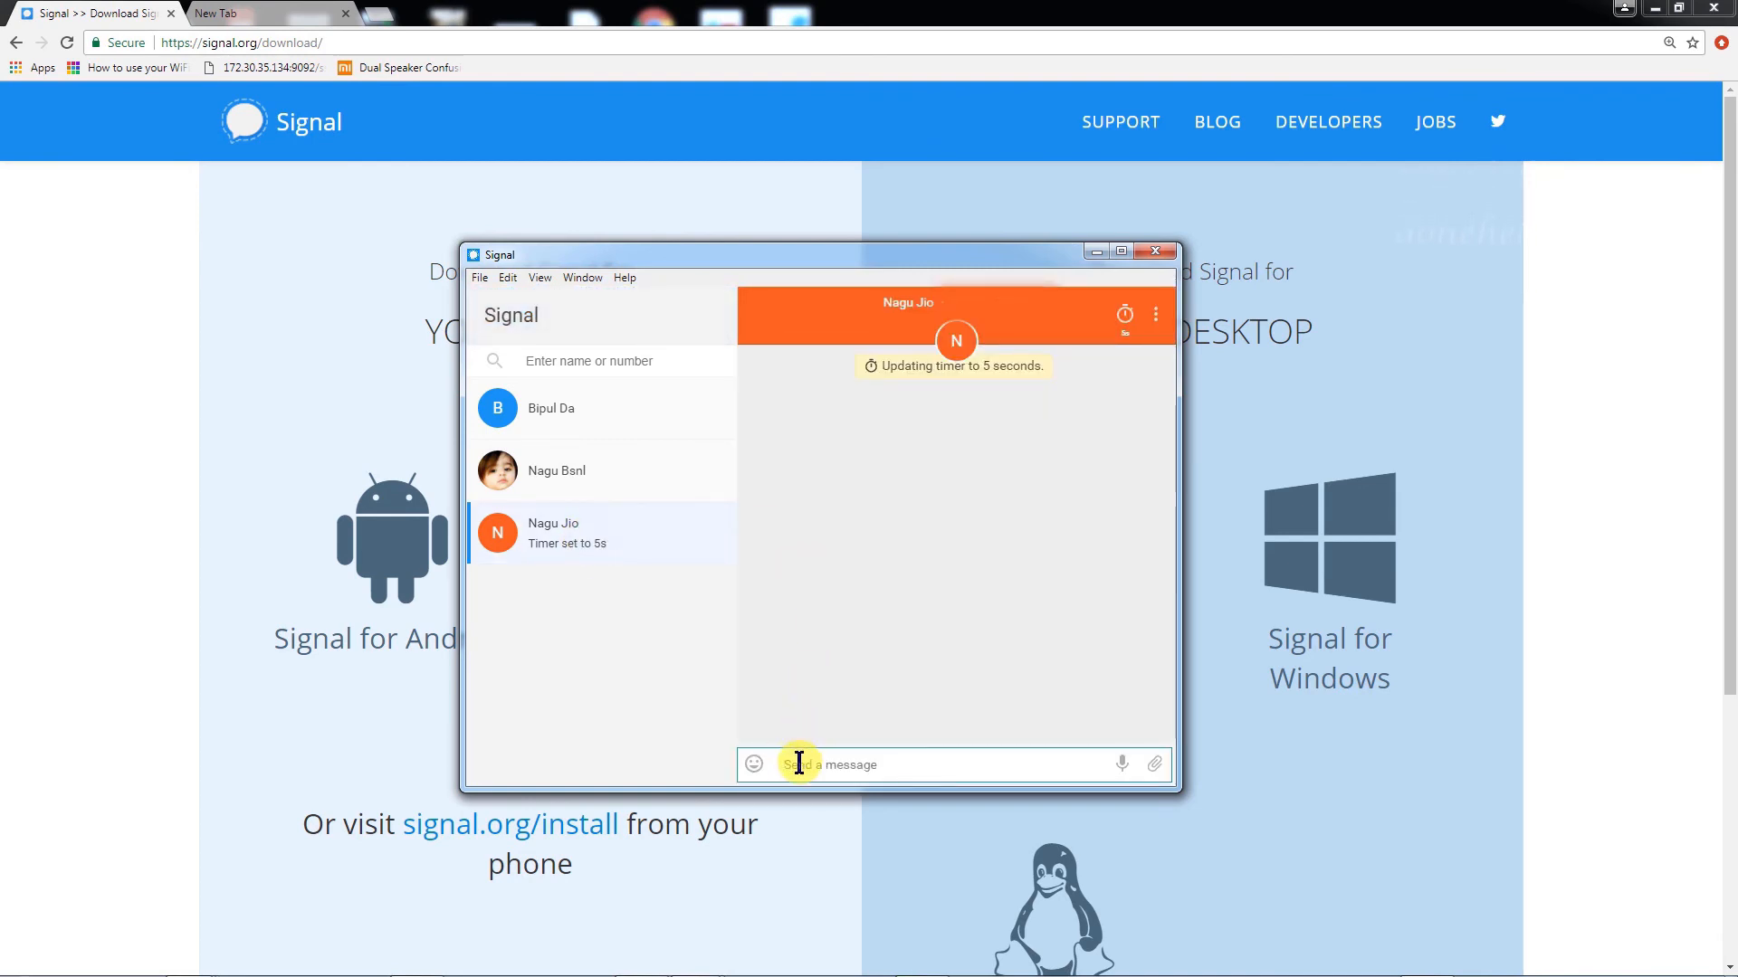
pyautogui.write('hi')
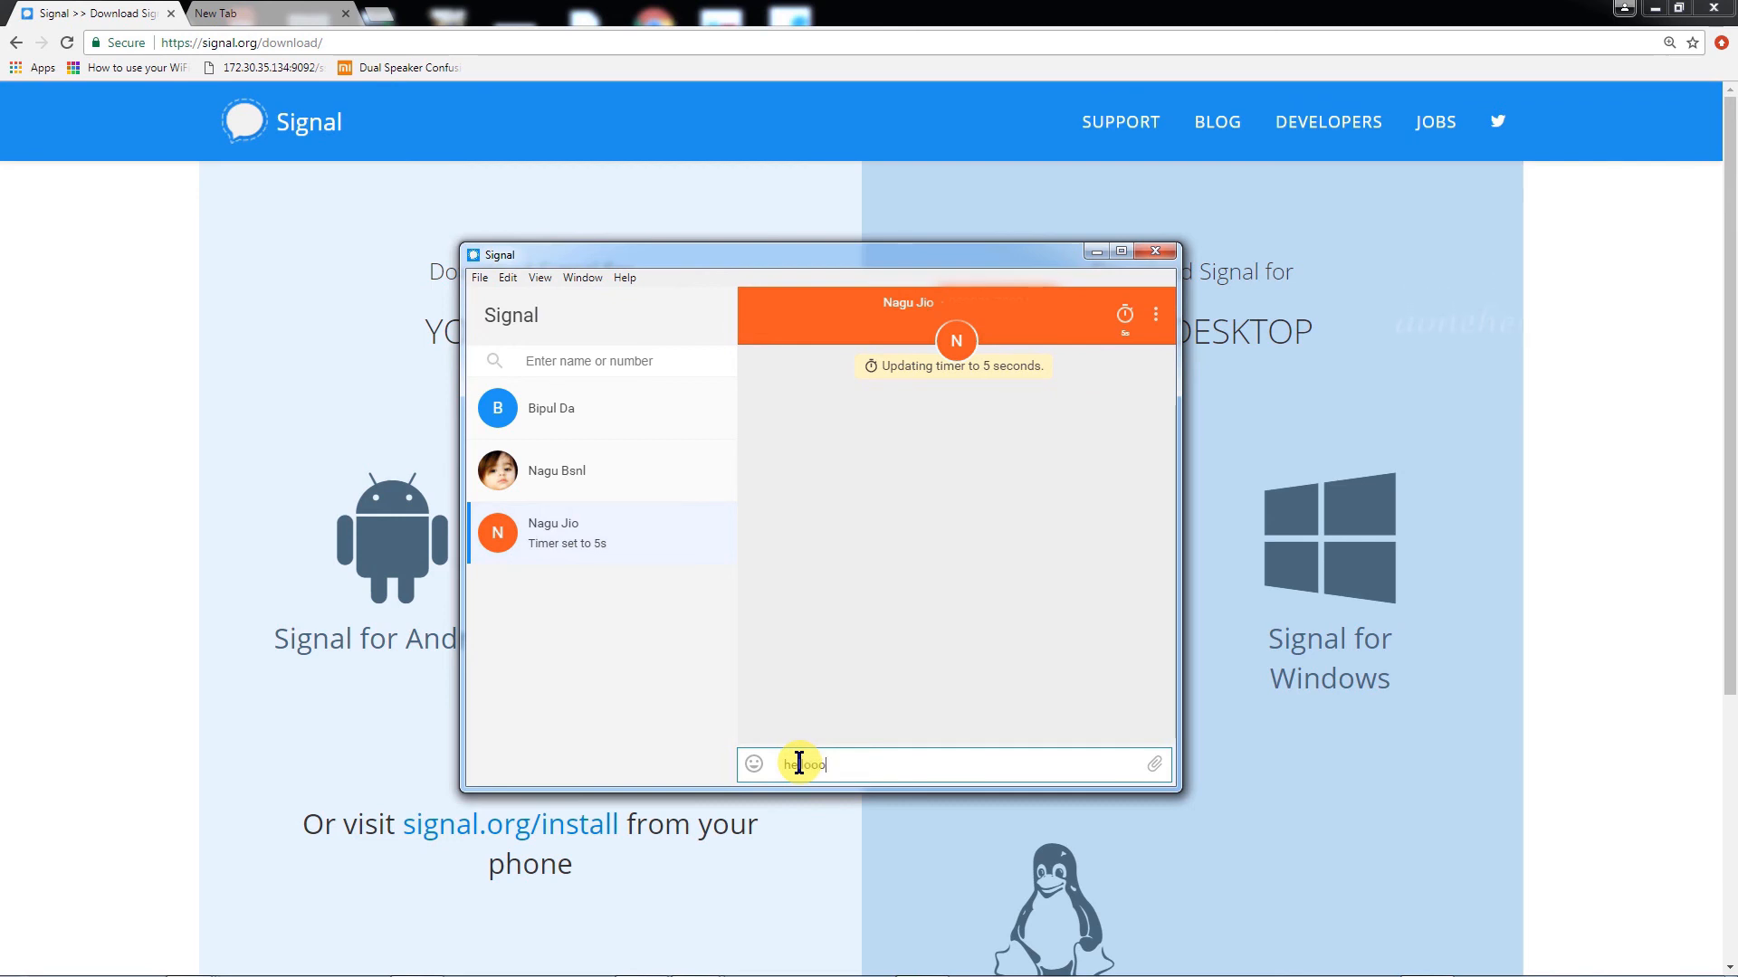
pyautogui.press('Enter')
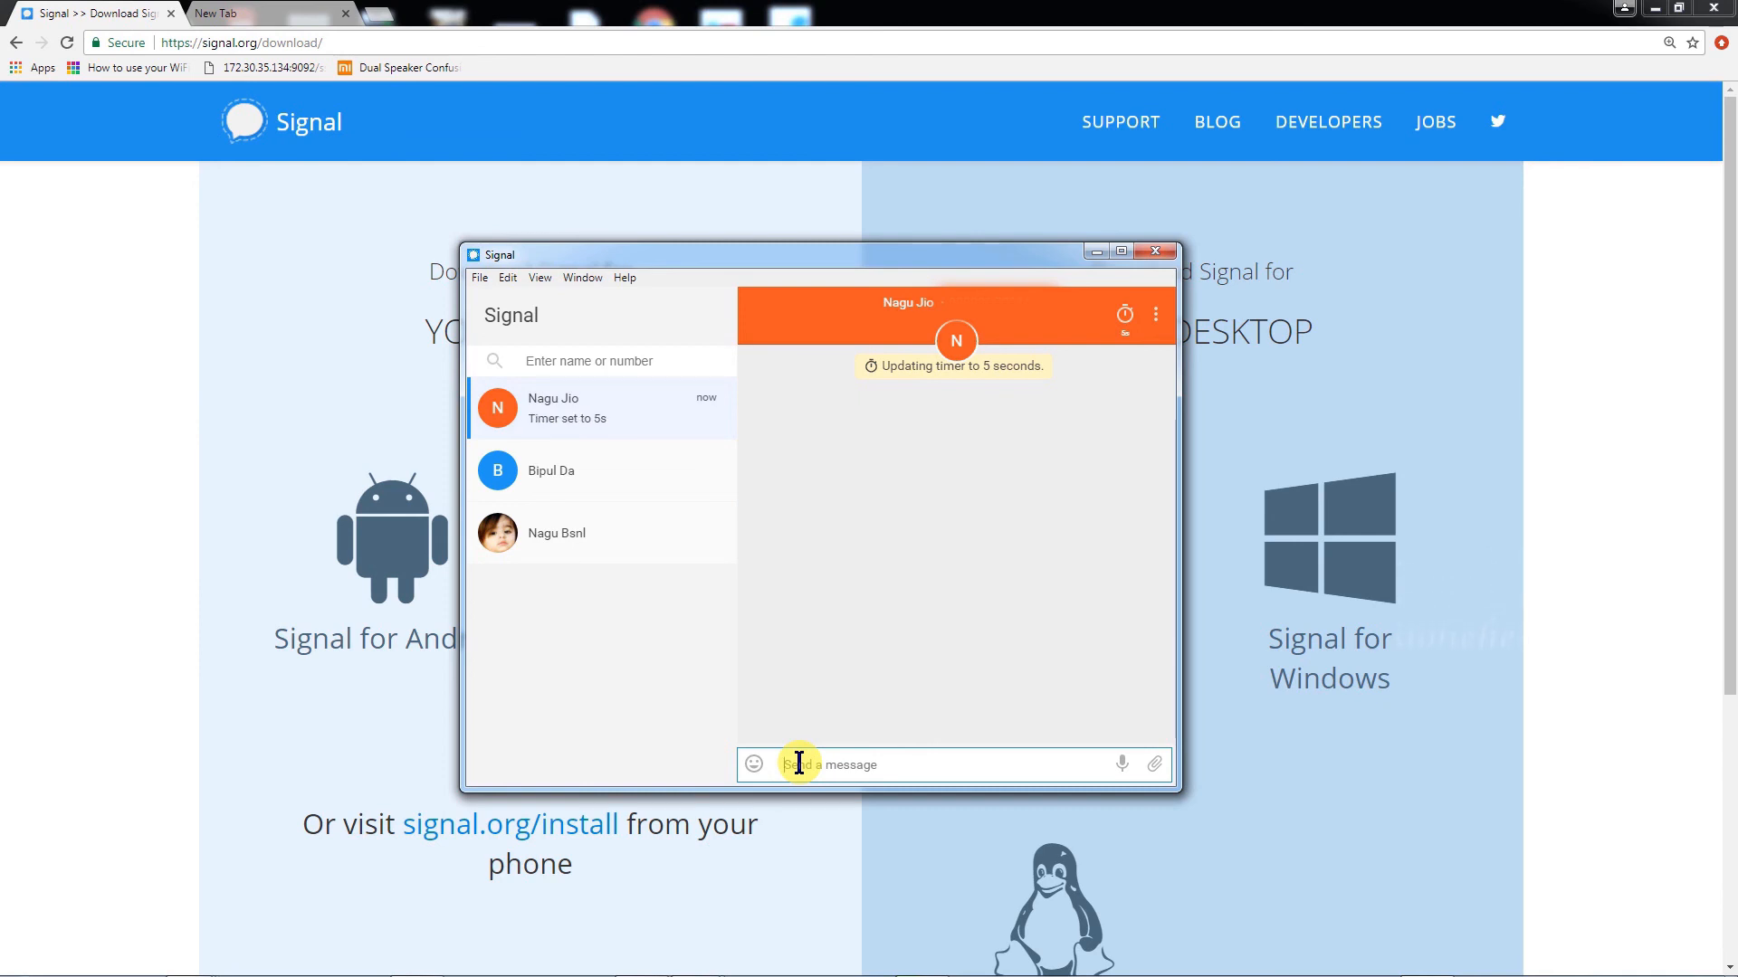
pyautogui.press('Enter')
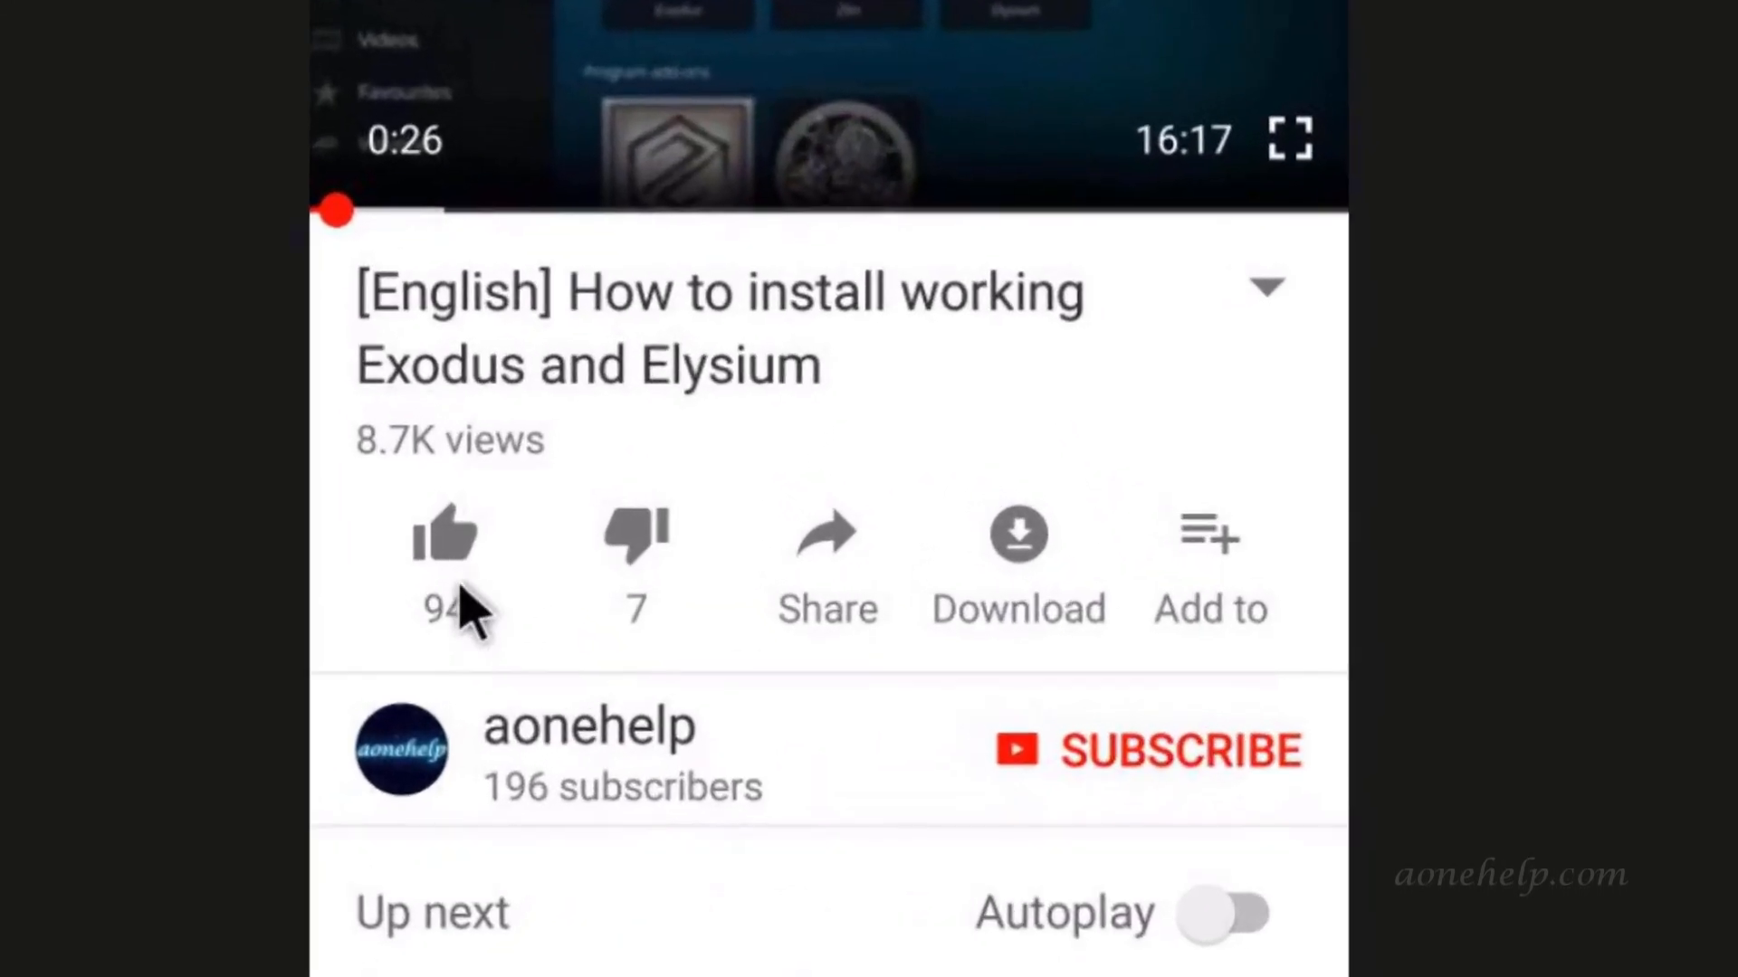
# Like the aonehelp video and subscribe to the channel with notifications on.
pyautogui.click(441, 548)
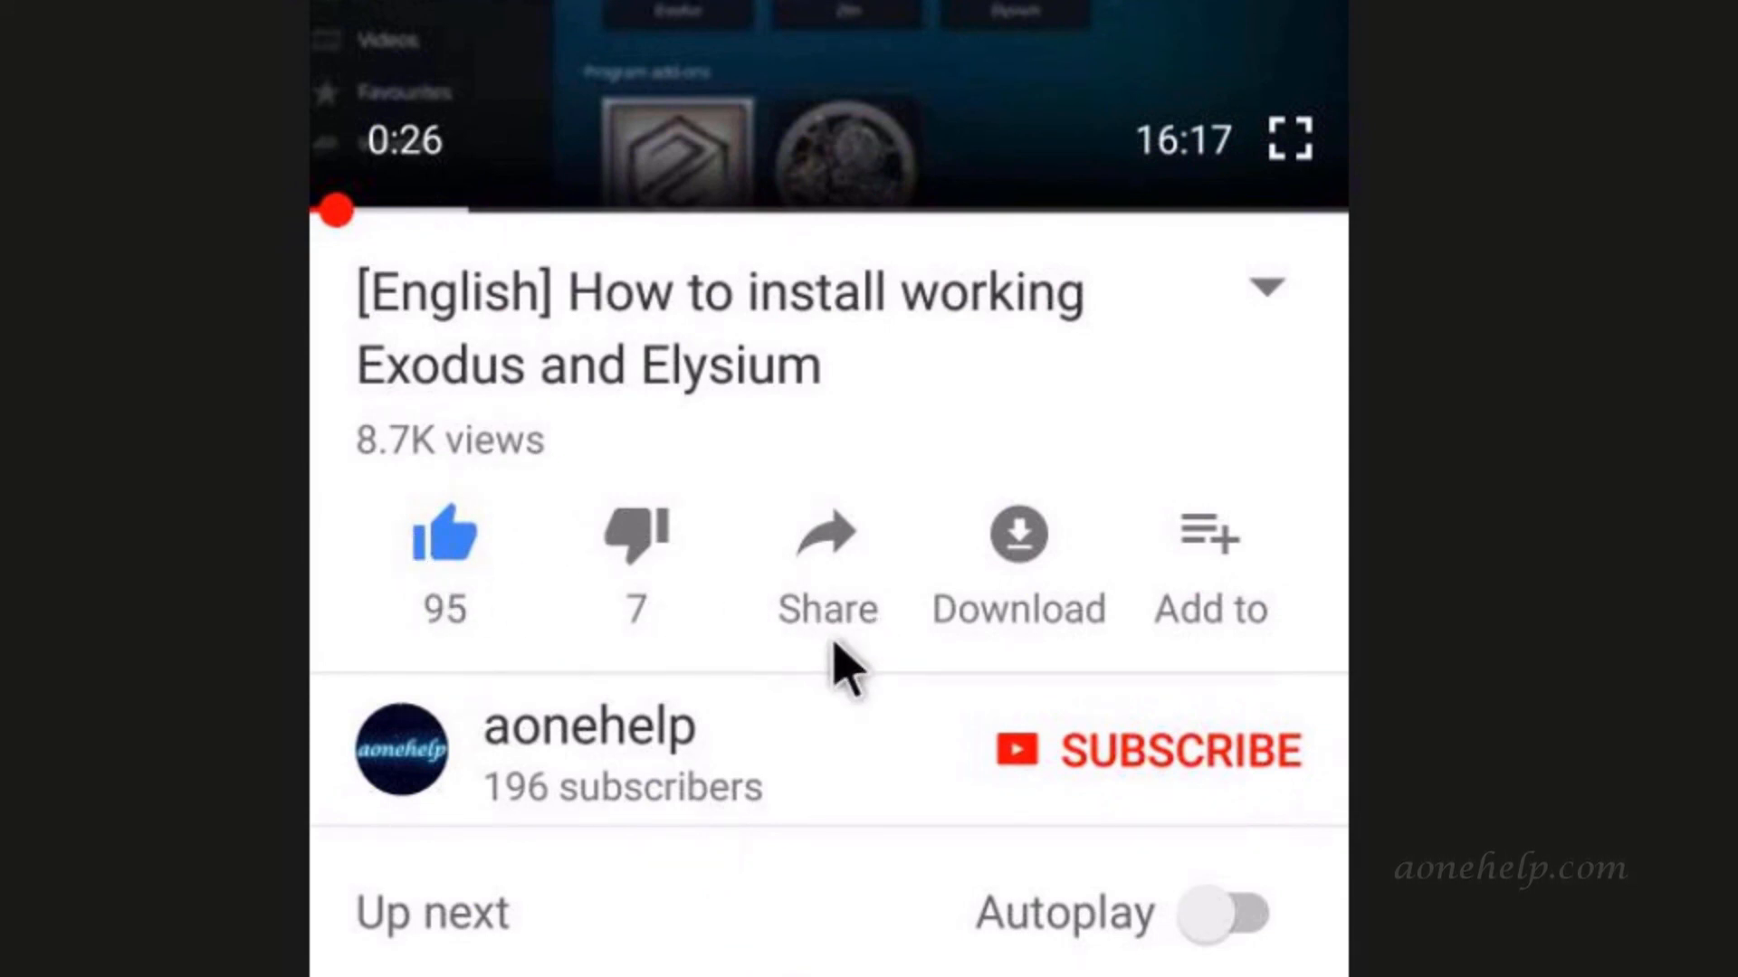
pyautogui.moveTo(847, 672)
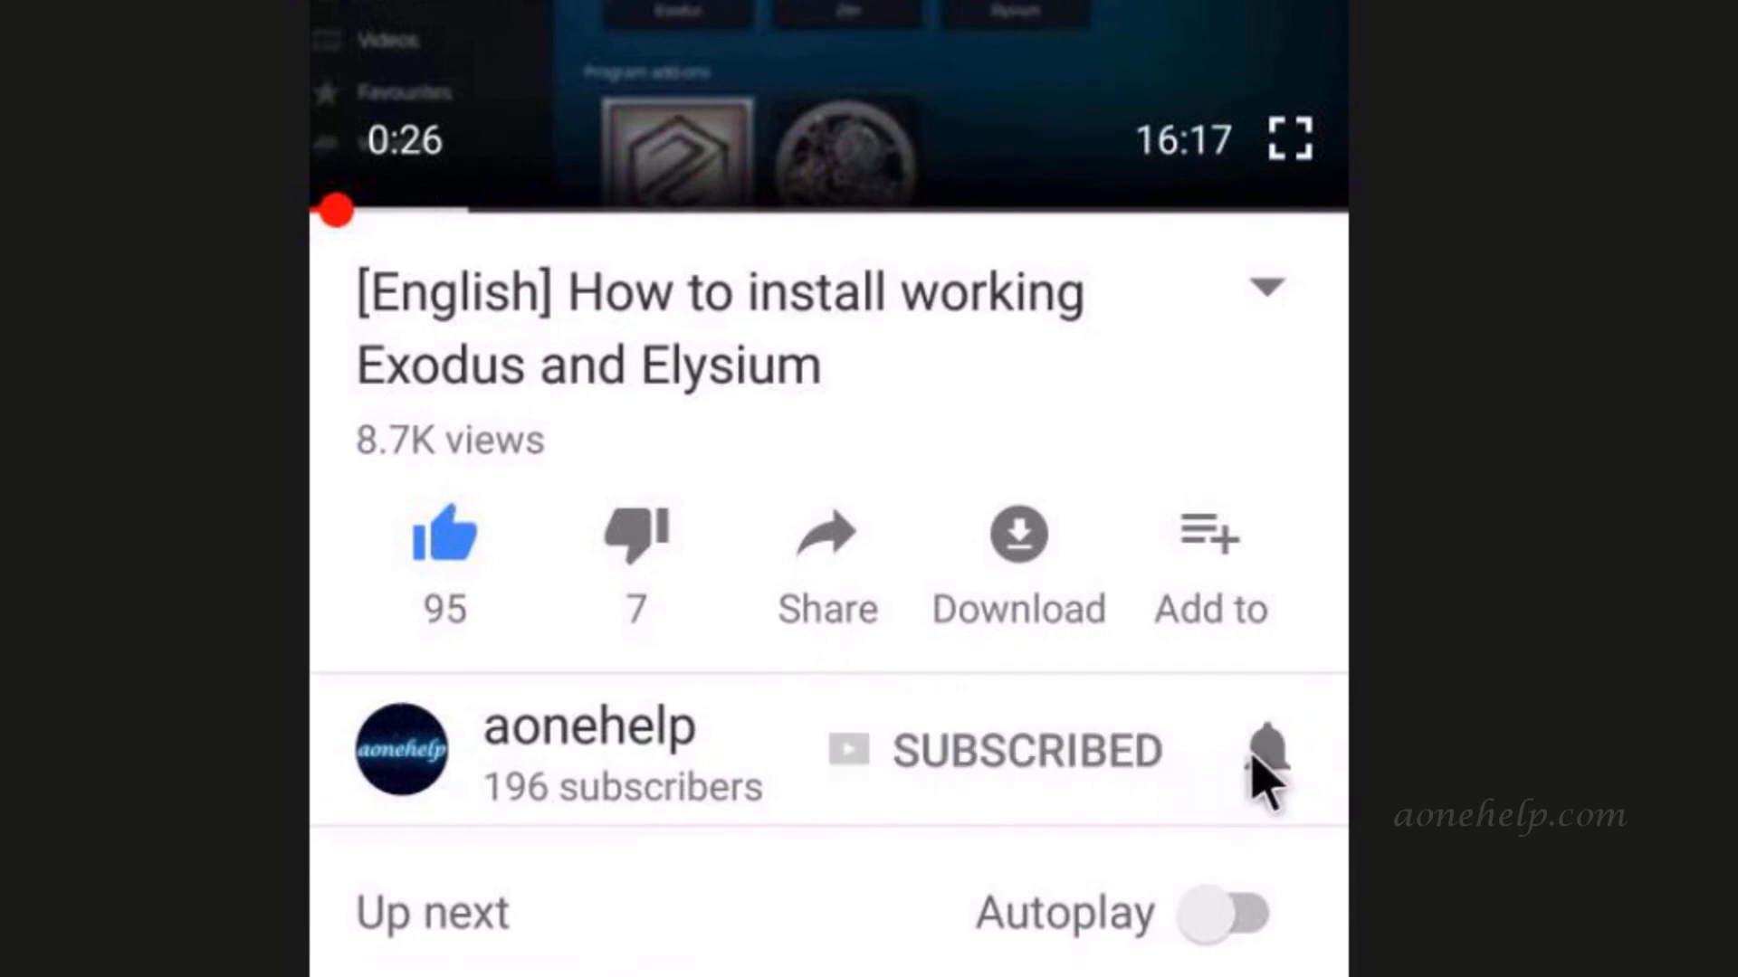
pyautogui.click(1266, 751)
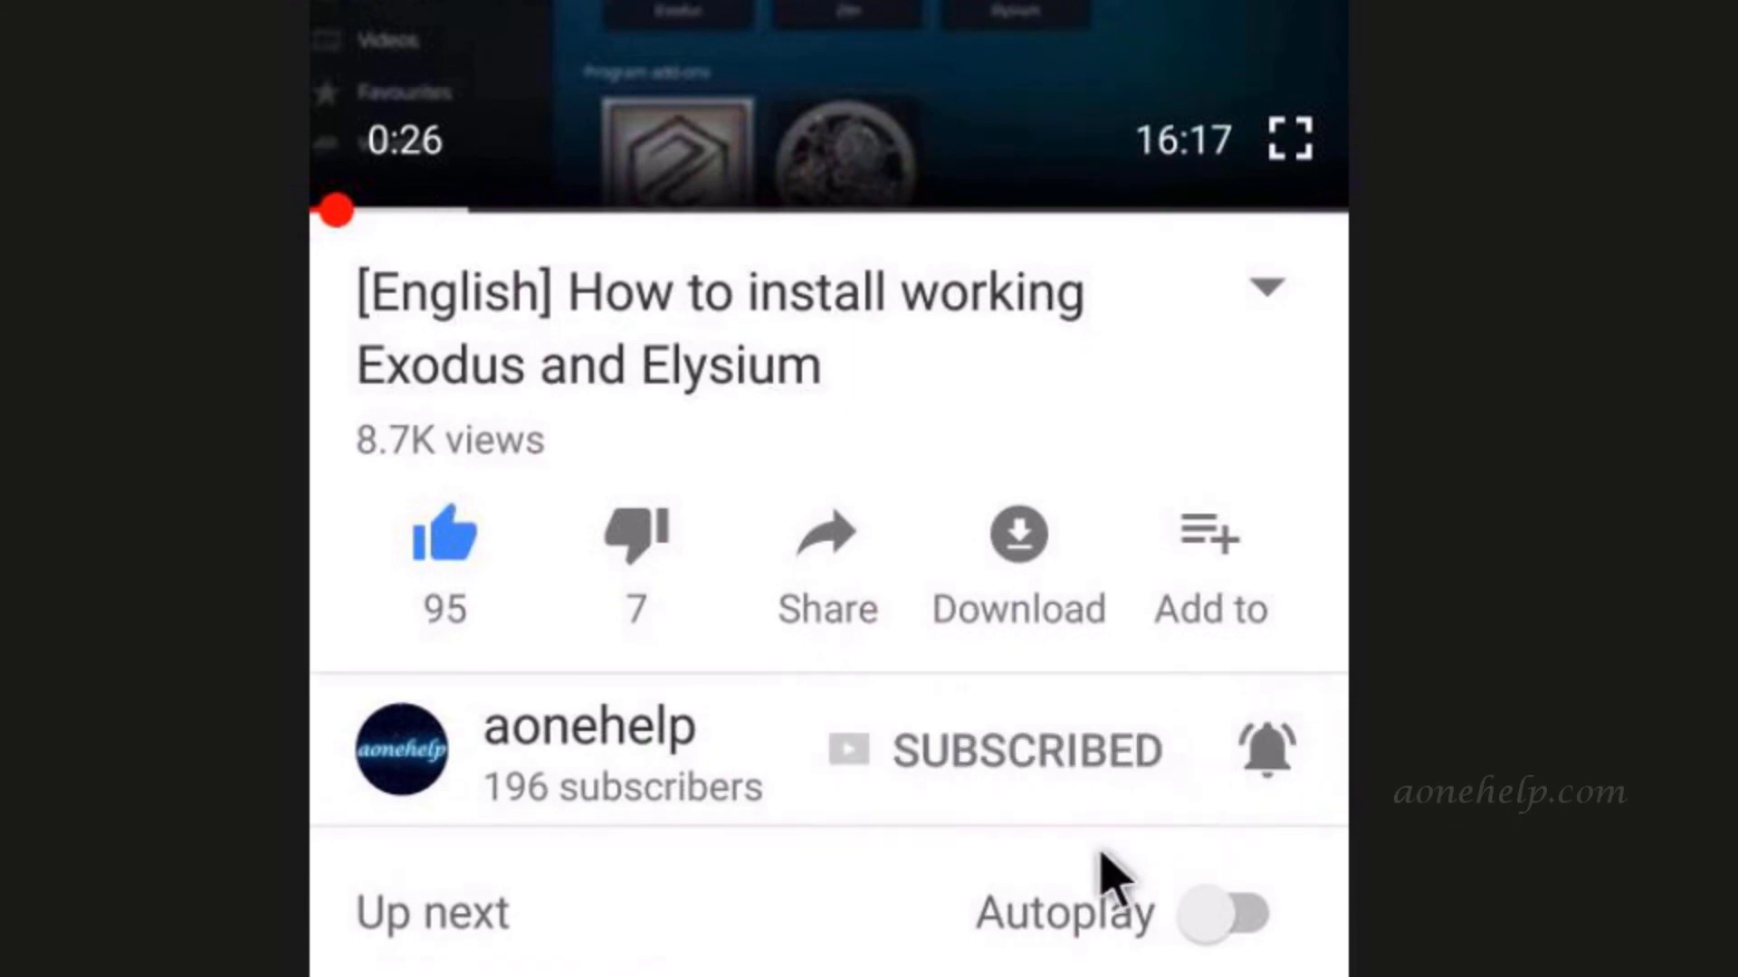
pyautogui.click(1268, 751)
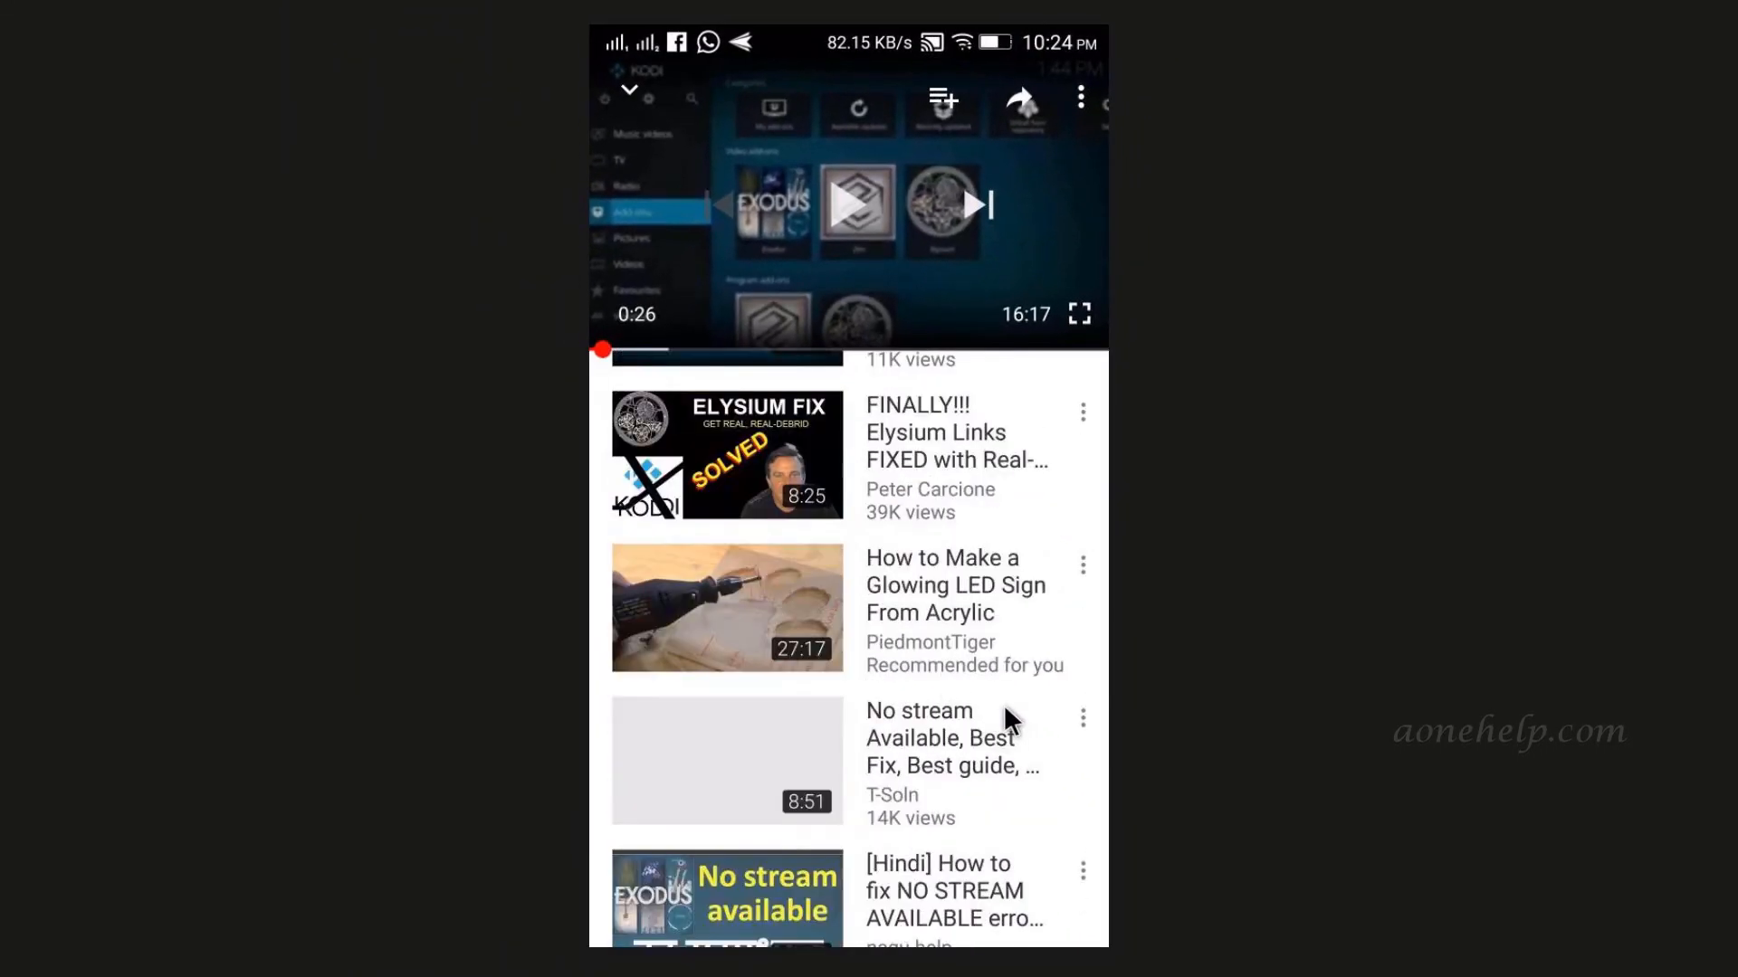
# Scroll to Comments and start a public comment on the video.
pyautogui.scroll(-3)
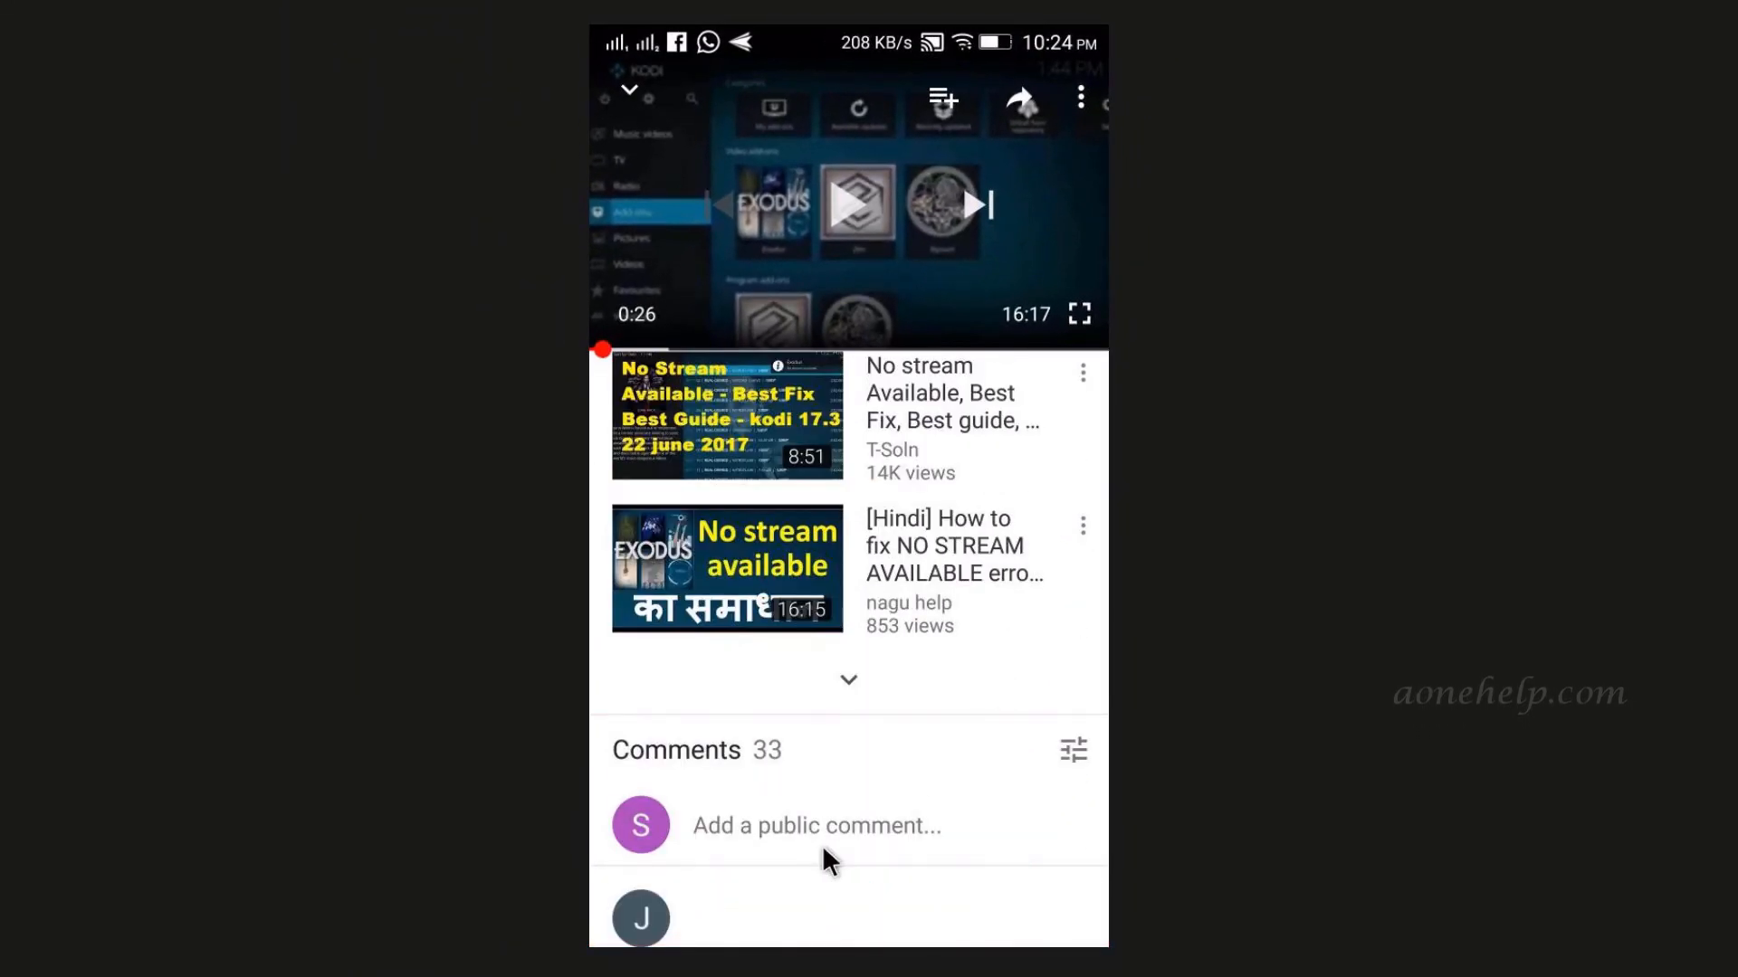
pyautogui.click(814, 826)
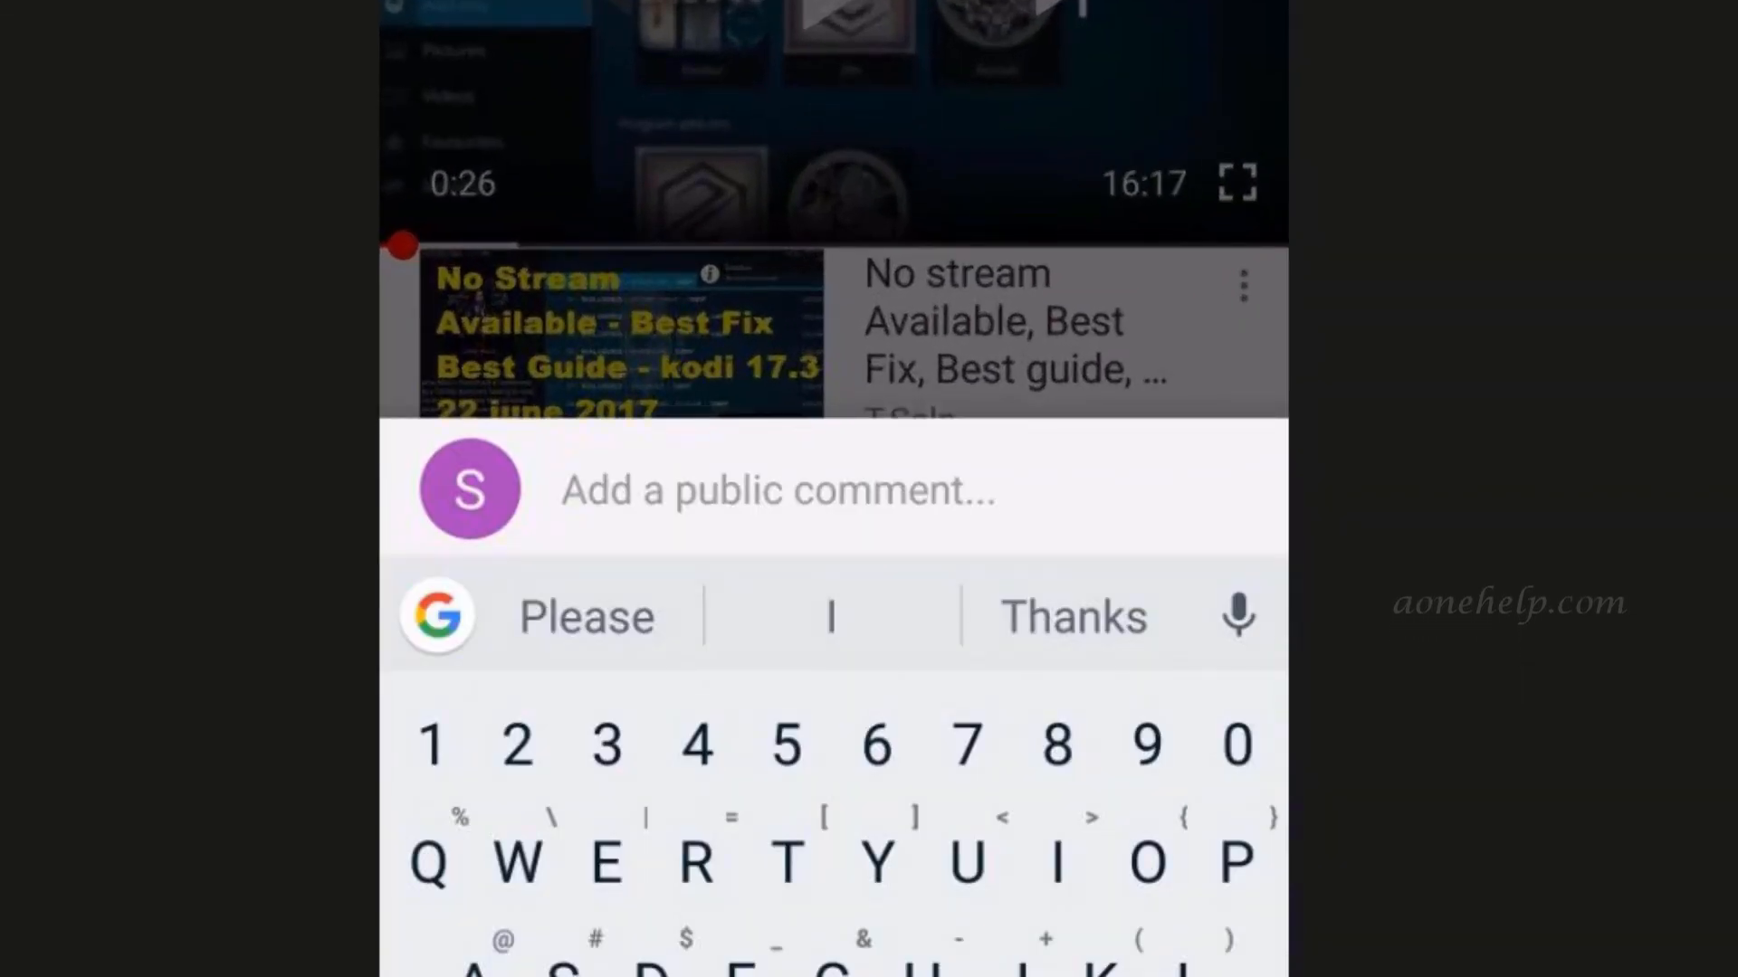
pyautogui.click(775, 491)
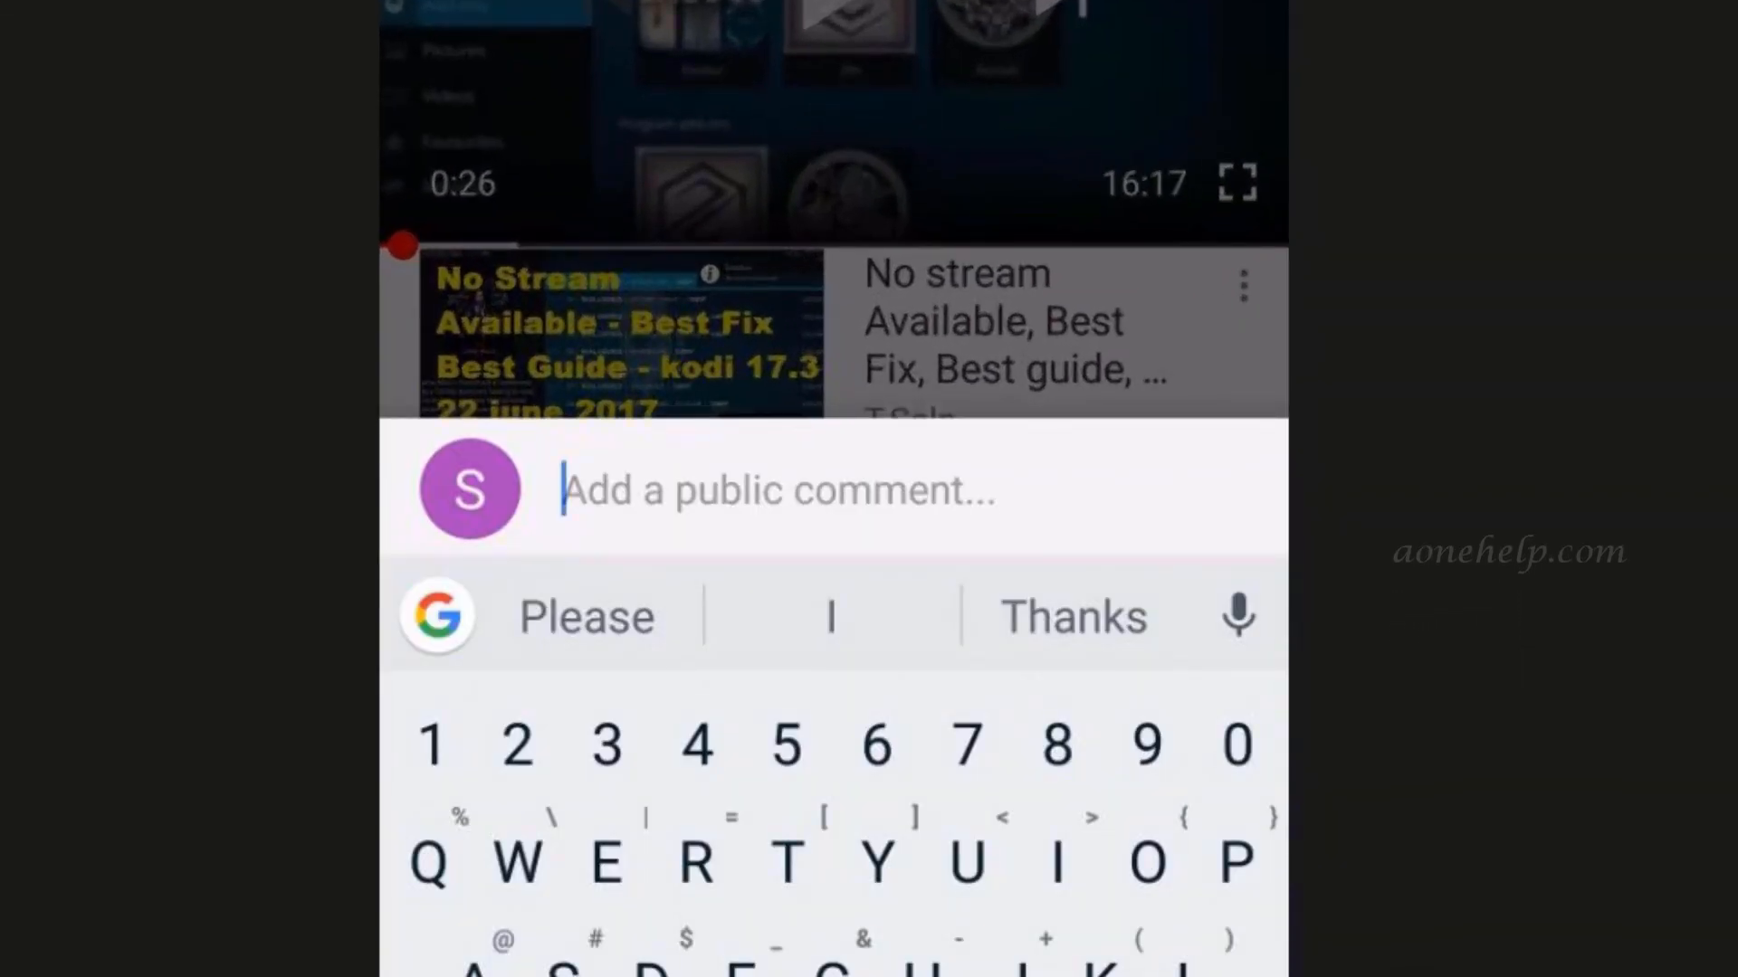